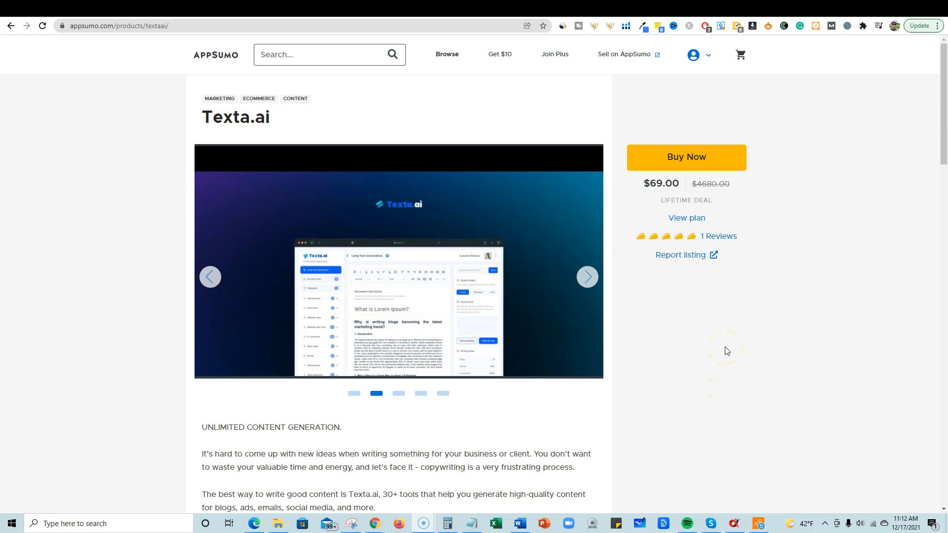
pyautogui.moveTo(412, 171)
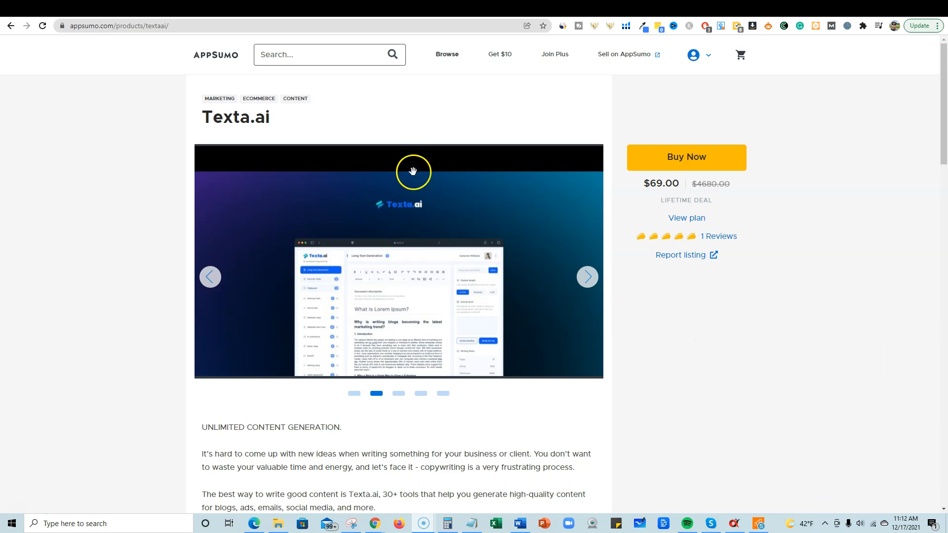
pyautogui.moveTo(648, 184)
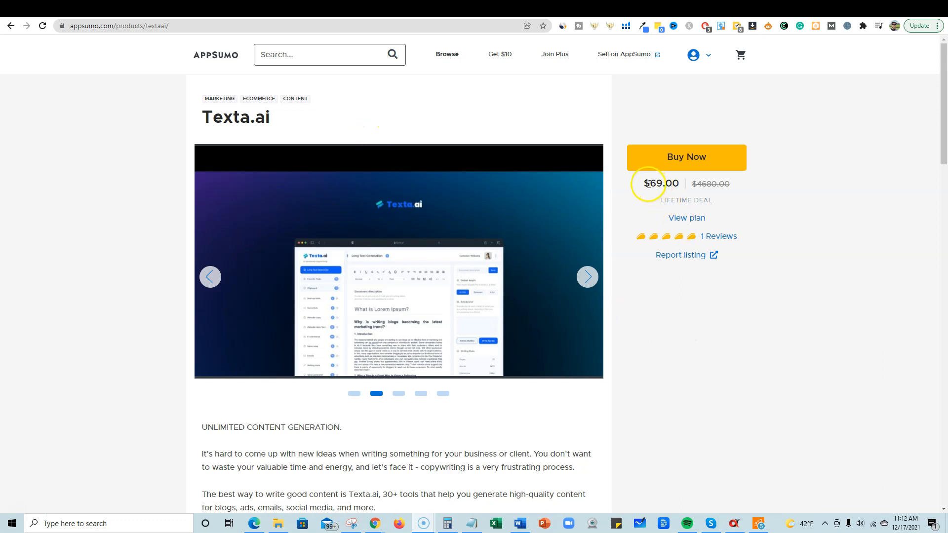
pyautogui.moveTo(662, 199)
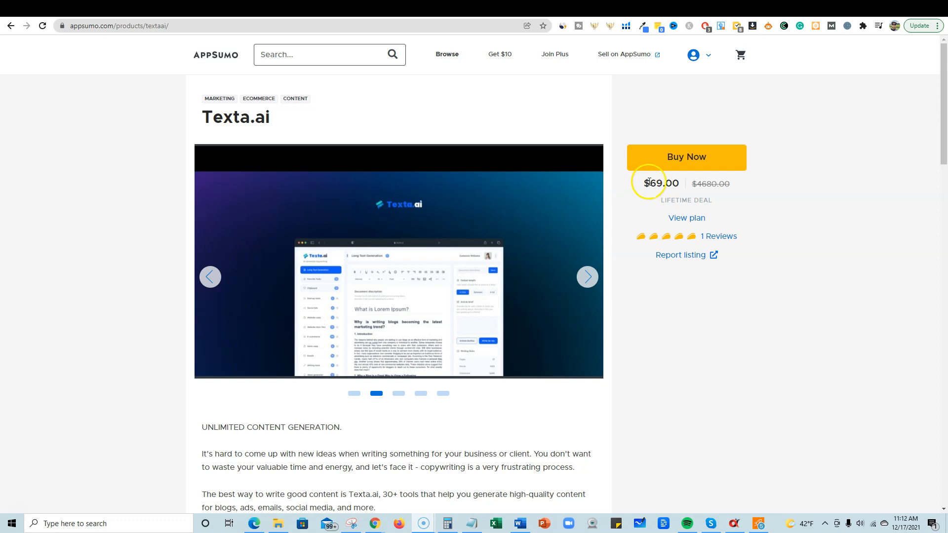
pyautogui.moveTo(642, 187)
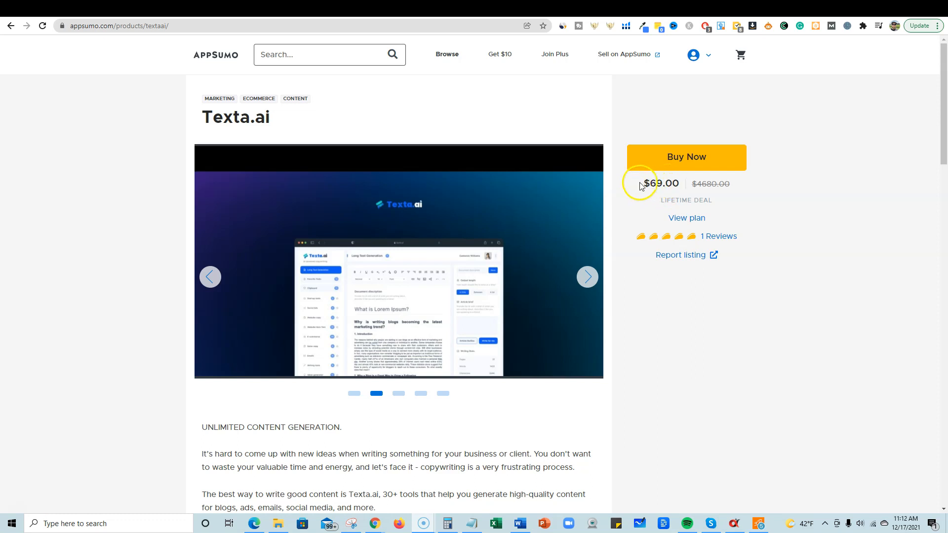
# Highlight the $69.00 lifetime deal price and the Unlimited Credits feature on the AppSumo Texta.ai page
pyautogui.doubleClick(661, 183)
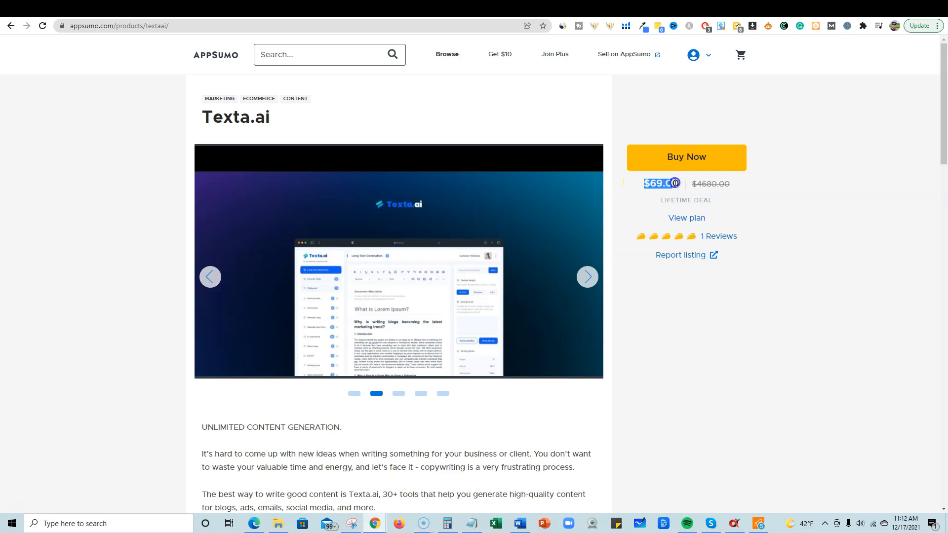
pyautogui.moveTo(658, 399)
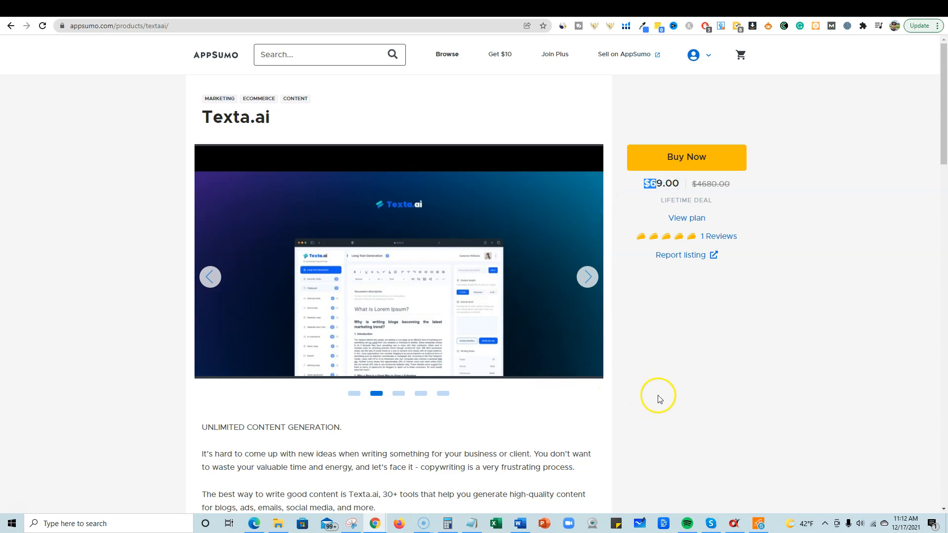
pyautogui.scroll(-3)
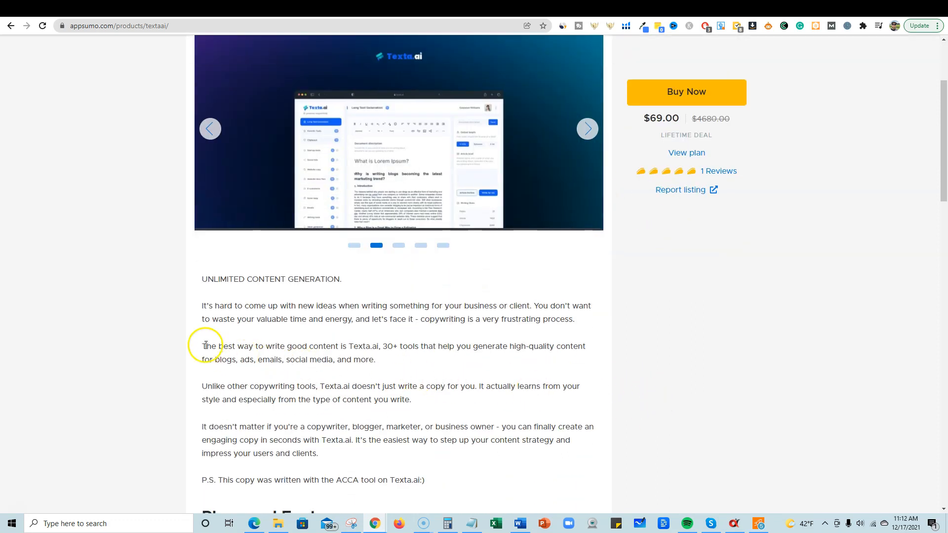
pyautogui.moveTo(259, 375)
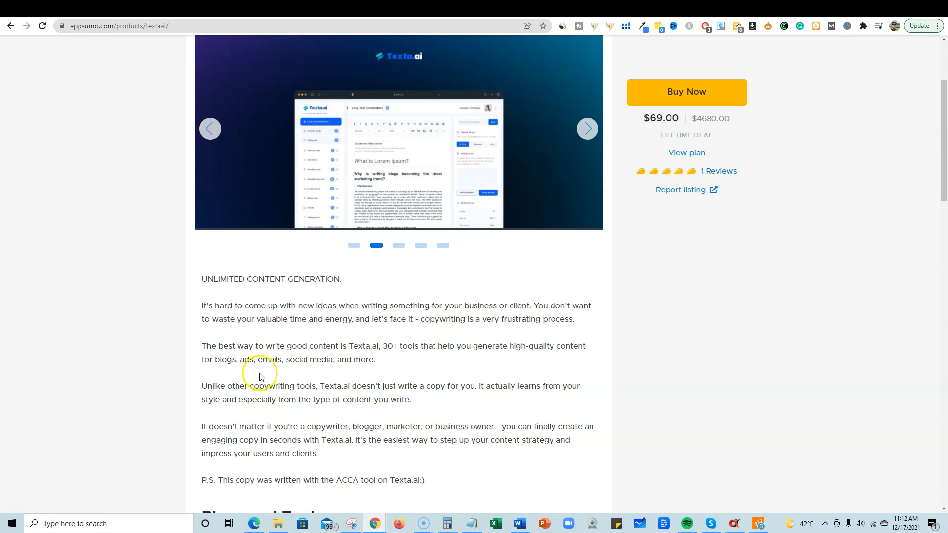
pyautogui.moveTo(225, 396)
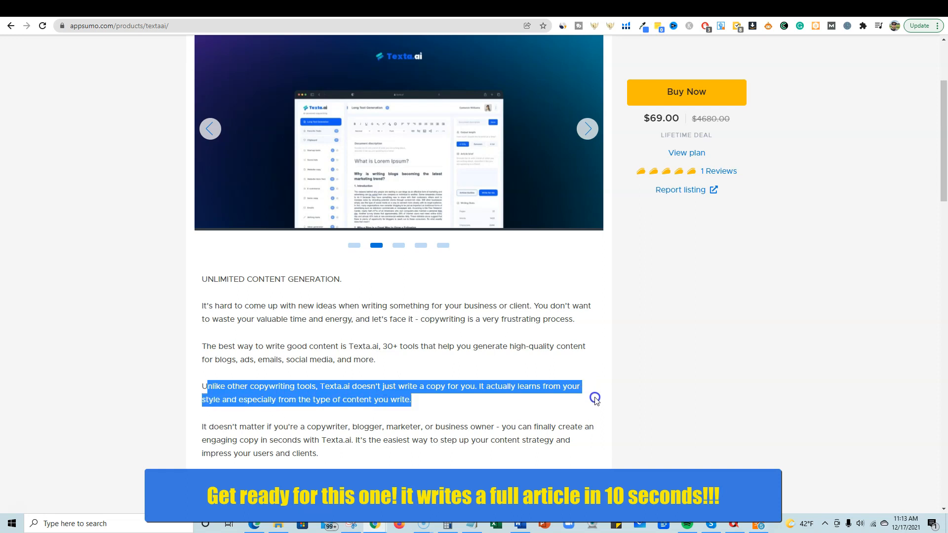
pyautogui.moveTo(599, 405)
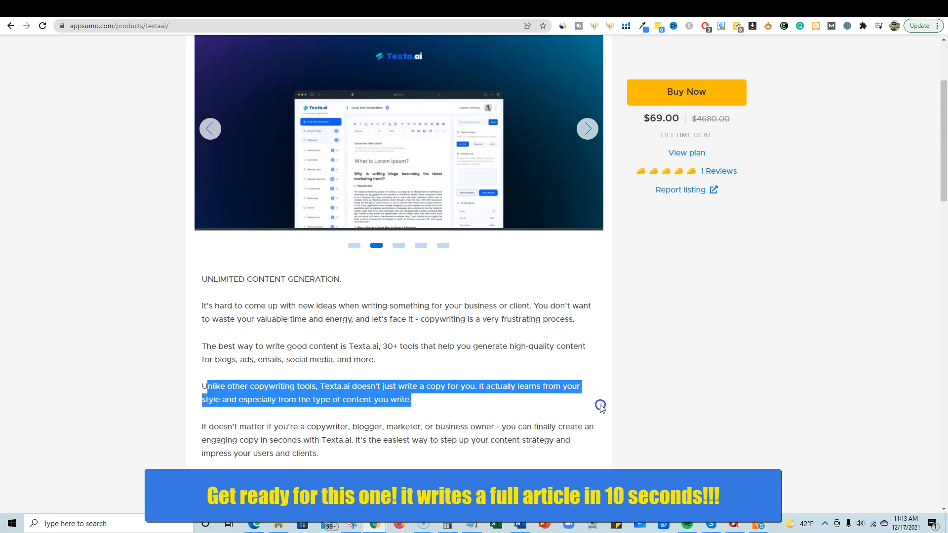
pyautogui.moveTo(601, 399)
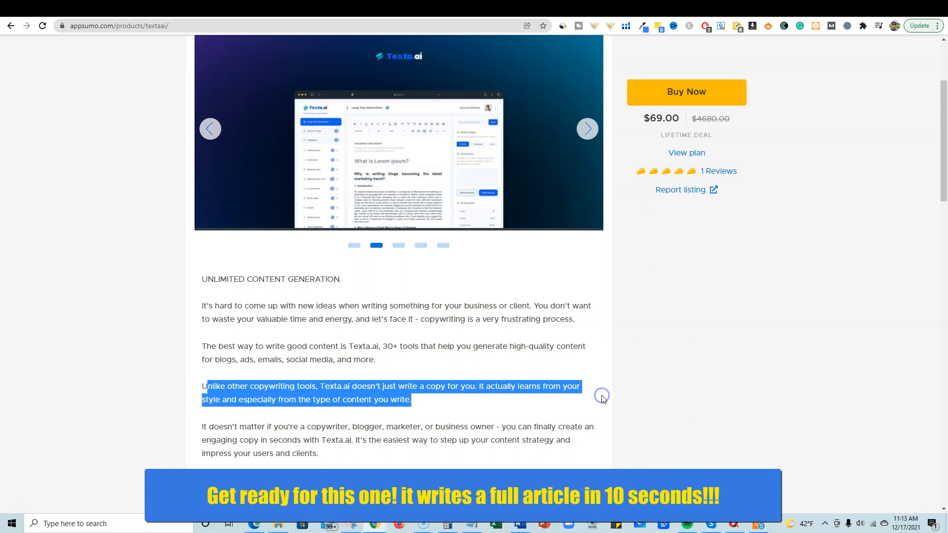
pyautogui.scroll(-3)
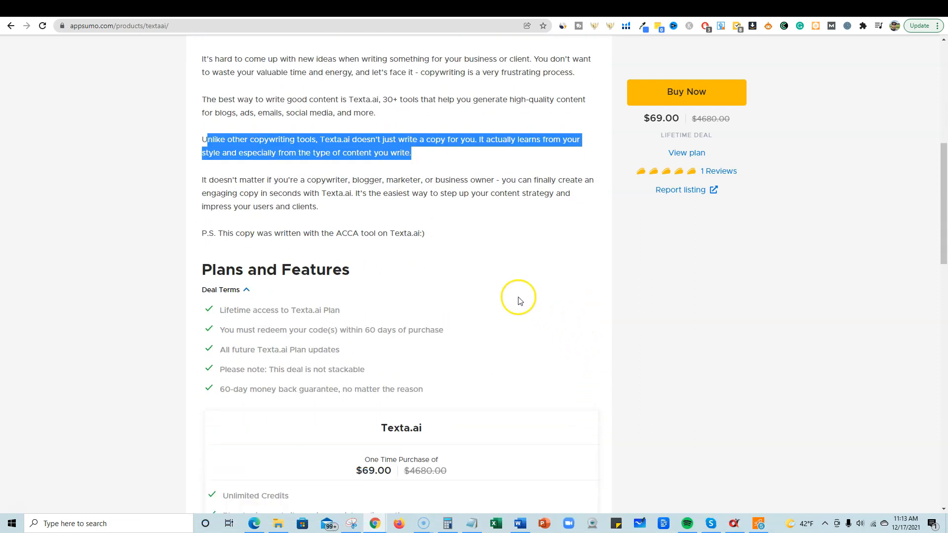
pyautogui.moveTo(347, 302)
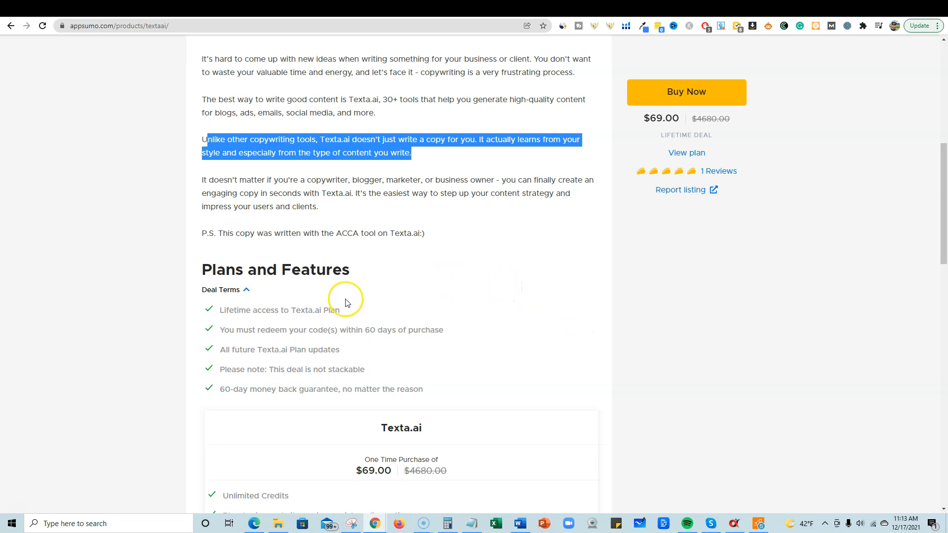
pyautogui.moveTo(344, 313)
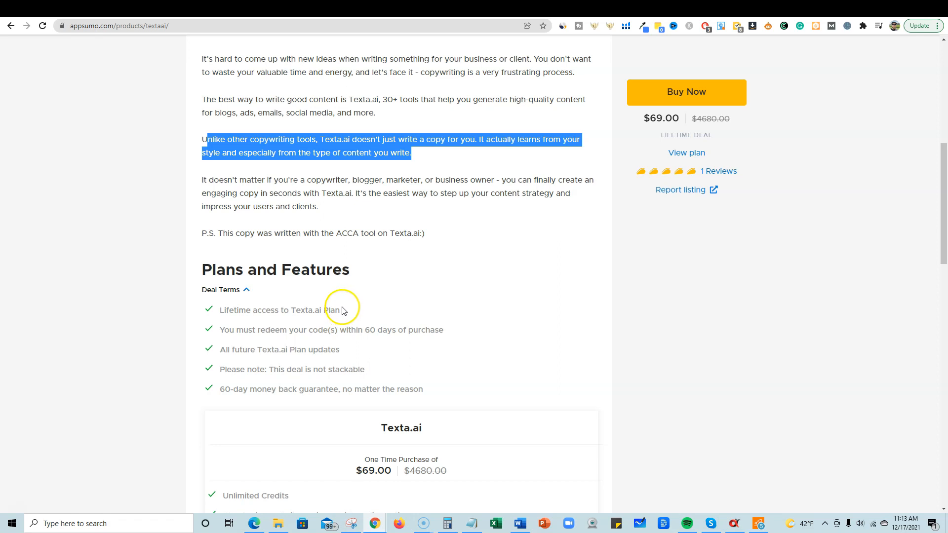
pyautogui.moveTo(449, 284)
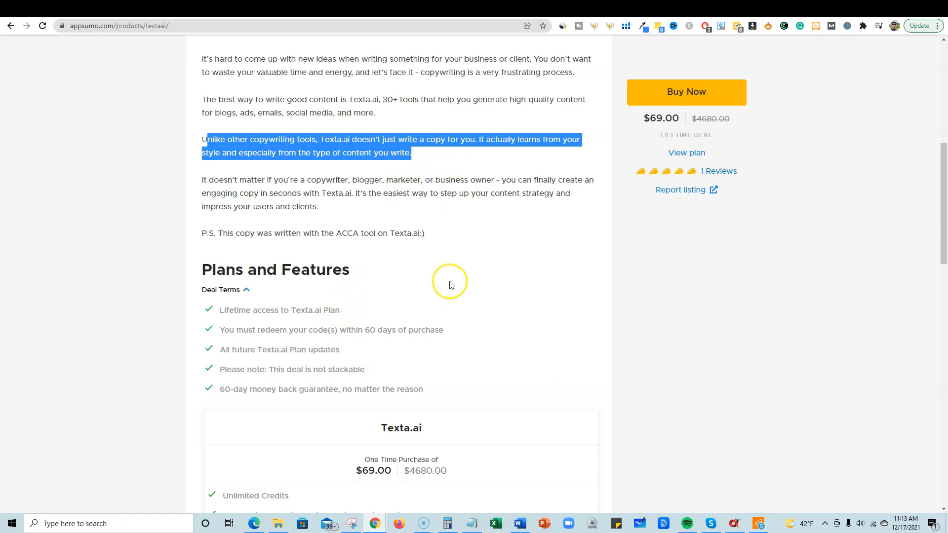
pyautogui.moveTo(484, 330)
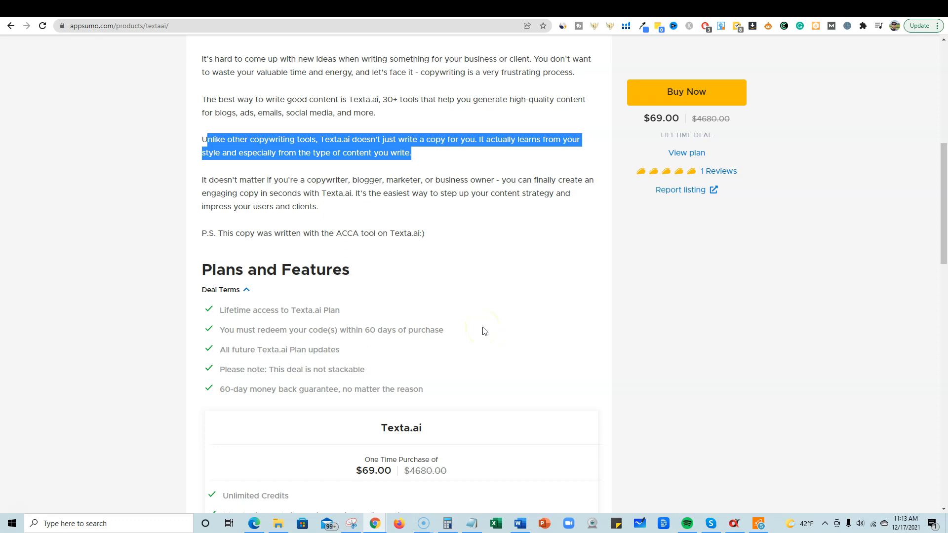
pyautogui.moveTo(392, 316)
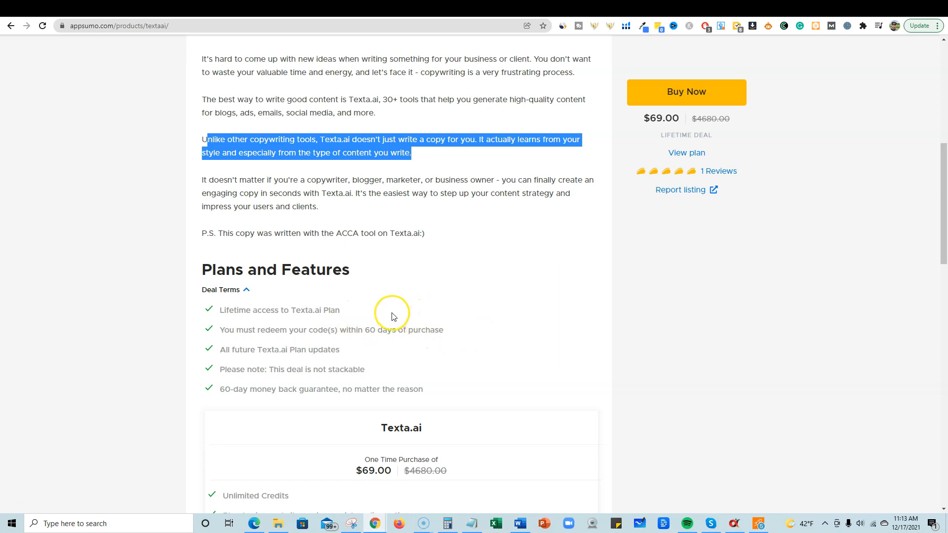
pyautogui.moveTo(354, 319)
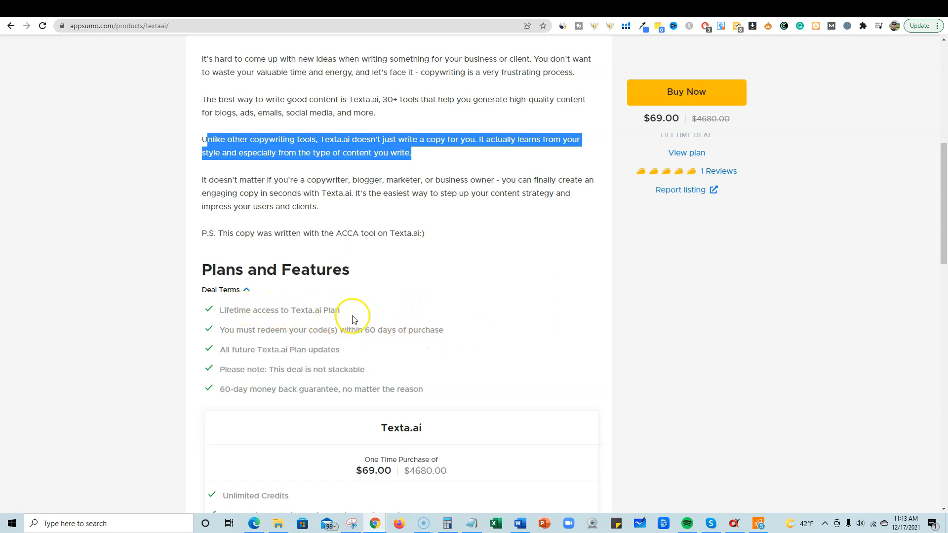
pyautogui.moveTo(257, 344)
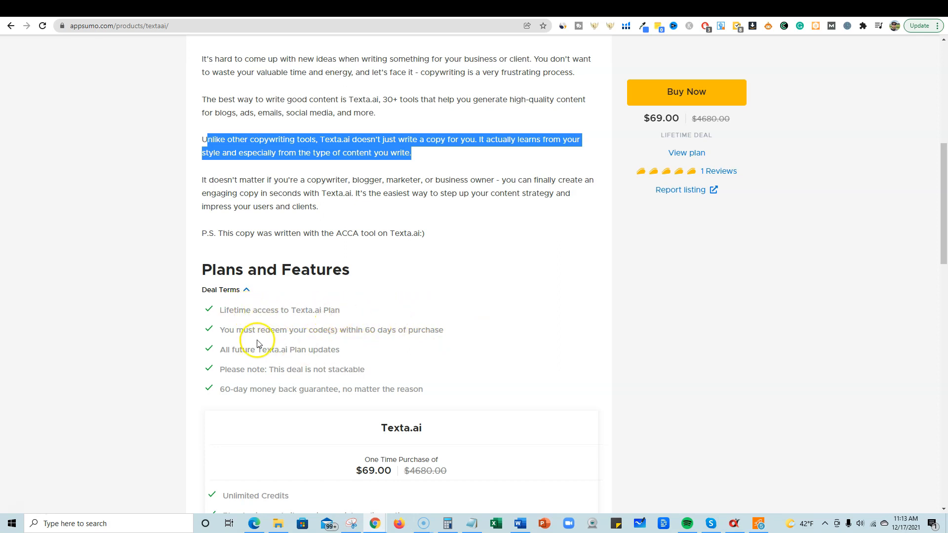
pyautogui.scroll(-3)
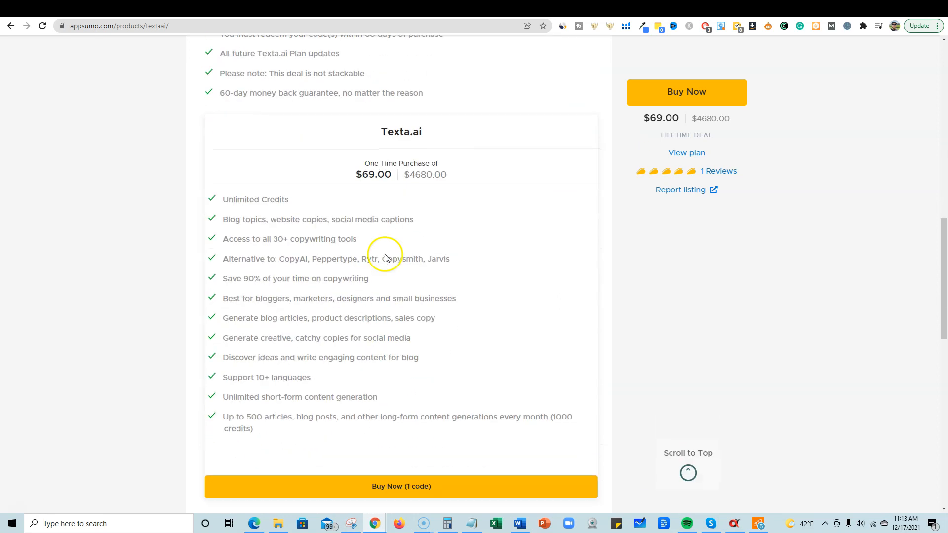
pyautogui.moveTo(313, 267)
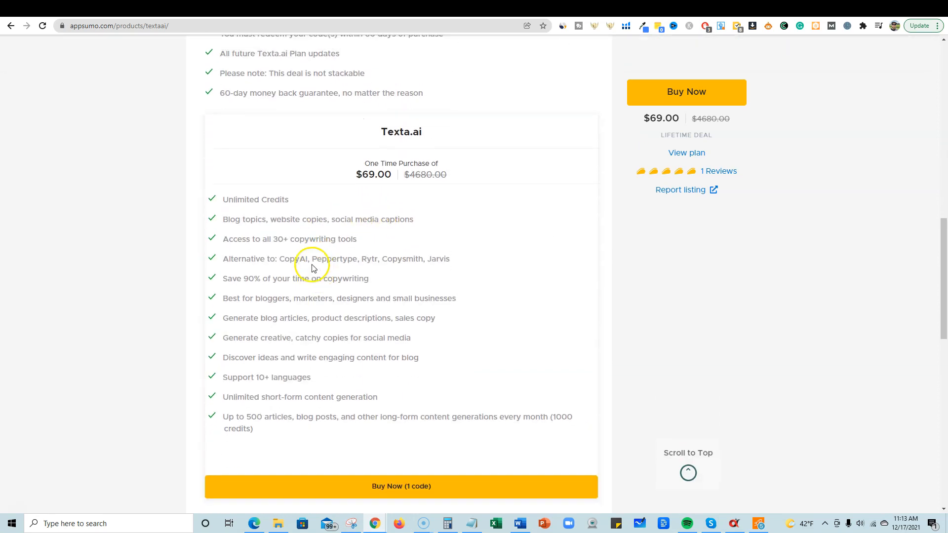
pyautogui.doubleClick(255, 199)
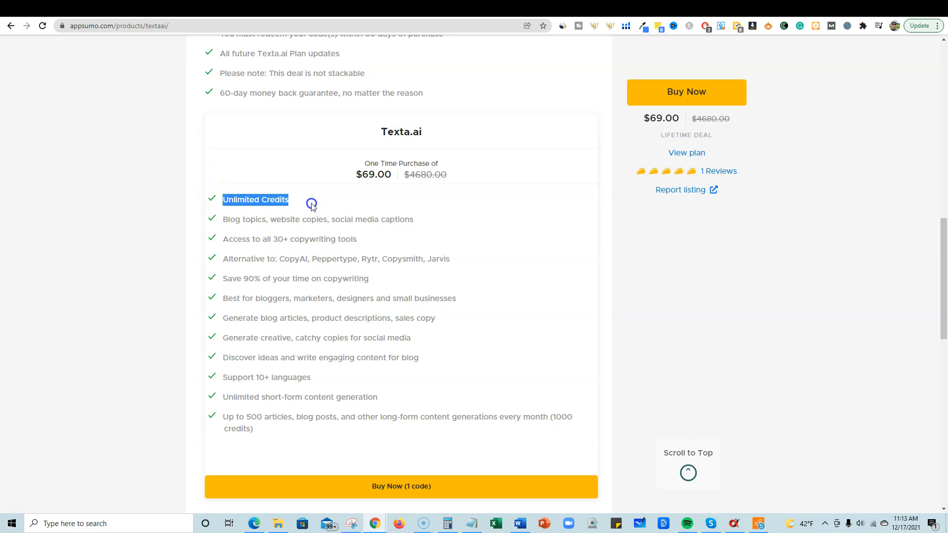
pyautogui.moveTo(240, 424)
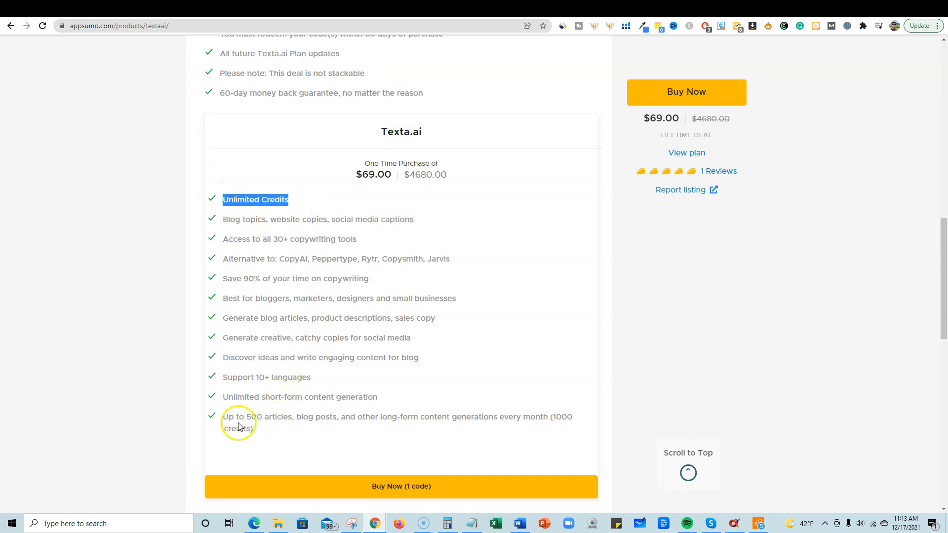
# Highlight the 'Up to 500 articles, blog posts…' monthly feature line, then clear the highlight
pyautogui.doubleClick(300, 397)
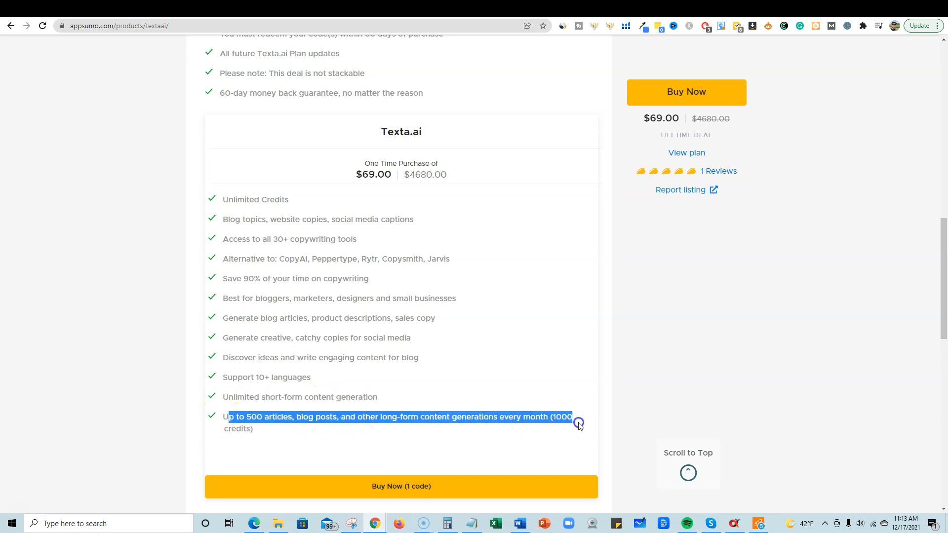
pyautogui.click(256, 433)
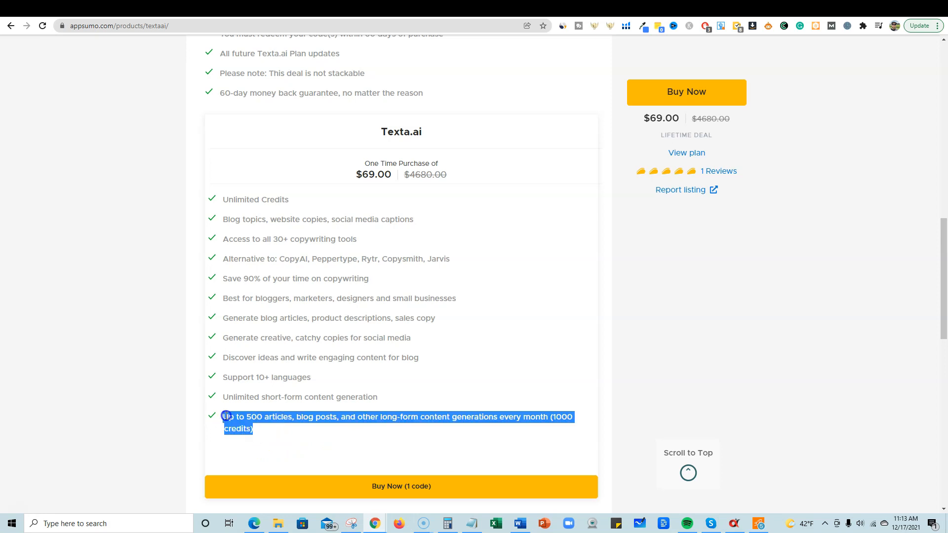
pyautogui.click(239, 260)
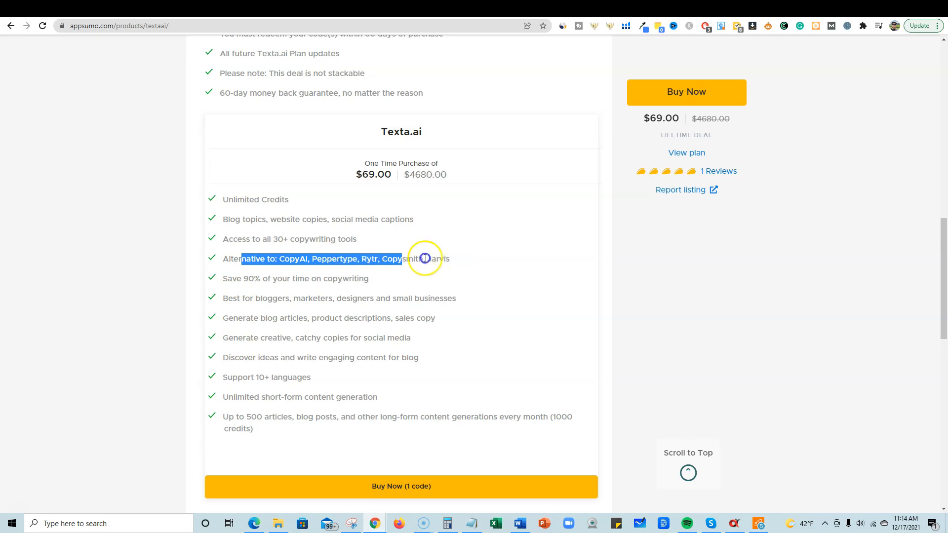
pyautogui.scroll(-3)
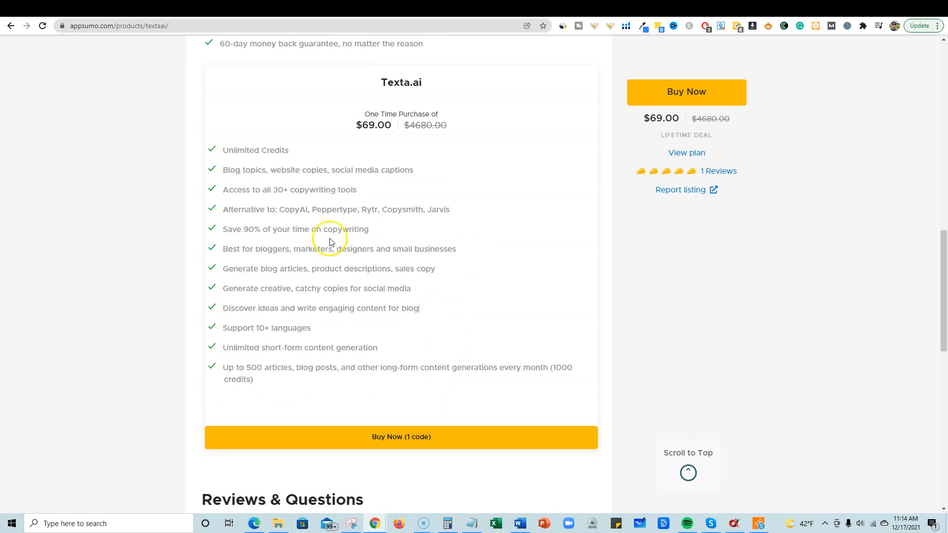
pyautogui.scroll(3)
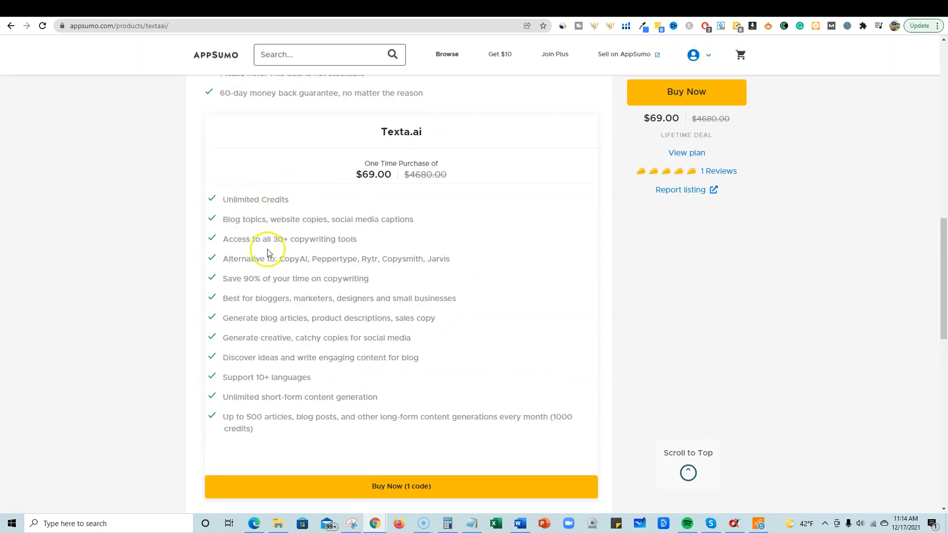
pyautogui.moveTo(342, 373)
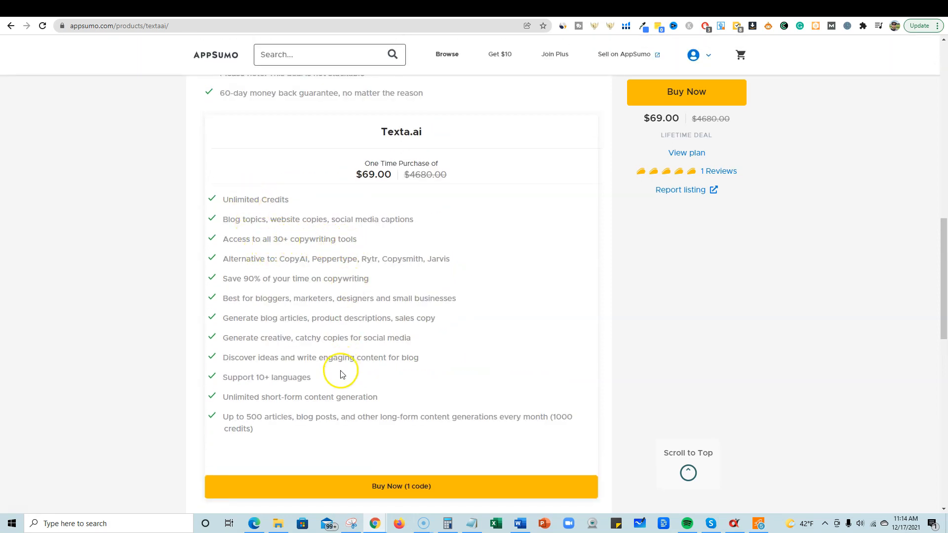
pyautogui.scroll(-3)
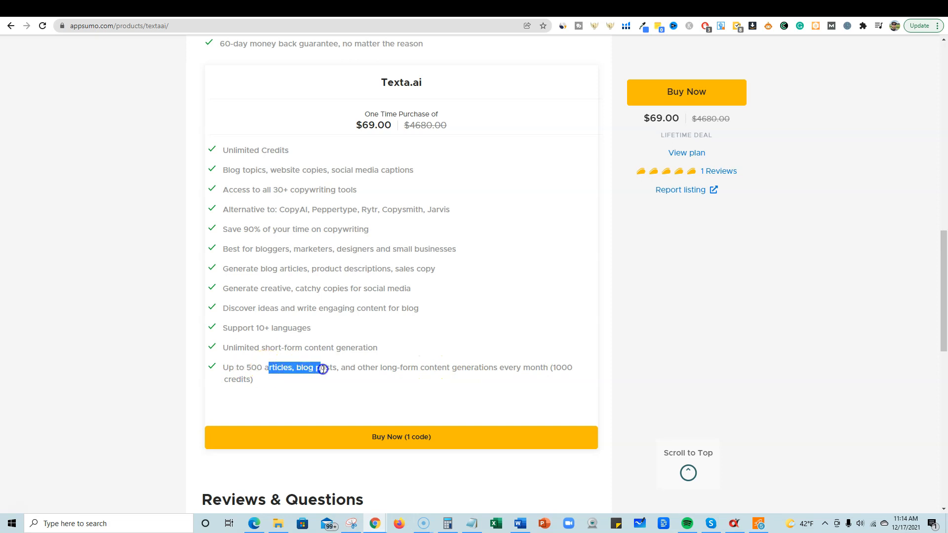
pyautogui.click(276, 367)
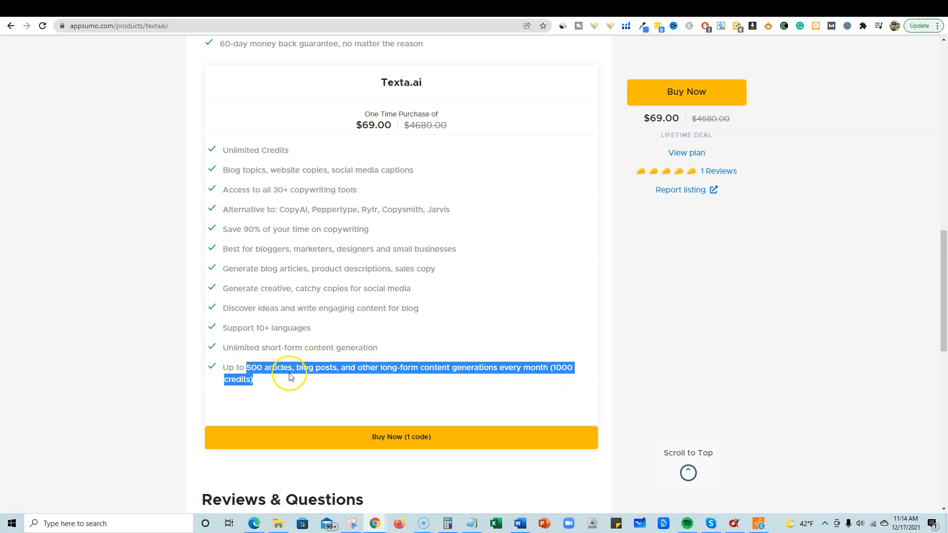
pyautogui.moveTo(257, 379)
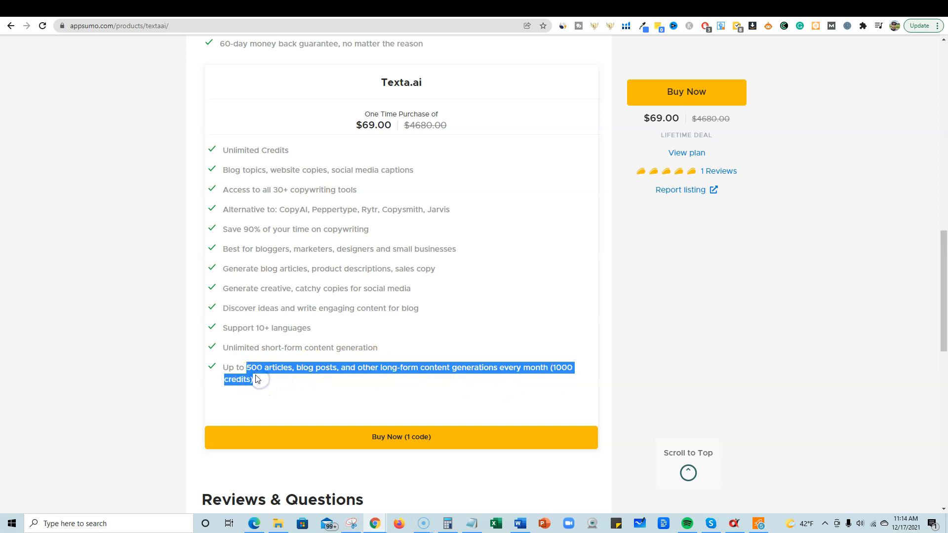
pyautogui.click(259, 384)
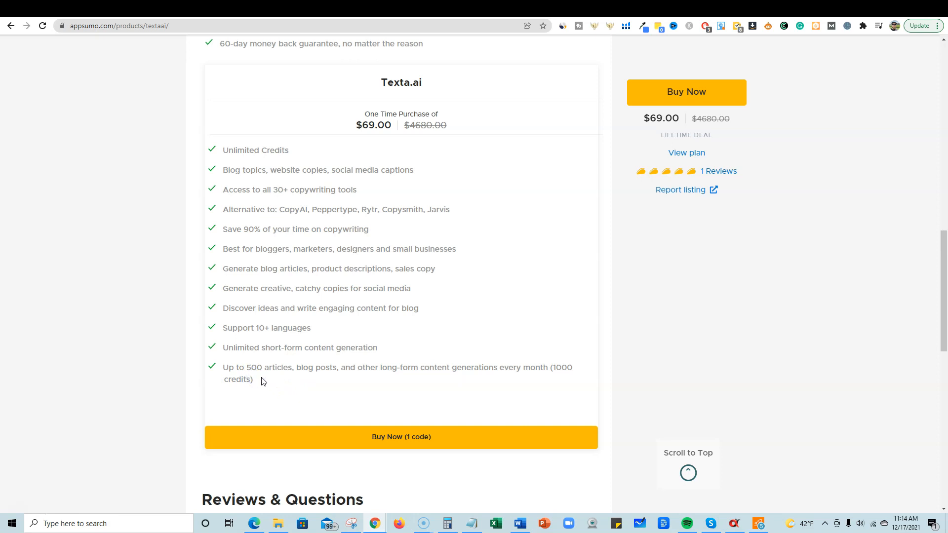
pyautogui.moveTo(268, 381)
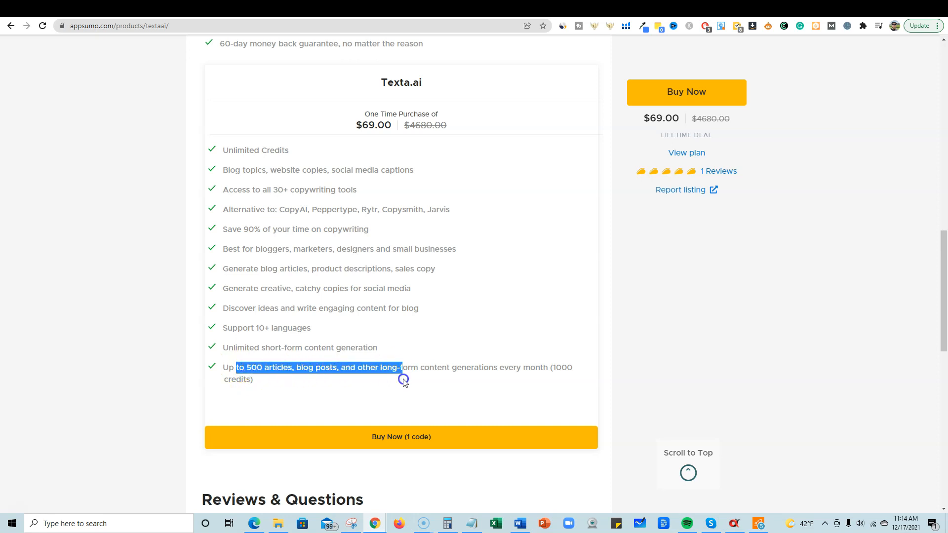
pyautogui.scroll(-3)
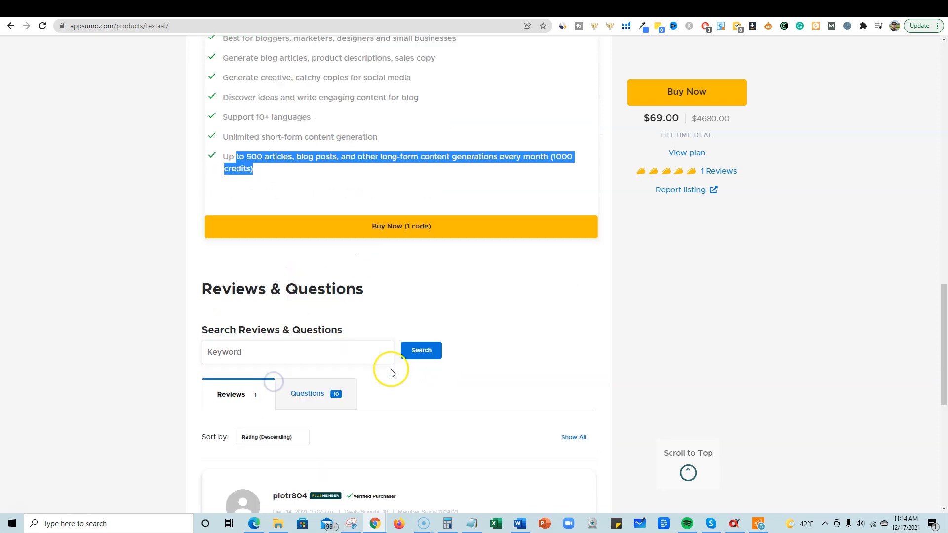
pyautogui.scroll(-3)
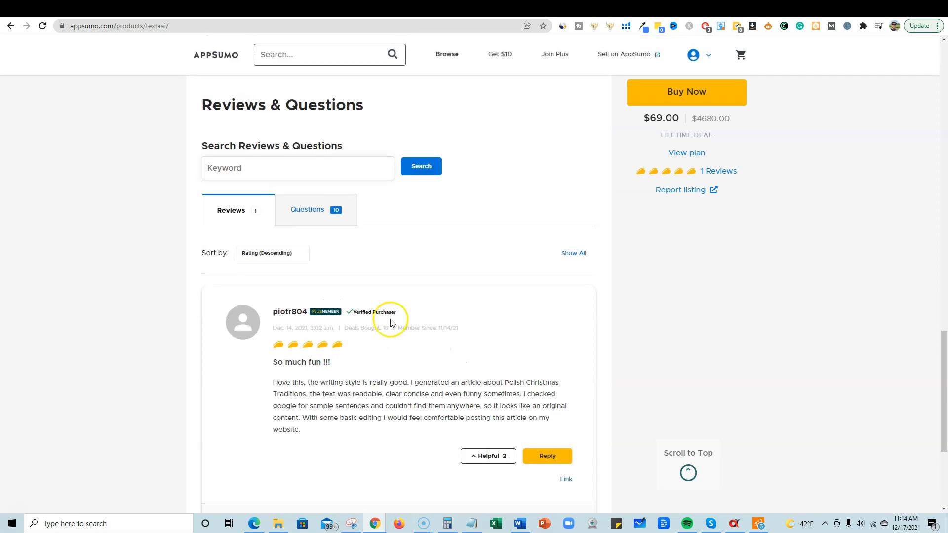
pyautogui.moveTo(300, 336)
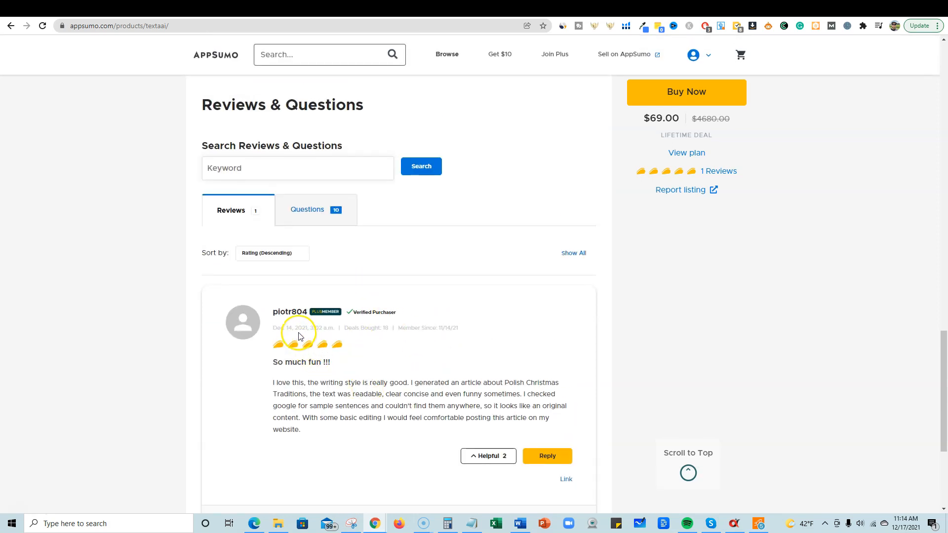
pyautogui.scroll(3)
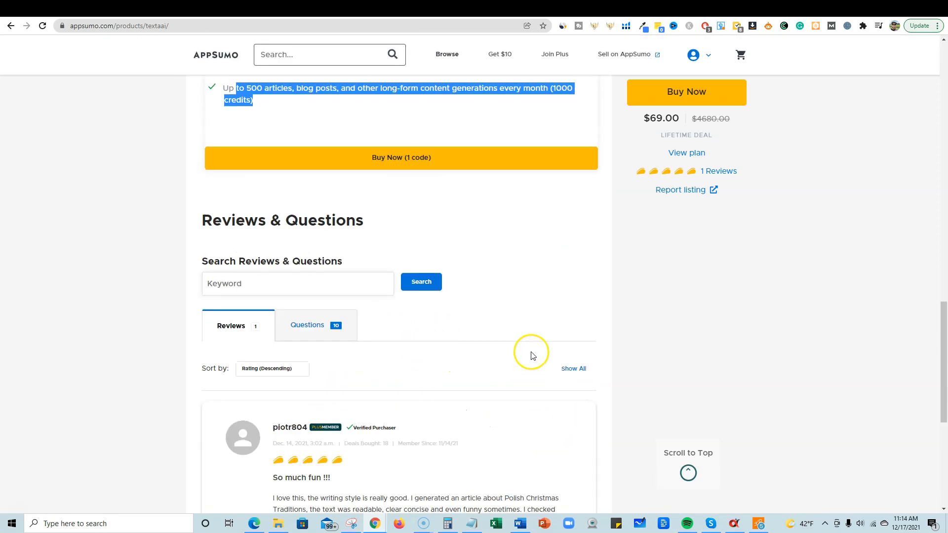
pyautogui.scroll(3)
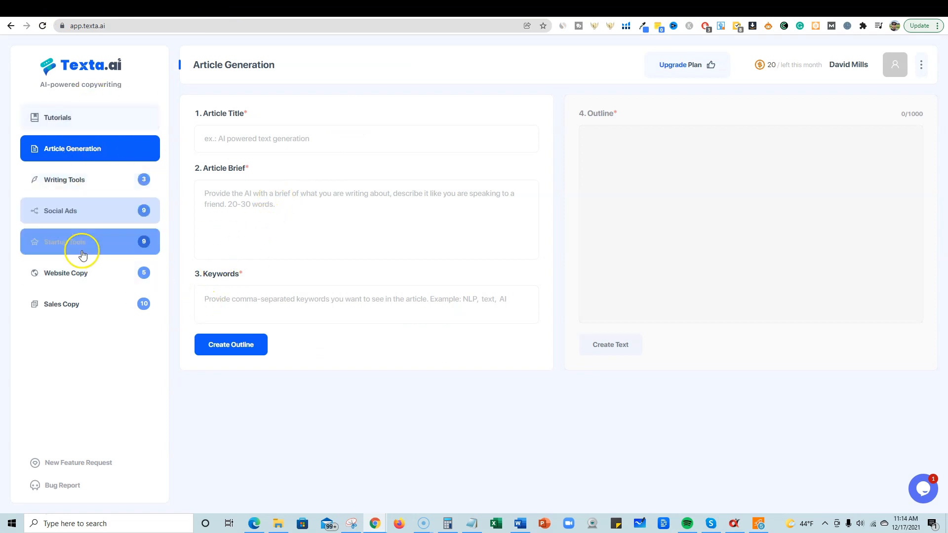
pyautogui.moveTo(414, 345)
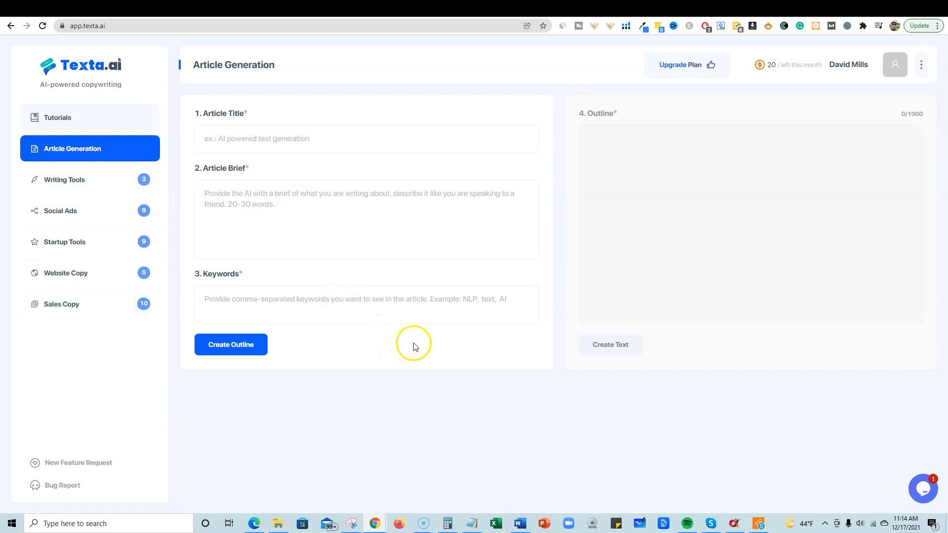
pyautogui.moveTo(452, 329)
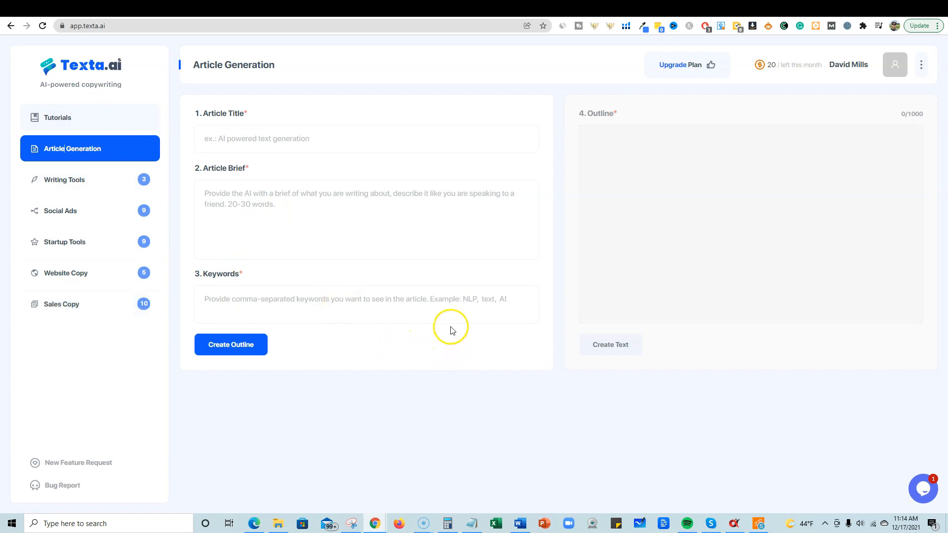
pyautogui.moveTo(400, 259)
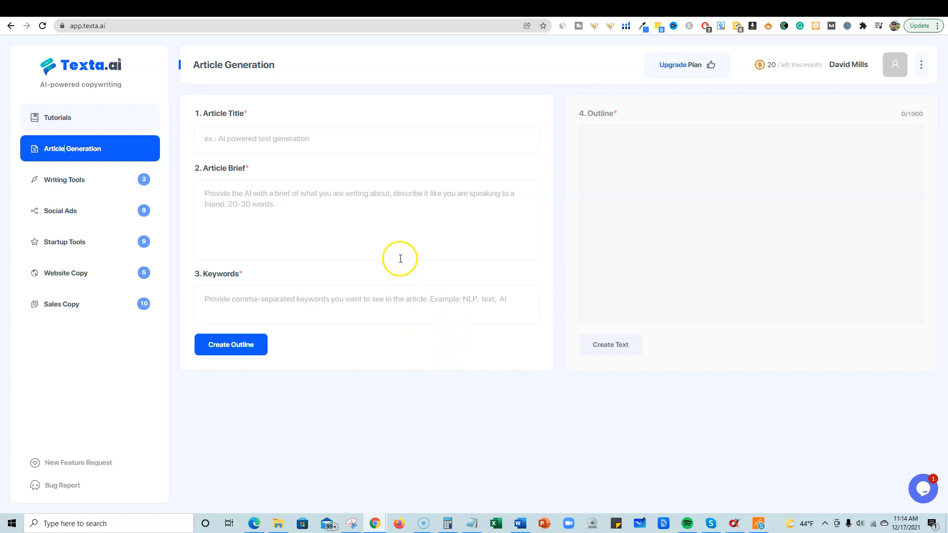
pyautogui.moveTo(197, 274)
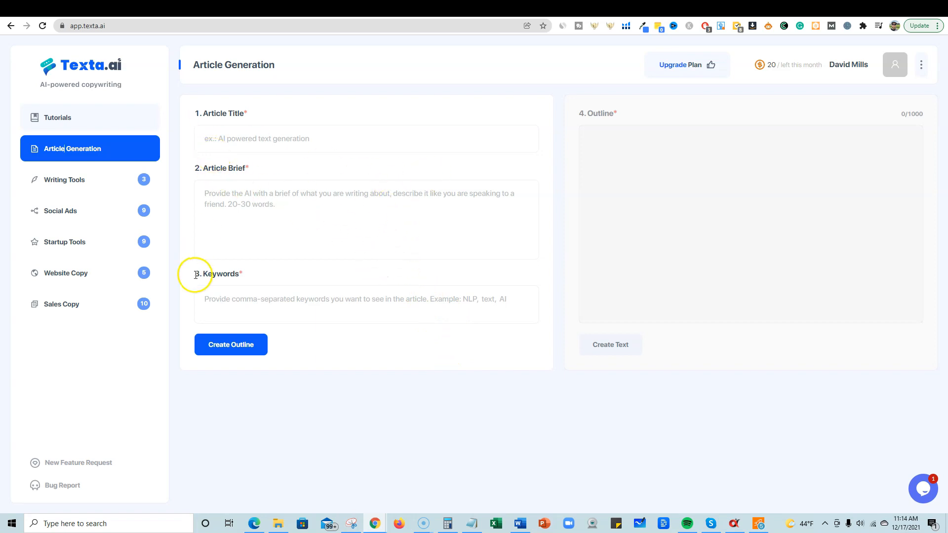
pyautogui.click(61, 305)
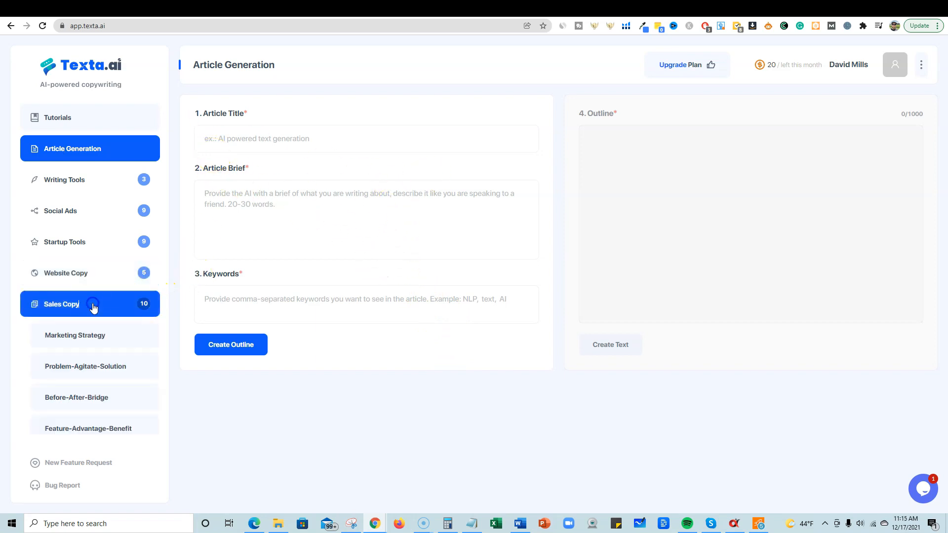
pyautogui.scroll(-3)
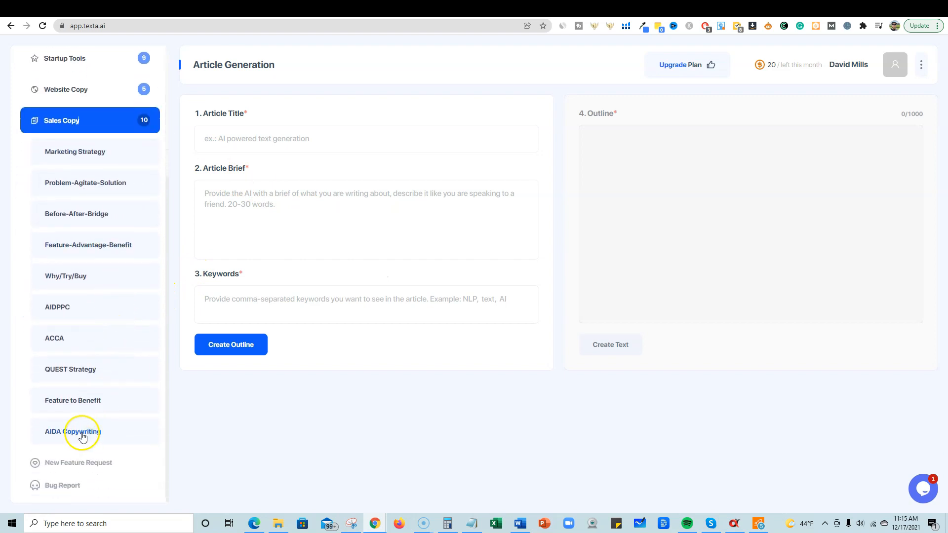
pyautogui.moveTo(101, 266)
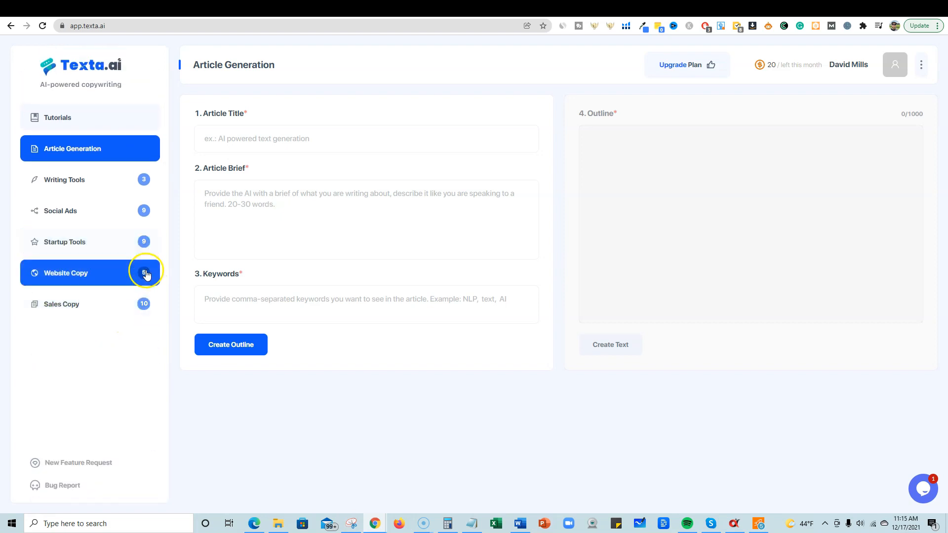
pyautogui.moveTo(150, 210)
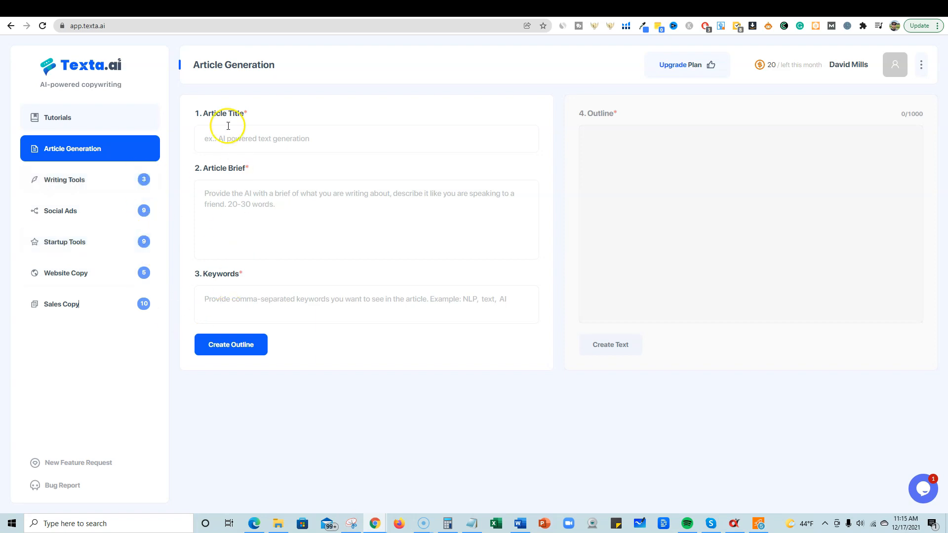
pyautogui.moveTo(136, 197)
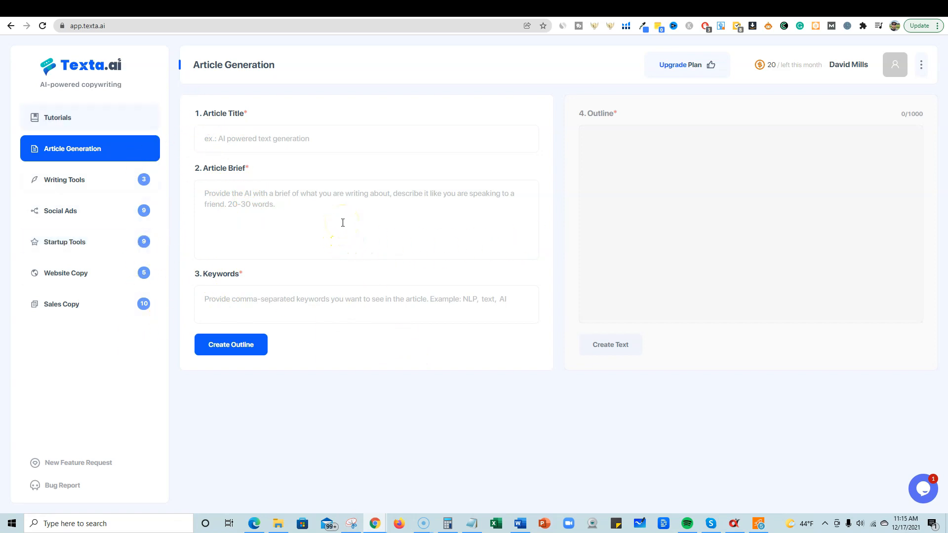
pyautogui.moveTo(688, 333)
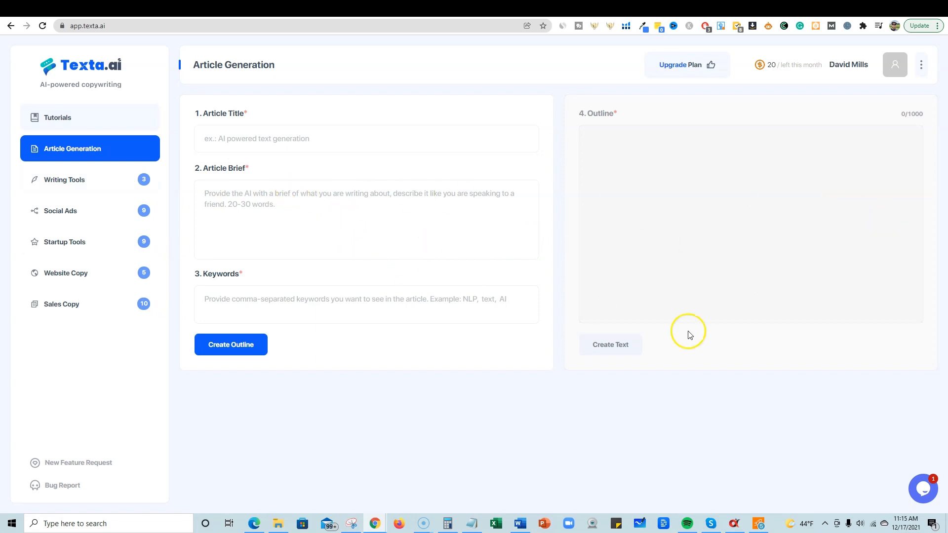
pyautogui.moveTo(514, 246)
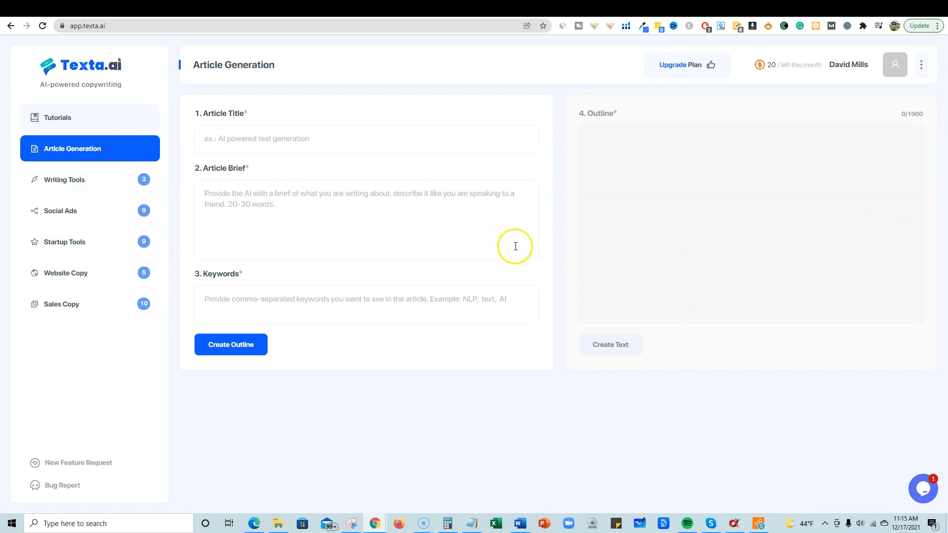
pyautogui.moveTo(435, 219)
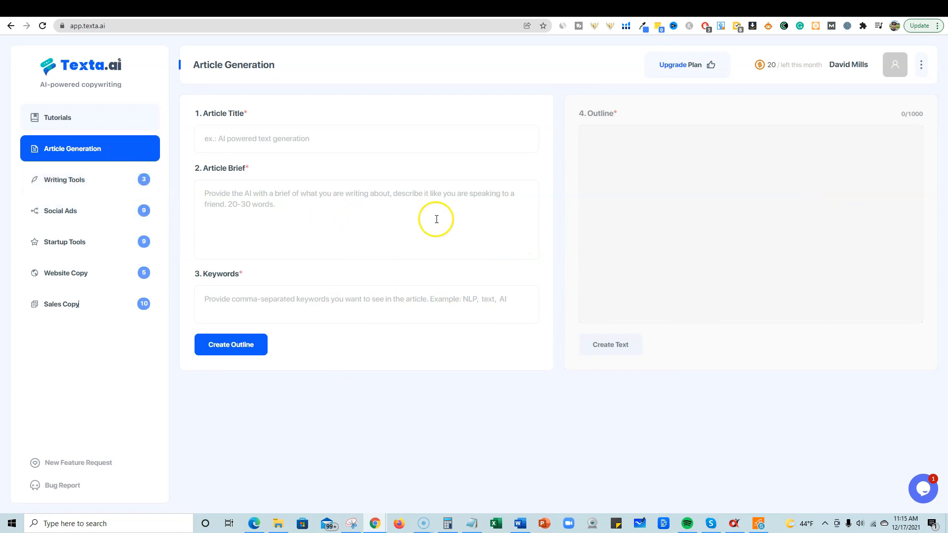
pyautogui.moveTo(91, 165)
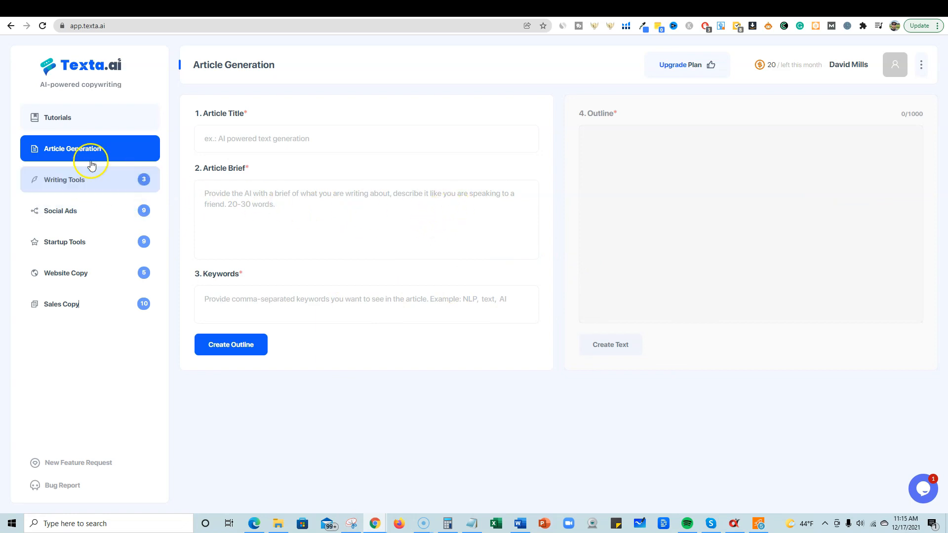
pyautogui.moveTo(77, 210)
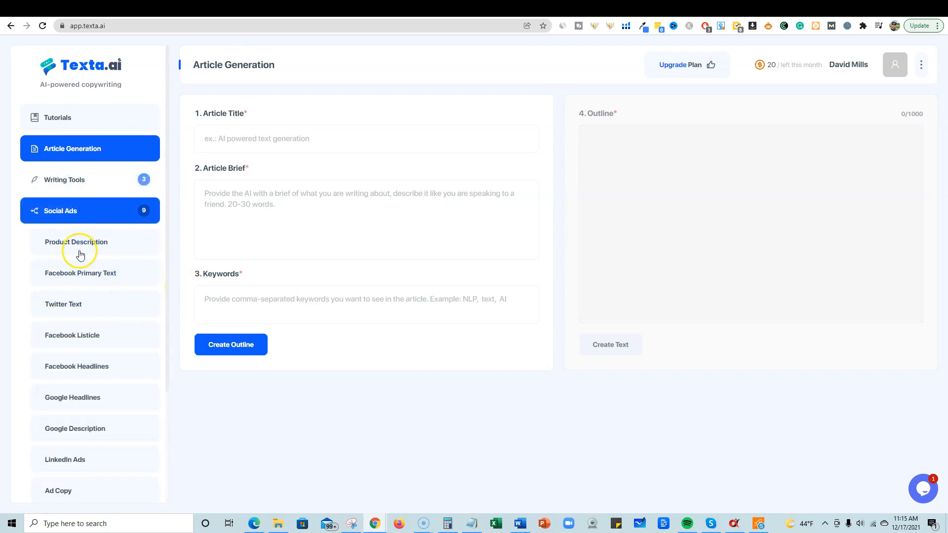
pyautogui.moveTo(60, 210)
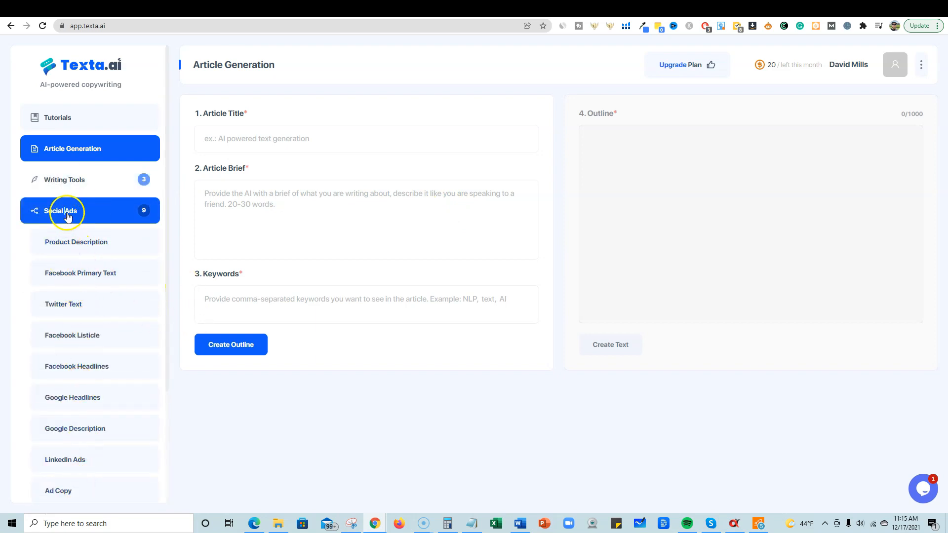
pyautogui.click(61, 210)
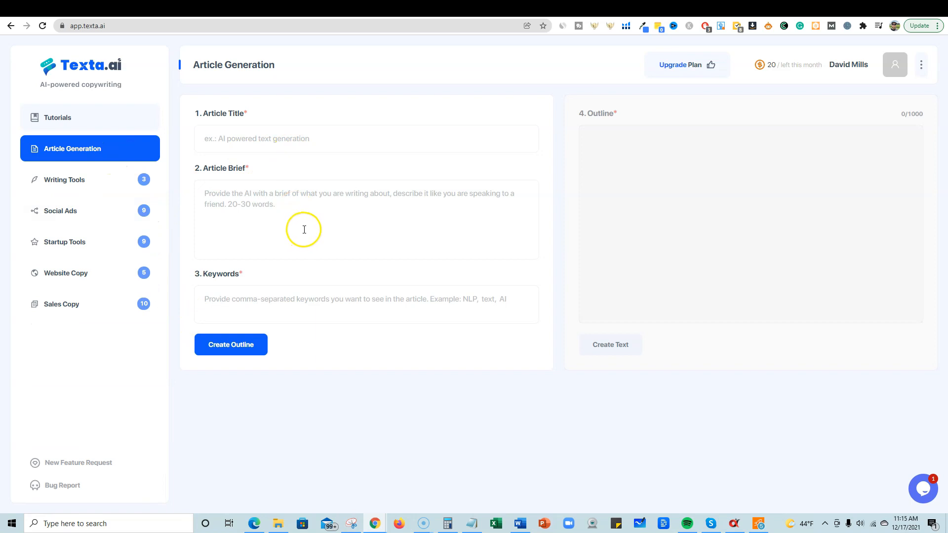
pyautogui.moveTo(217, 179)
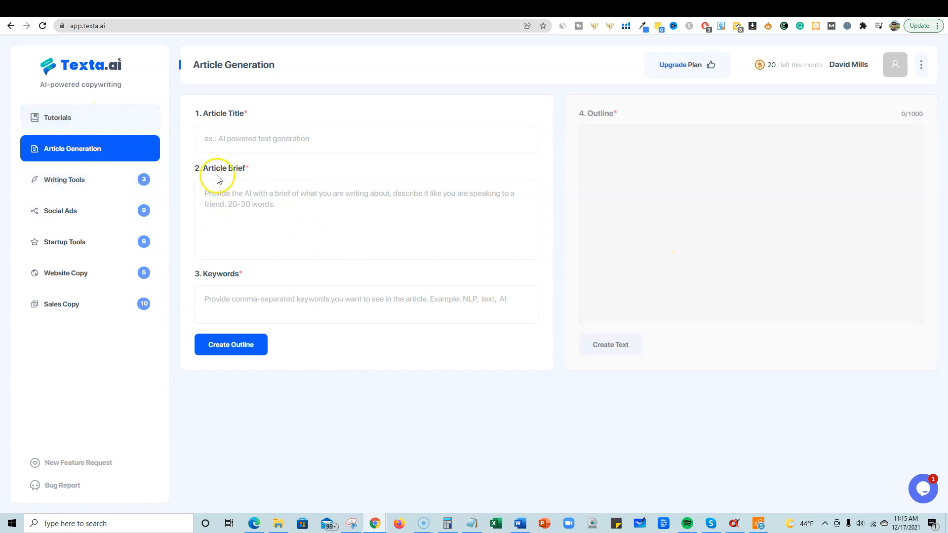
pyautogui.moveTo(63, 118)
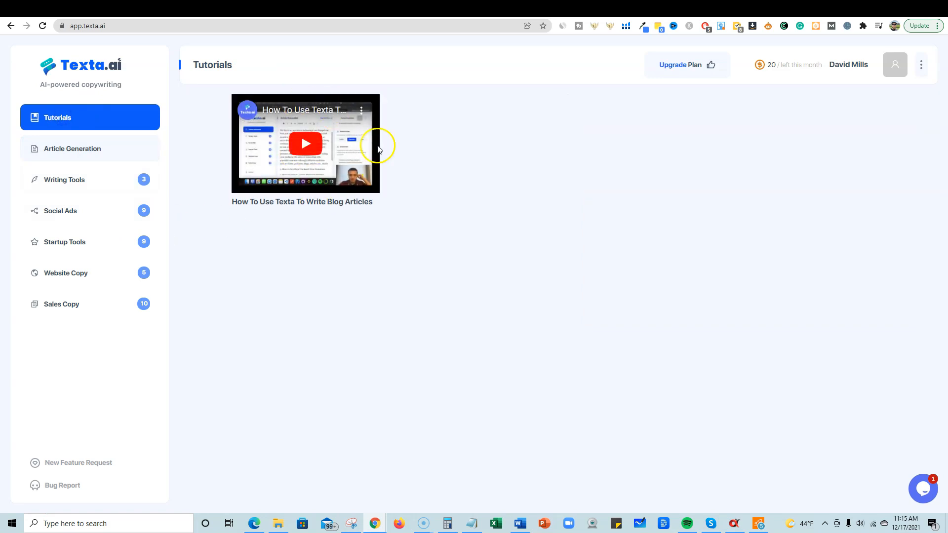
pyautogui.moveTo(359, 150)
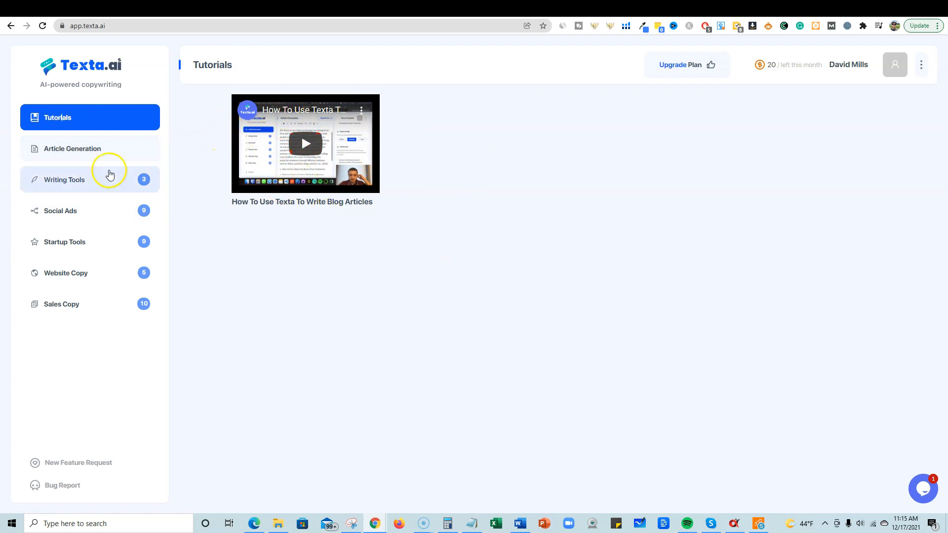
pyautogui.moveTo(68, 486)
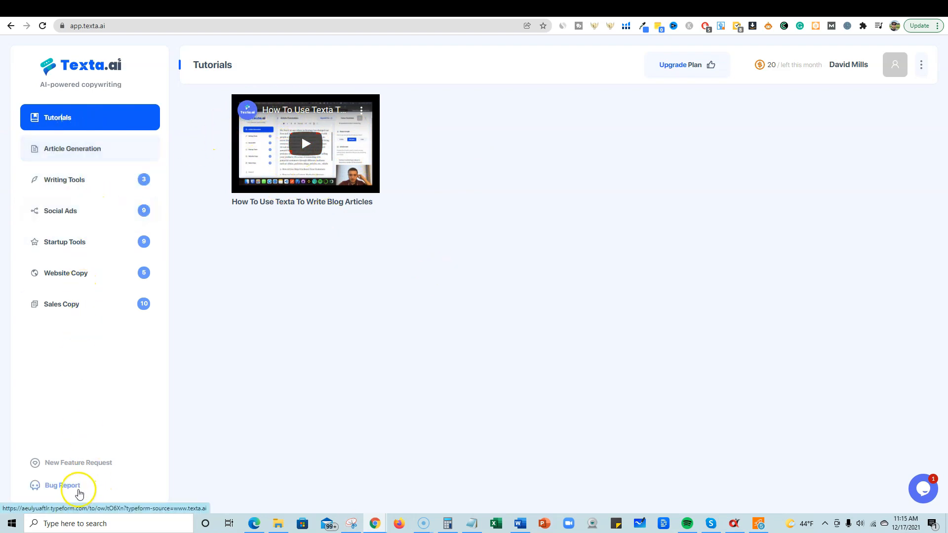
pyautogui.moveTo(77, 462)
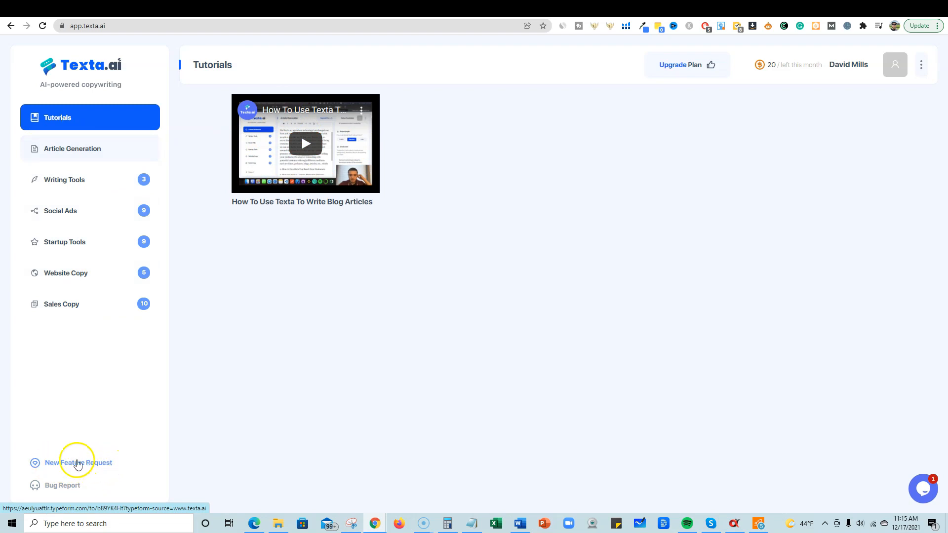
pyautogui.moveTo(109, 462)
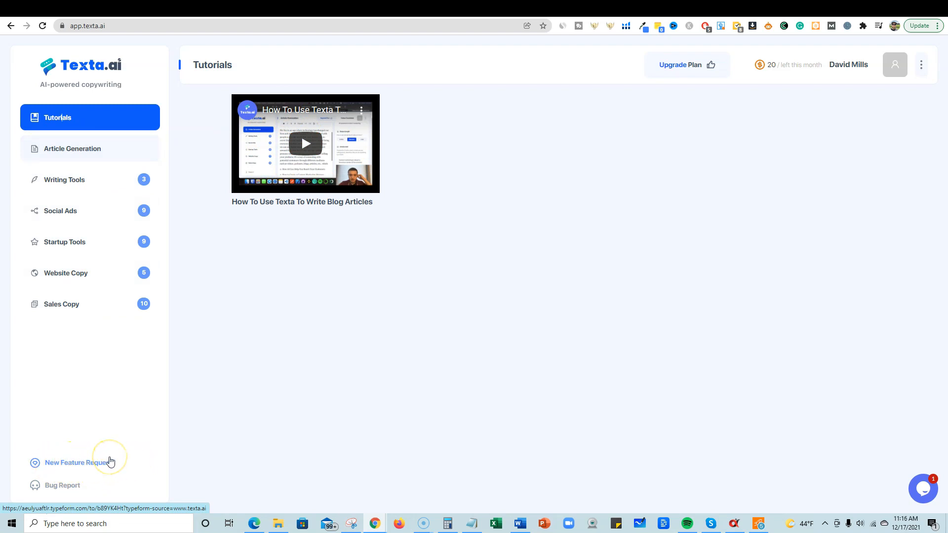
pyautogui.moveTo(62, 485)
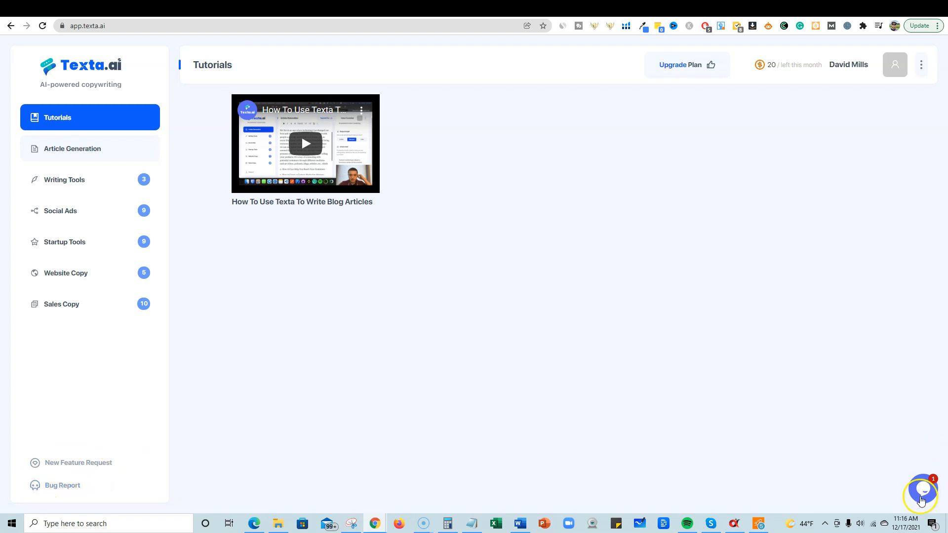
pyautogui.click(922, 489)
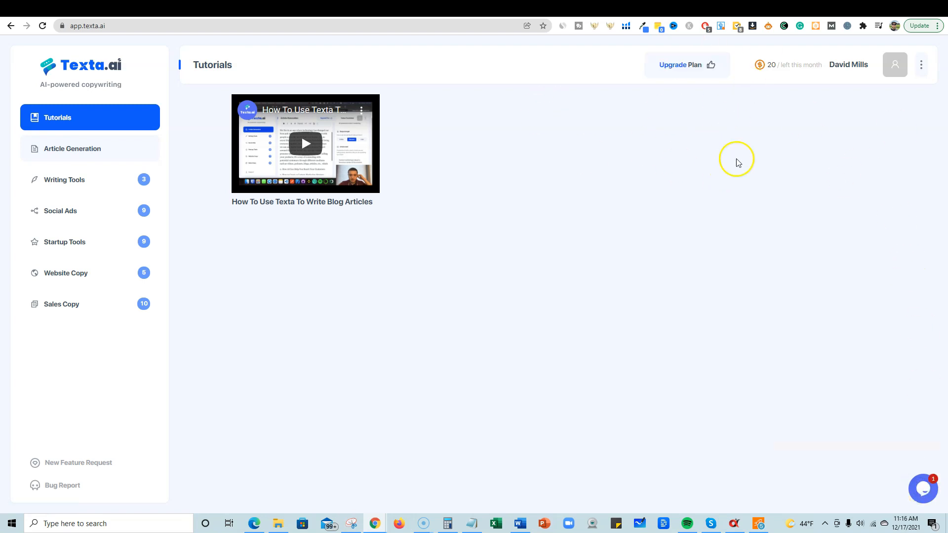
pyautogui.moveTo(631, 100)
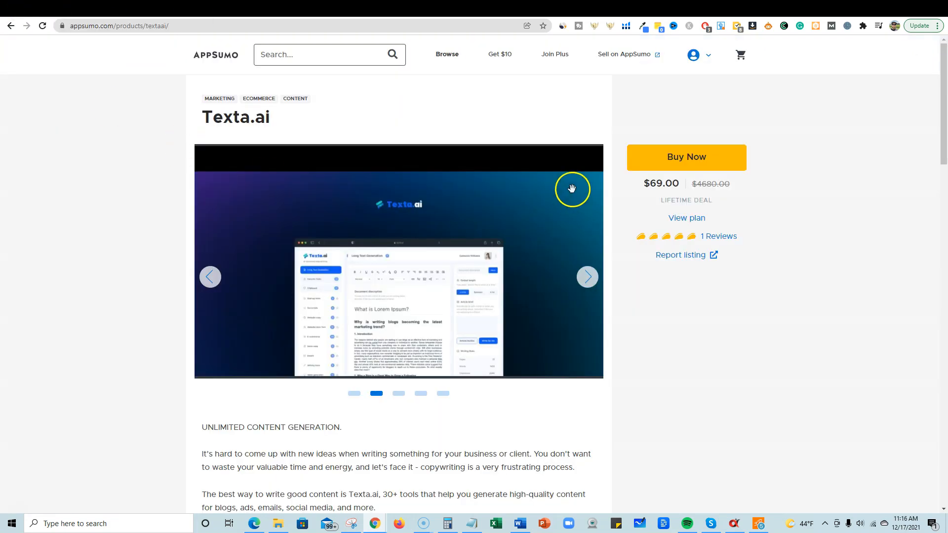
pyautogui.moveTo(55, 6)
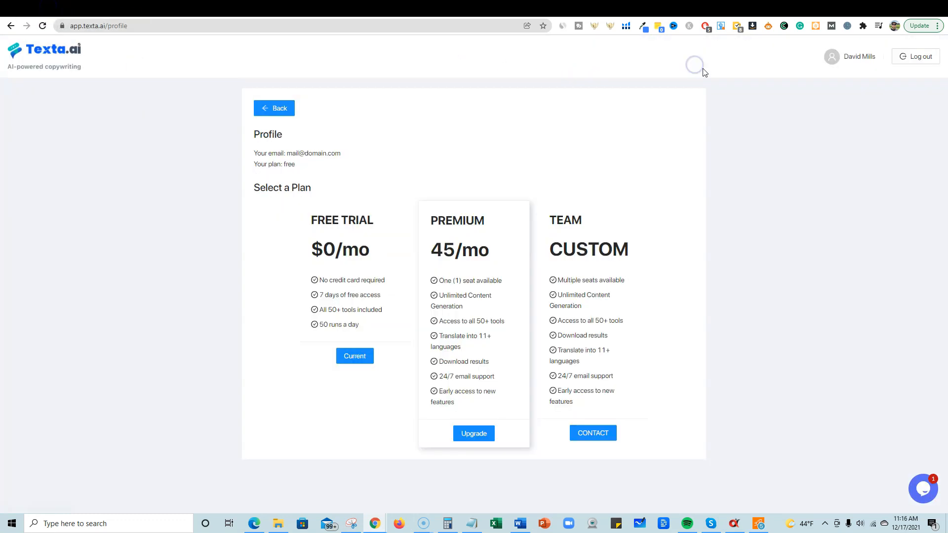
pyautogui.moveTo(453, 289)
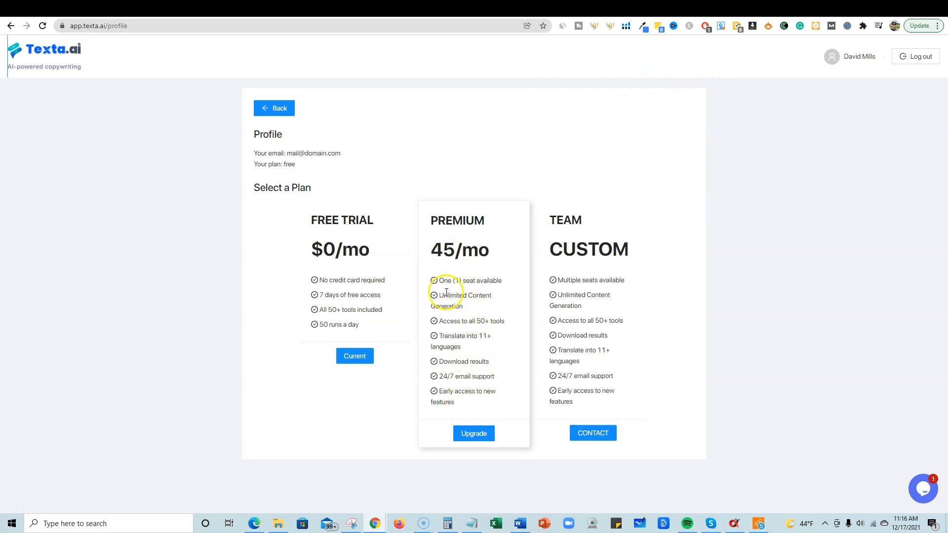
pyautogui.moveTo(289, 140)
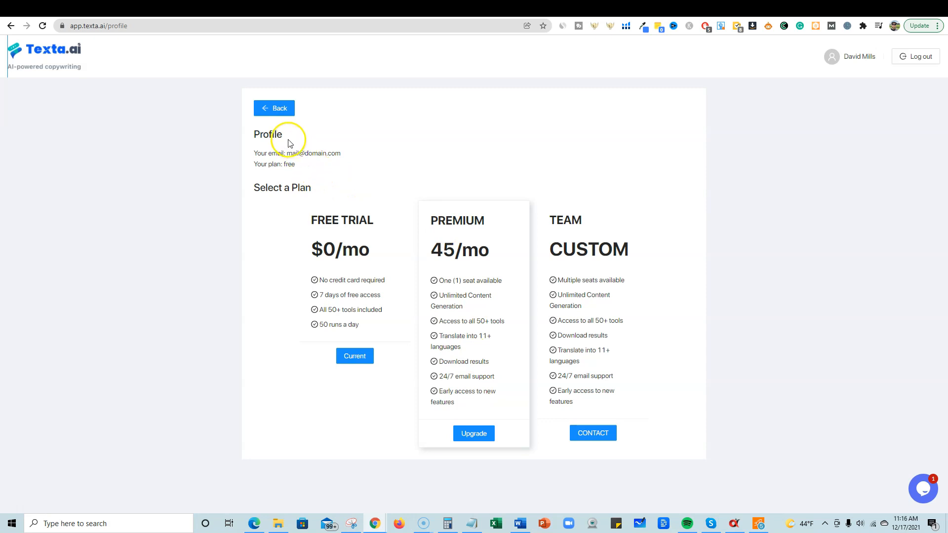
# Leave the subscription plans page and go back to the Article Generation workspace
pyautogui.click(273, 107)
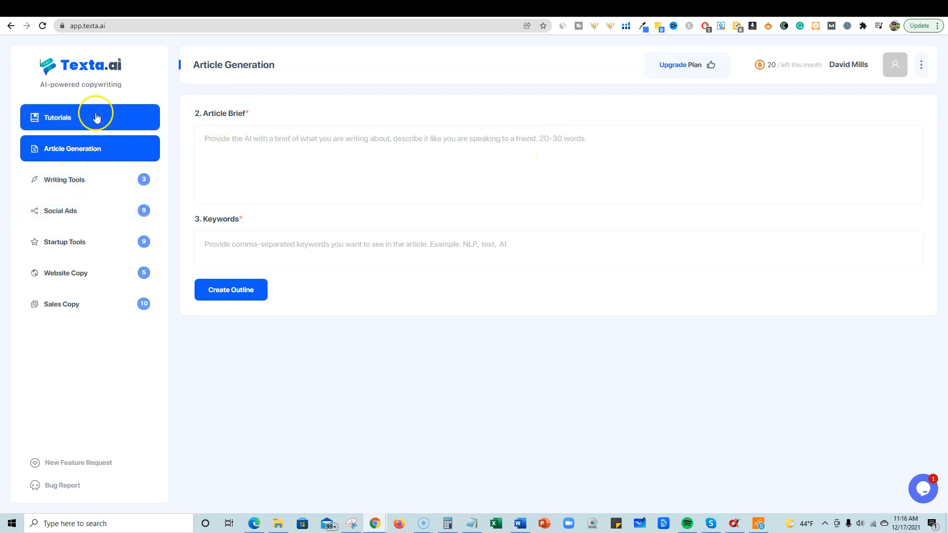
pyautogui.moveTo(189, 153)
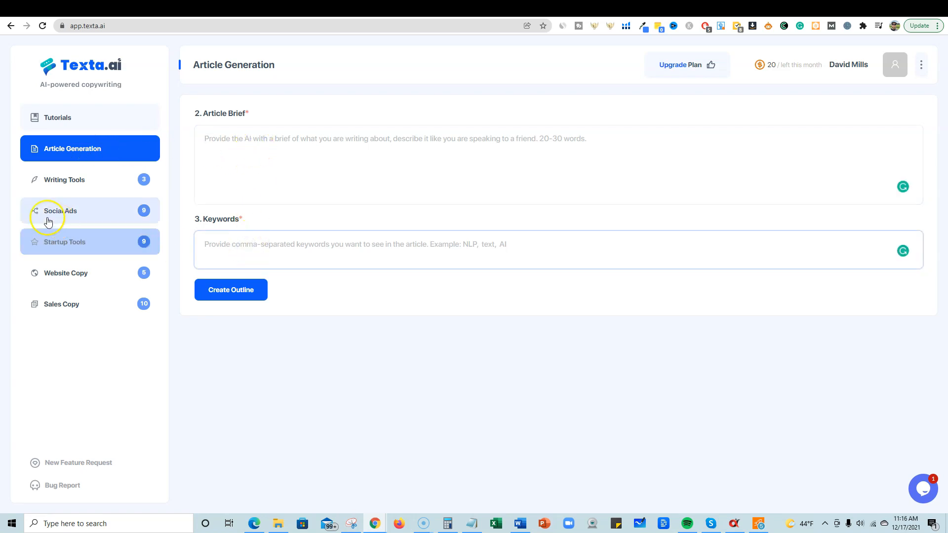
# Expand Writing Tools, glance at the Outline Generator, and return to the Article Generation form
pyautogui.click(64, 180)
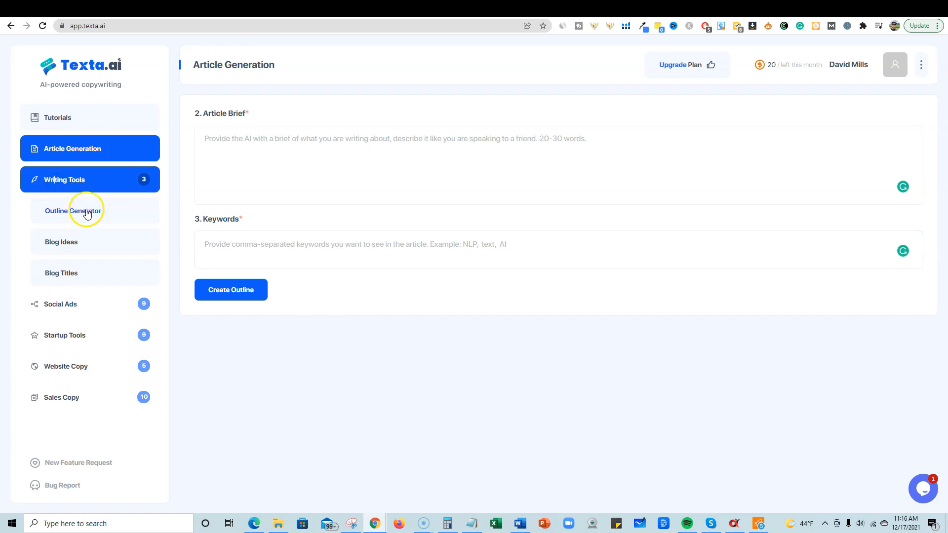
pyautogui.moveTo(257, 148)
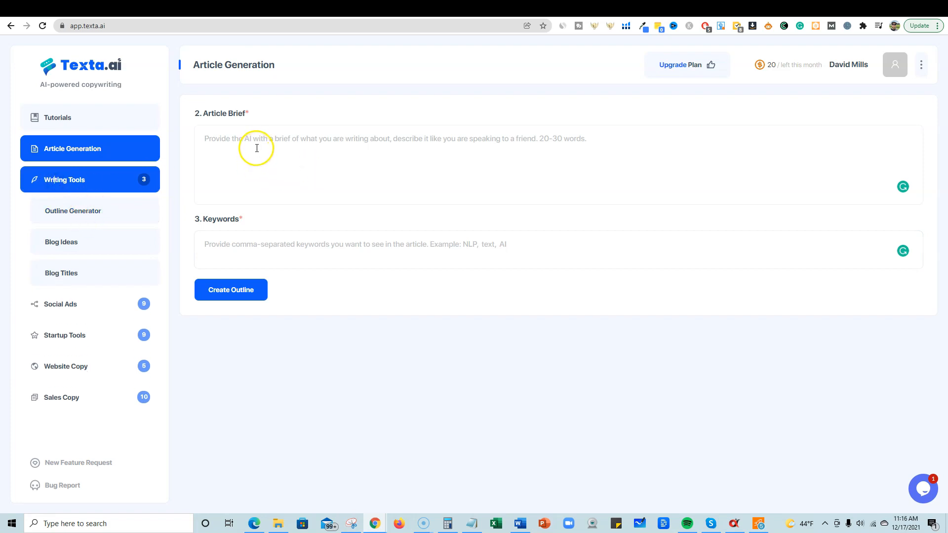
pyautogui.click(72, 210)
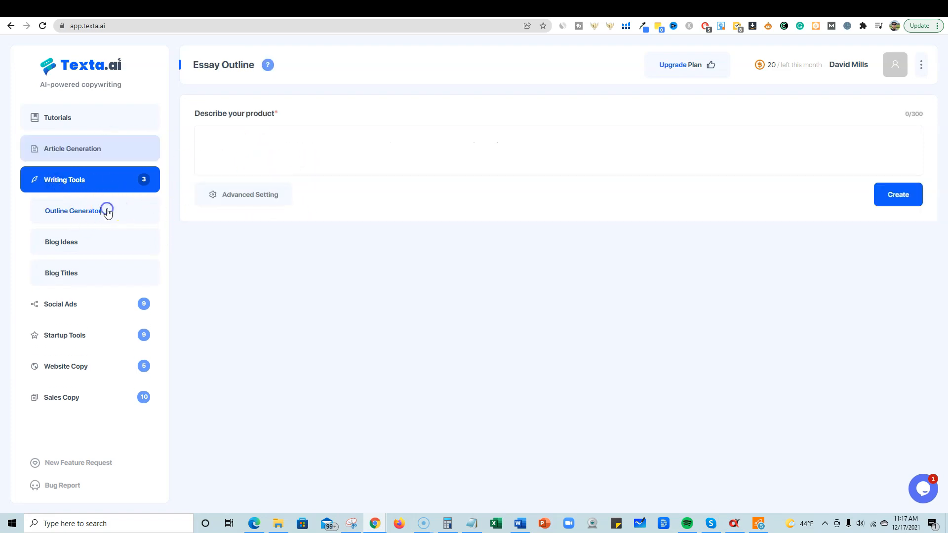
pyautogui.click(71, 148)
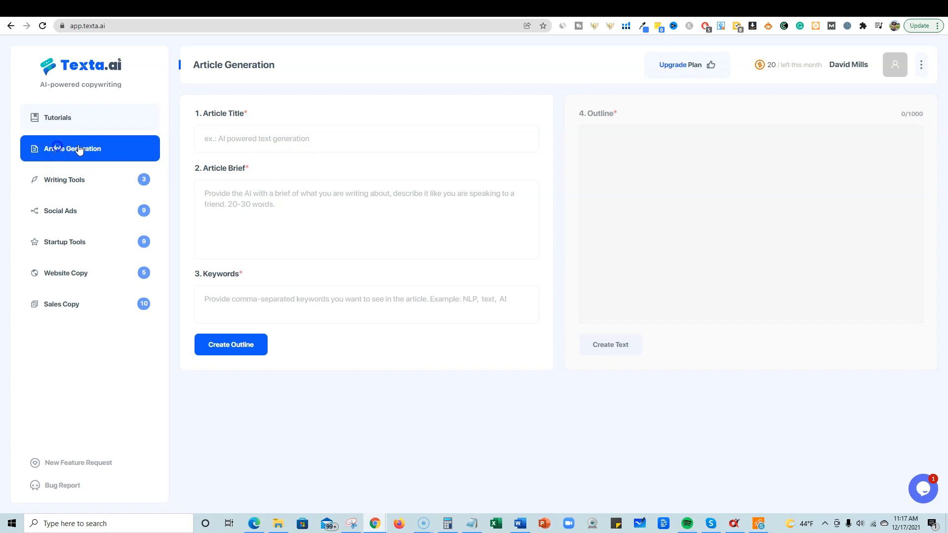
pyautogui.moveTo(755, 29)
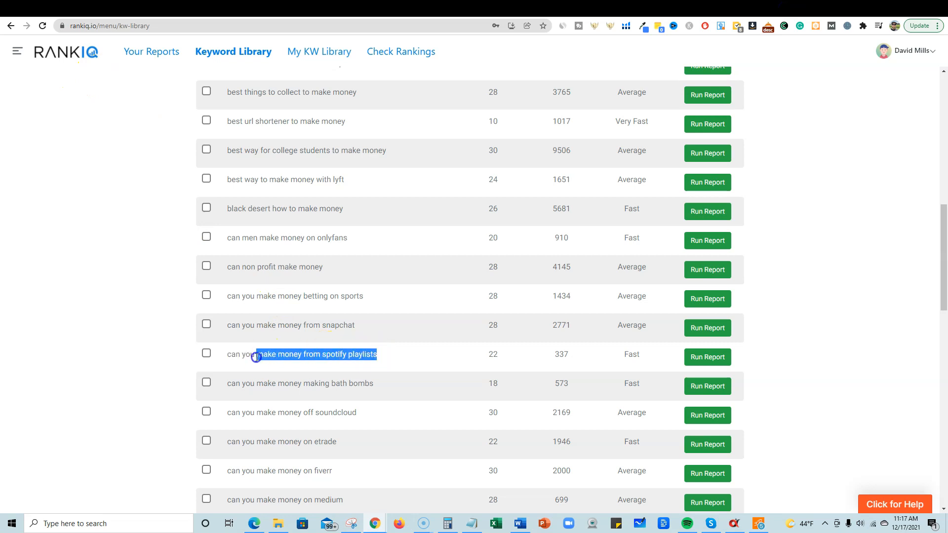
# Select the 'can you make money from spotify playlists' keyword row in the RankIQ library
pyautogui.tripleClick(302, 354)
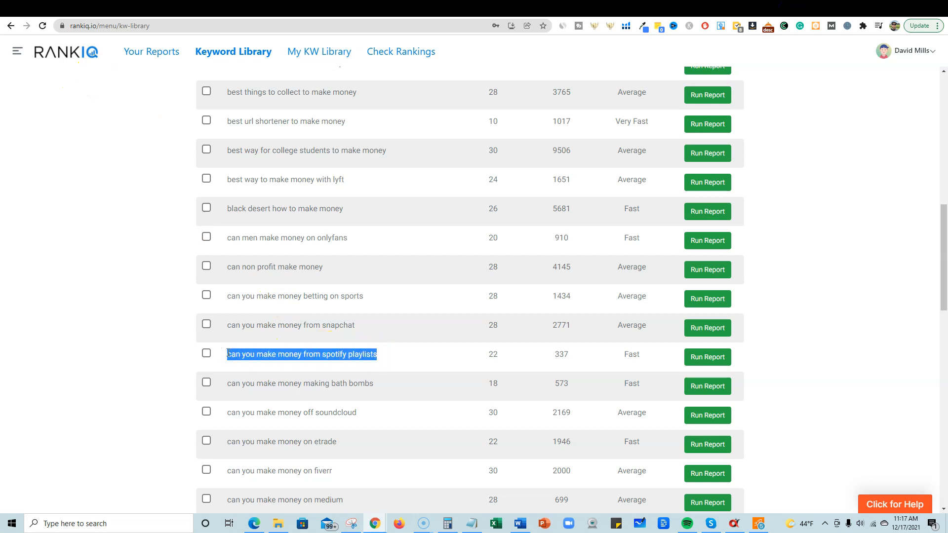
pyautogui.moveTo(41, 12)
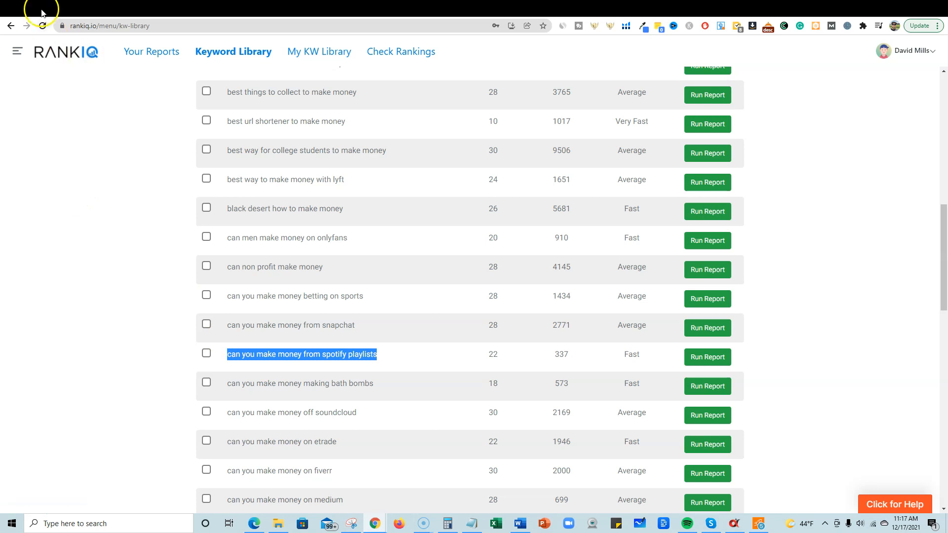
# Enter the article title 'can you make money from spotify playlists'
pyautogui.click(85, 26)
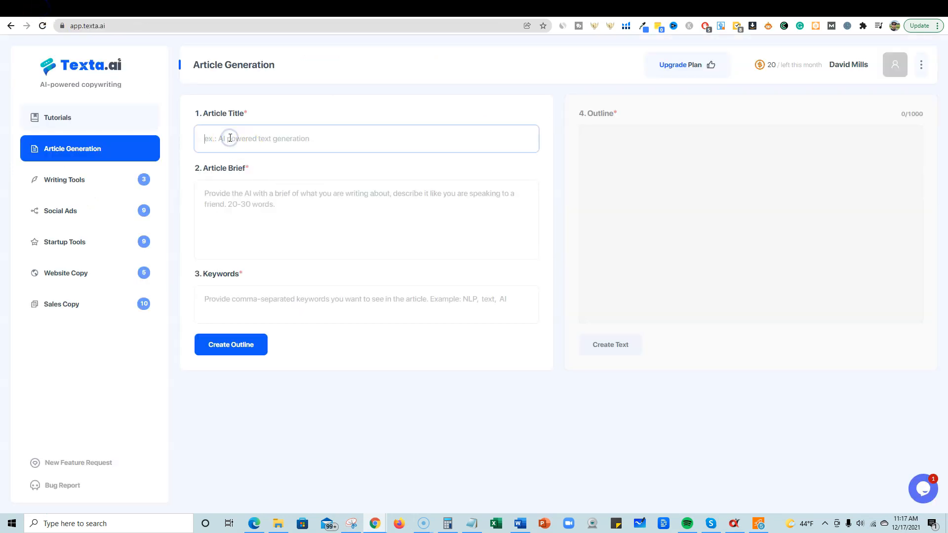
pyautogui.write('can you make money from spotify playlists')
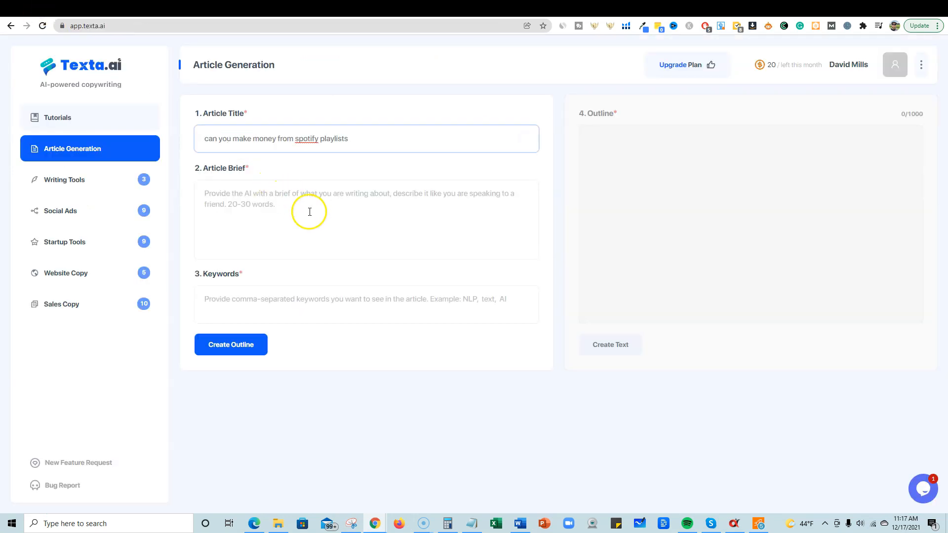
# Write the brief about whether you can make money from Spotify playlists, mentioning earning as an artist
pyautogui.click(308, 217)
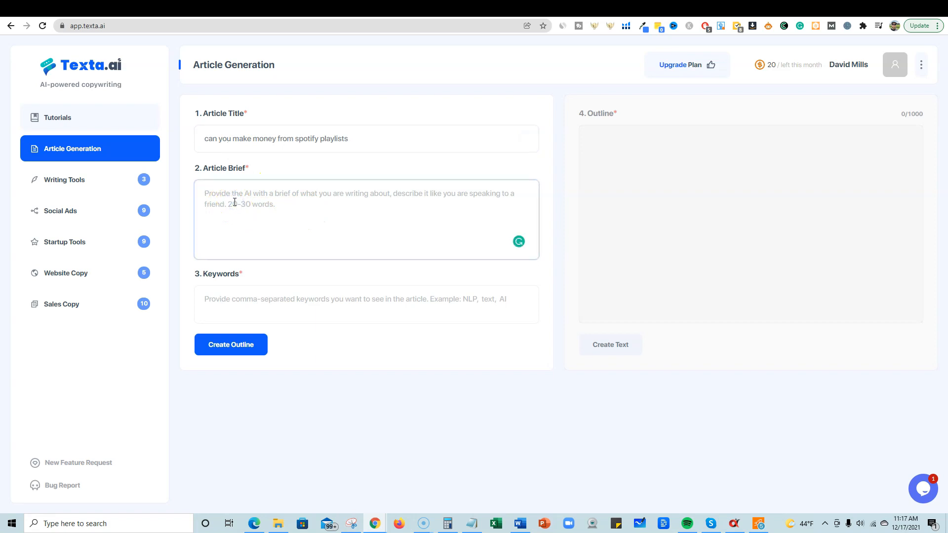
pyautogui.write('In this')
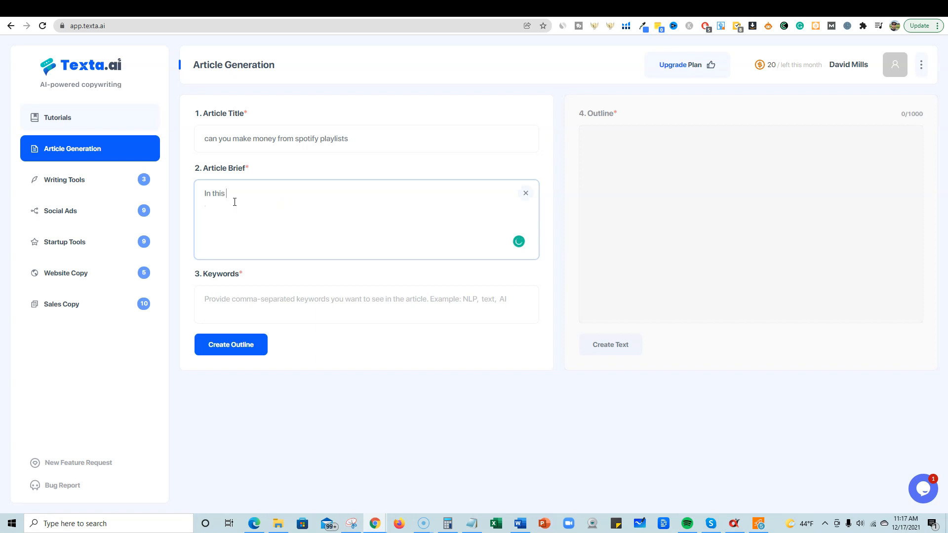
pyautogui.write('post we')
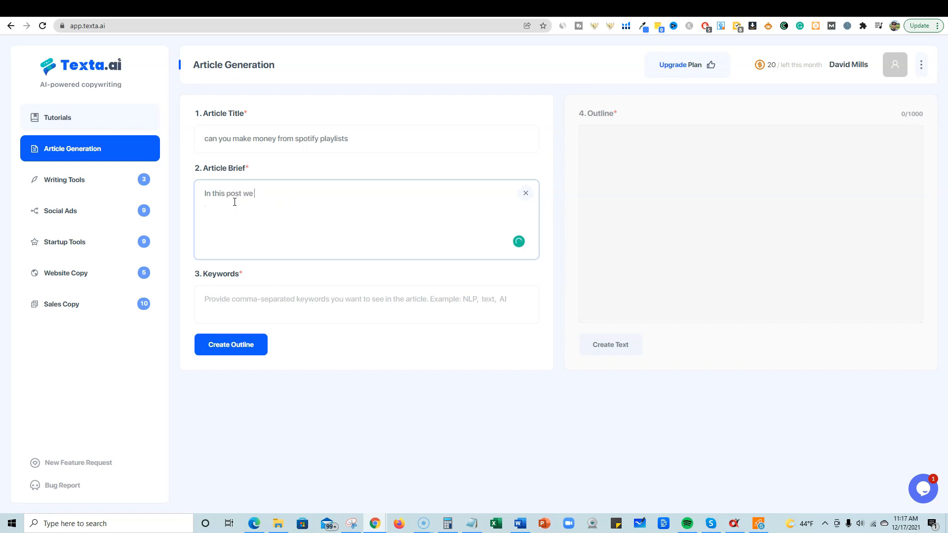
pyautogui.write('will be talkin')
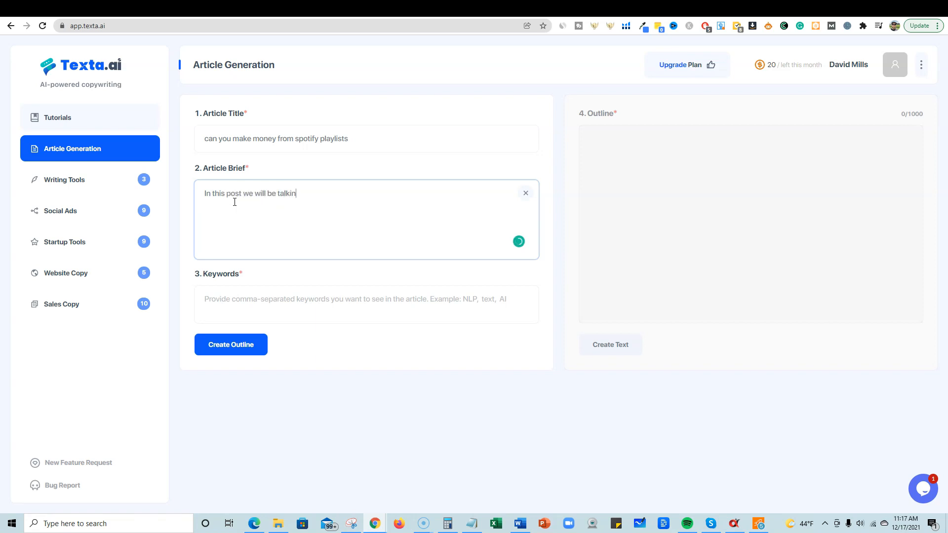
pyautogui.write('g about')
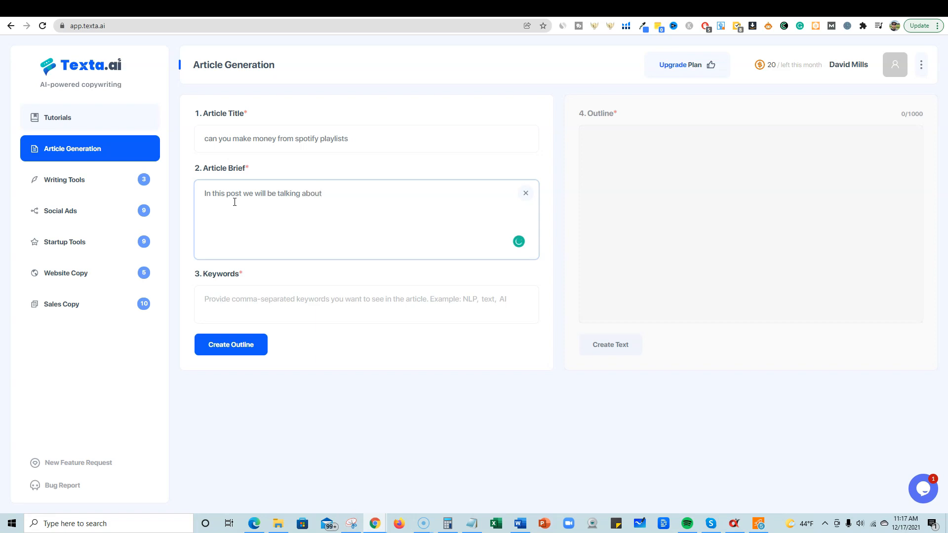
pyautogui.write('if you can make money')
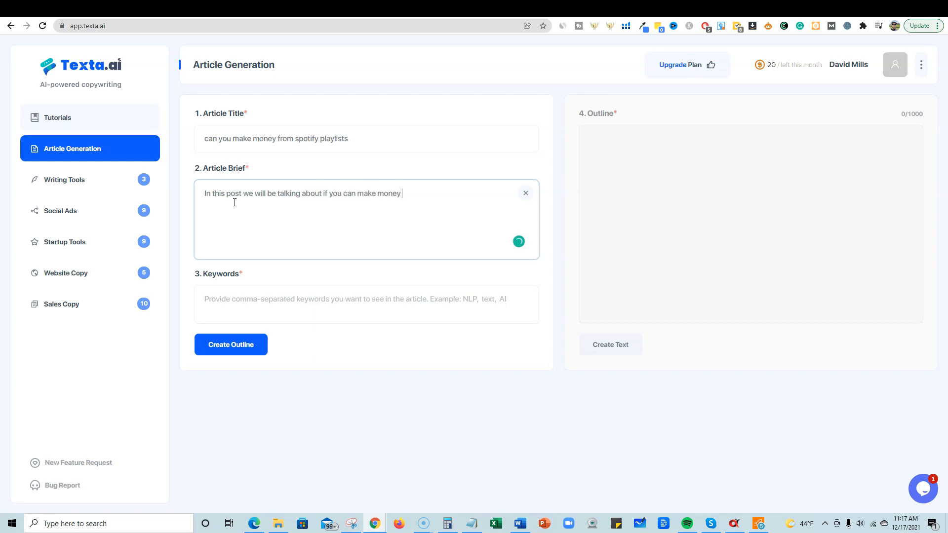
pyautogui.write('from Spotify playlists. Mention how you can make money using Spotify as a art')
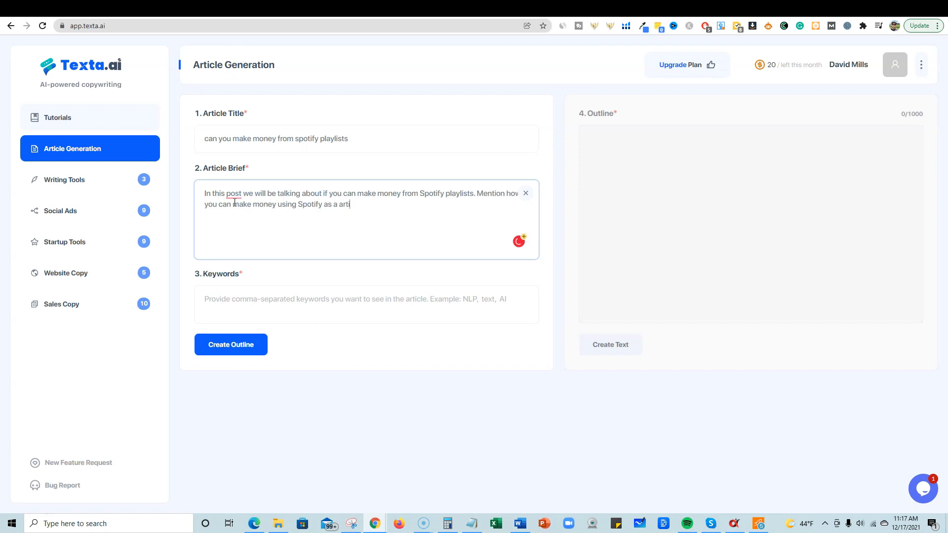
pyautogui.write('ist.')
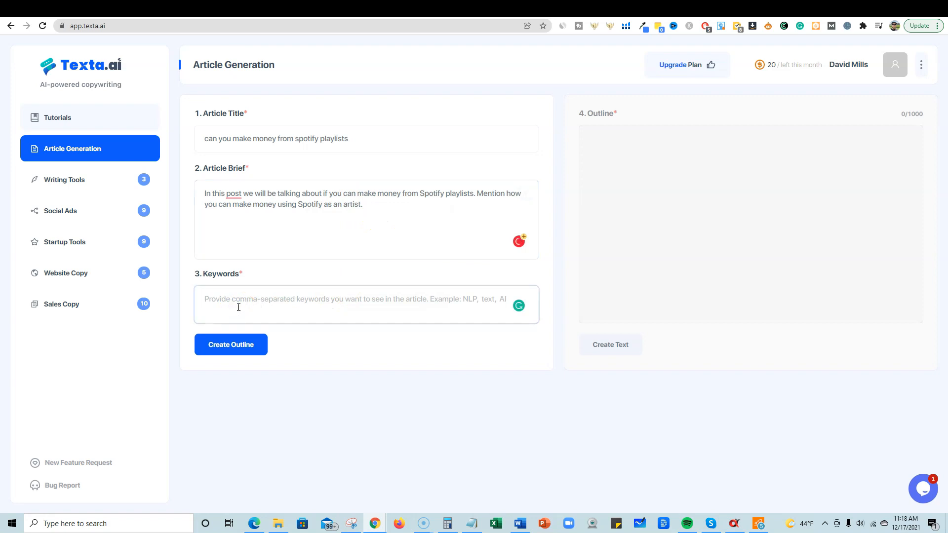
# Add the keyword 'can you make money from spotify playlists' and start Create Outline
pyautogui.write('can you make money from spotify playlists')
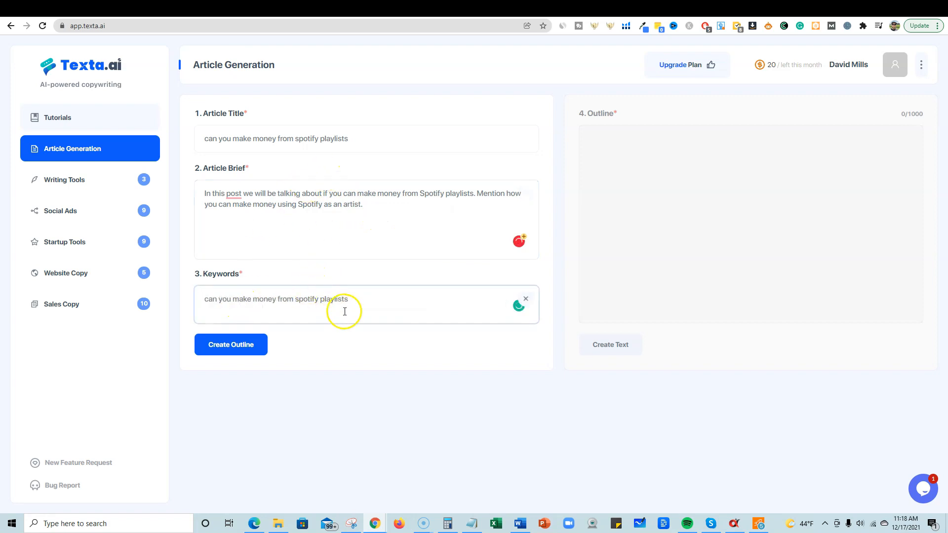
pyautogui.click(230, 343)
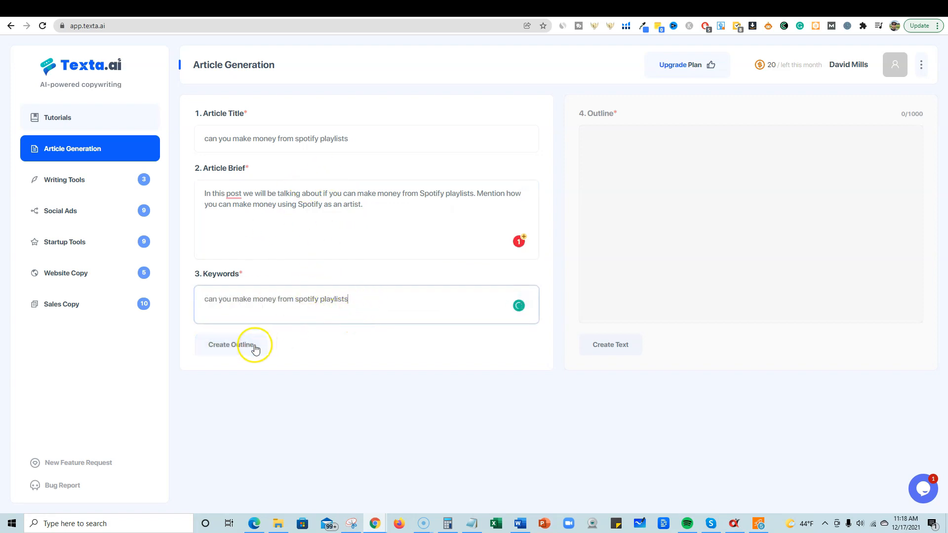
pyautogui.click(230, 344)
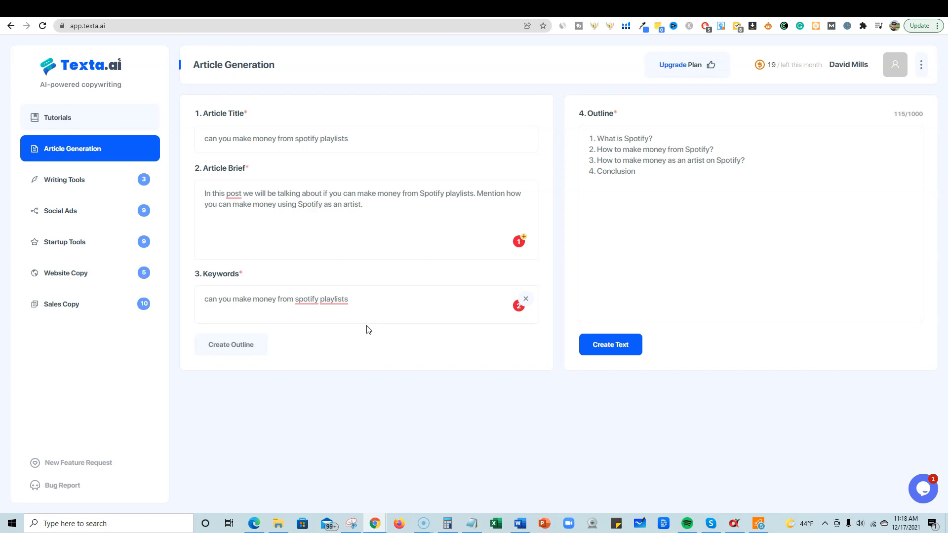
pyautogui.click(611, 345)
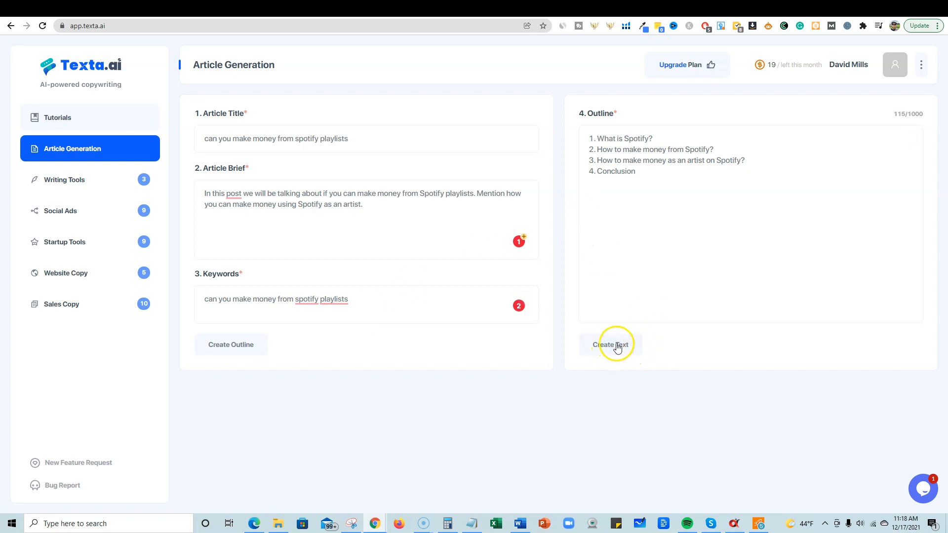
pyautogui.click(610, 344)
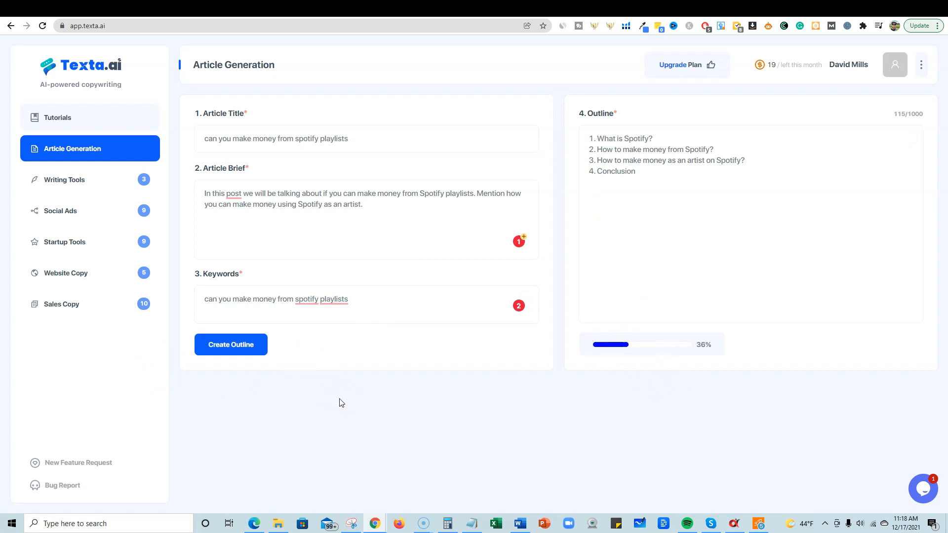
pyautogui.click(230, 344)
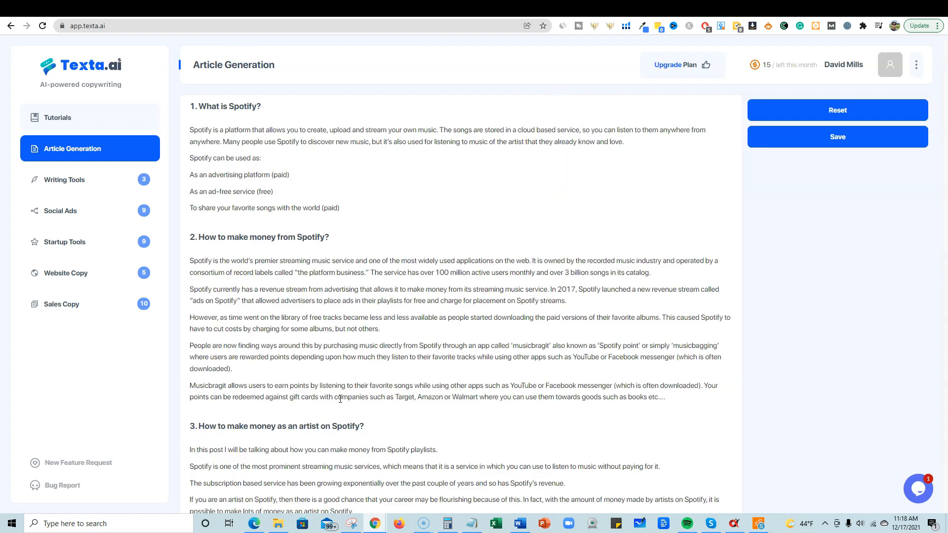
pyautogui.click(191, 106)
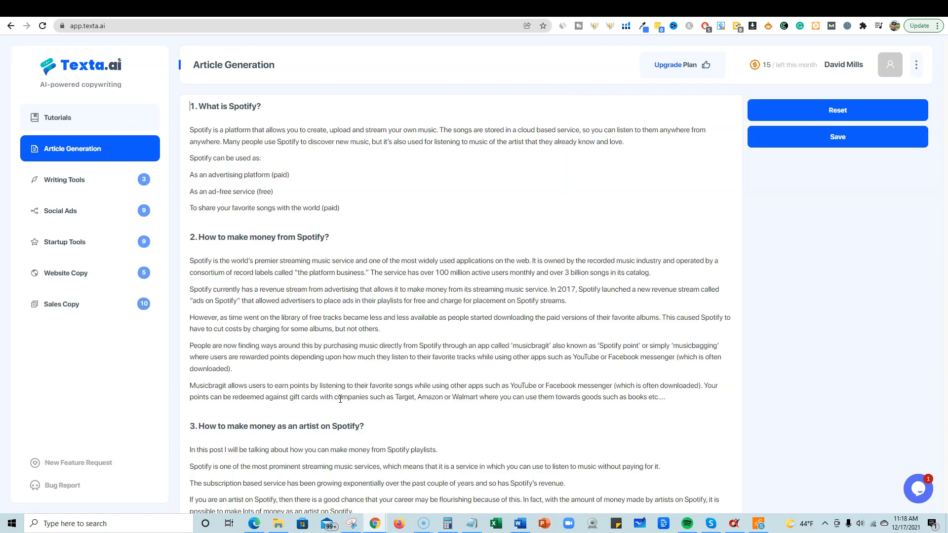
pyautogui.moveTo(259, 221)
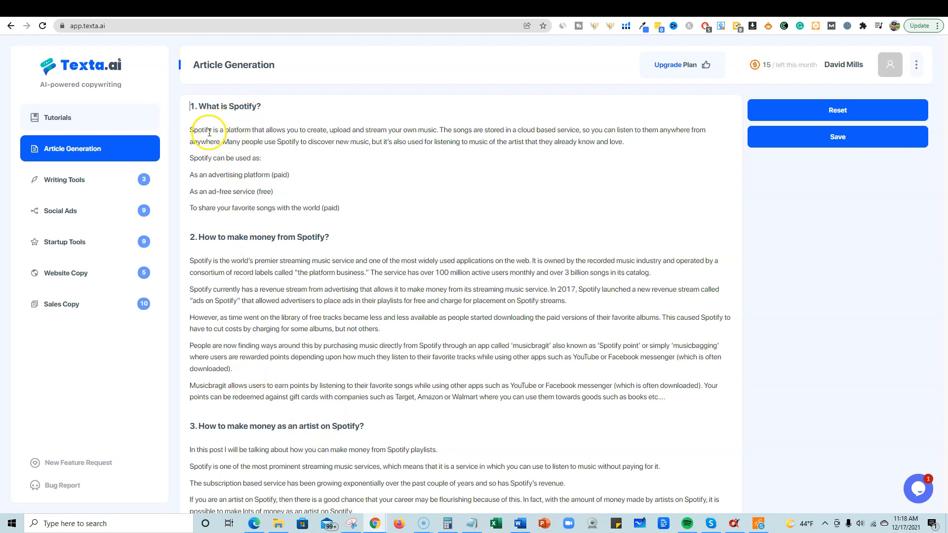
pyautogui.scroll(-3)
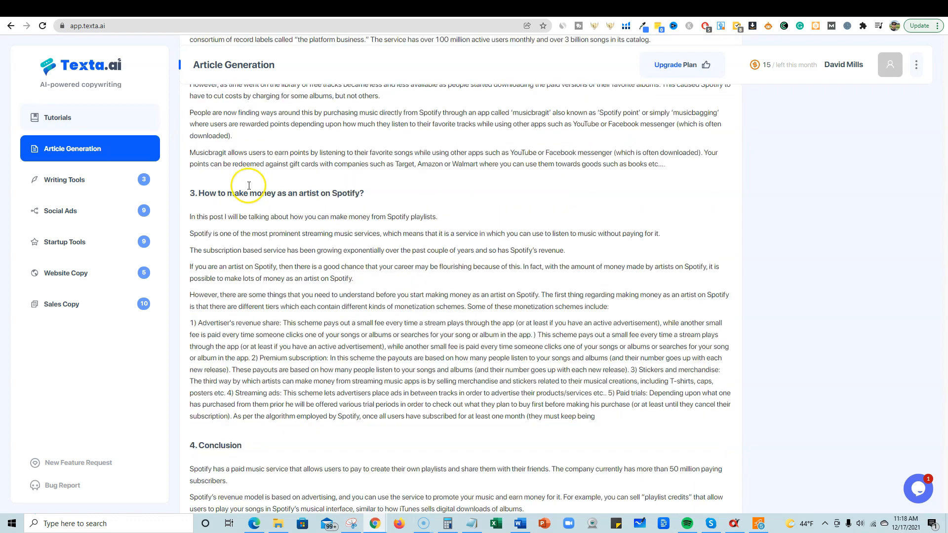
pyautogui.scroll(-3)
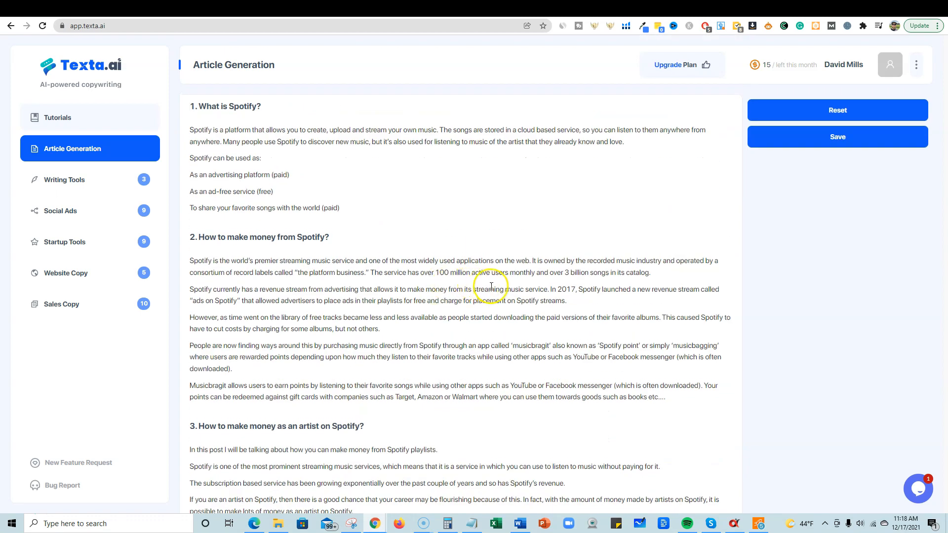
pyautogui.scroll(-3)
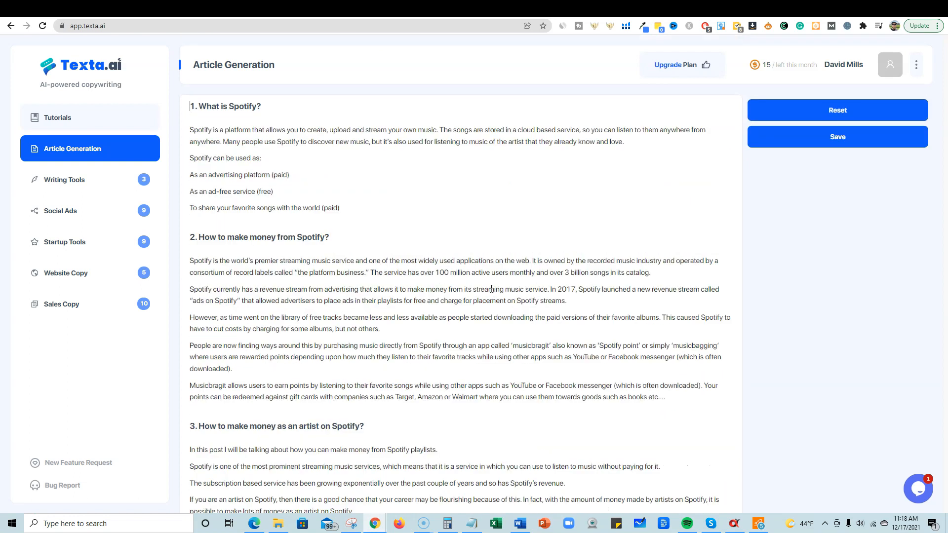
pyautogui.moveTo(654, 254)
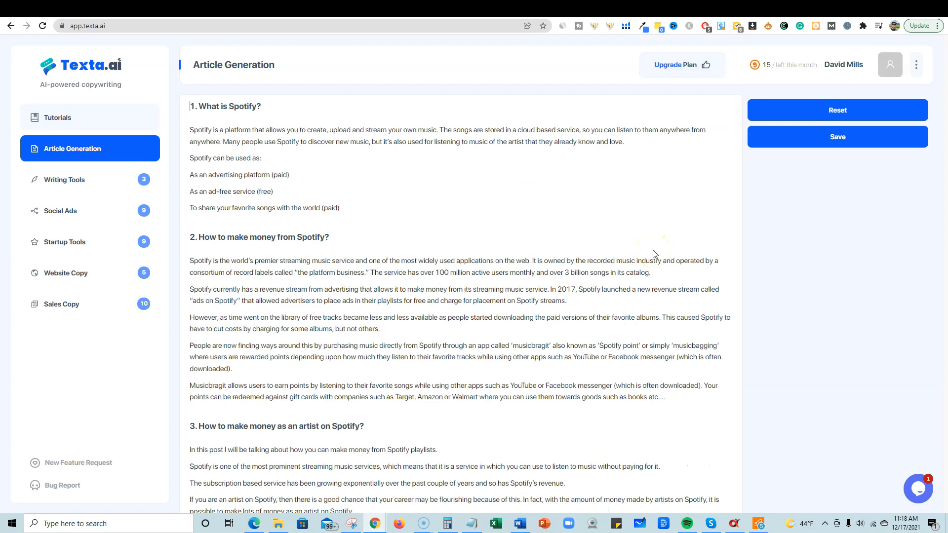
pyautogui.scroll(-3)
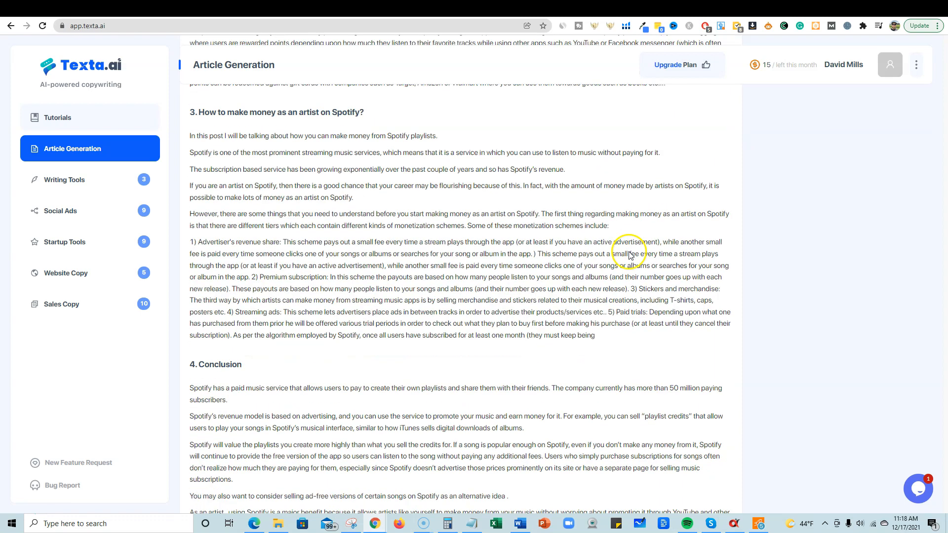
pyautogui.scroll(3)
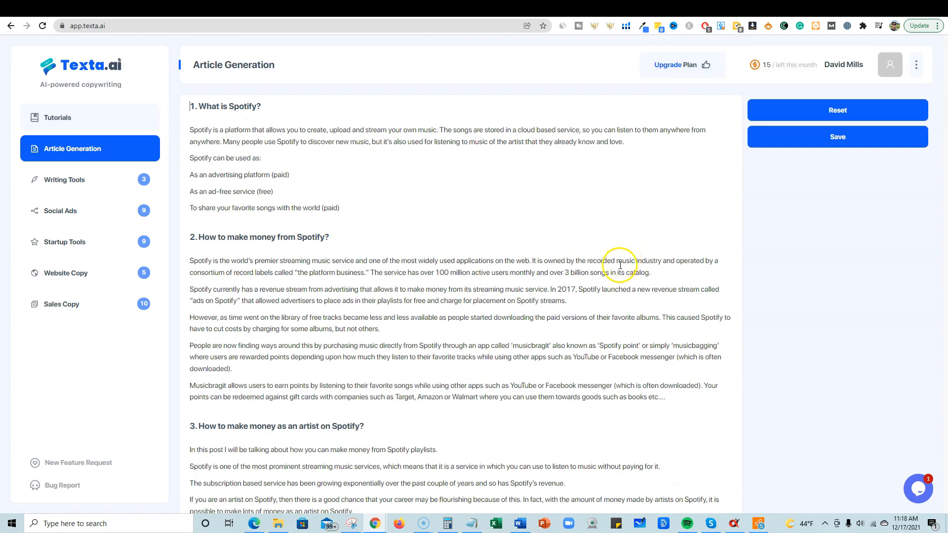
pyautogui.moveTo(268, 305)
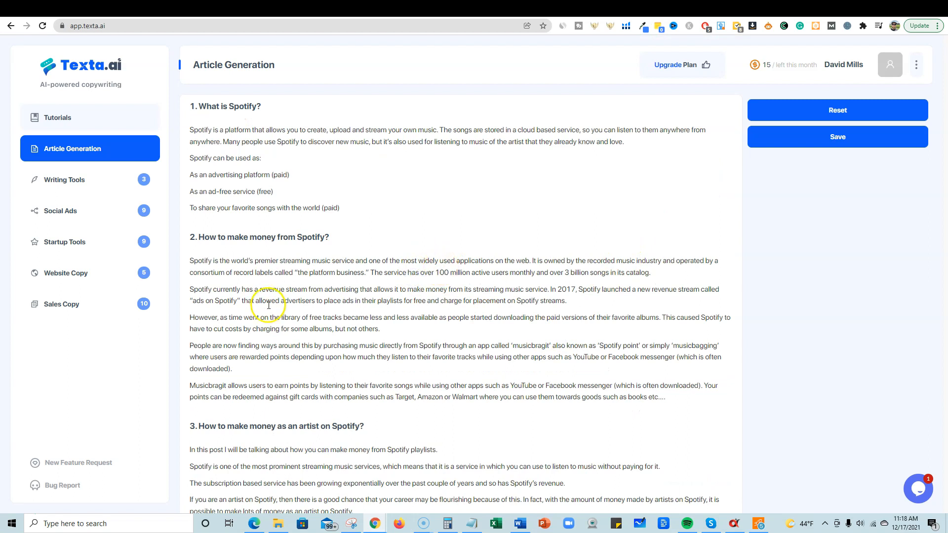
pyautogui.moveTo(598, 314)
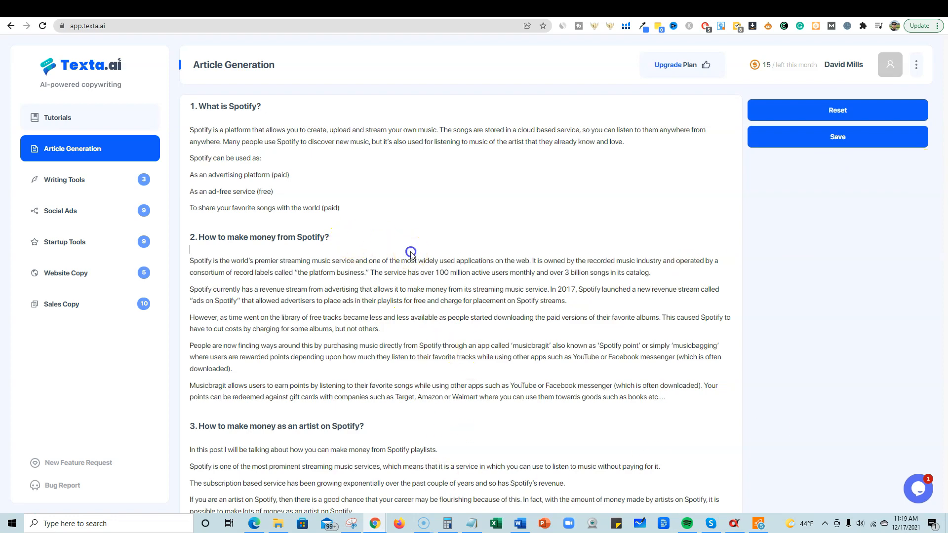
pyautogui.scroll(-3)
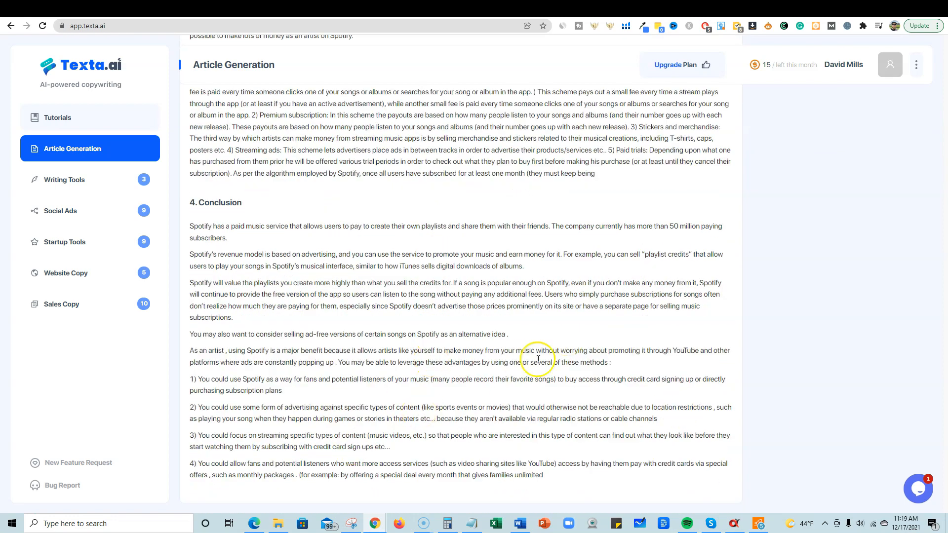
pyautogui.moveTo(456, 492)
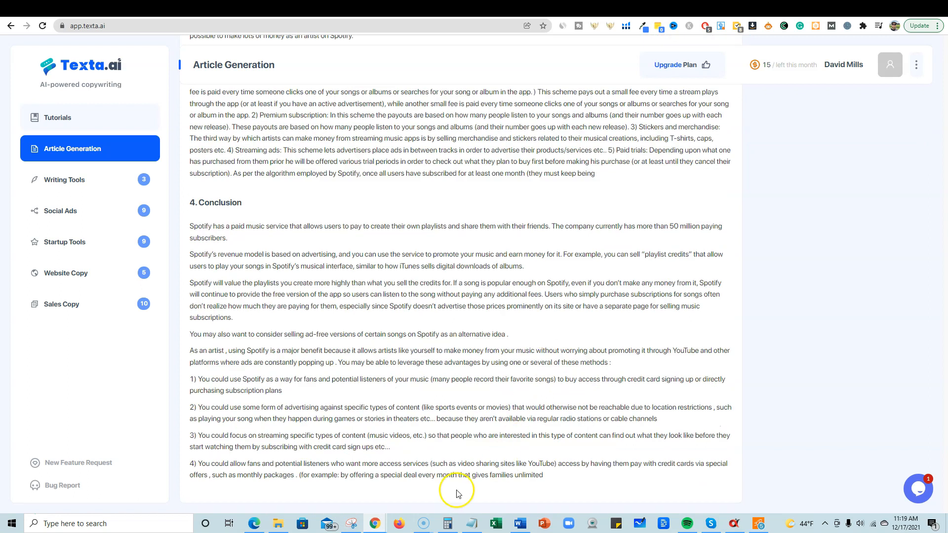
pyautogui.press('ctrl+a')
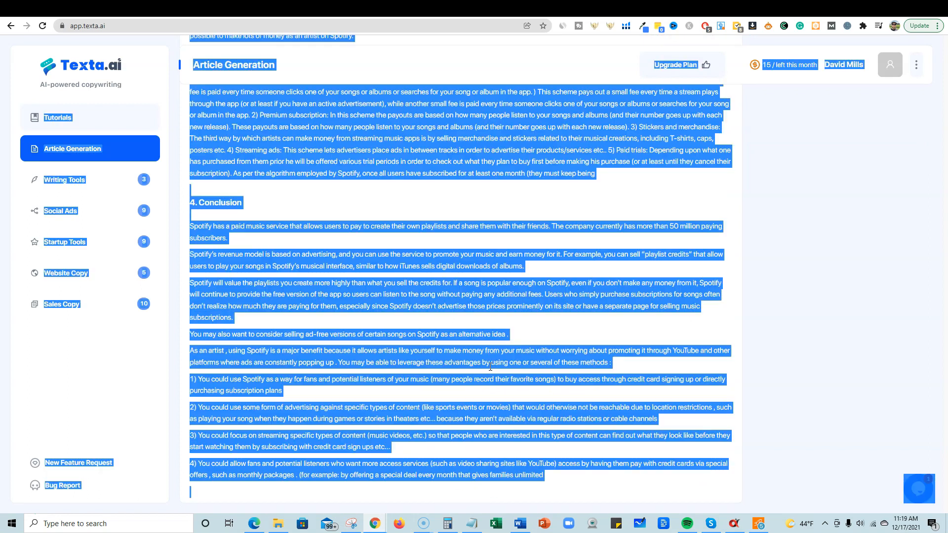
pyautogui.click(553, 475)
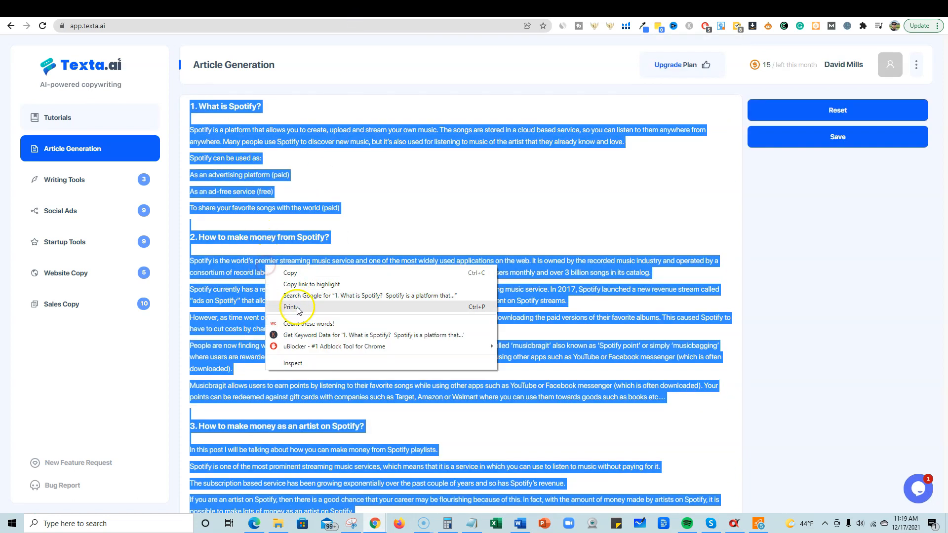
pyautogui.click(309, 324)
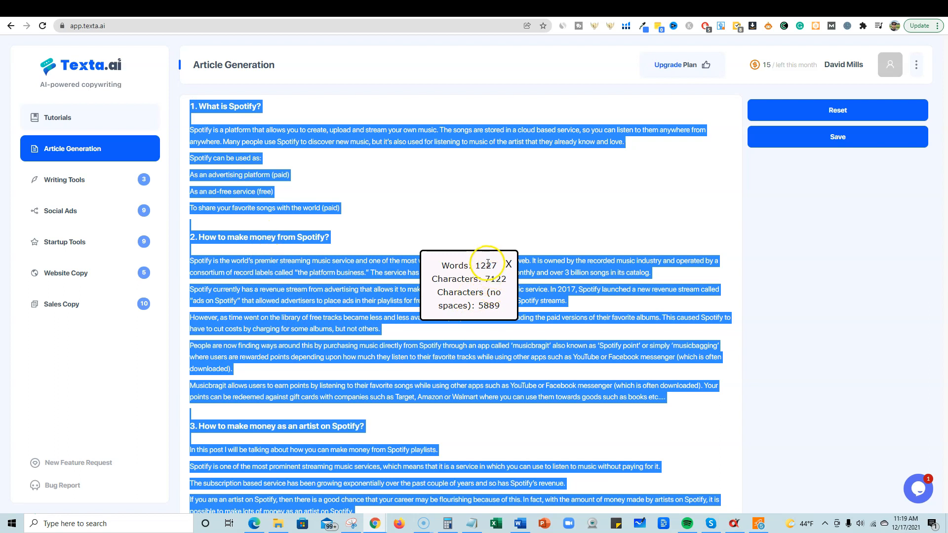
pyautogui.moveTo(508, 264)
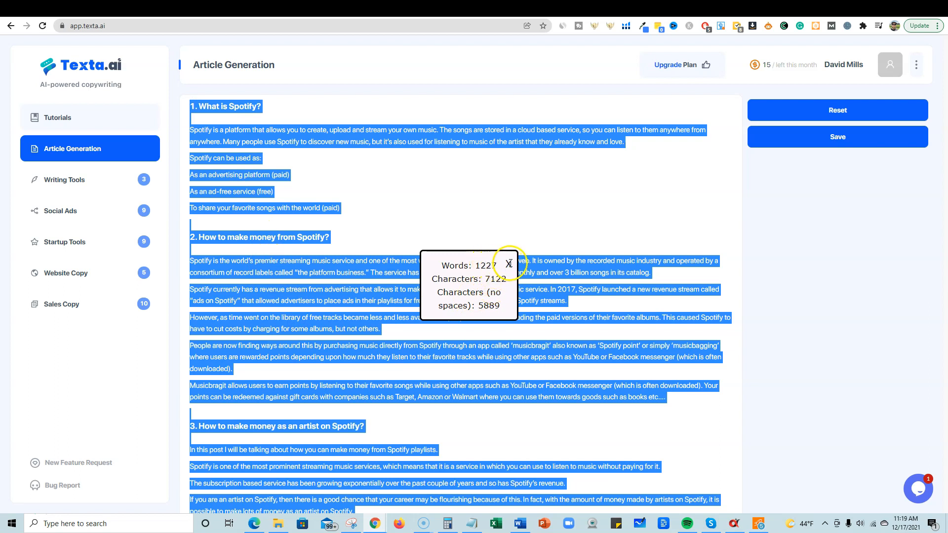
pyautogui.click(508, 262)
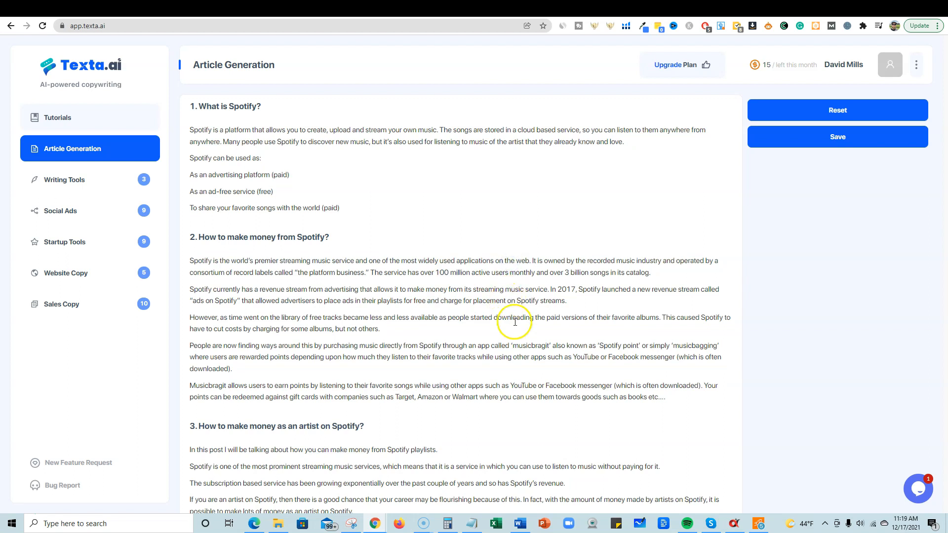
pyautogui.moveTo(24, 517)
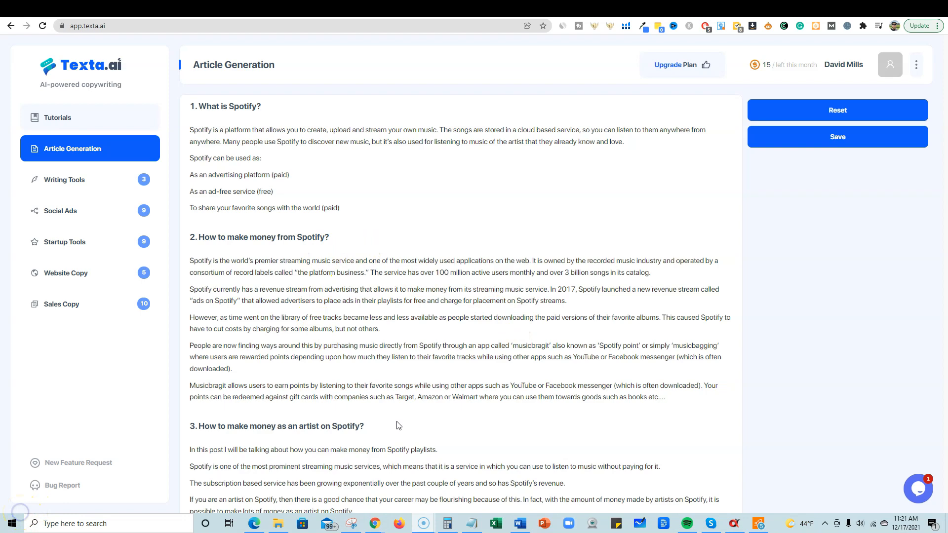
# Scroll through the generated Spotify article and copy all of its text for a plagiarism check
pyautogui.scroll(-3)
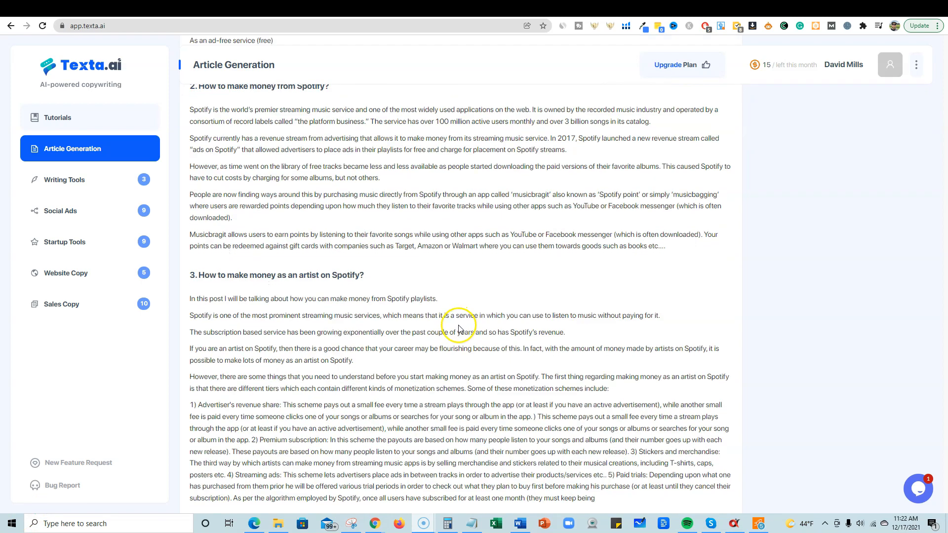
pyautogui.scroll(3)
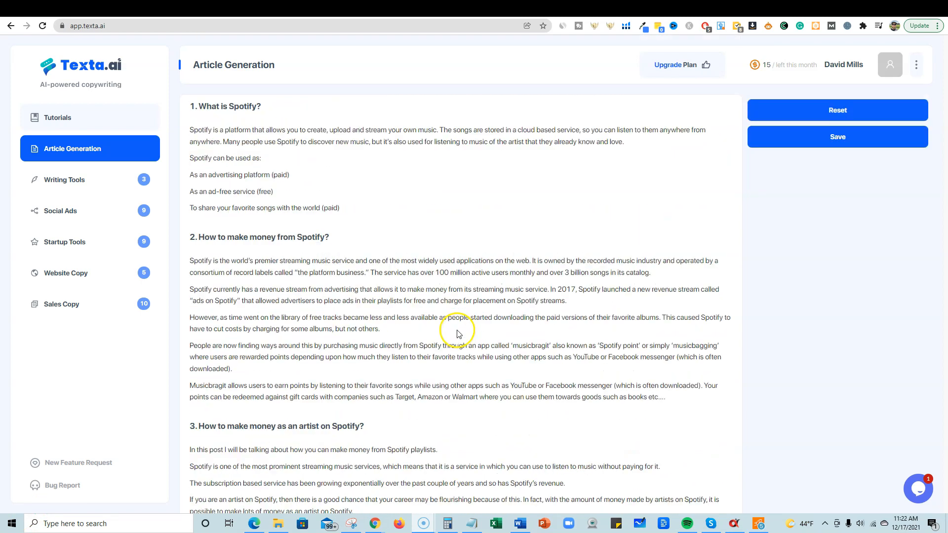
pyautogui.moveTo(327, 273)
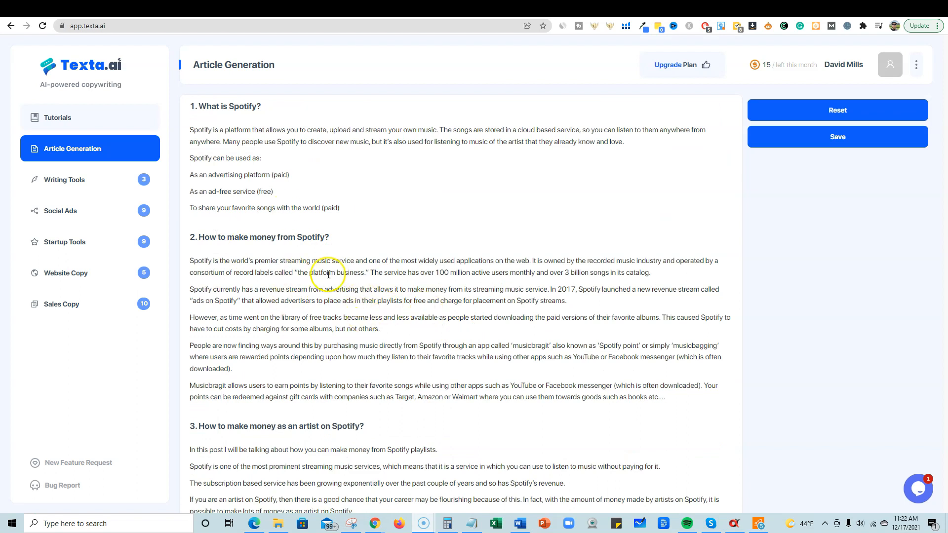
pyautogui.moveTo(263, 236)
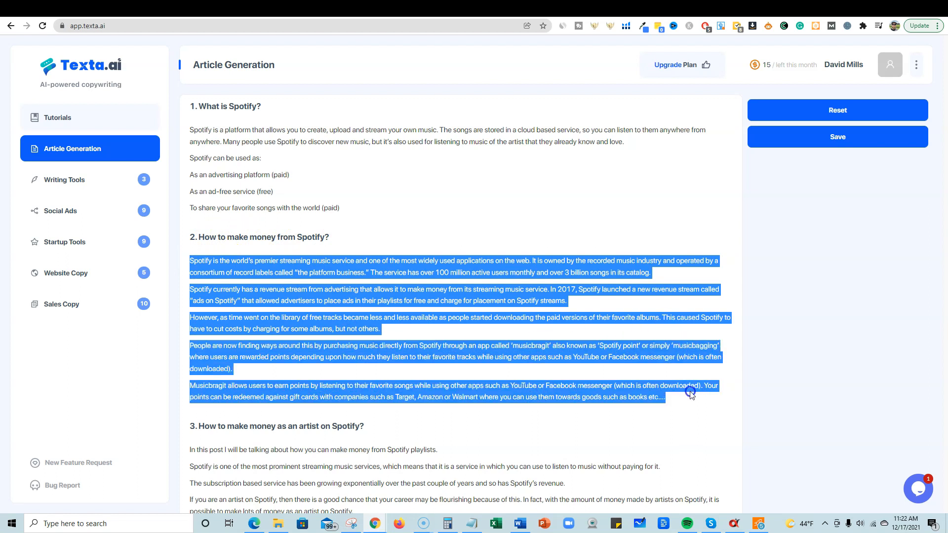
pyautogui.moveTo(461, 327)
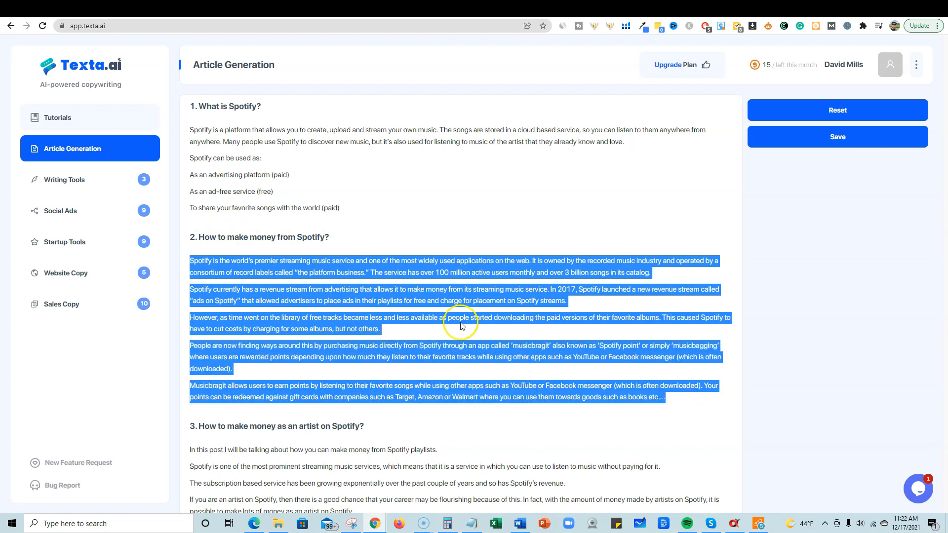
pyautogui.moveTo(296, 247)
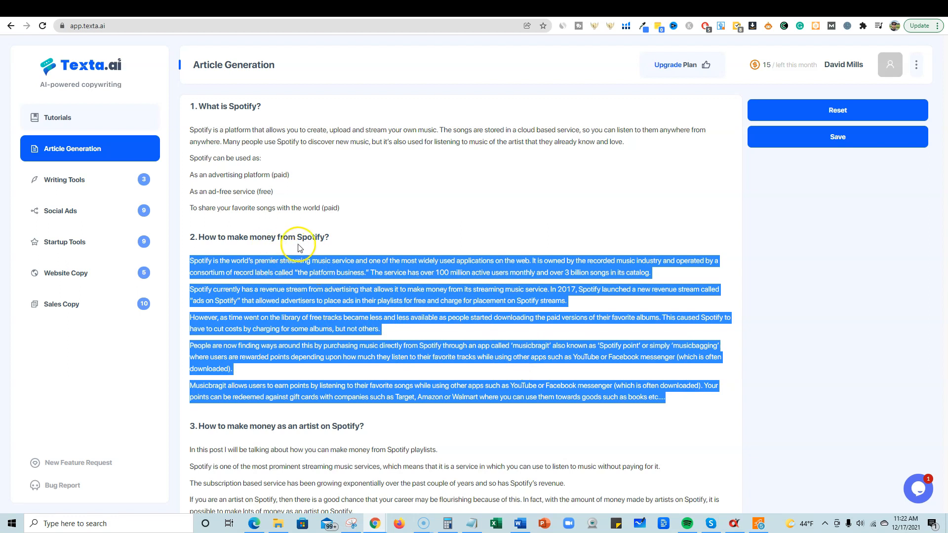
pyautogui.moveTo(392, 324)
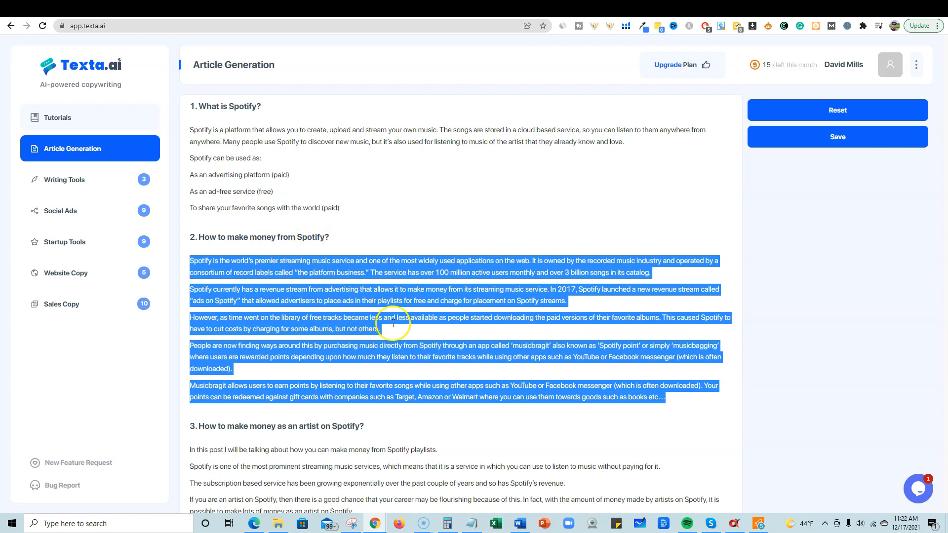
pyautogui.moveTo(284, 288)
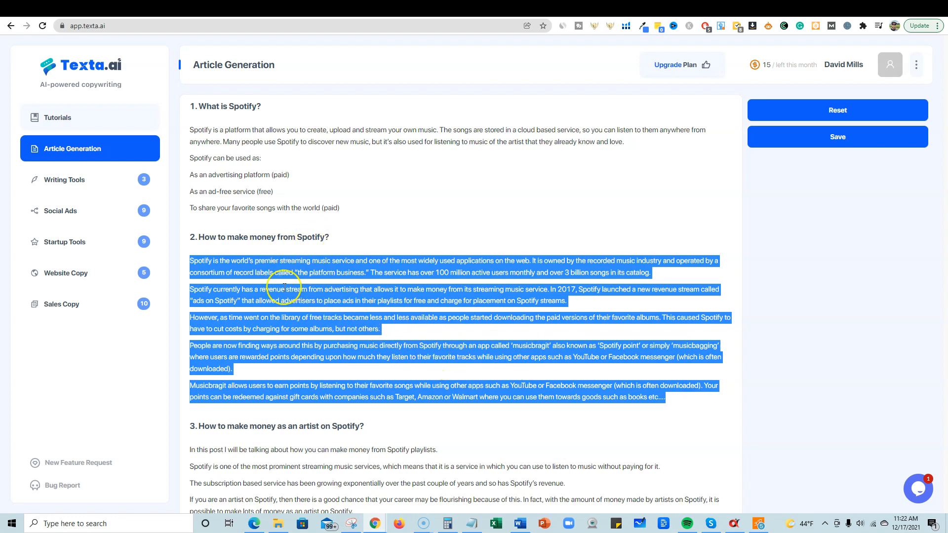
pyautogui.moveTo(205, 233)
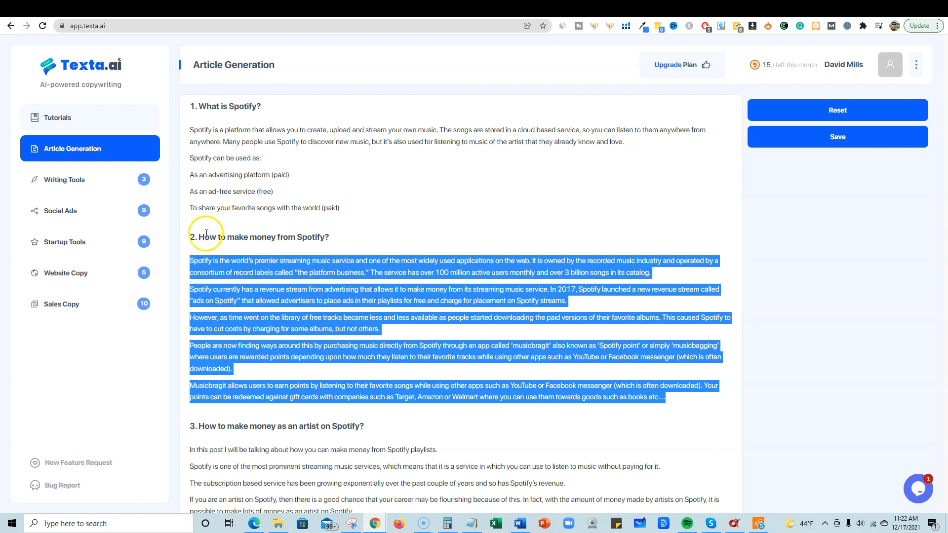
pyautogui.scroll(-3)
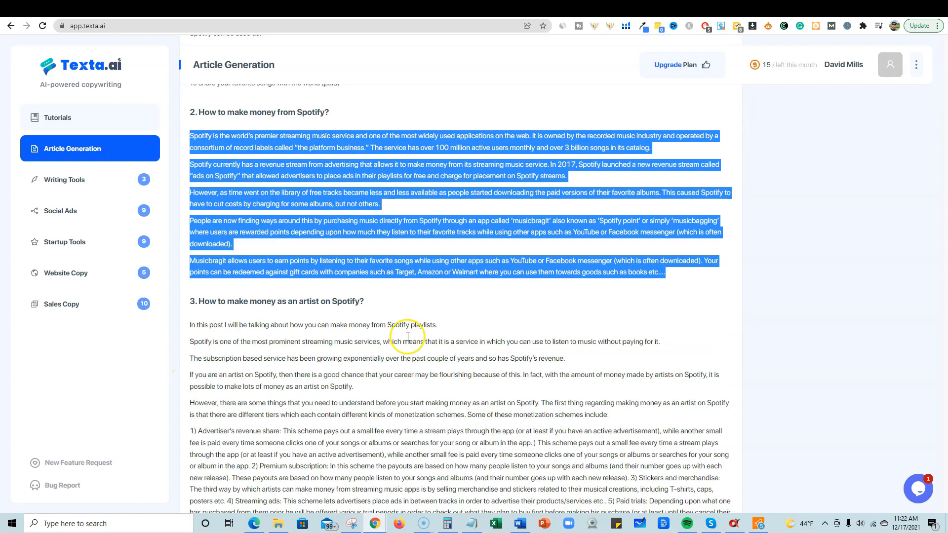
pyautogui.scroll(-3)
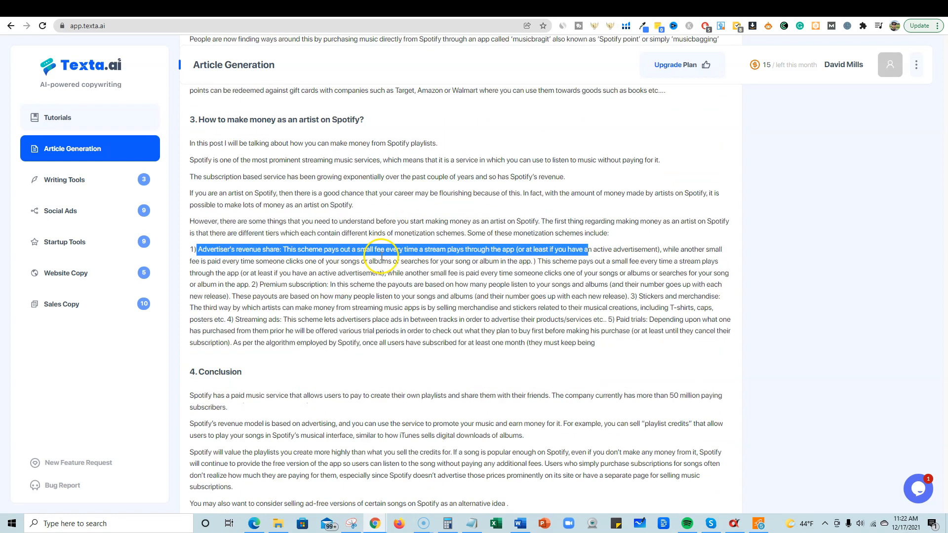
pyautogui.scroll(-3)
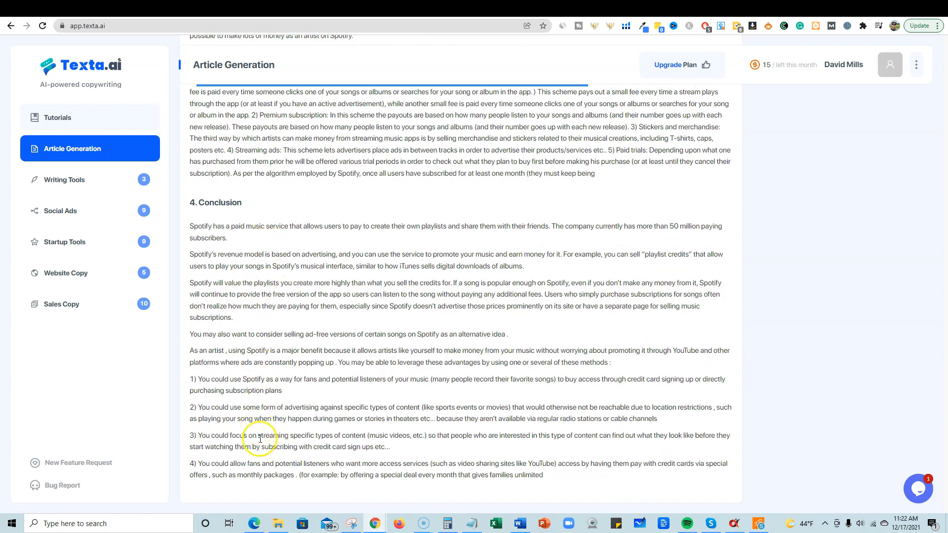
pyautogui.scroll(3)
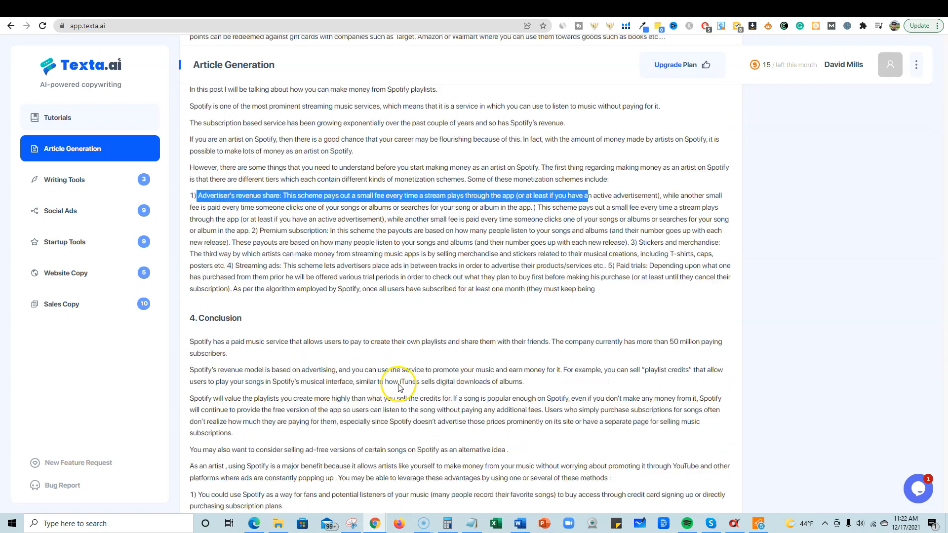
pyautogui.scroll(3)
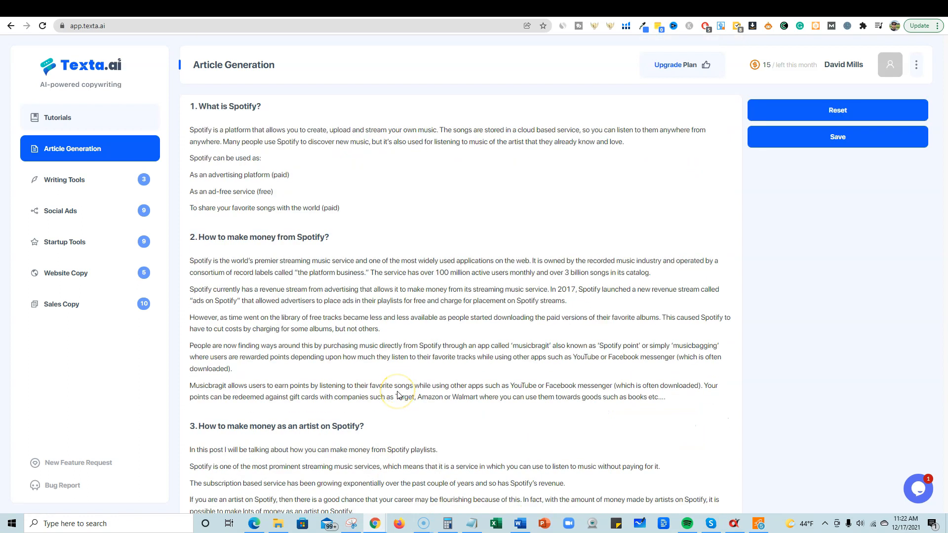
pyautogui.moveTo(401, 375)
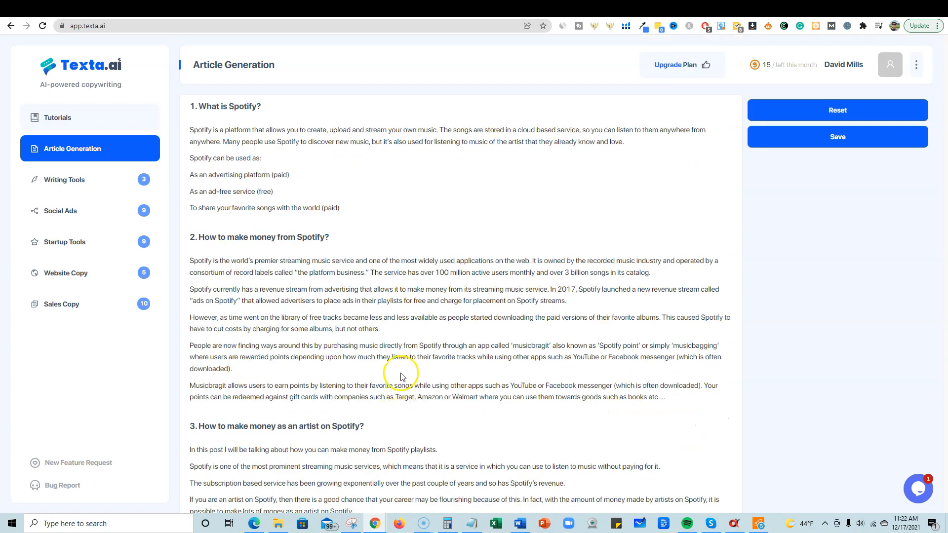
pyautogui.scroll(-3)
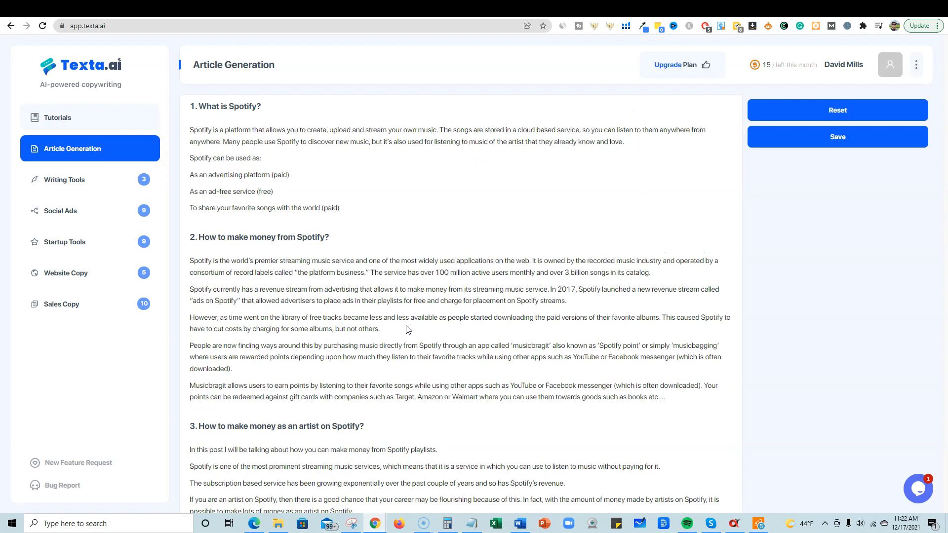
pyautogui.moveTo(194, 117)
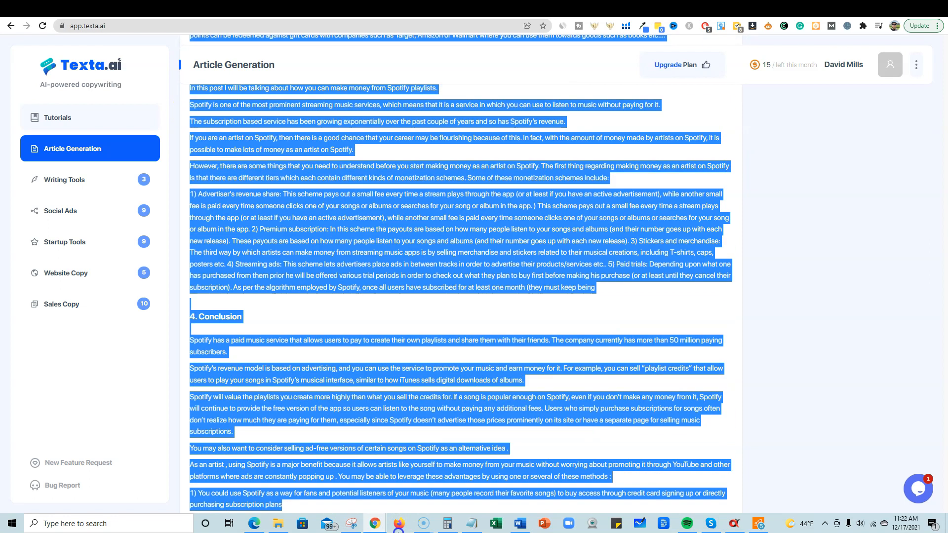
pyautogui.scroll(-3)
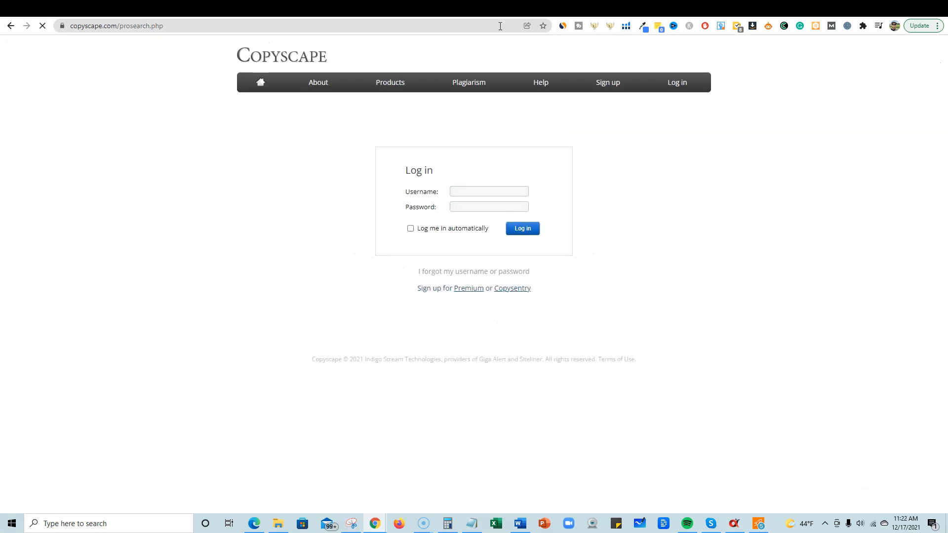
# Sign in to Copyscape with saved details and run a Premium Search on the pasted article
pyautogui.click(521, 228)
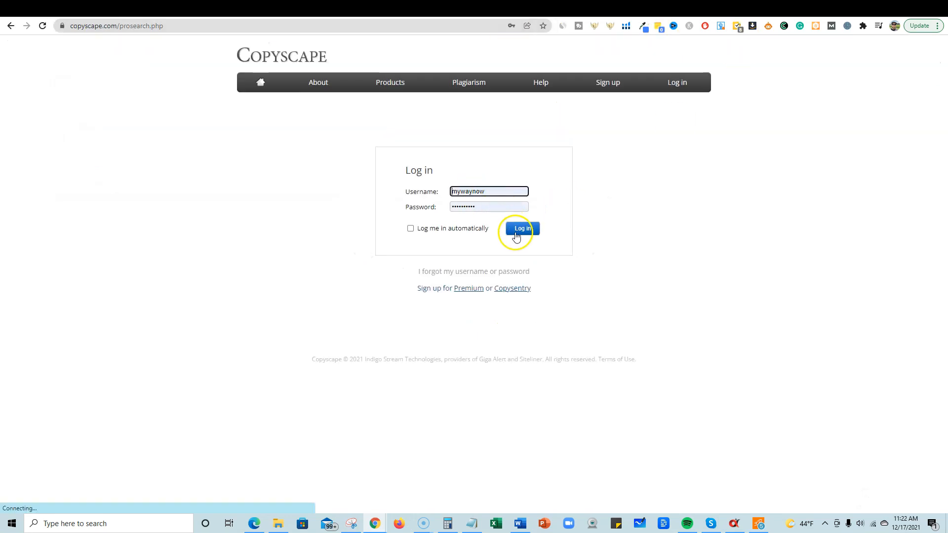
pyautogui.click(522, 228)
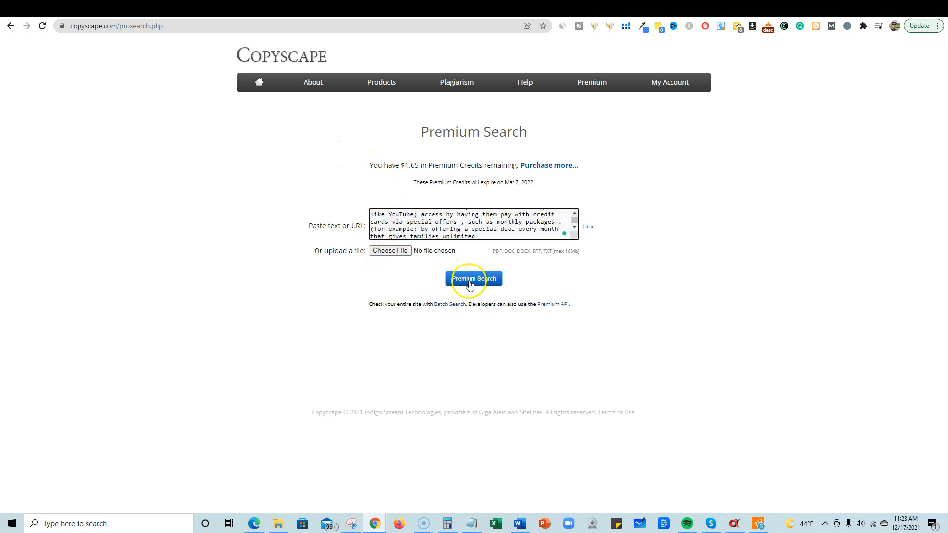
pyautogui.click(473, 278)
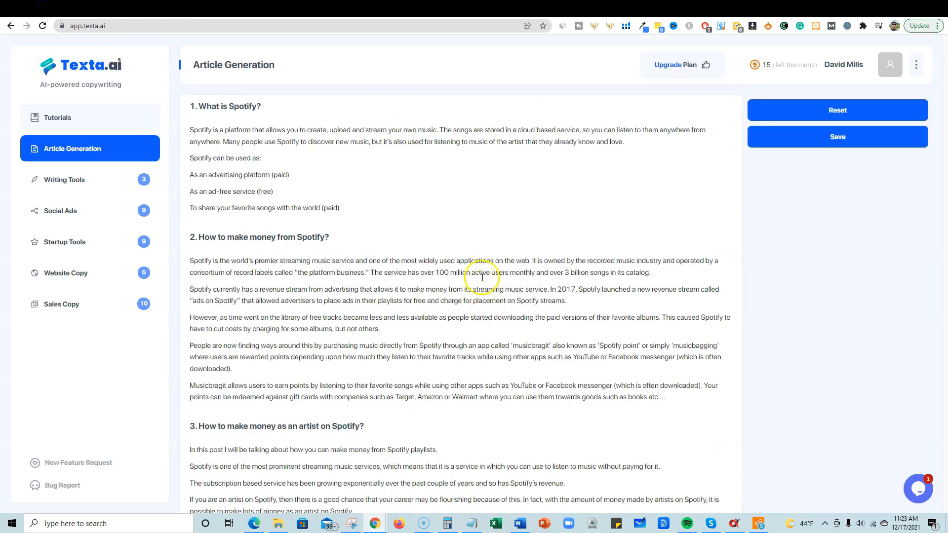
pyautogui.moveTo(240, 284)
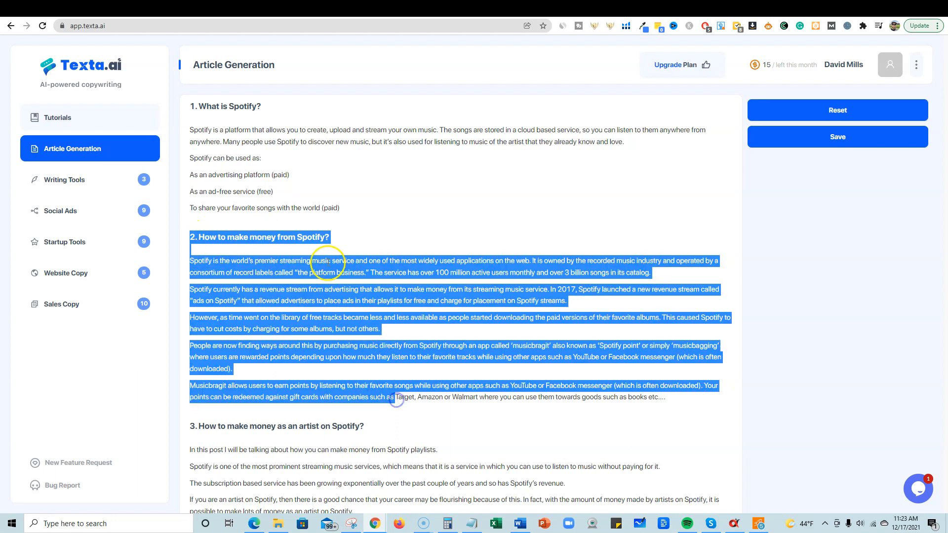
# Open the Blog Ideas tool from the Writing Tools list, carrying the Spotify brief over
pyautogui.click(196, 103)
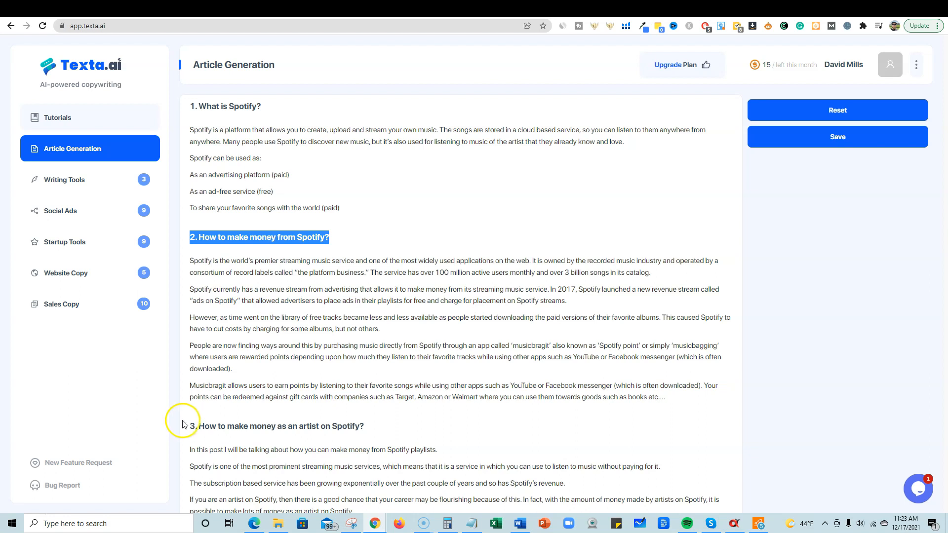
pyautogui.moveTo(375, 409)
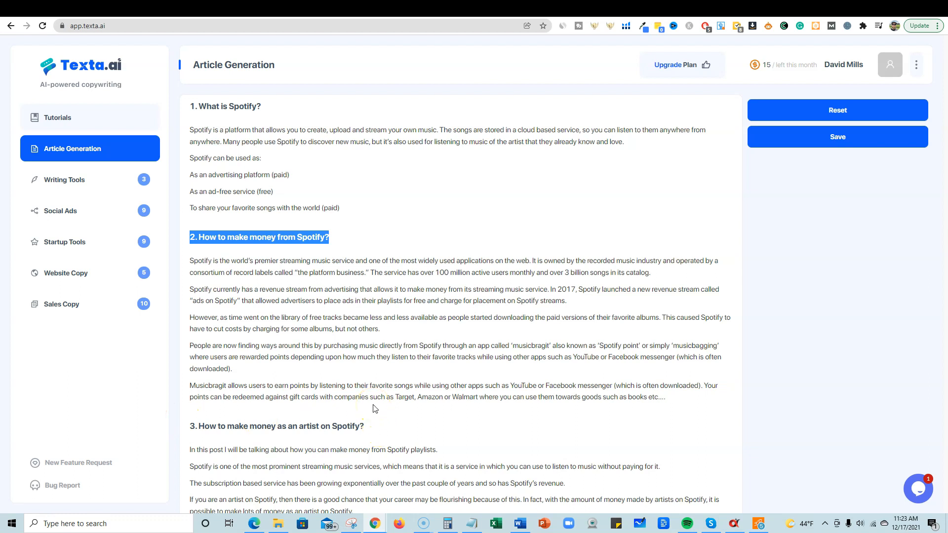
pyautogui.moveTo(109, 184)
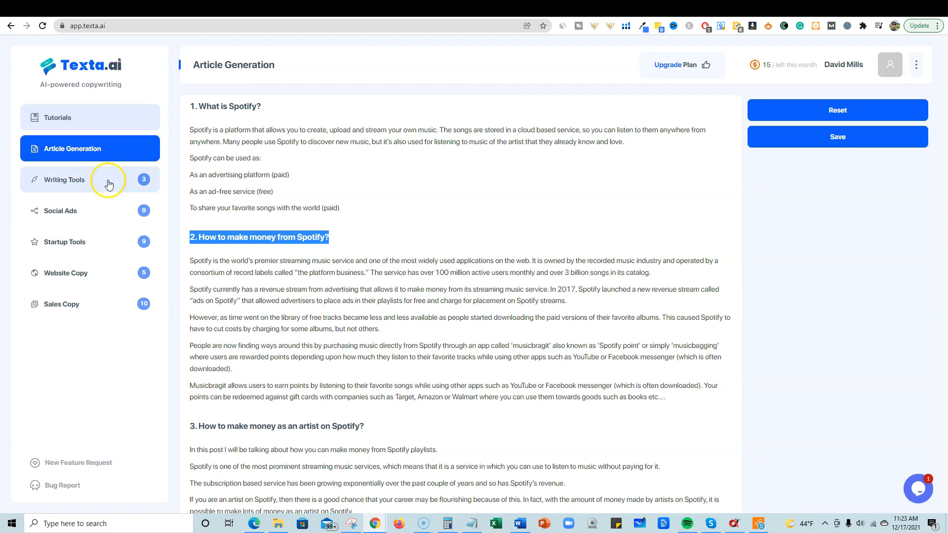
pyautogui.click(90, 180)
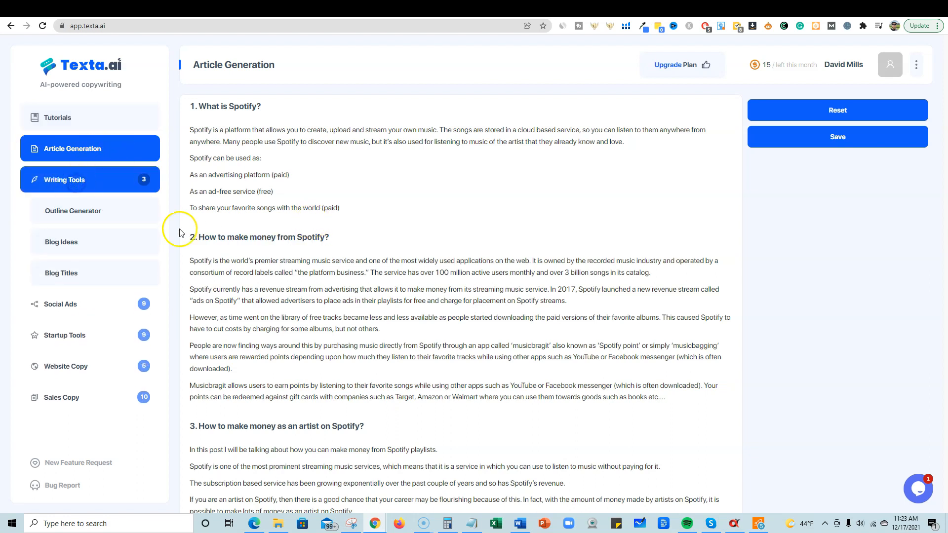
pyautogui.click(61, 242)
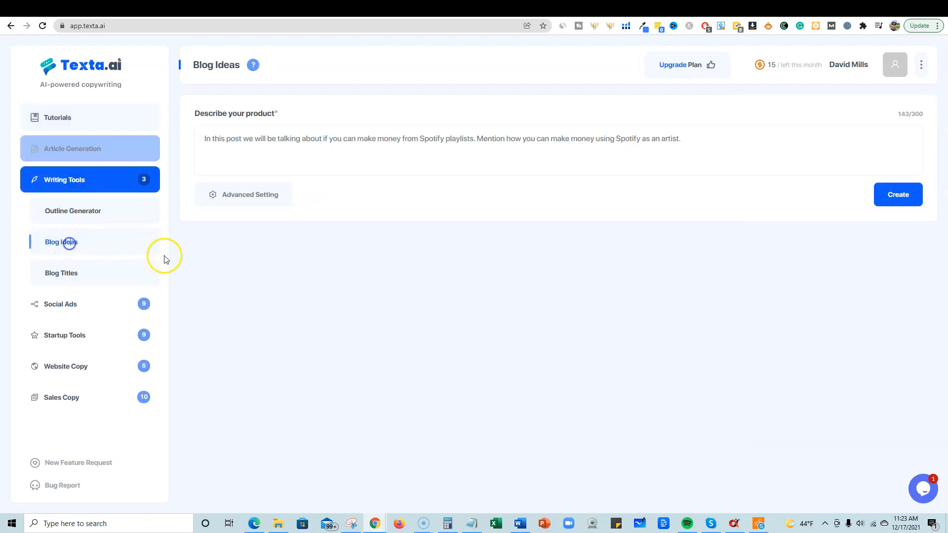
pyautogui.moveTo(163, 176)
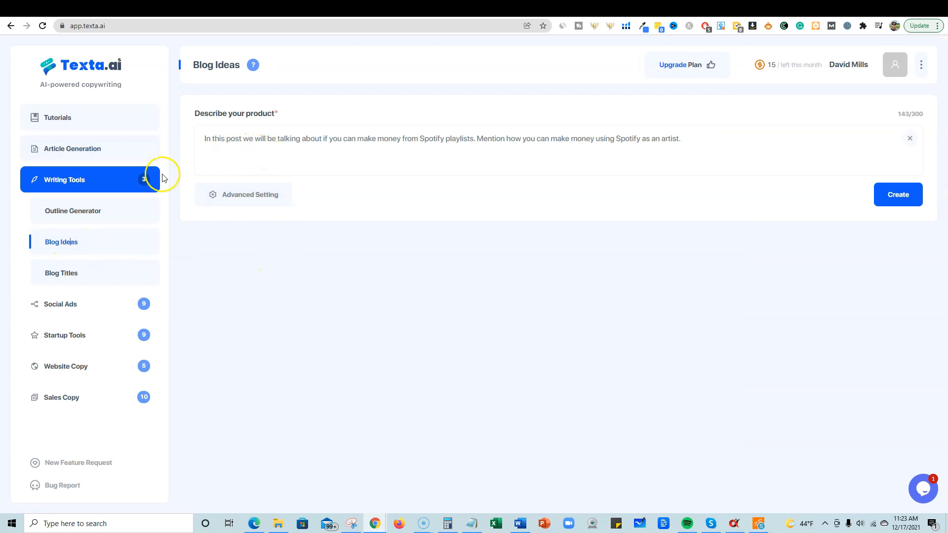
pyautogui.click(72, 149)
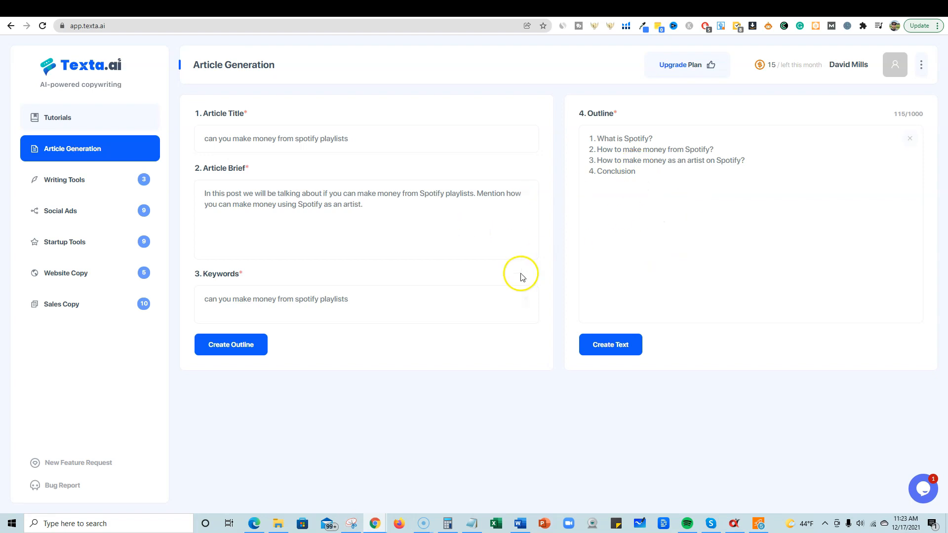
pyautogui.moveTo(509, 332)
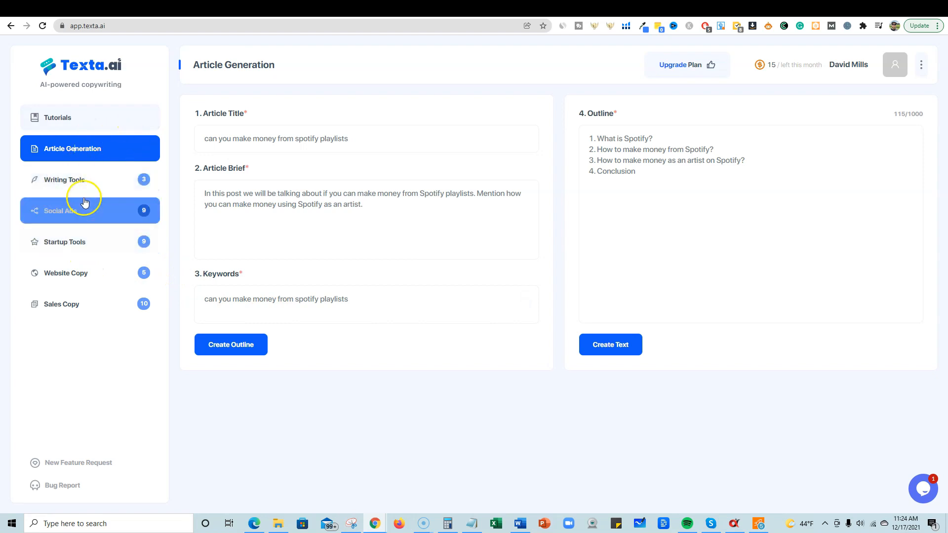
pyautogui.click(72, 180)
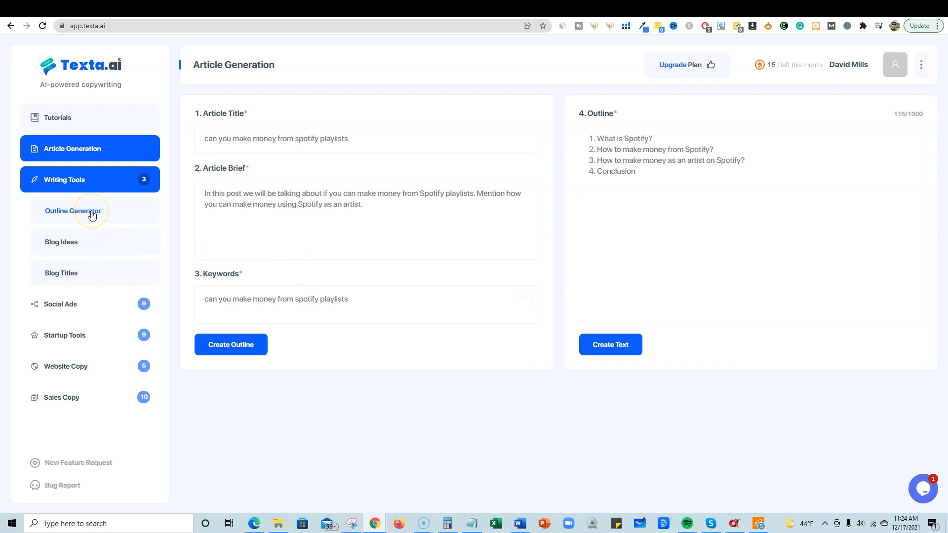
pyautogui.moveTo(66, 245)
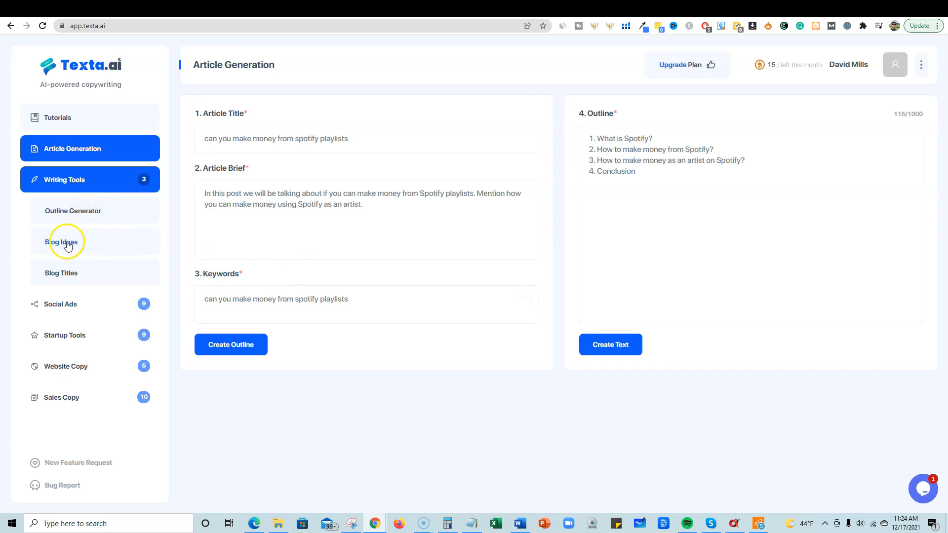
pyautogui.click(61, 242)
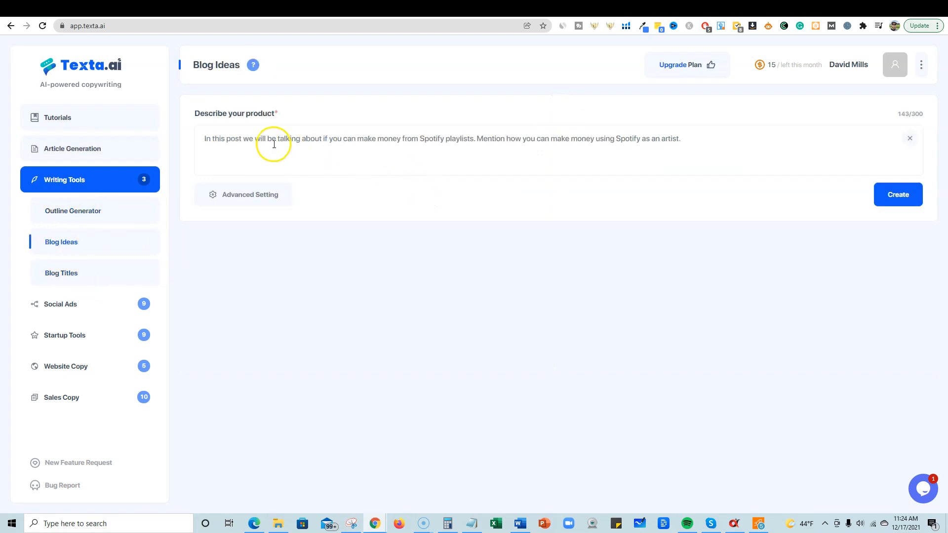
pyautogui.moveTo(702, 144)
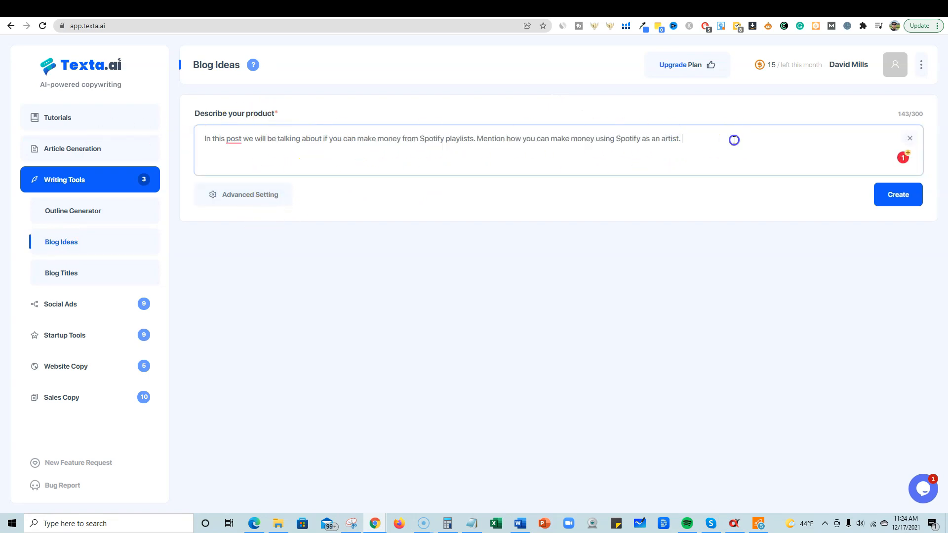
# Generate three blog ideas and save 'How to Make $100 / Month by Creating a Spotify Playlist' to projects
pyautogui.click(898, 195)
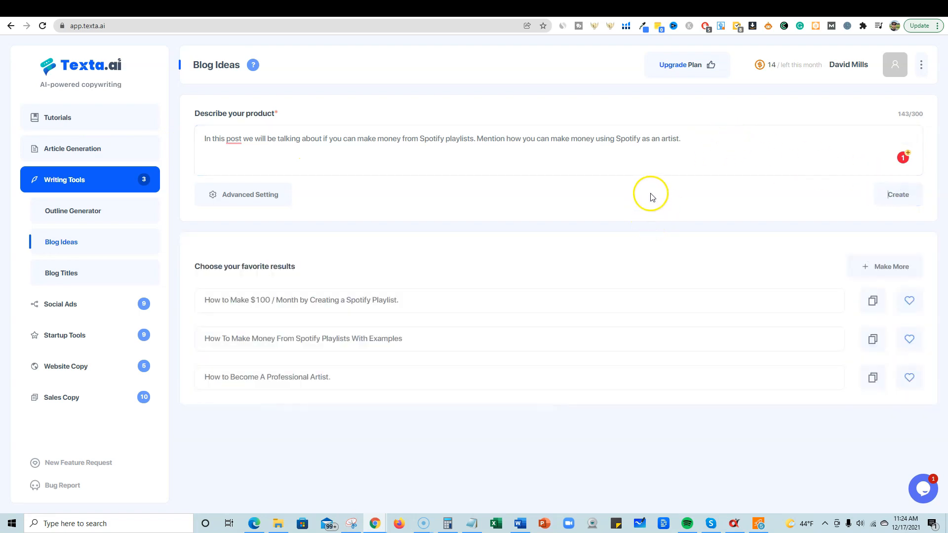
pyautogui.moveTo(757, 84)
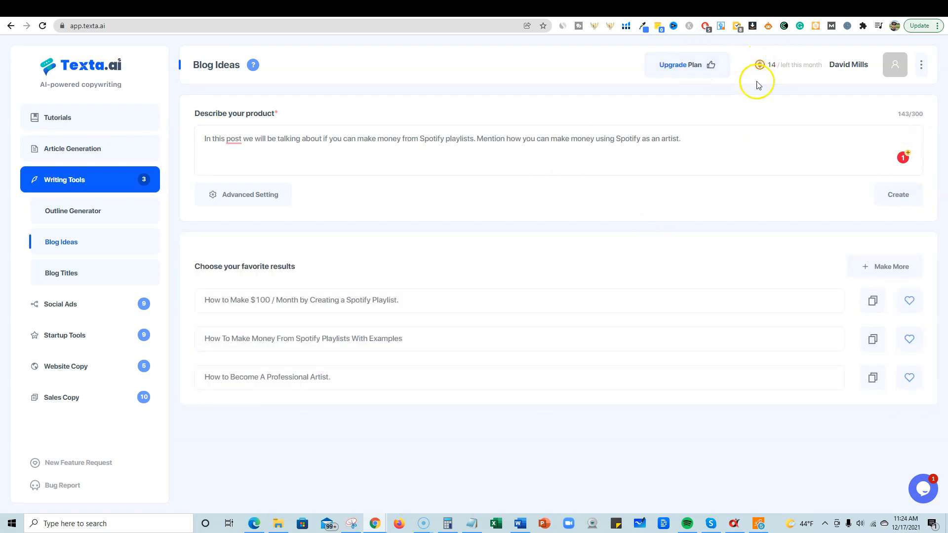
pyautogui.moveTo(246, 300)
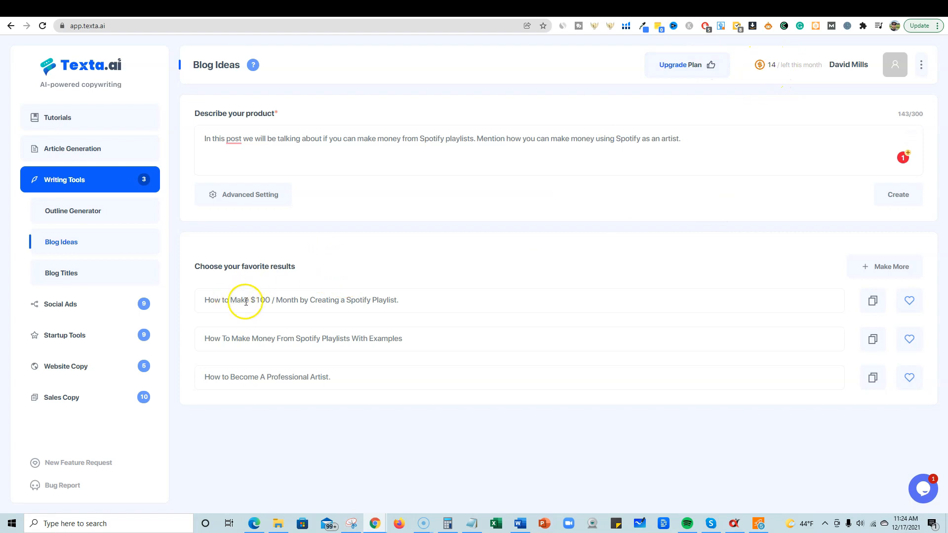
pyautogui.moveTo(395, 300)
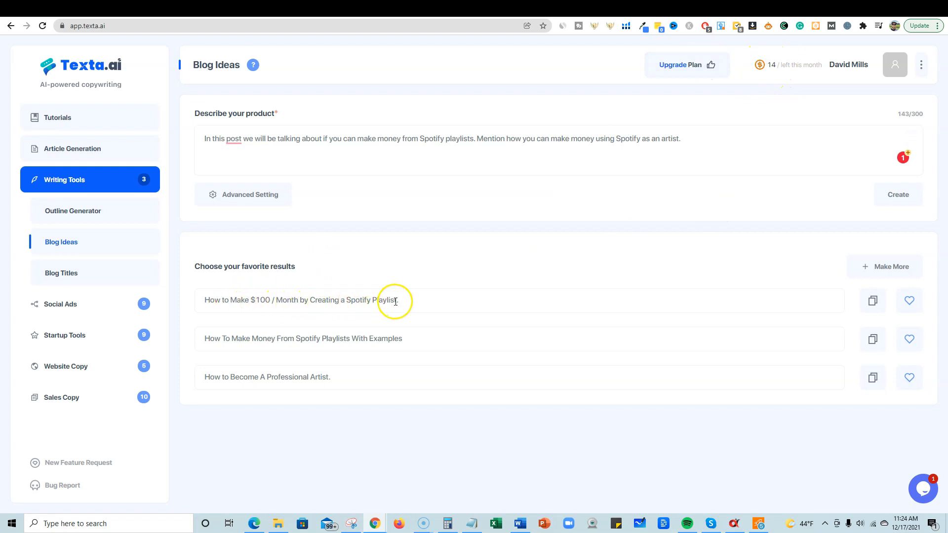
pyautogui.moveTo(924, 319)
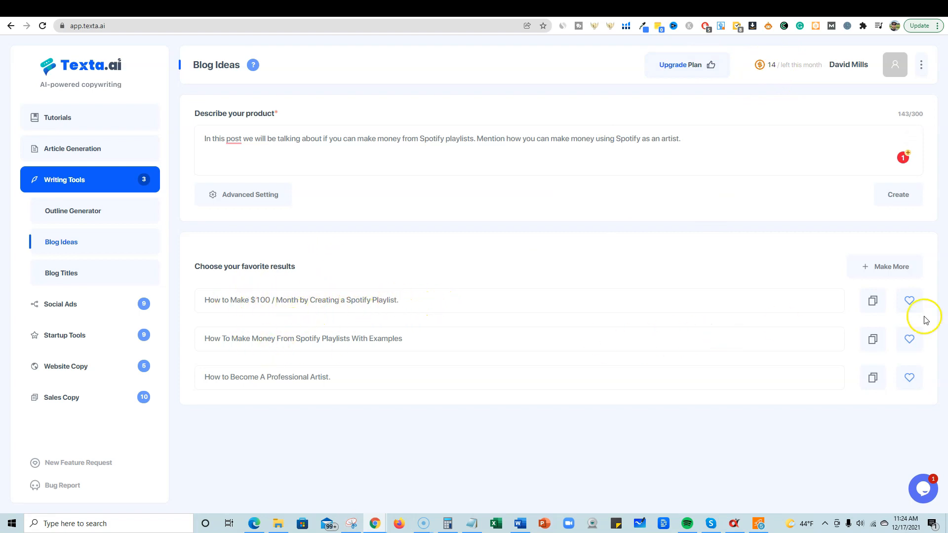
pyautogui.click(909, 300)
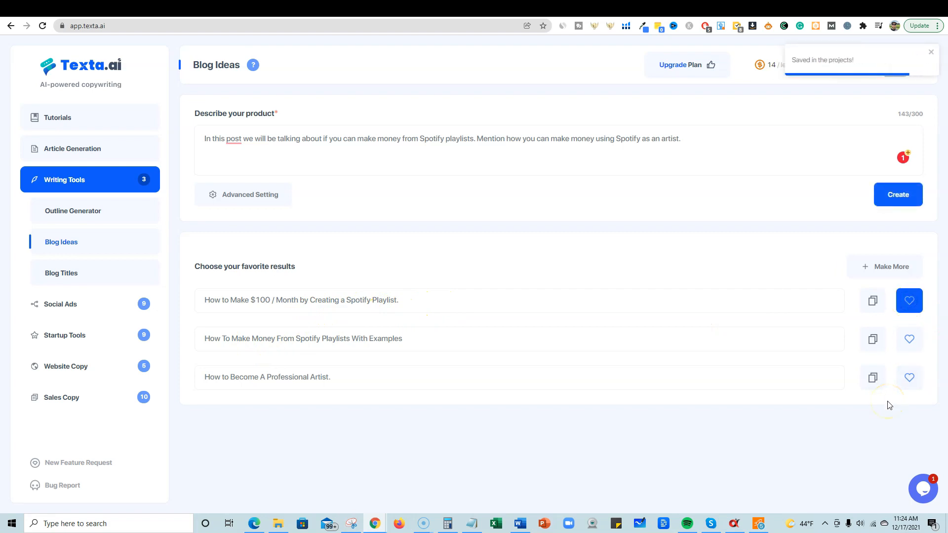
pyautogui.moveTo(272, 373)
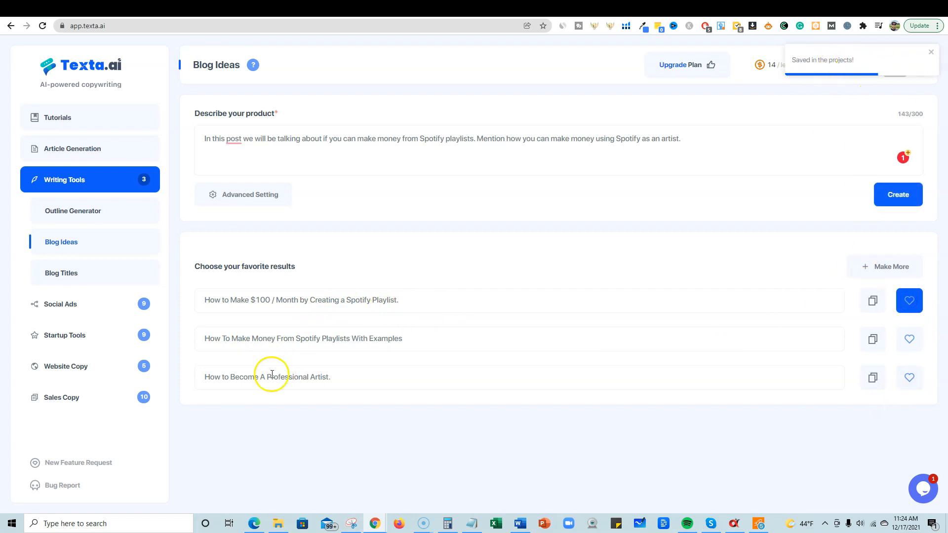
pyautogui.moveTo(373, 338)
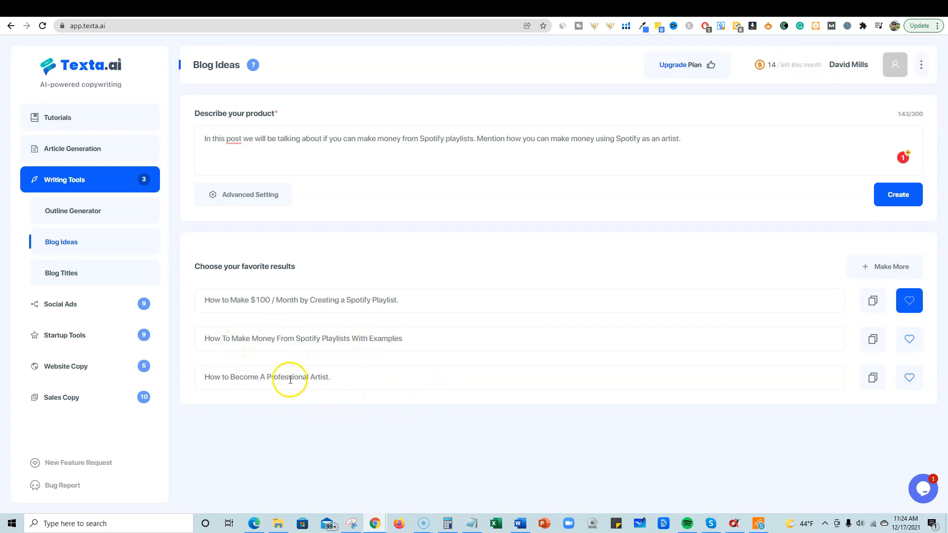
pyautogui.moveTo(61, 272)
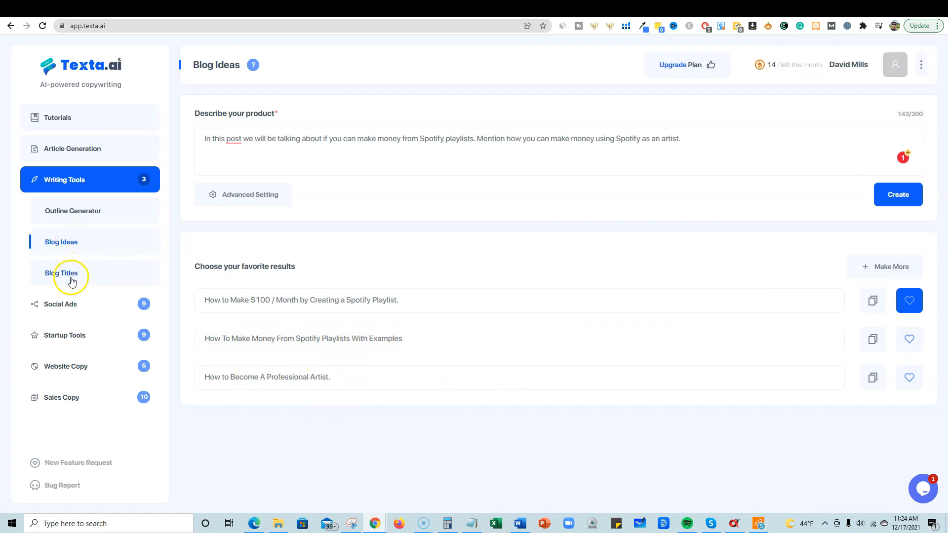
# Browse Blog Titles and Google Description, then switch to the Product Description tool under Social Ads
pyautogui.click(61, 273)
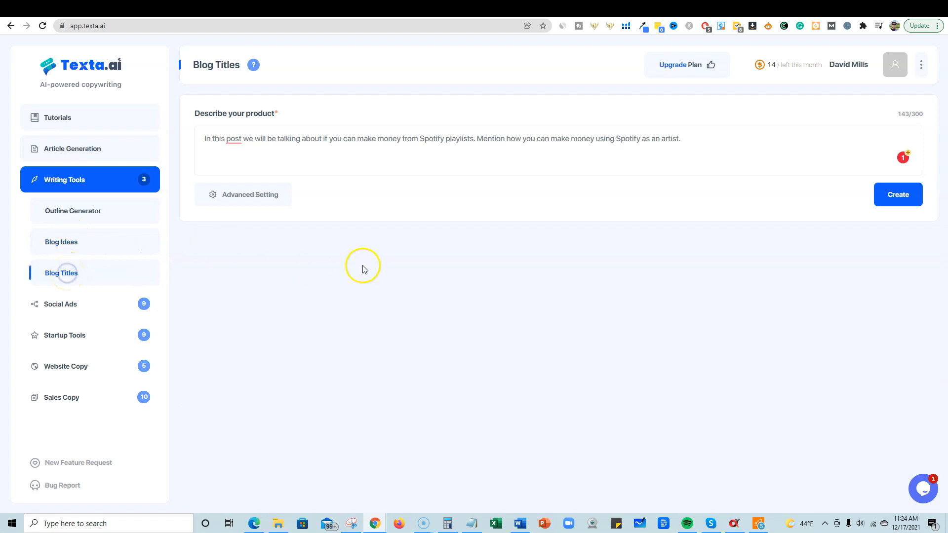
pyautogui.moveTo(145, 257)
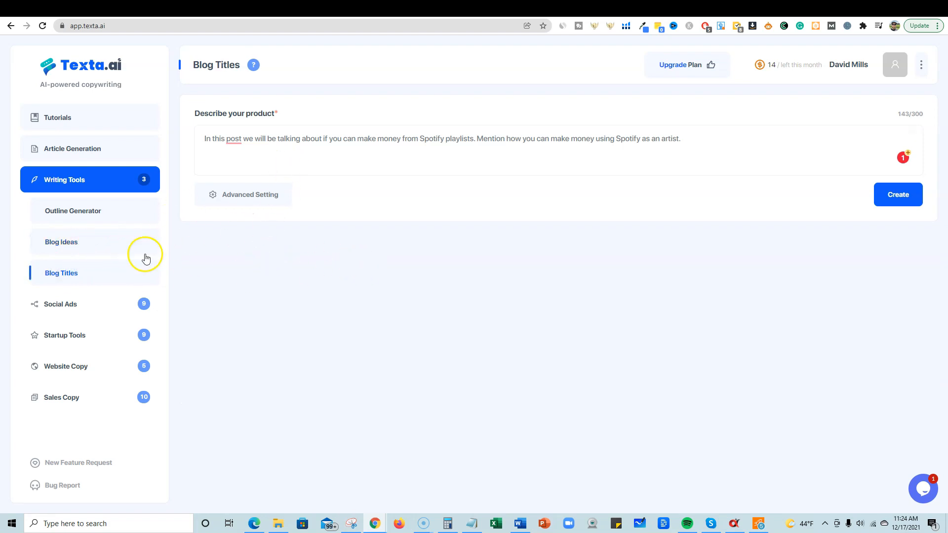
pyautogui.click(60, 304)
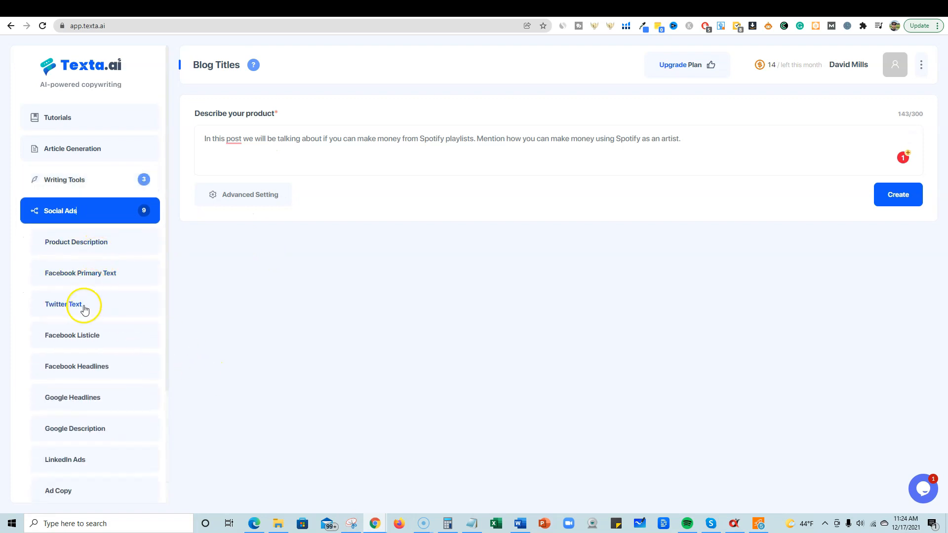
pyautogui.moveTo(77, 400)
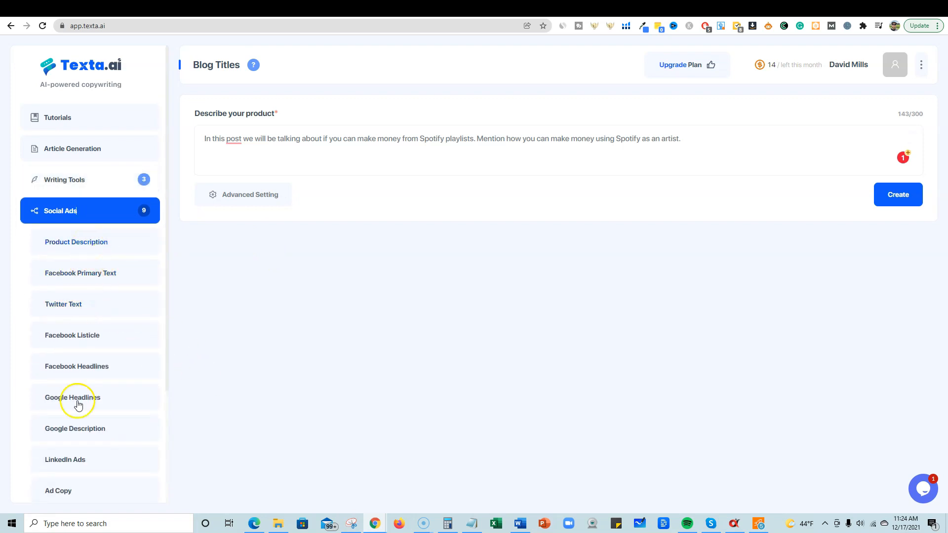
pyautogui.click(75, 429)
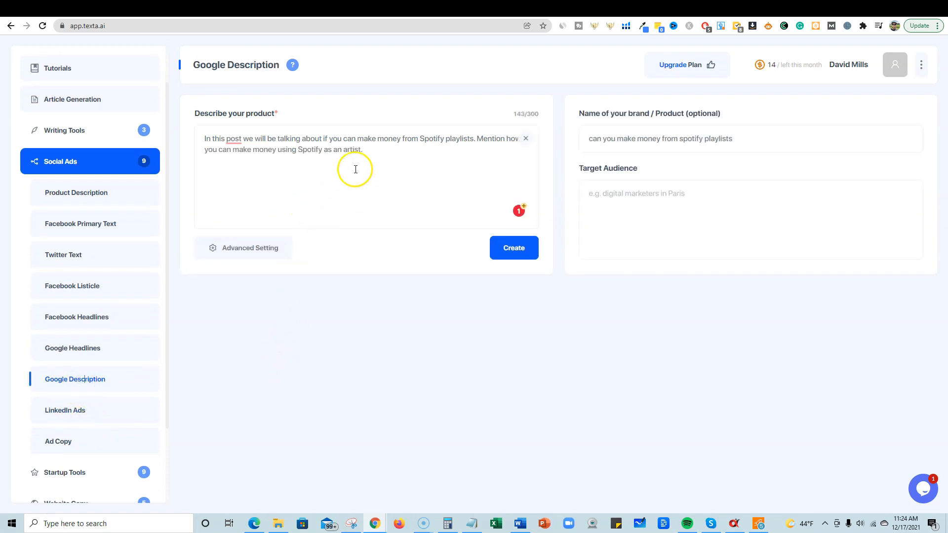
pyautogui.moveTo(505, 174)
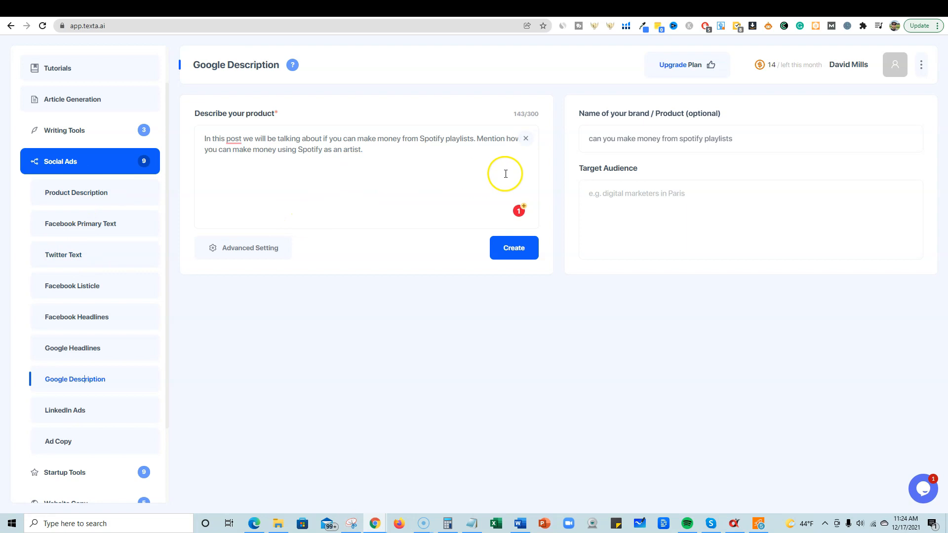
pyautogui.click(76, 193)
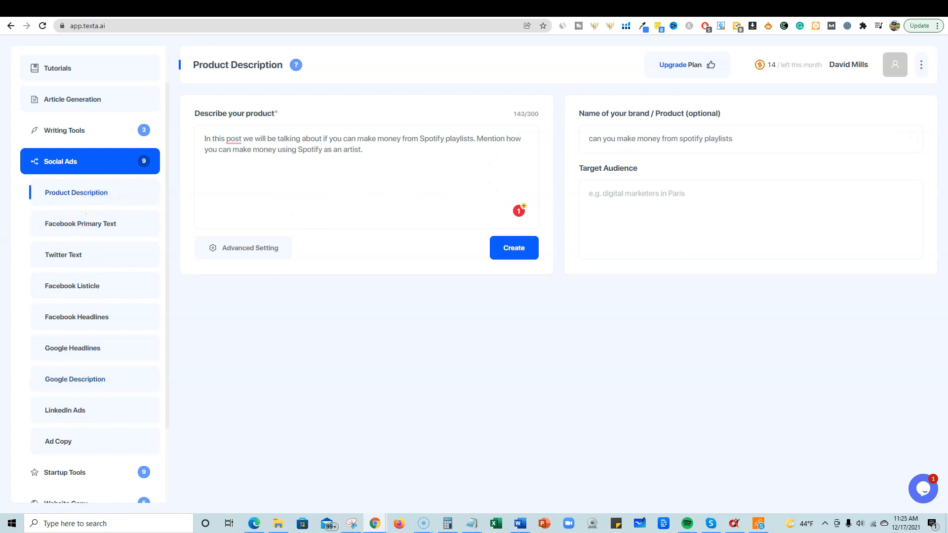
pyautogui.moveTo(828, 10)
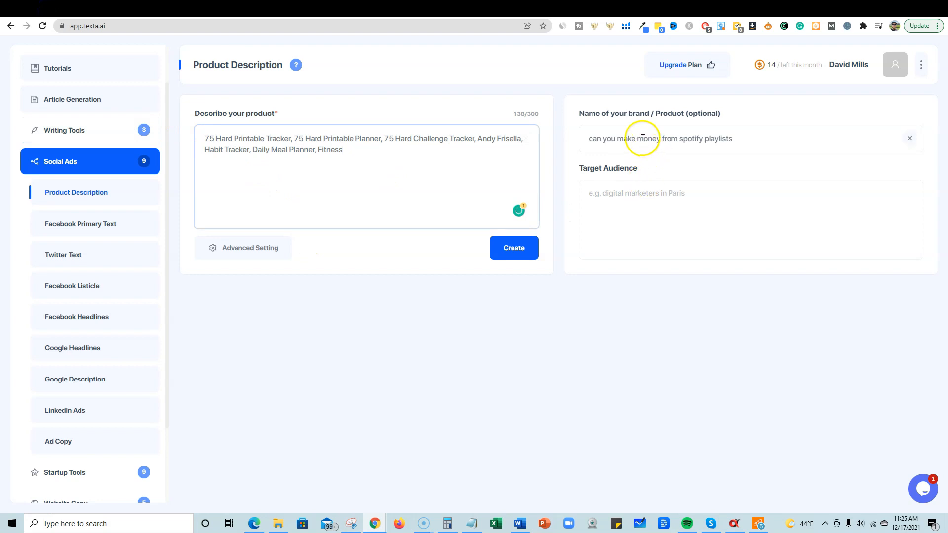
# Select the brand name text to replace with '75 Hard Printable Tracker' and review the English language settings
pyautogui.click(205, 138)
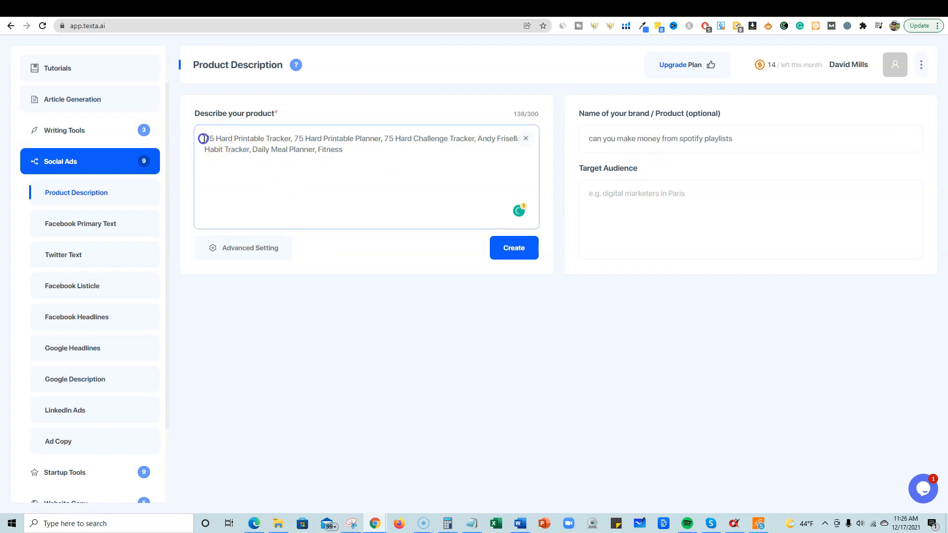
pyautogui.doubleClick(245, 138)
pyautogui.write('75 Hard Printable Tracker')
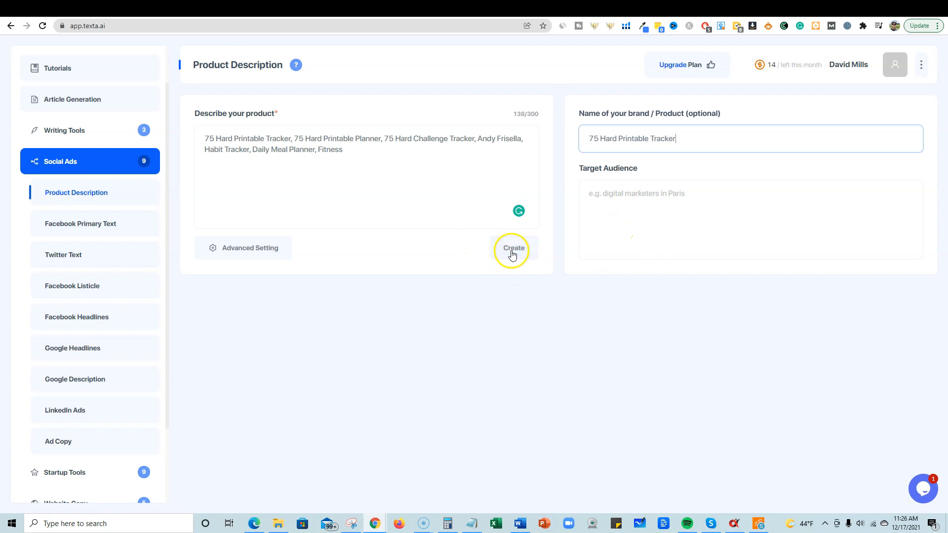
pyautogui.click(250, 248)
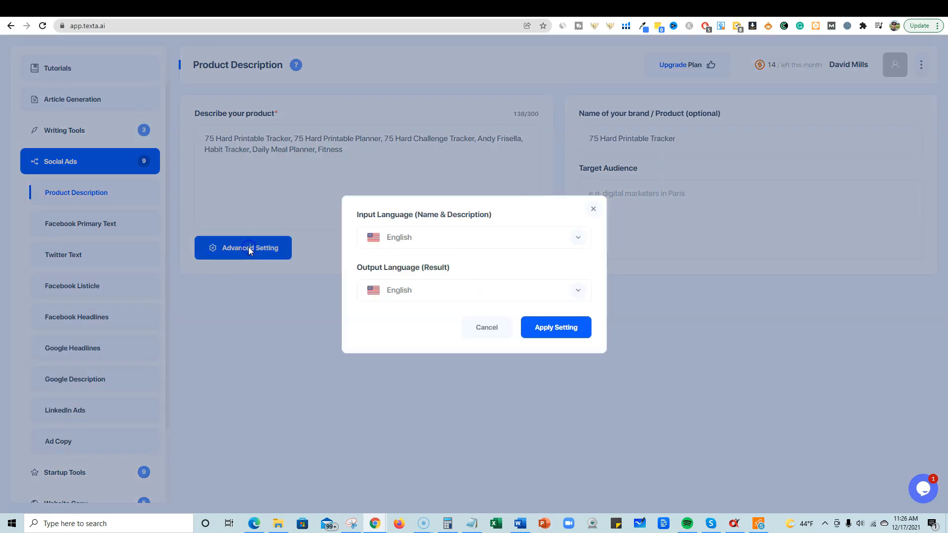
pyautogui.moveTo(487, 327)
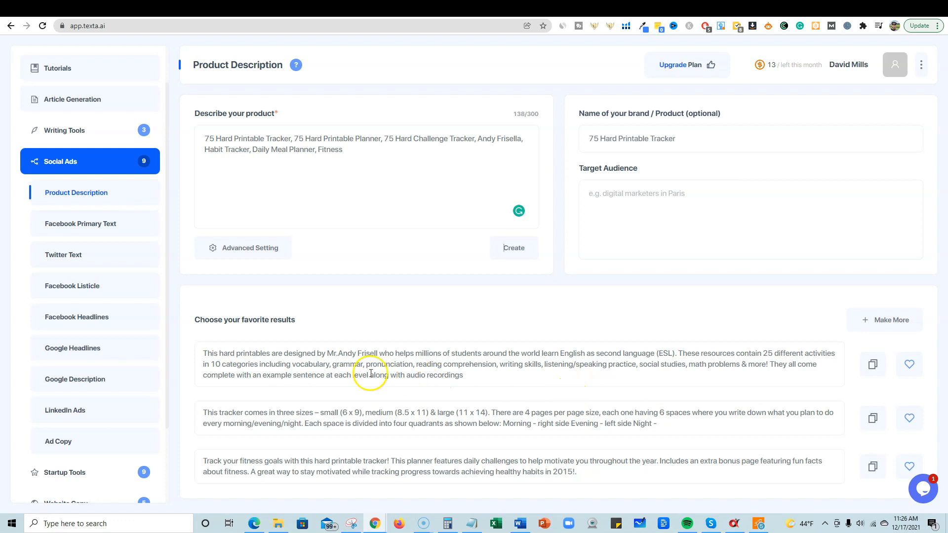
pyautogui.moveTo(295, 354)
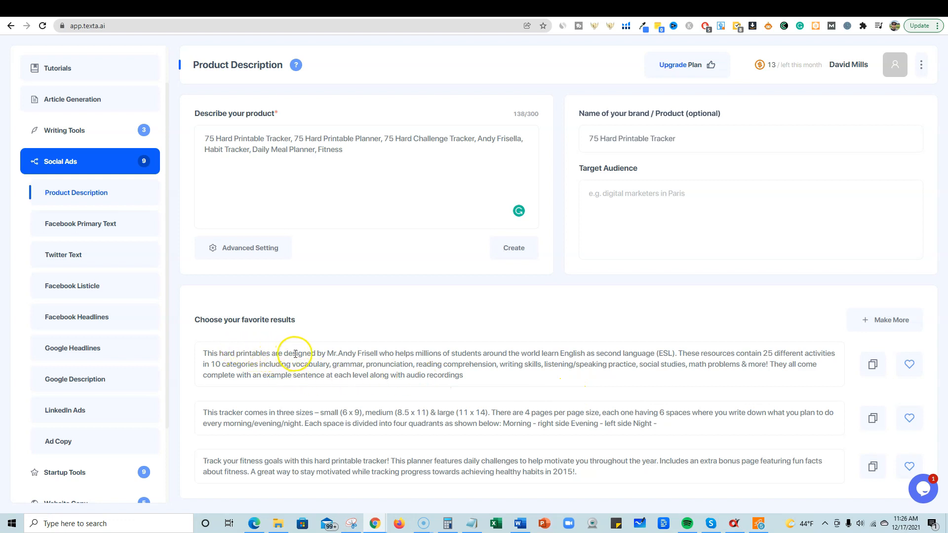
pyautogui.moveTo(414, 353)
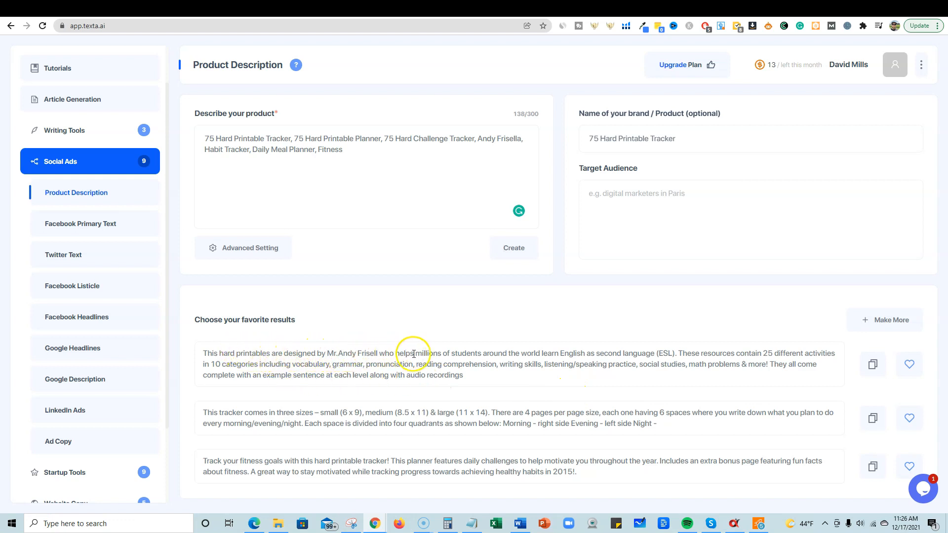
pyautogui.moveTo(588, 354)
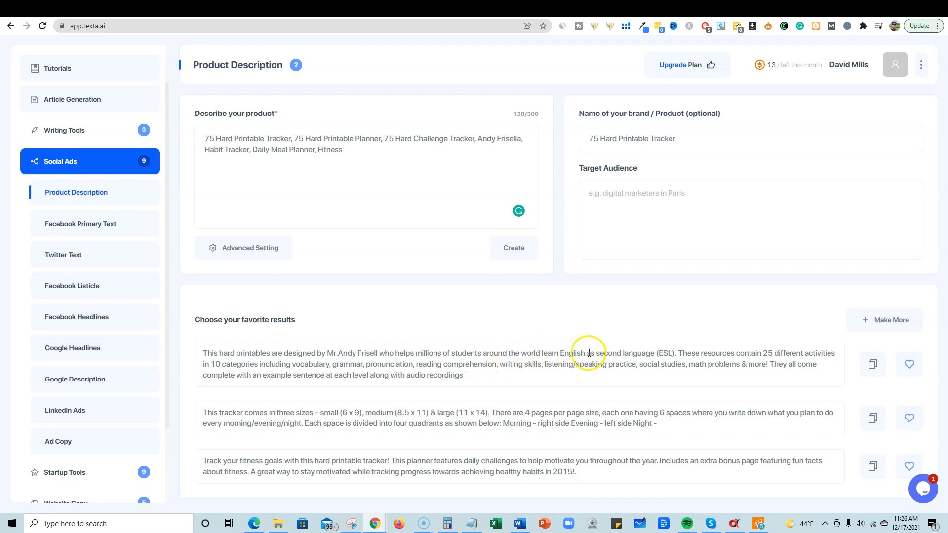
pyautogui.moveTo(736, 352)
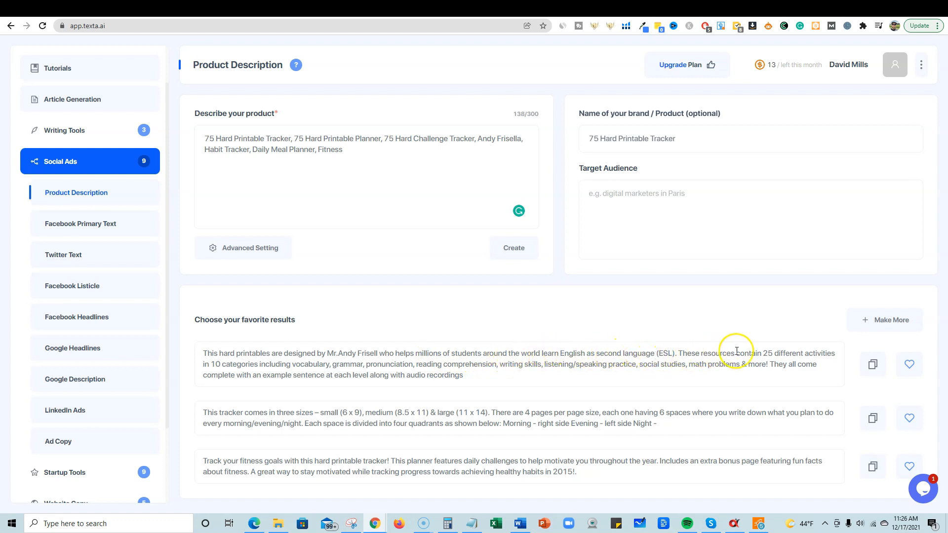
pyautogui.moveTo(377, 423)
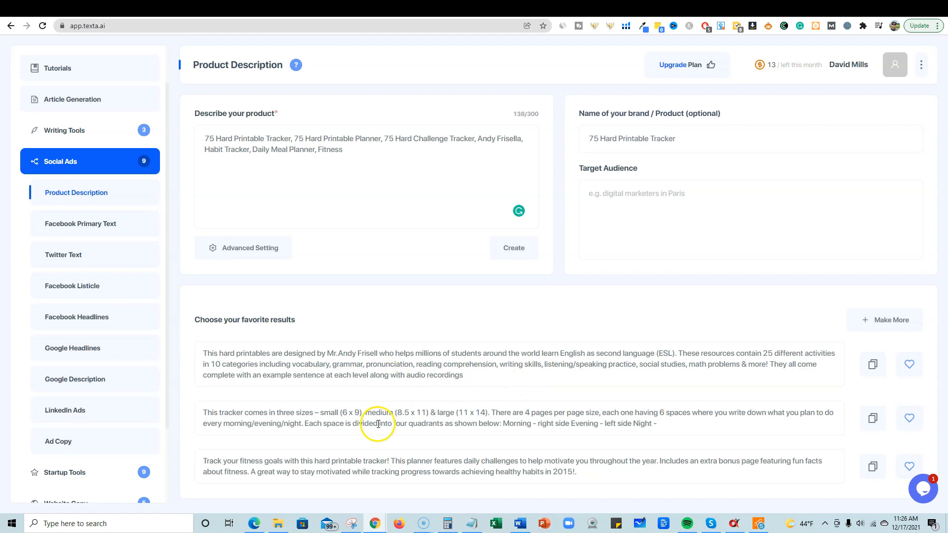
pyautogui.moveTo(565, 438)
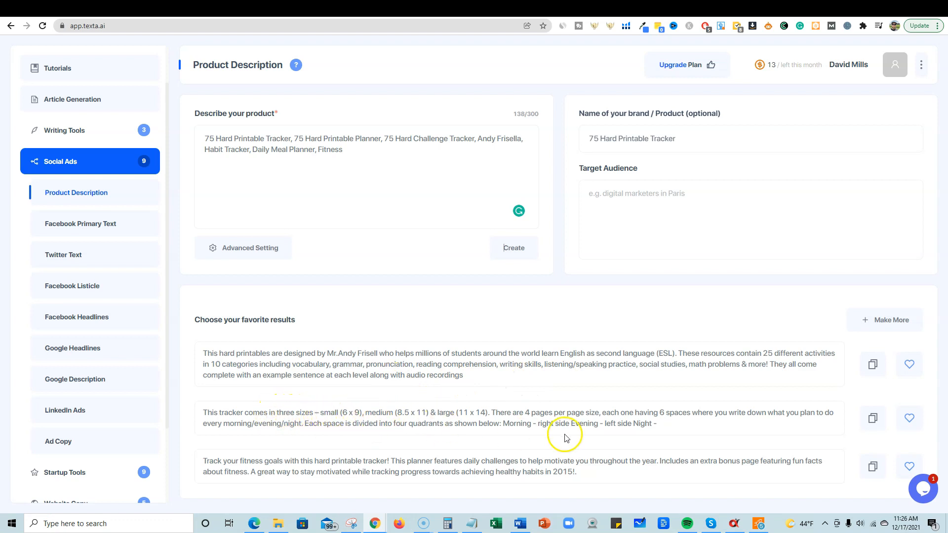
pyautogui.moveTo(518, 463)
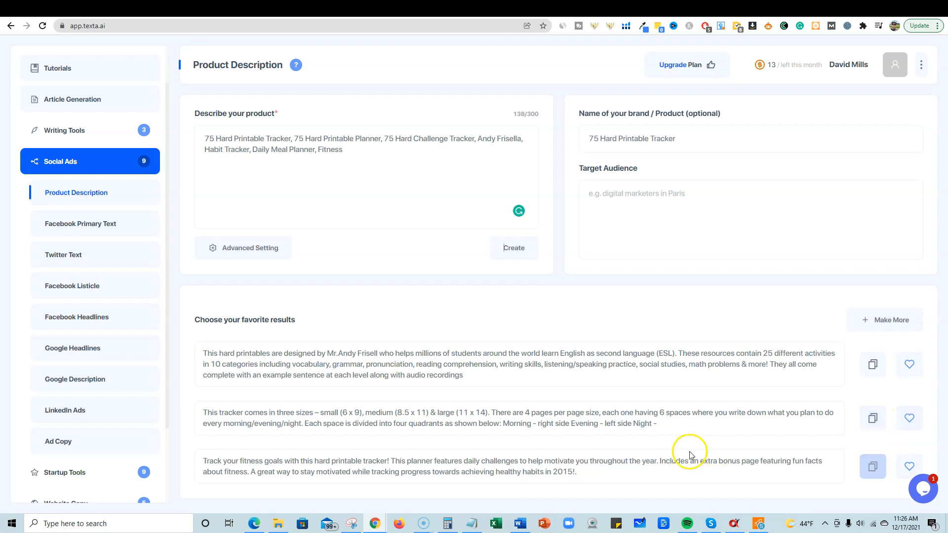
pyautogui.moveTo(122, 284)
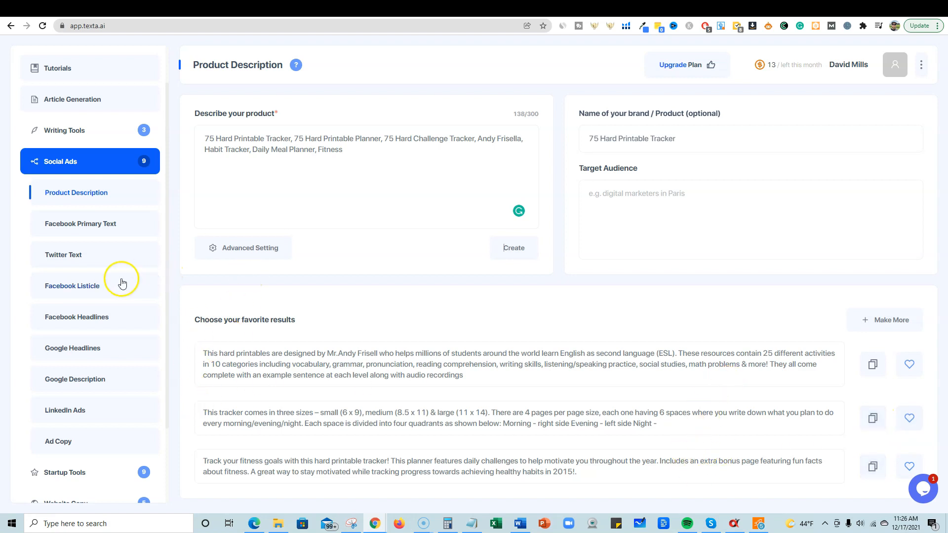
# Switch to the Twitter Text tool under Social Ads, keeping the 75 Hard tracker keywords prefilled
pyautogui.click(63, 255)
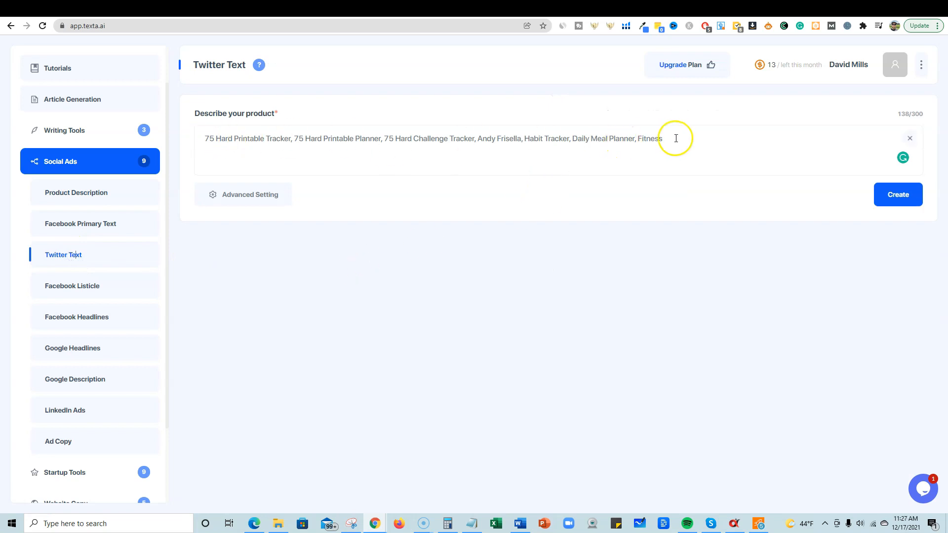
pyautogui.moveTo(640, 158)
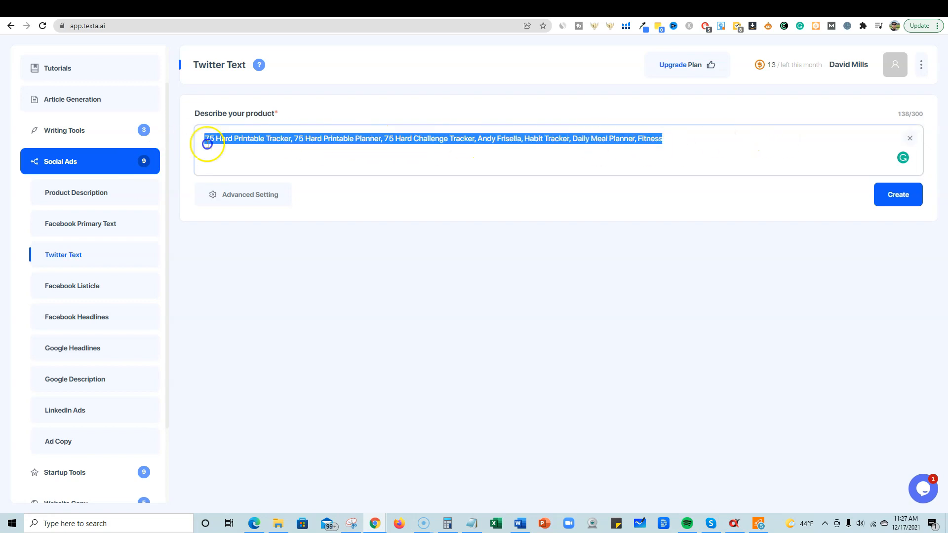
pyautogui.click(673, 159)
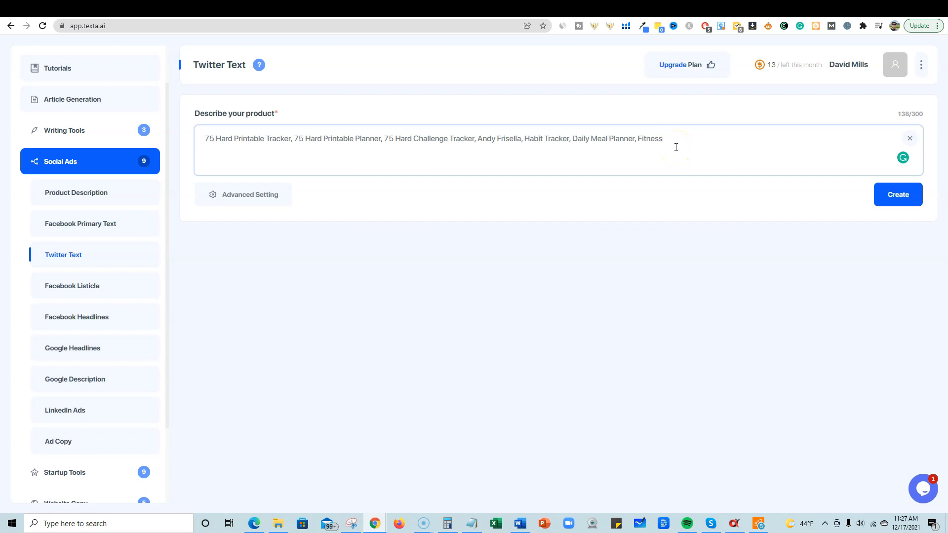
pyautogui.moveTo(676, 143)
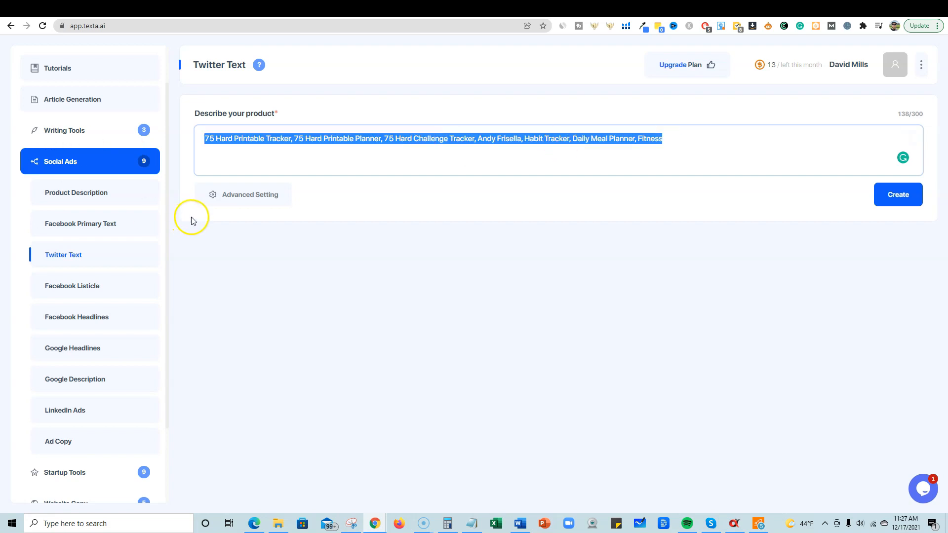
pyautogui.click(660, 156)
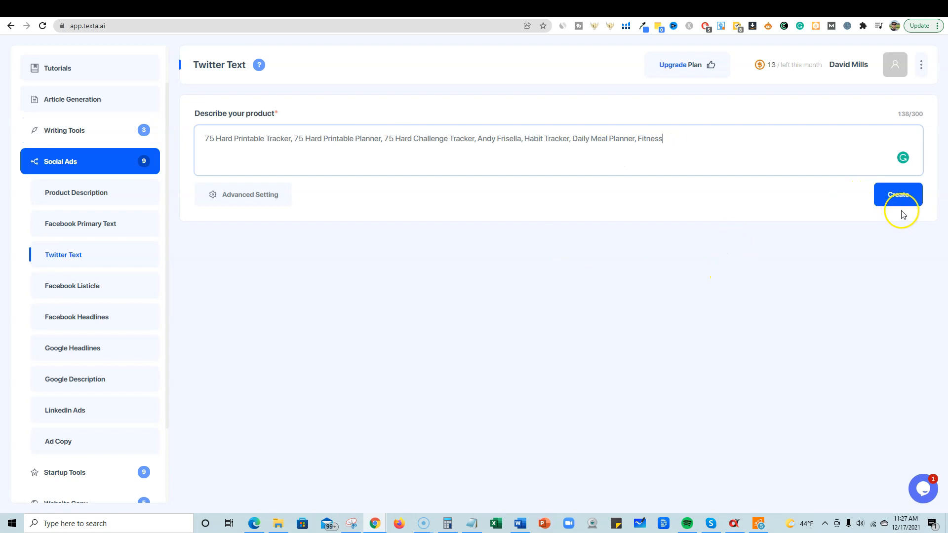
pyautogui.moveTo(897, 232)
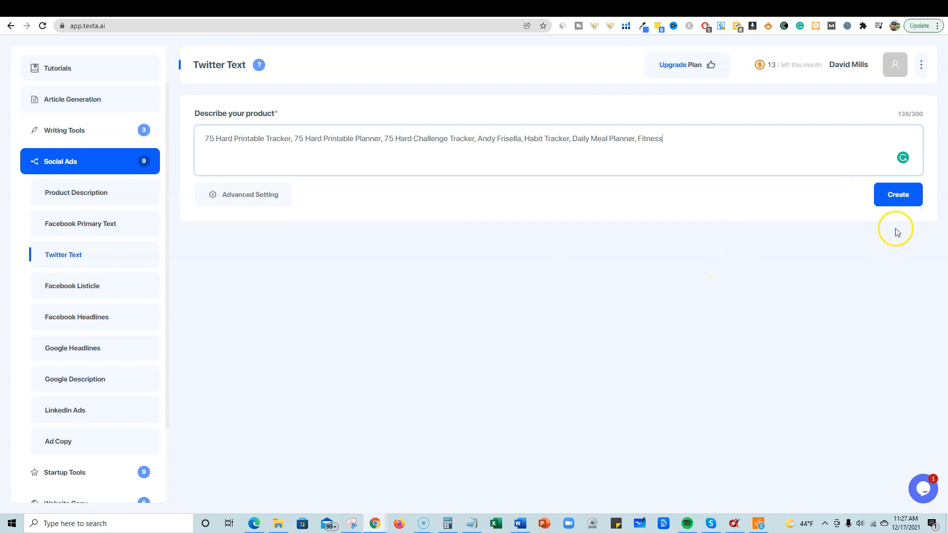
pyautogui.click(898, 194)
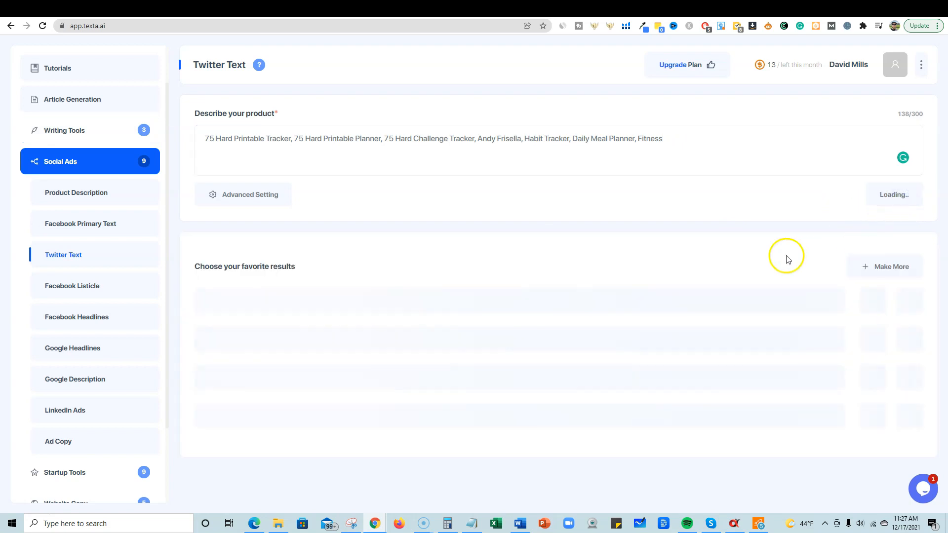
pyautogui.moveTo(768, 228)
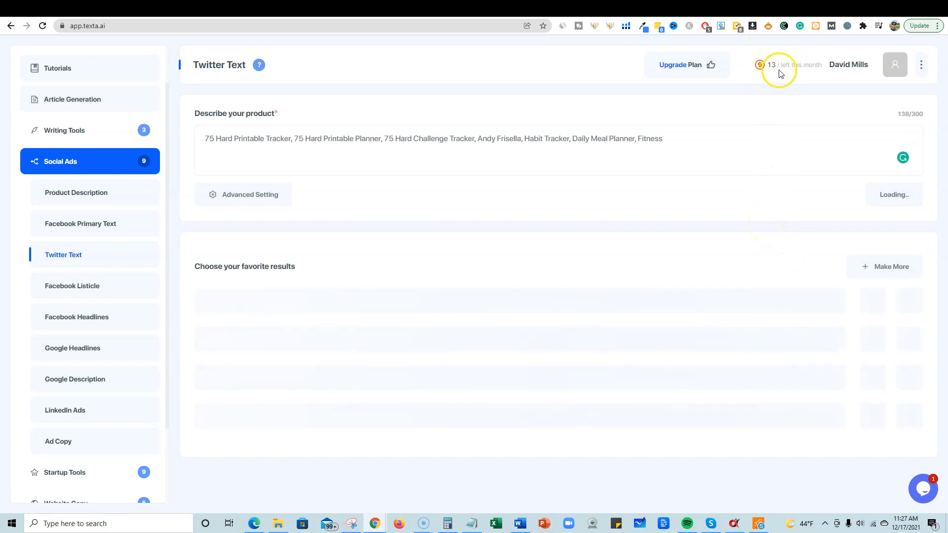
pyautogui.moveTo(796, 84)
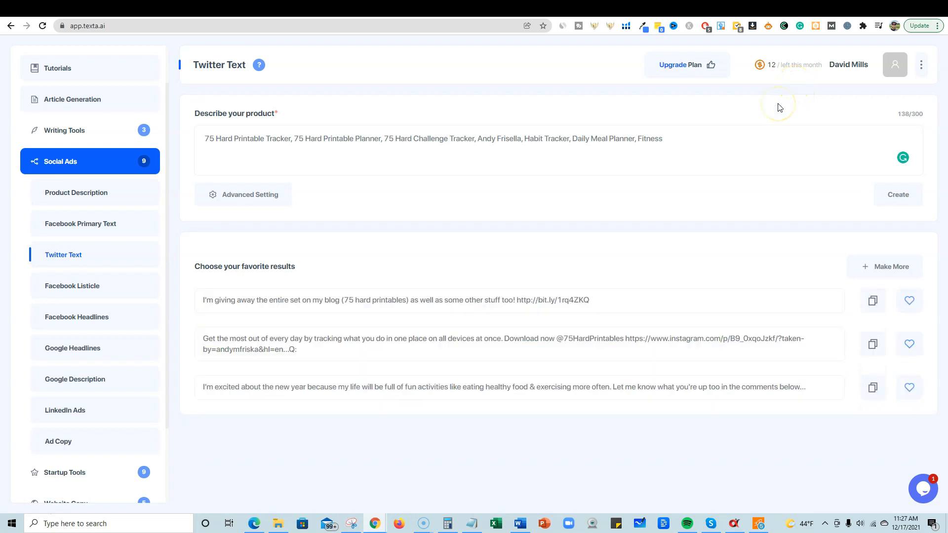
pyautogui.moveTo(246, 310)
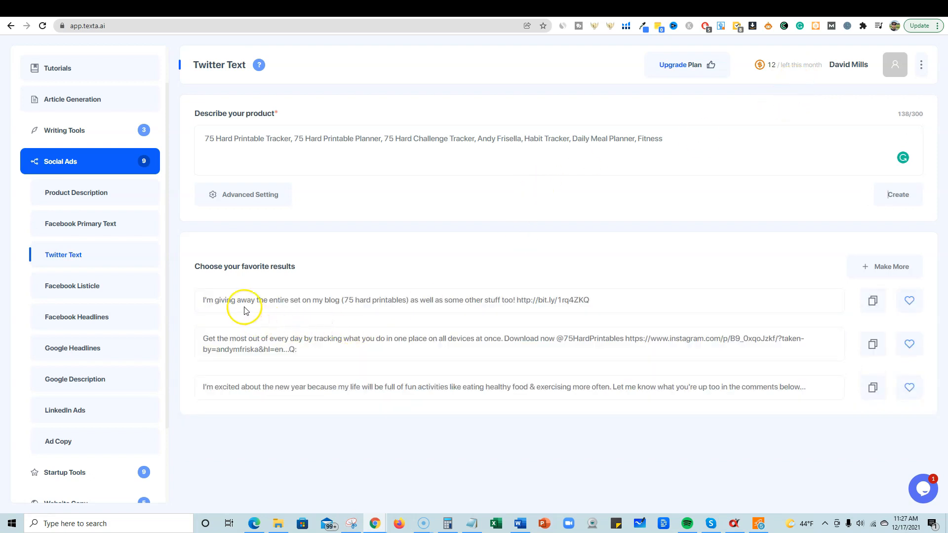
pyautogui.moveTo(431, 297)
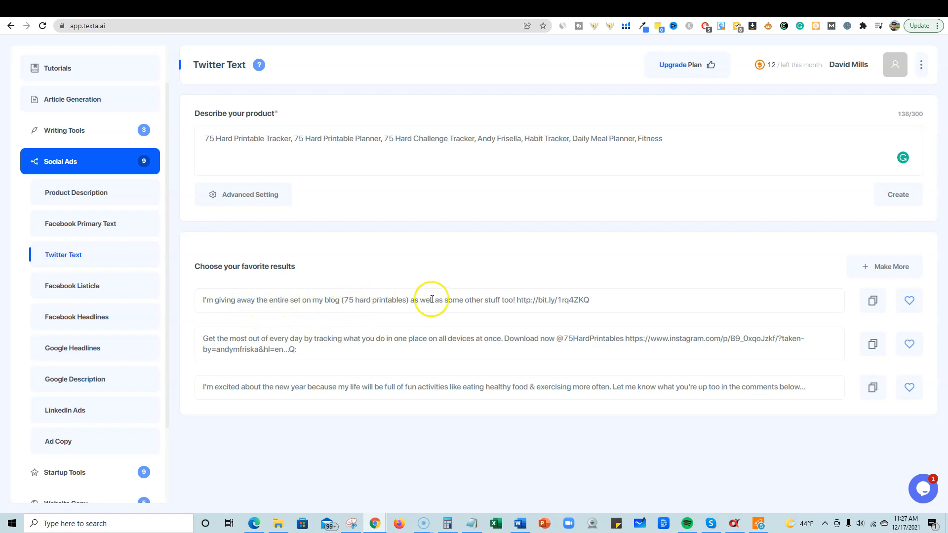
pyautogui.moveTo(598, 300)
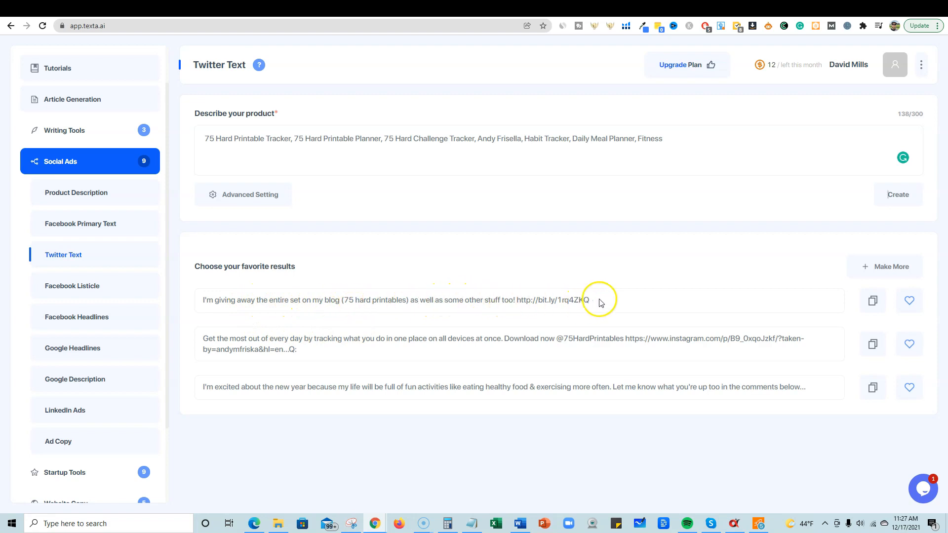
pyautogui.doubleClick(550, 300)
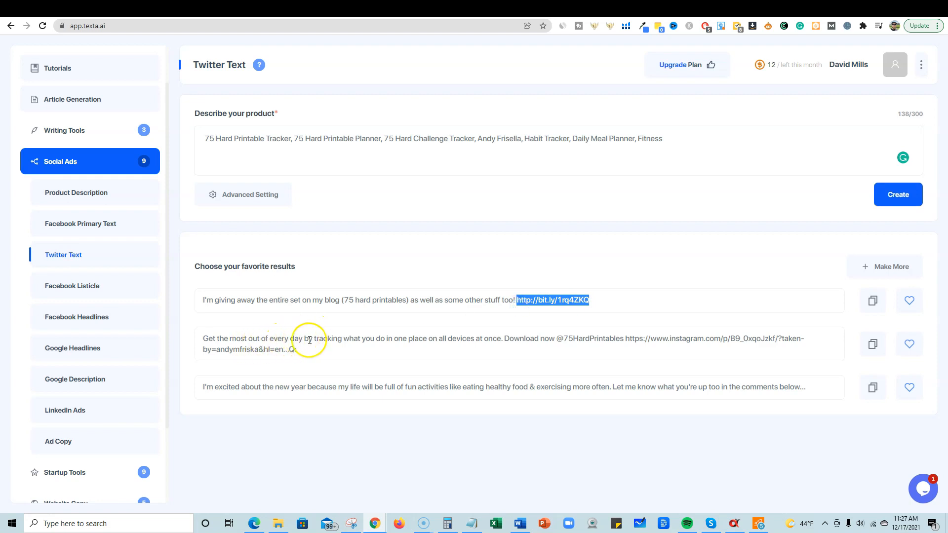
pyautogui.moveTo(450, 341)
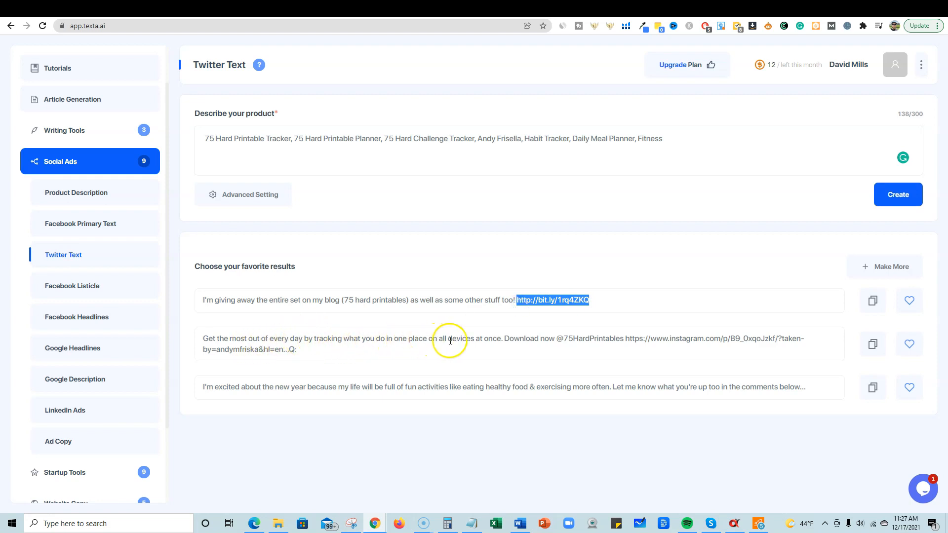
pyautogui.moveTo(513, 339)
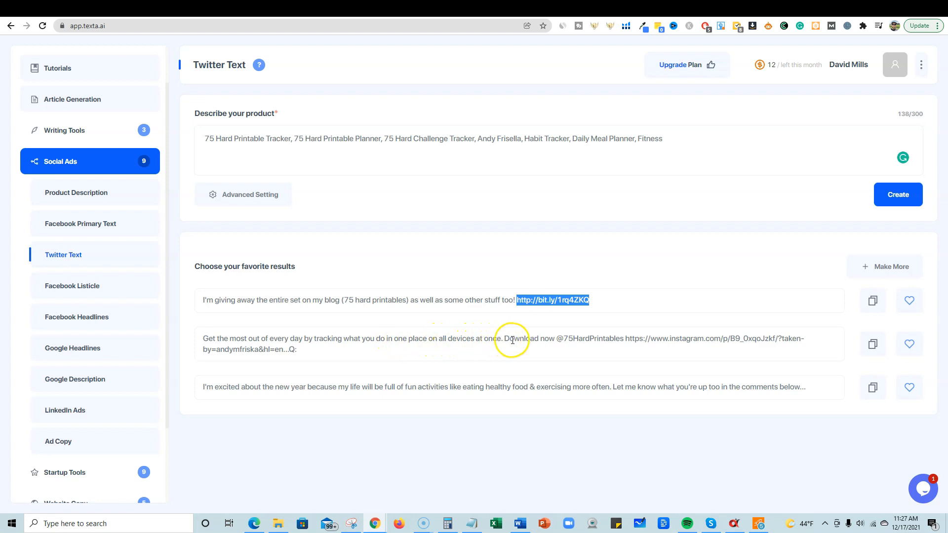
pyautogui.moveTo(262, 387)
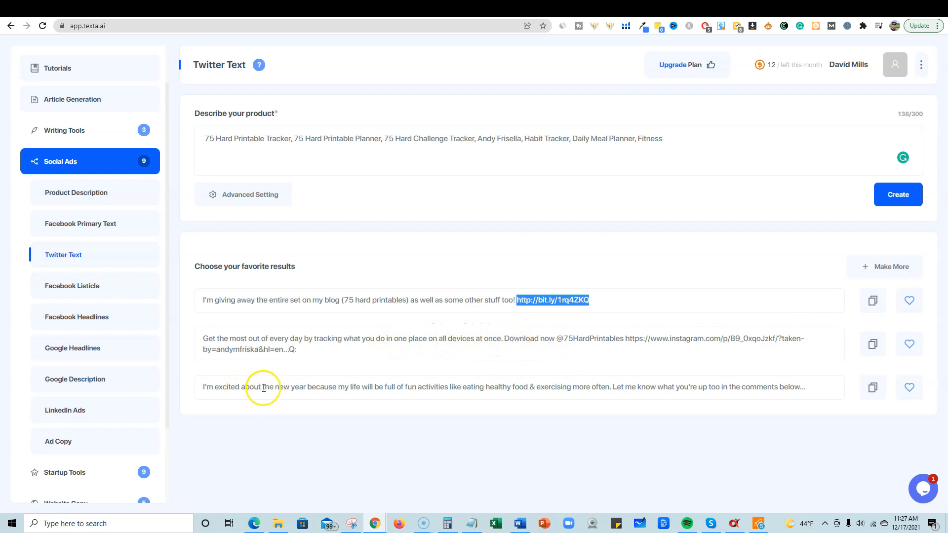
pyautogui.moveTo(450, 390)
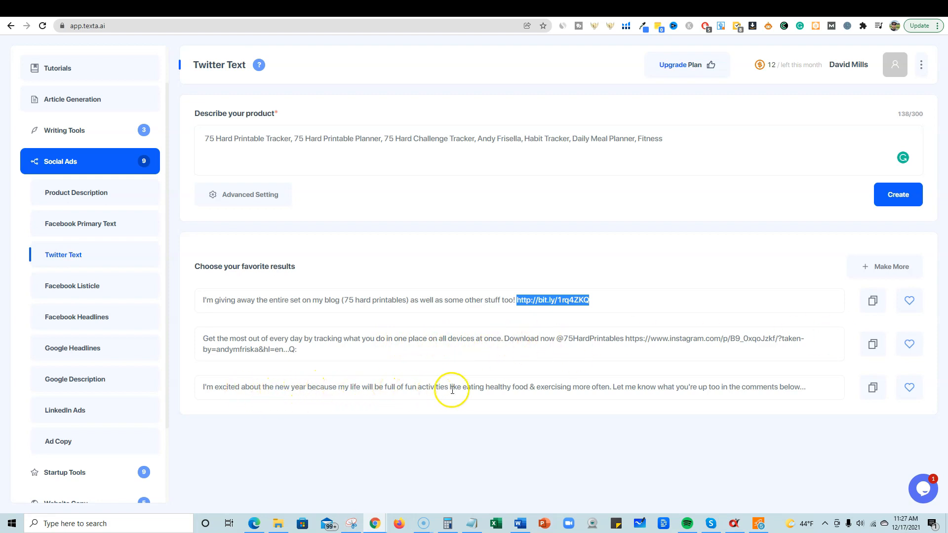
pyautogui.moveTo(634, 392)
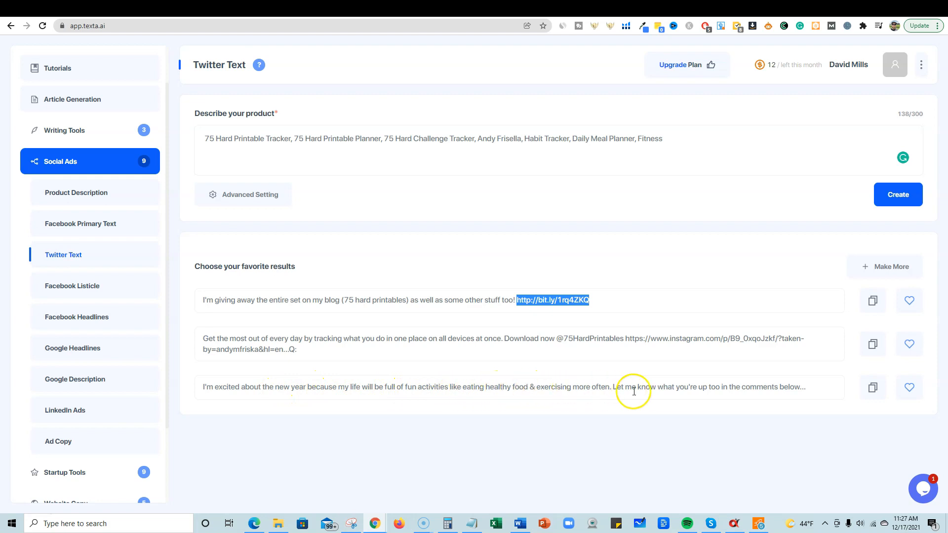
pyautogui.moveTo(826, 338)
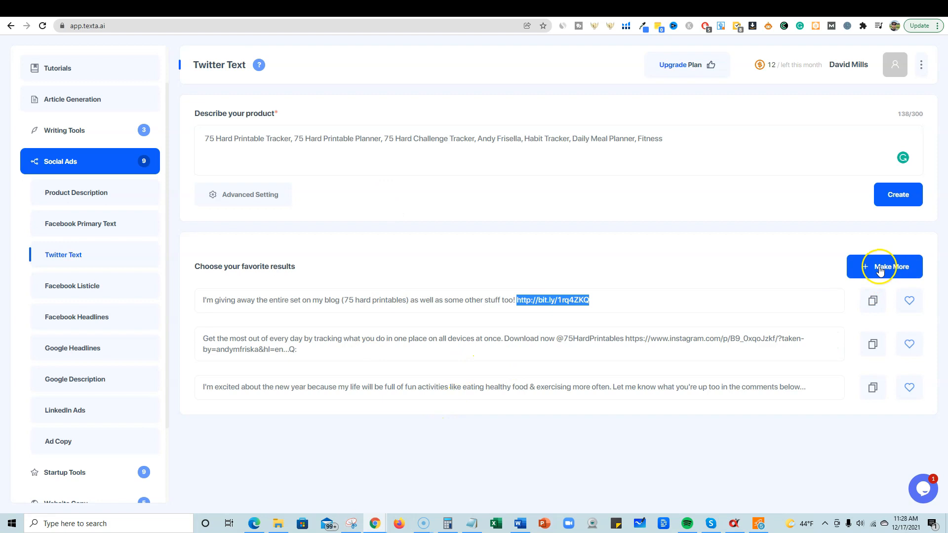
# Expand the Startup Tools category in the sidebar and pick the Slogan Generator
pyautogui.scroll(-3)
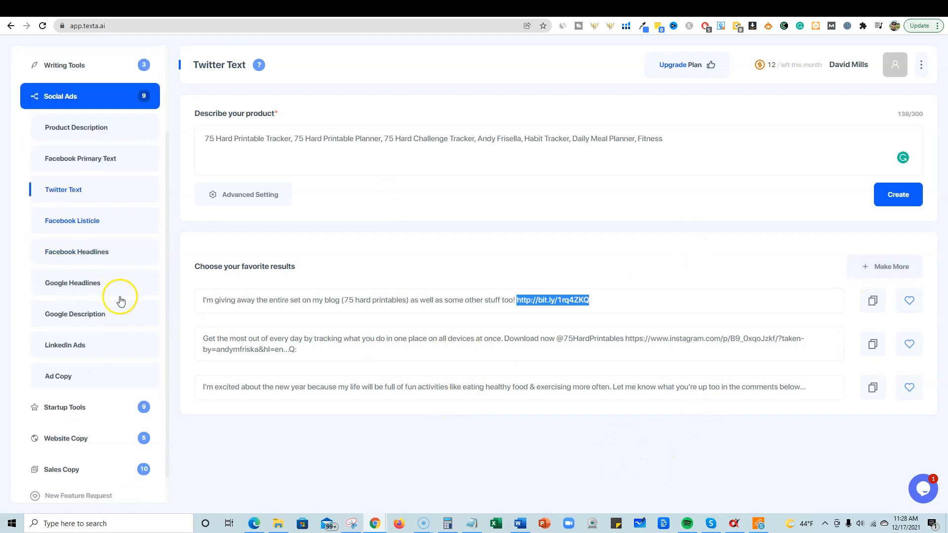
pyautogui.click(64, 407)
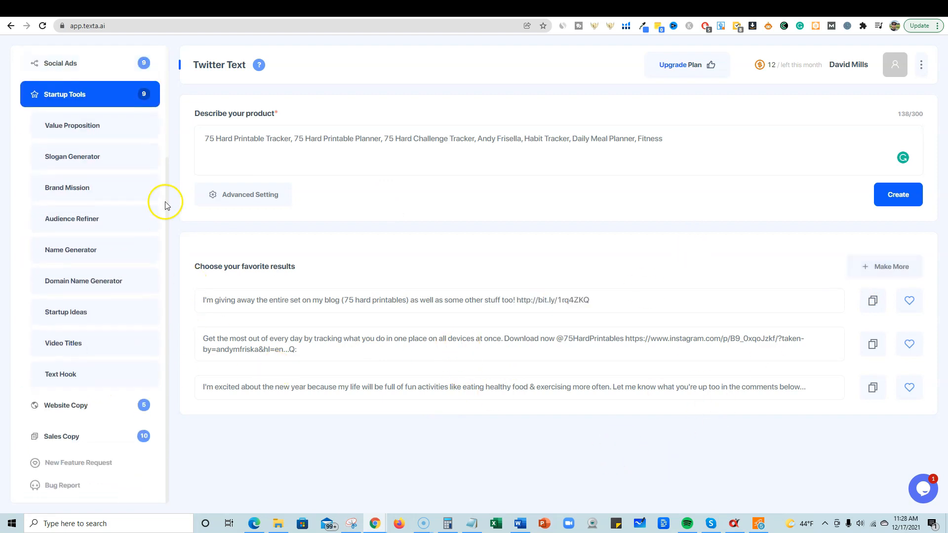
pyautogui.moveTo(63, 348)
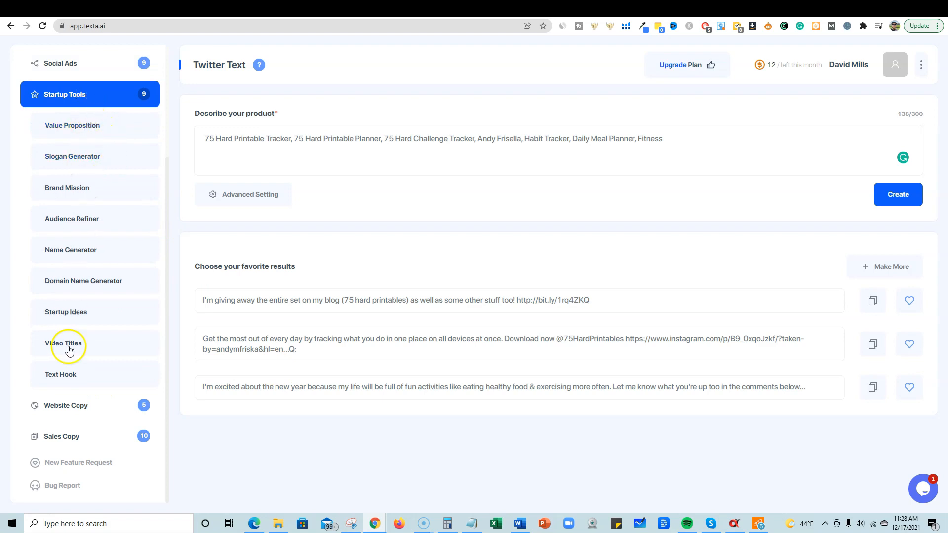
pyautogui.moveTo(72, 126)
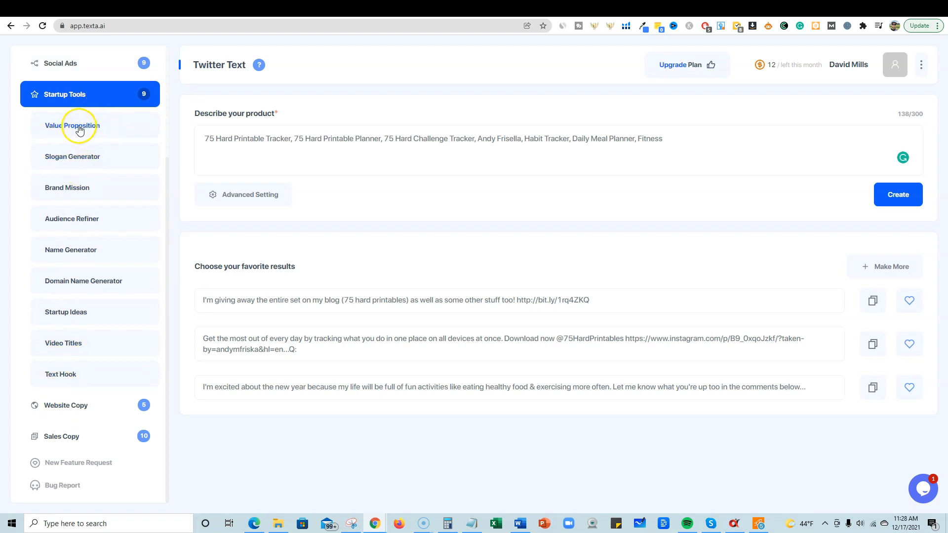
pyautogui.moveTo(82, 162)
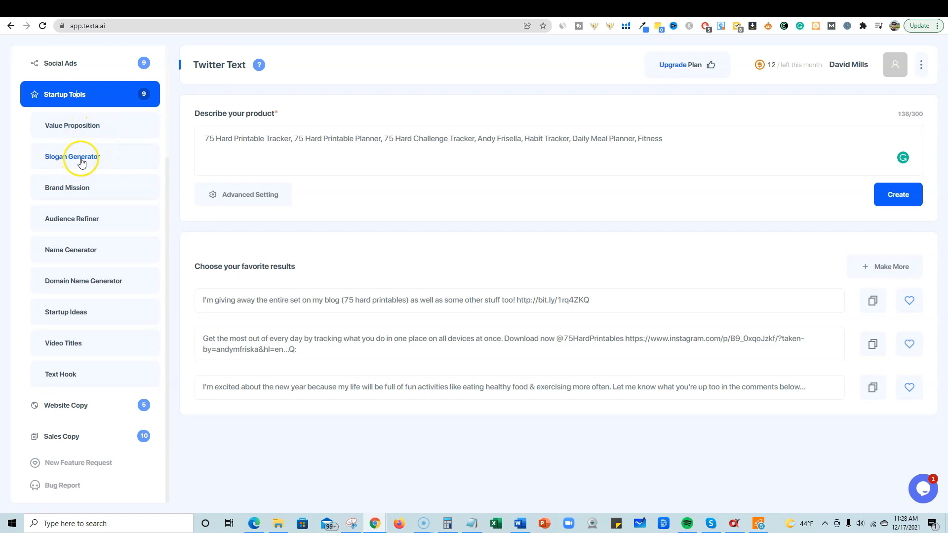
pyautogui.click(72, 157)
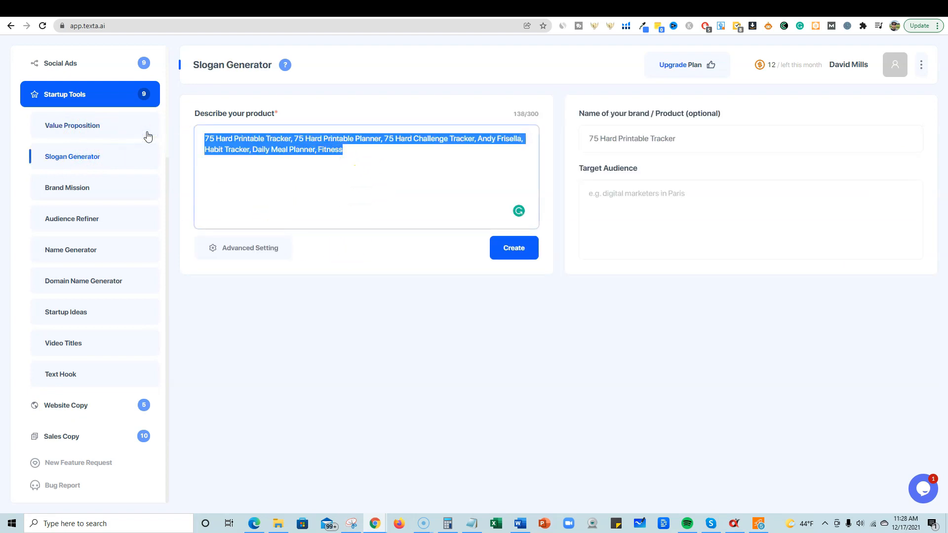
# Describe the product as printable resources for all ages with the brand boutique printables
pyautogui.write('boutique')
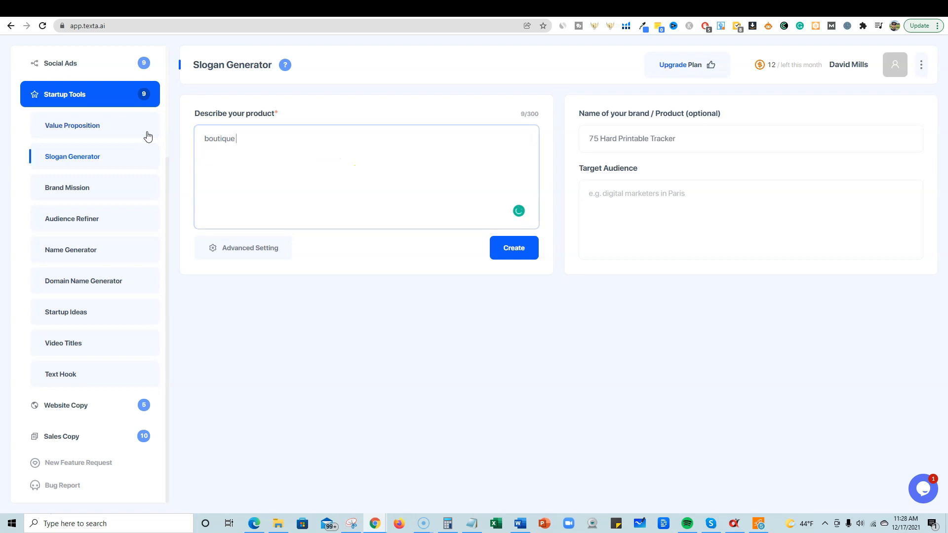
pyautogui.write('printables')
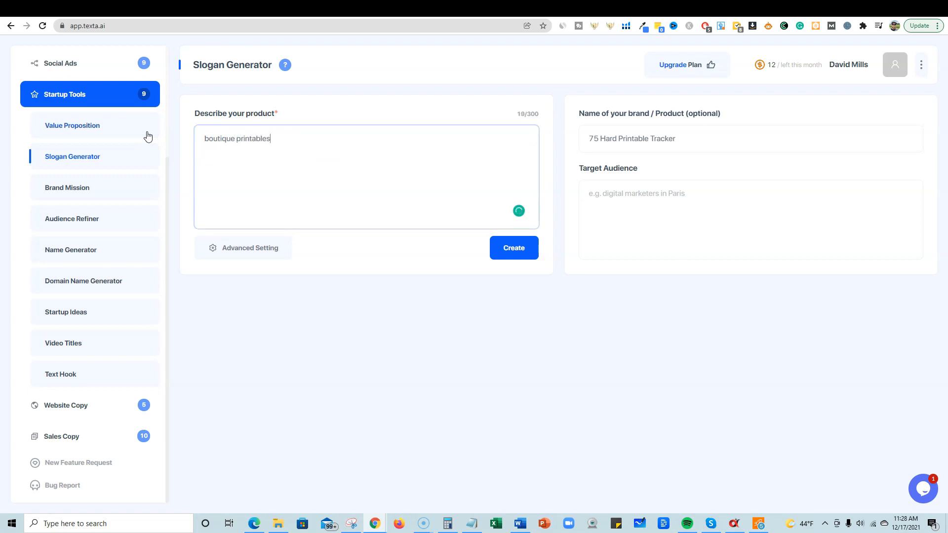
pyautogui.write('- a sho')
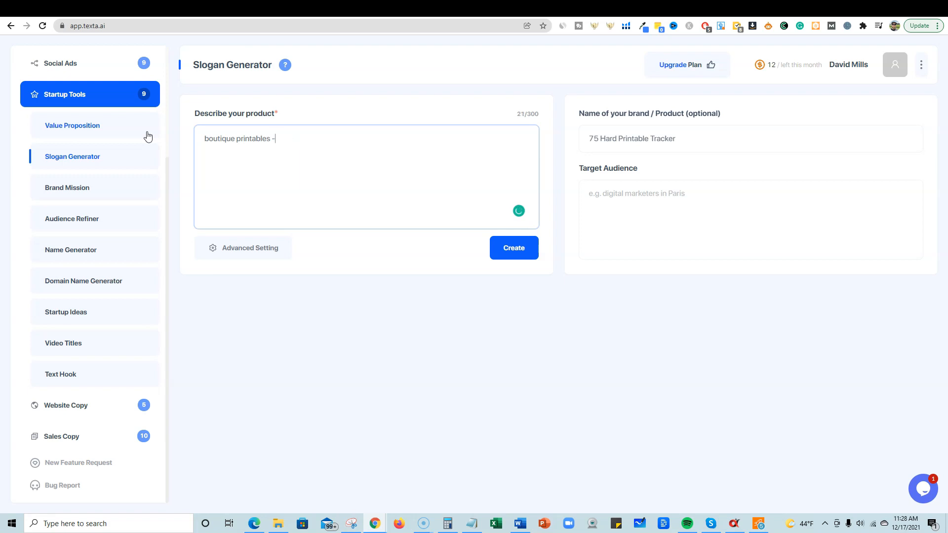
pyautogui.press('Backspace')
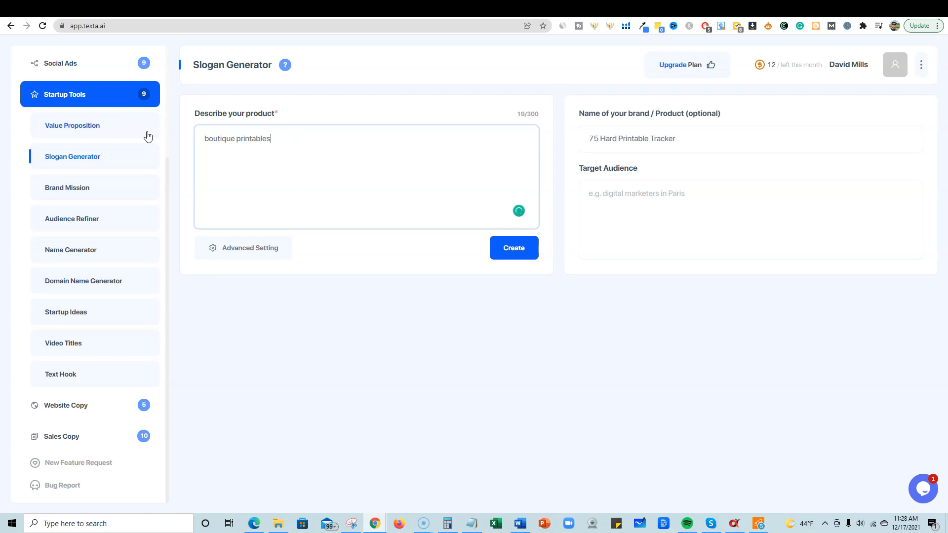
pyautogui.write('- printables')
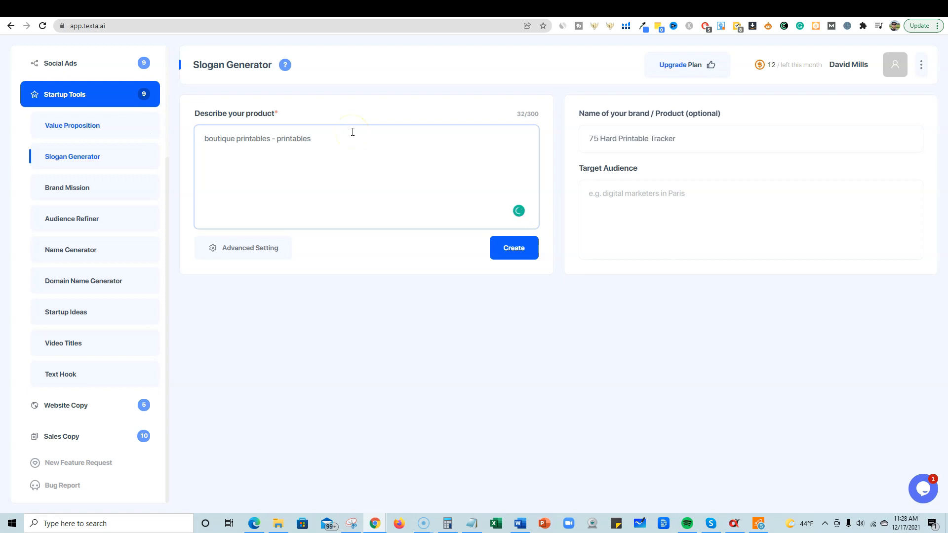
pyautogui.write('for all ag')
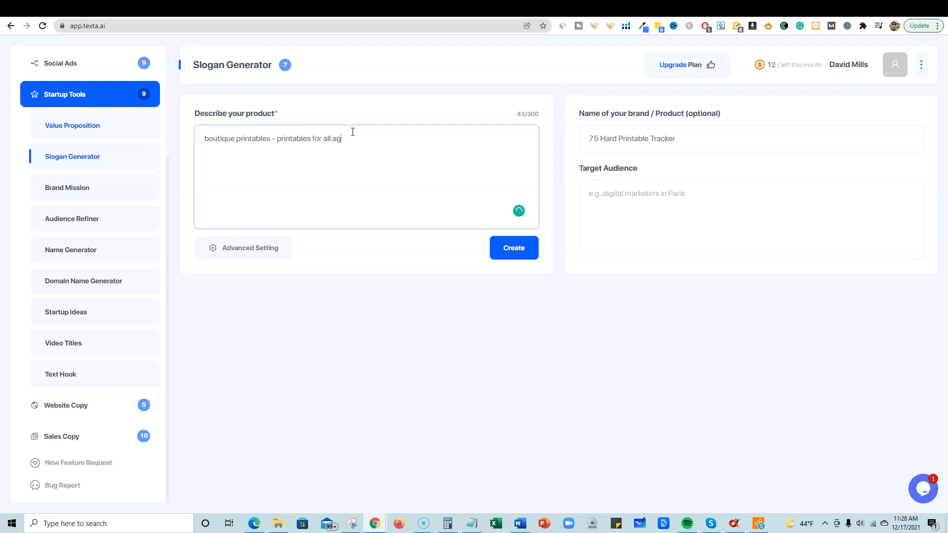
pyautogui.write('printable resource')
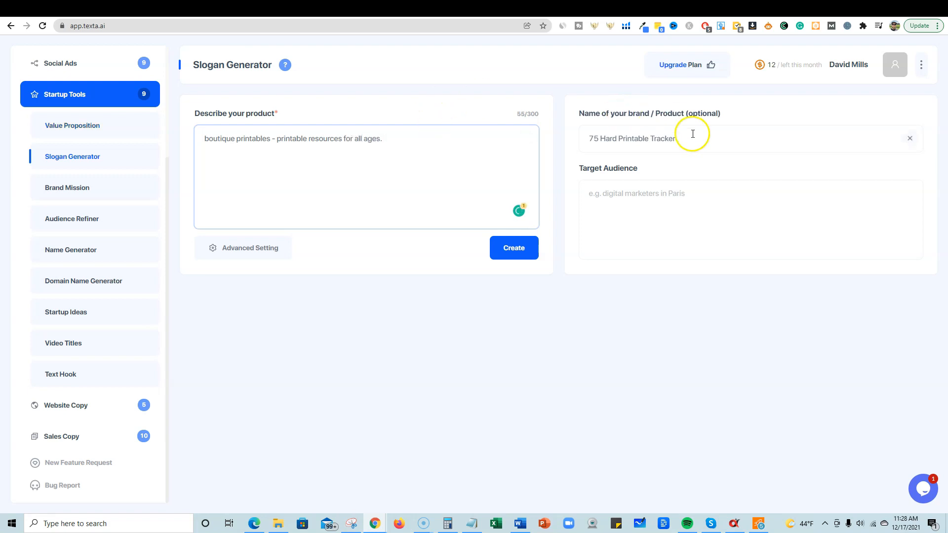
pyautogui.write('boutique printables')
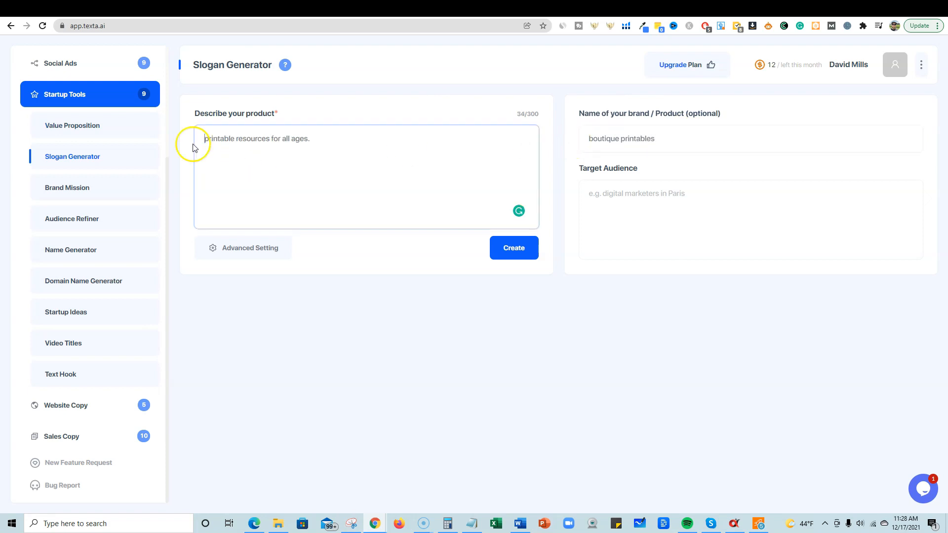
# Set the target audience to 'people that want to be more productive' and generate slogans
pyautogui.click(643, 200)
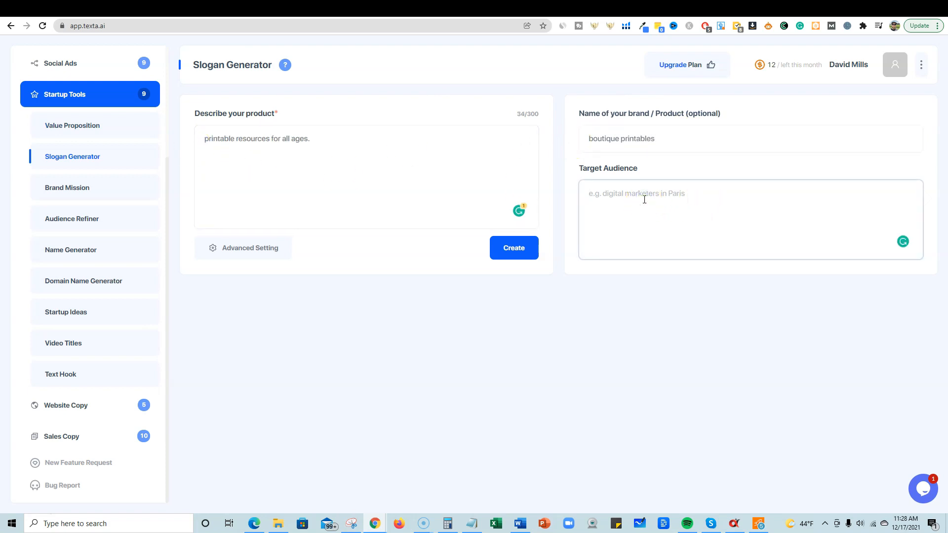
pyautogui.write('people that want to be more productive')
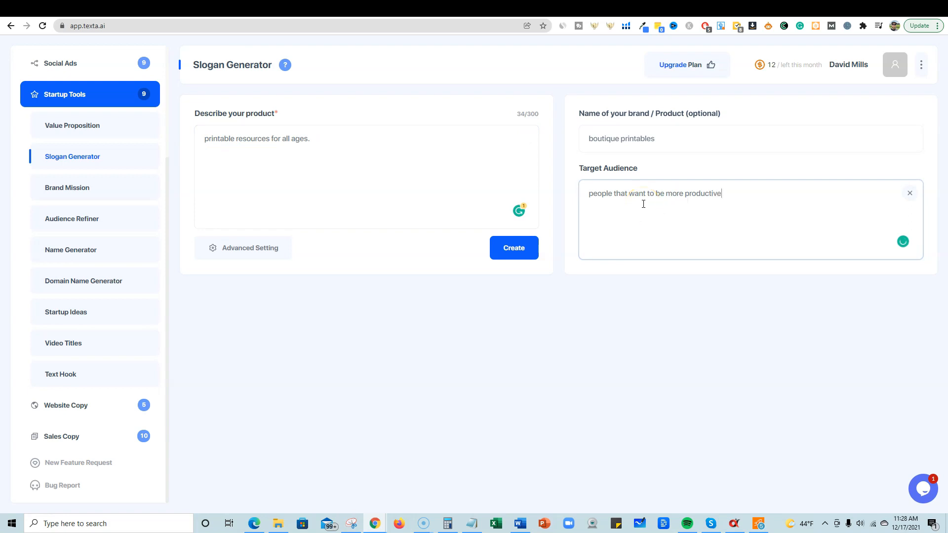
pyautogui.click(512, 248)
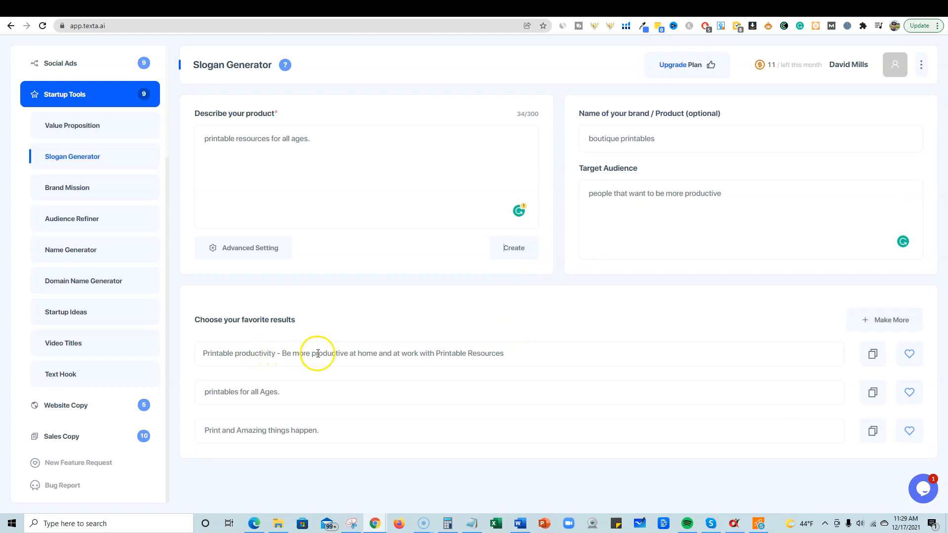
pyautogui.moveTo(416, 354)
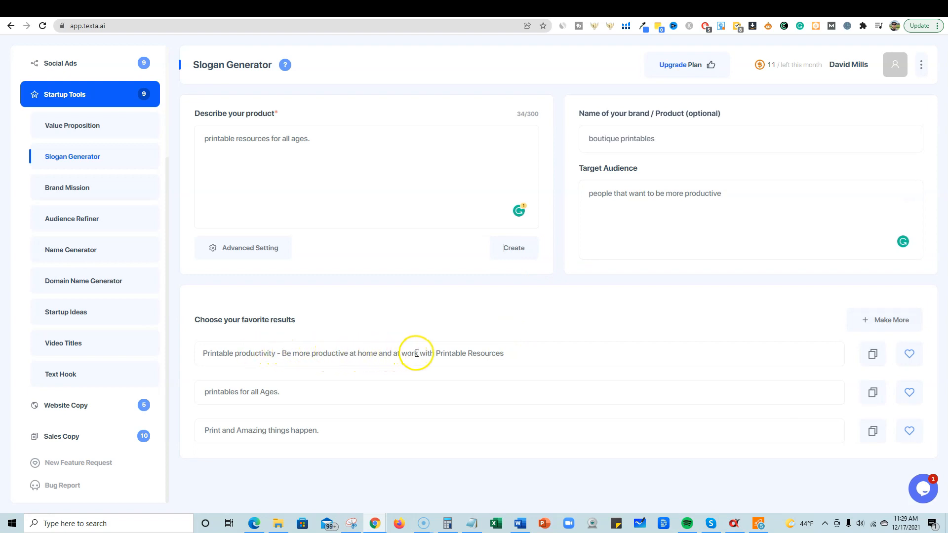
pyautogui.moveTo(258, 391)
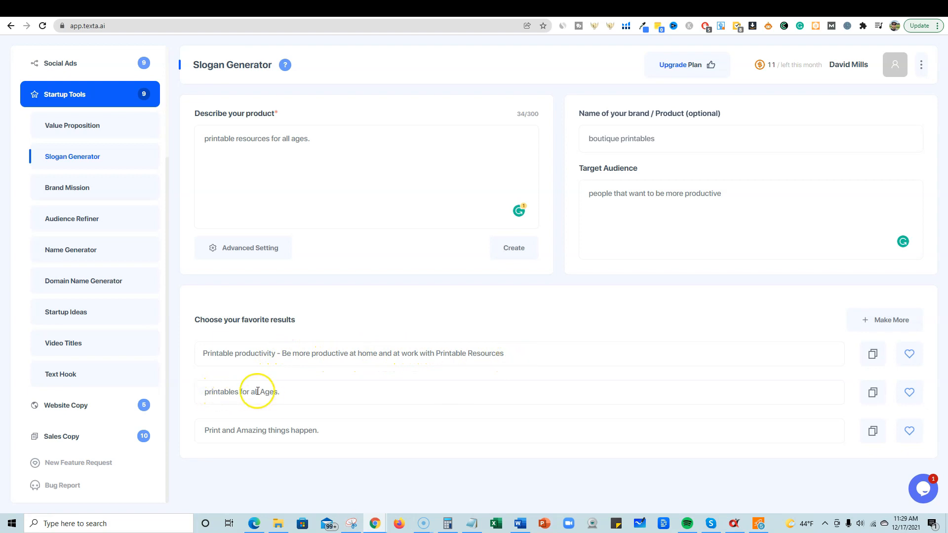
pyautogui.moveTo(286, 431)
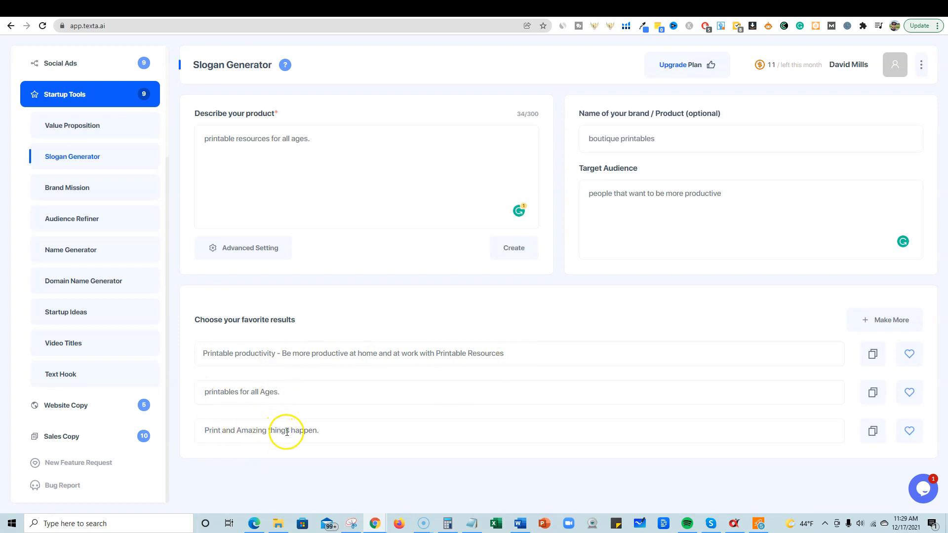
pyautogui.moveTo(659, 425)
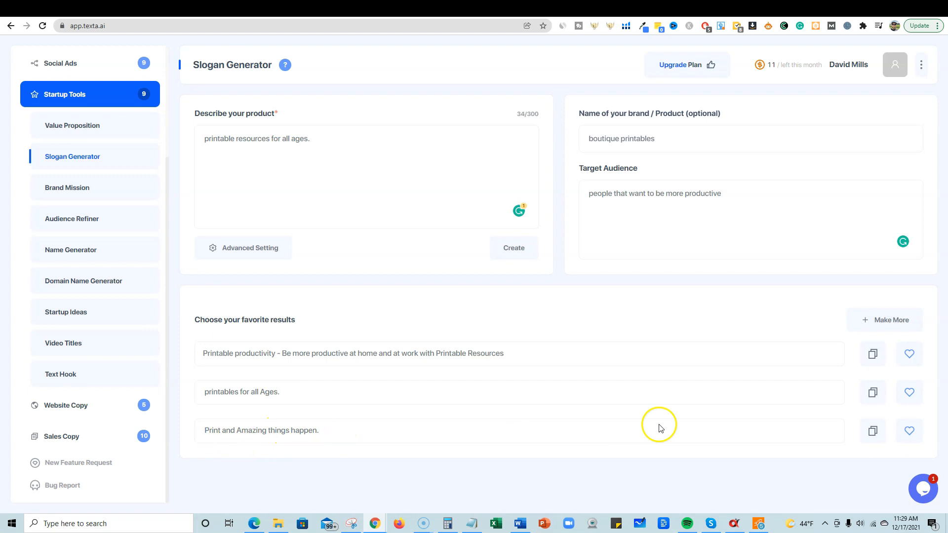
# Generate three additional slogans and review all six results
pyautogui.click(883, 320)
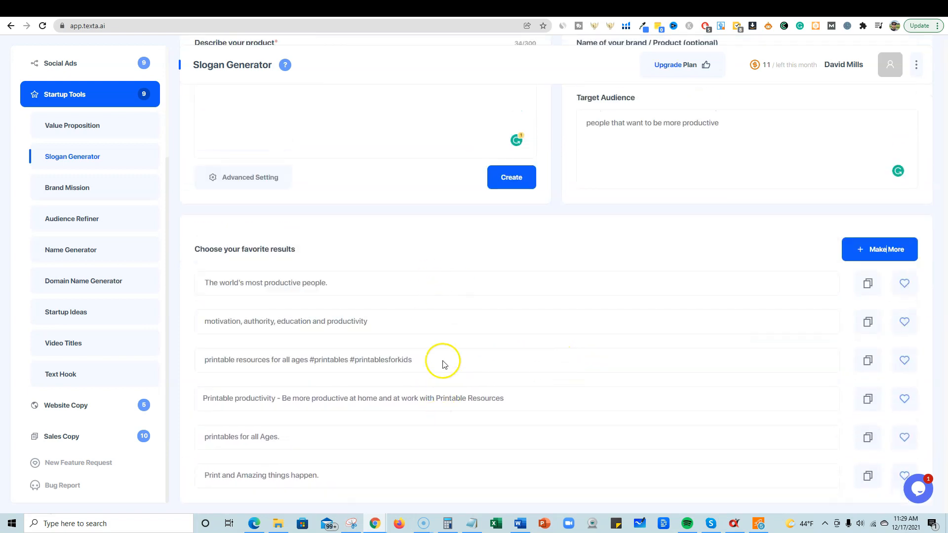
pyautogui.moveTo(312, 285)
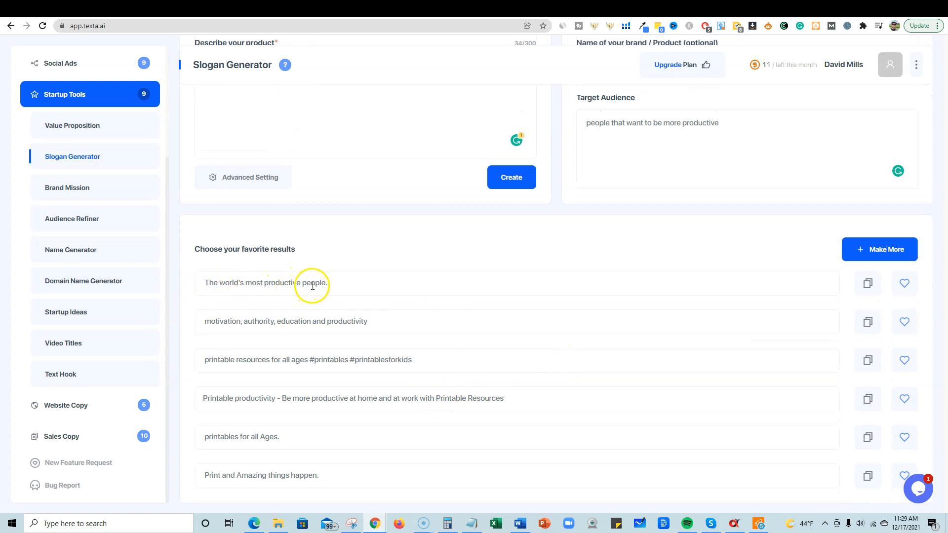
pyautogui.moveTo(271, 321)
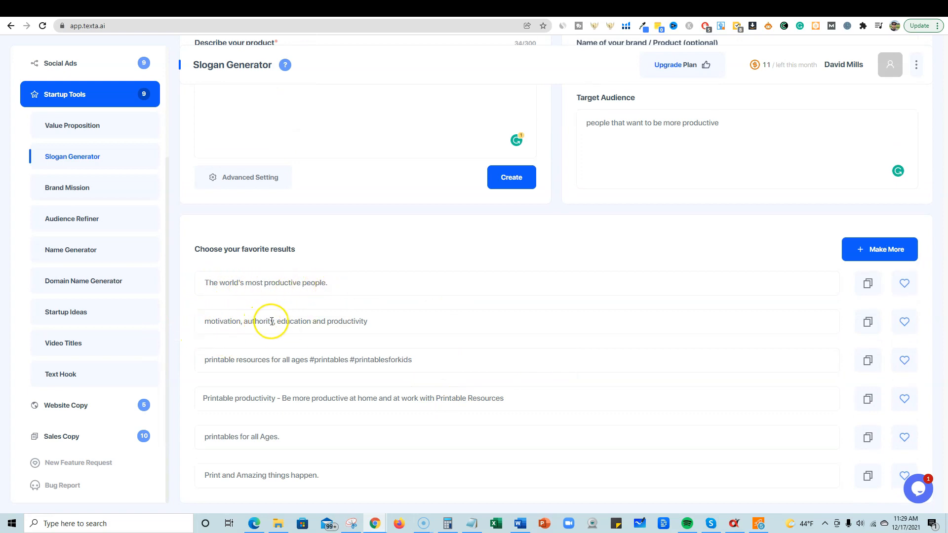
pyautogui.moveTo(409, 387)
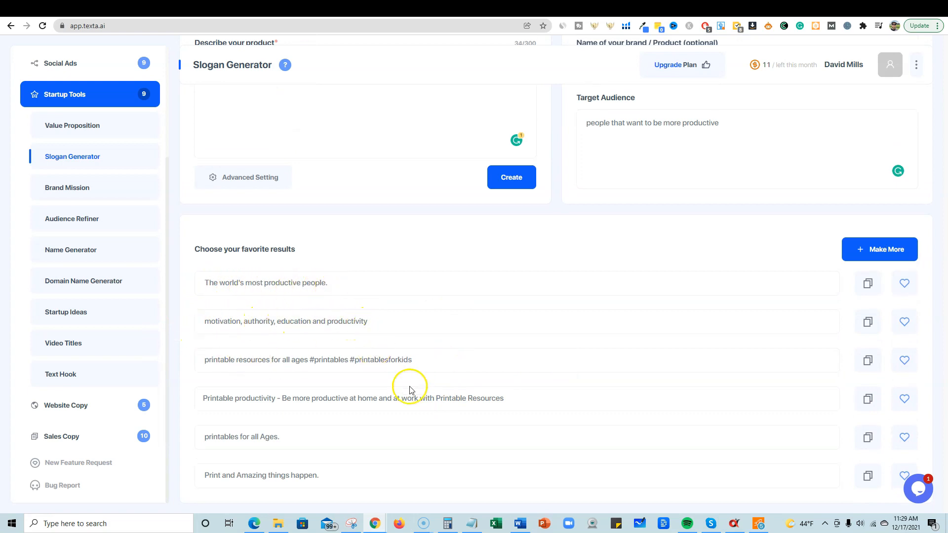
pyautogui.scroll(3)
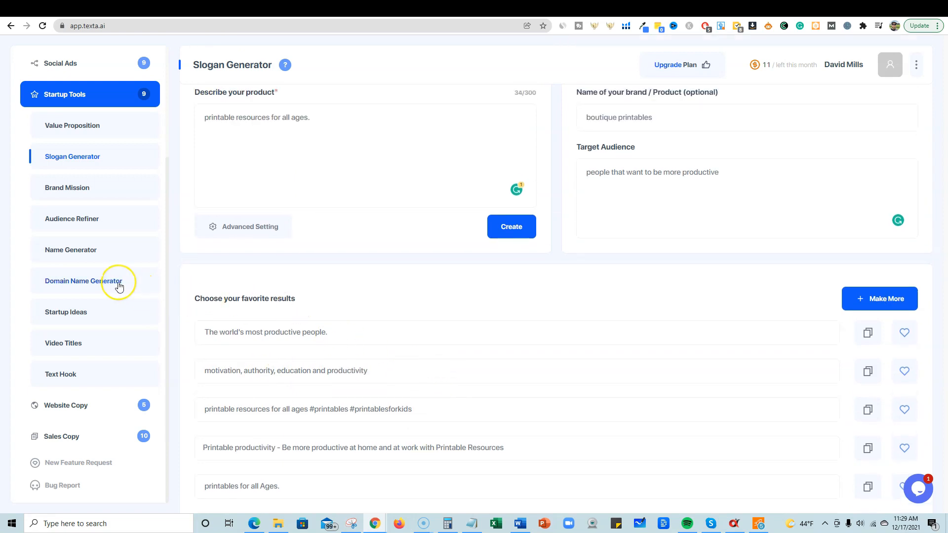
# In the Domain Name Generator, describe the product as 'software reviews', brand 'LearnWire', and generate names
pyautogui.click(83, 280)
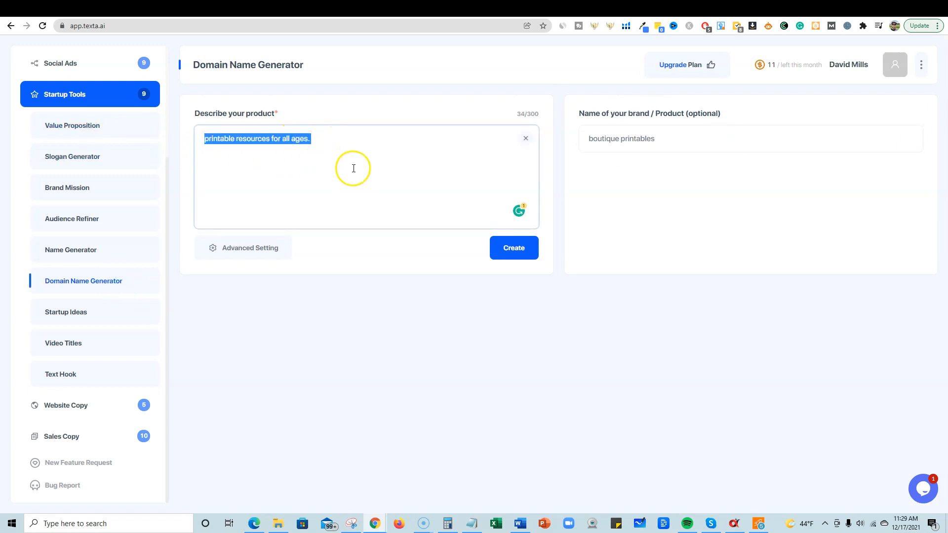
pyautogui.moveTo(349, 163)
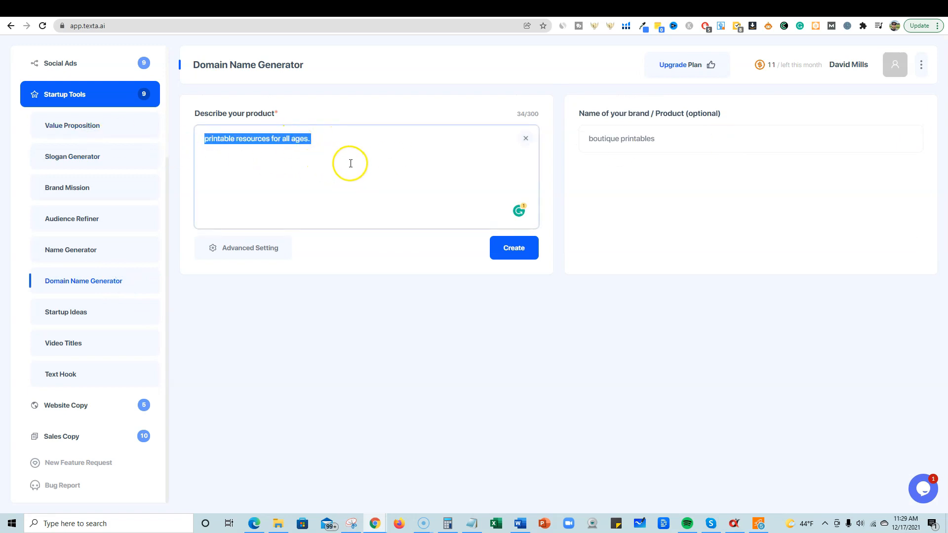
pyautogui.moveTo(352, 152)
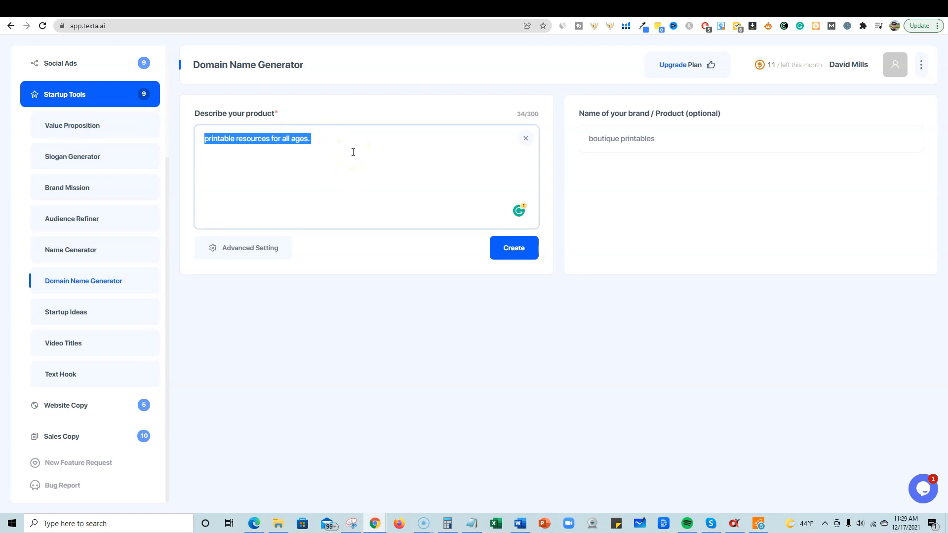
pyautogui.write('software')
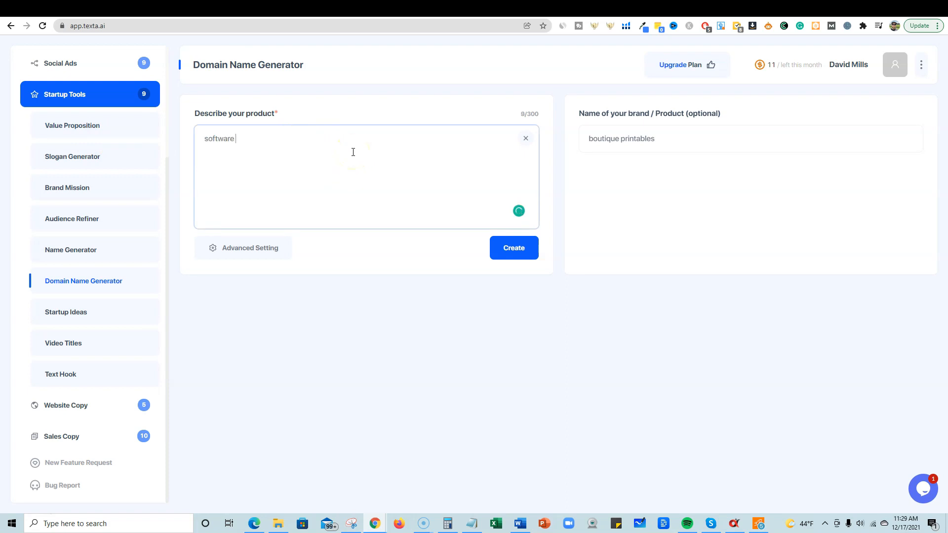
pyautogui.write('reviews')
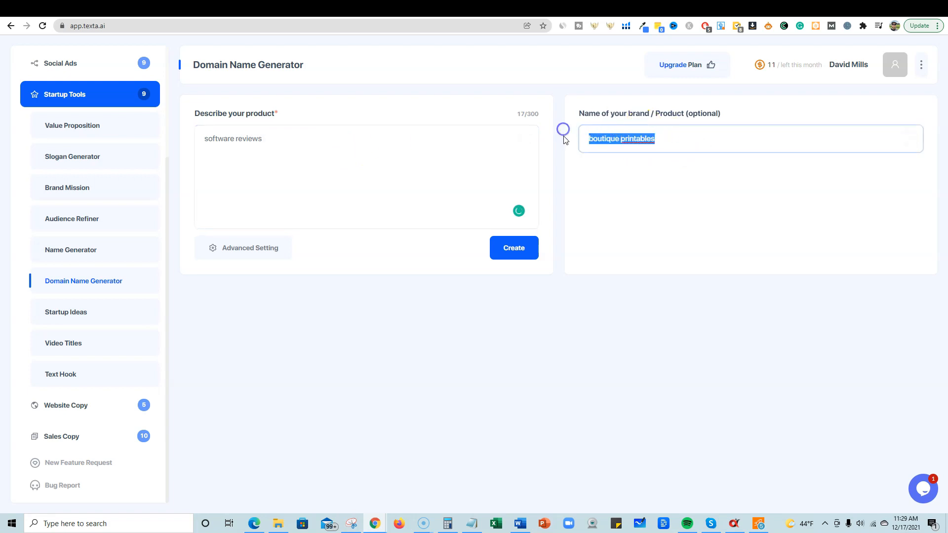
pyautogui.moveTo(663, 214)
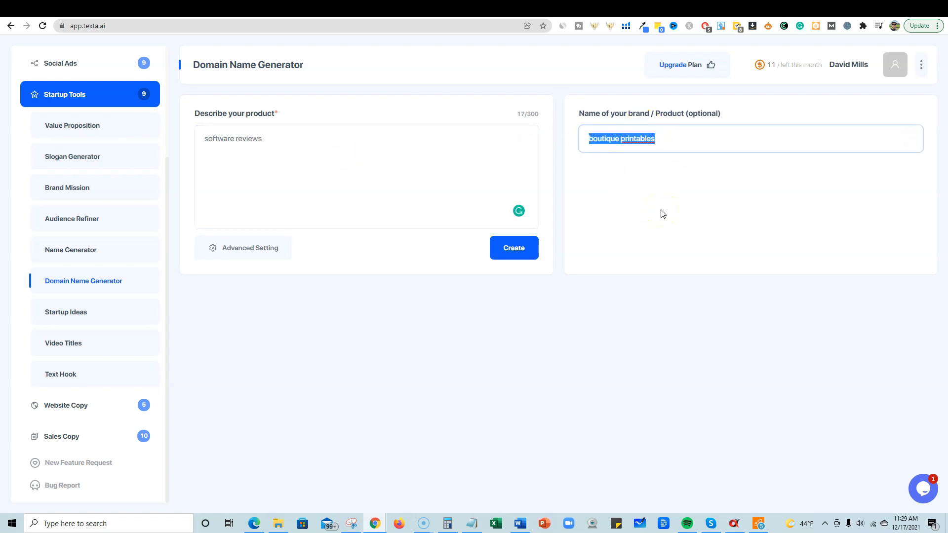
pyautogui.write('LearnWire')
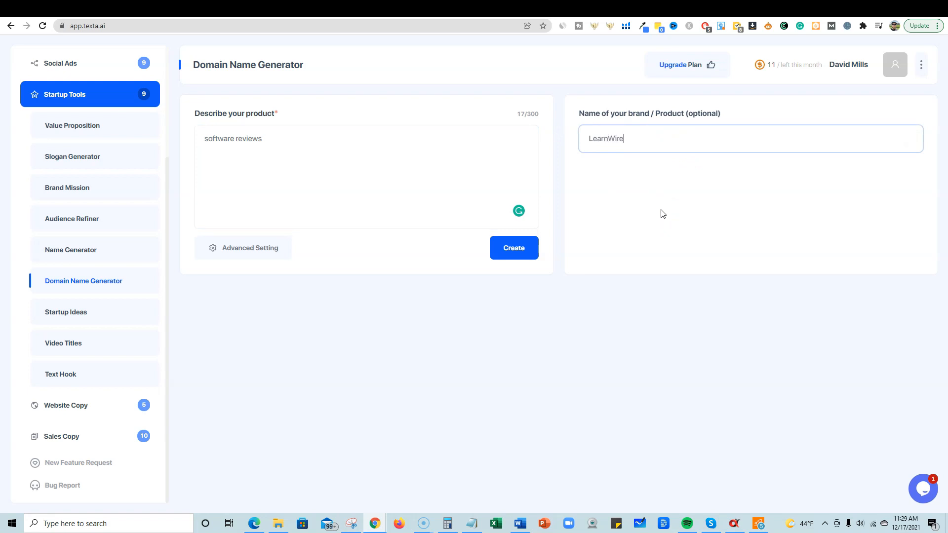
pyautogui.click(514, 248)
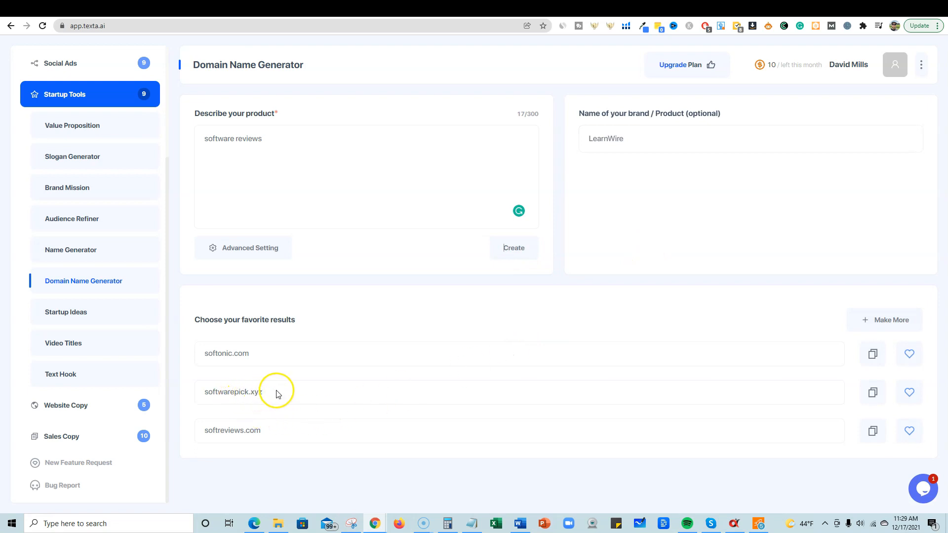
pyautogui.moveTo(484, 406)
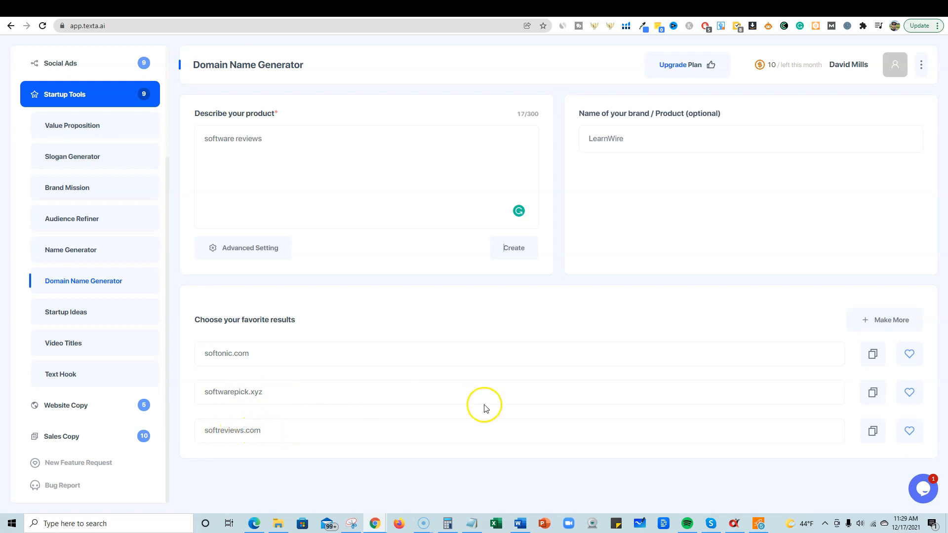
pyautogui.moveTo(710, 348)
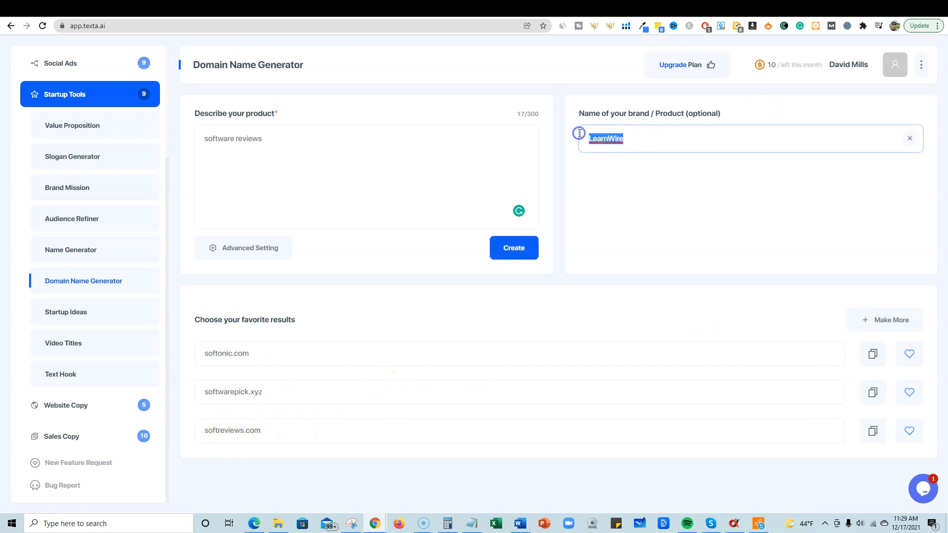
pyautogui.moveTo(295, 302)
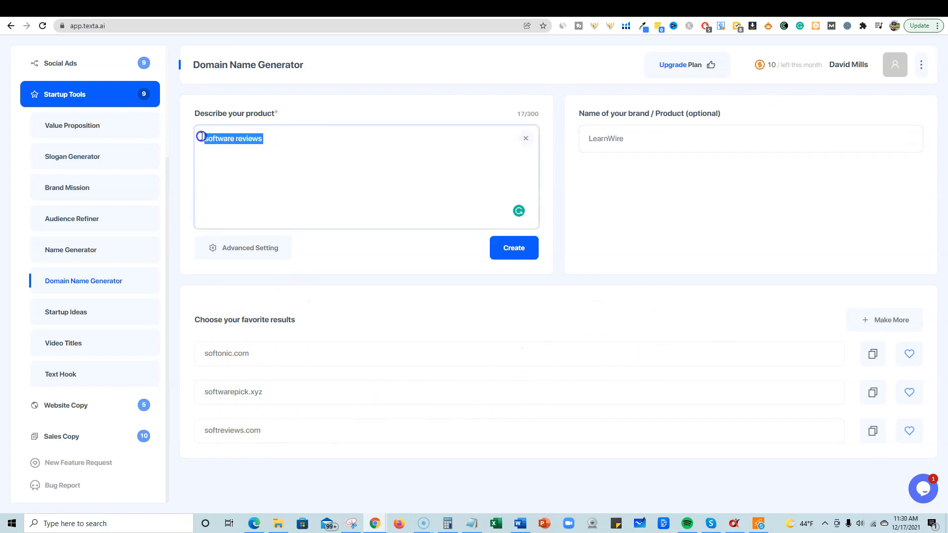
pyautogui.moveTo(164, 141)
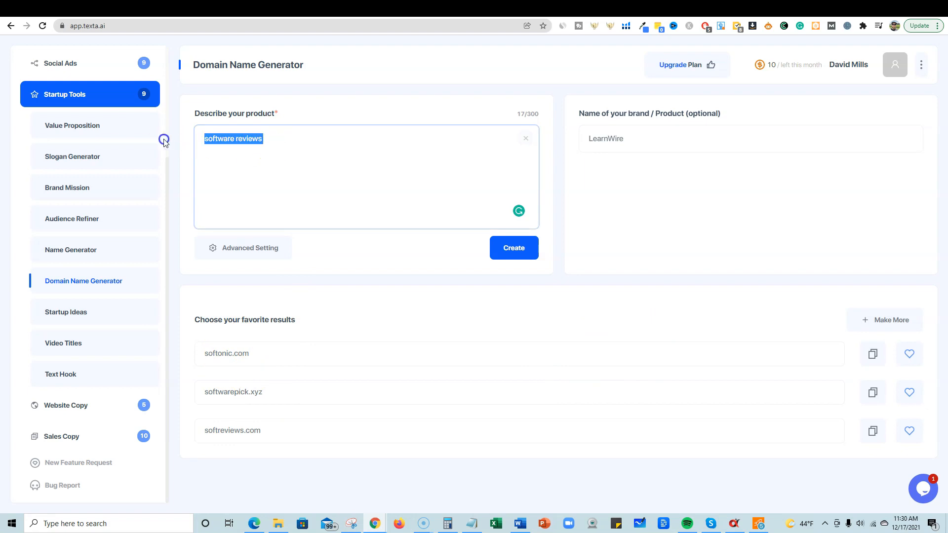
# Regenerate domain names with 'LearnWire' as the description and review learnwire.com, .io and .com.au
pyautogui.write('LearnWire')
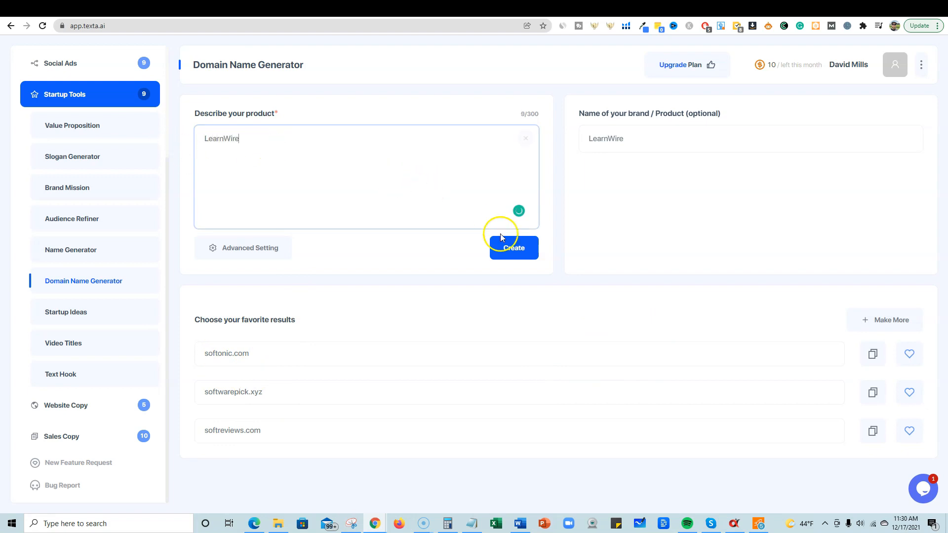
pyautogui.click(512, 248)
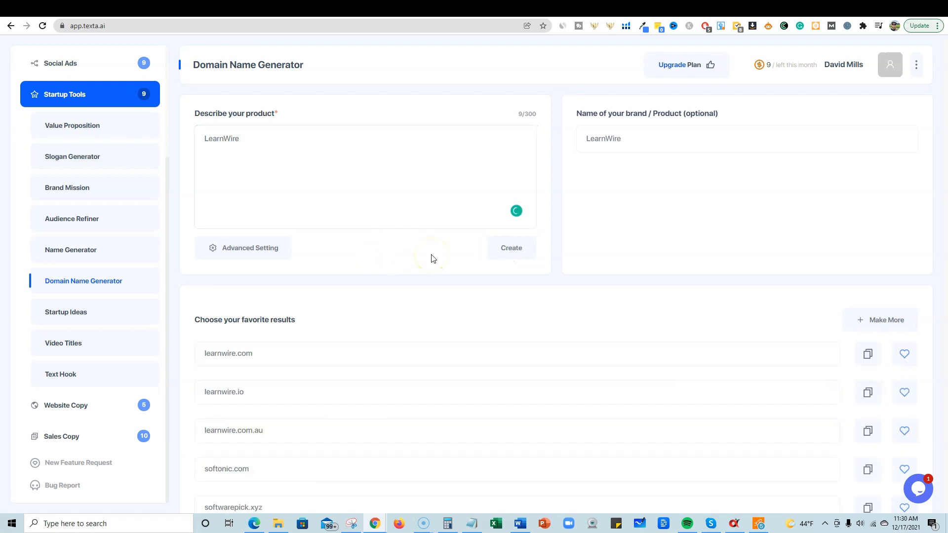
pyautogui.moveTo(414, 389)
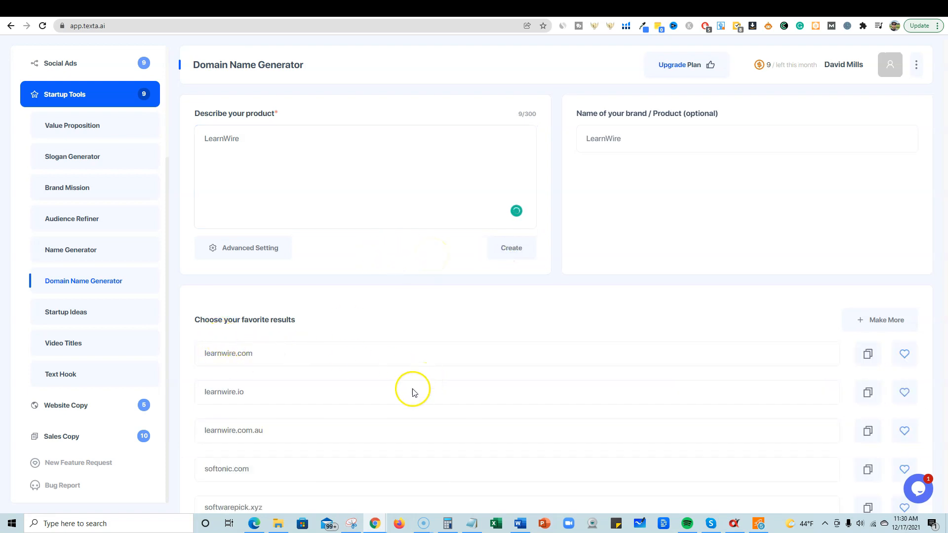
pyautogui.moveTo(284, 385)
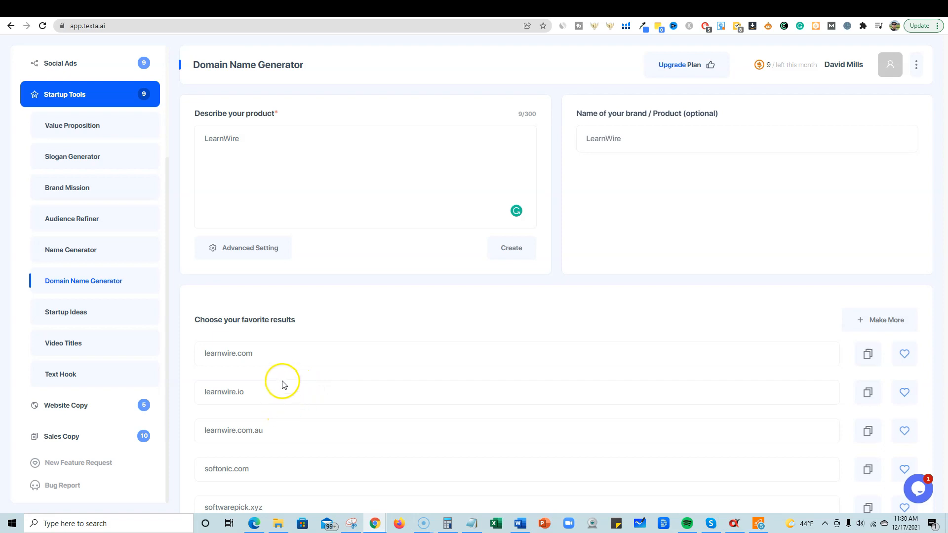
pyautogui.scroll(-3)
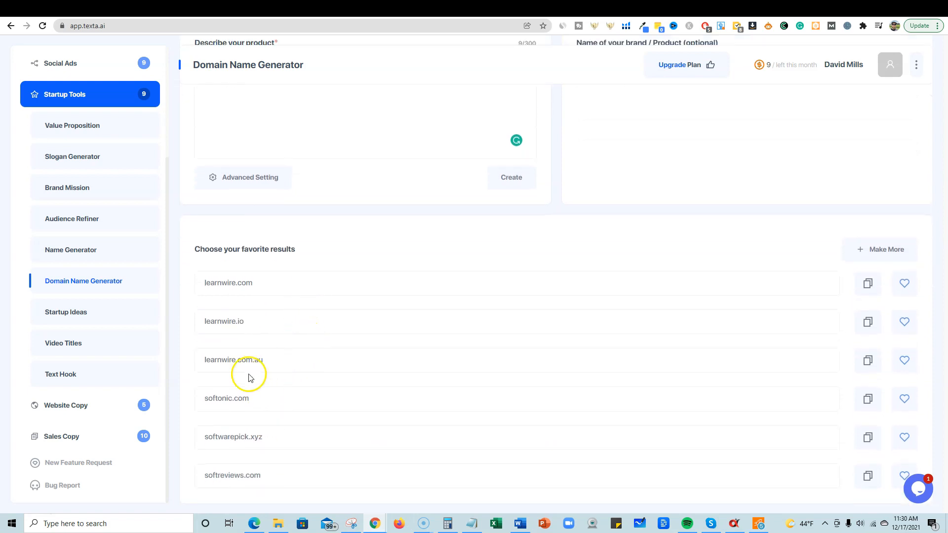
pyautogui.scroll(3)
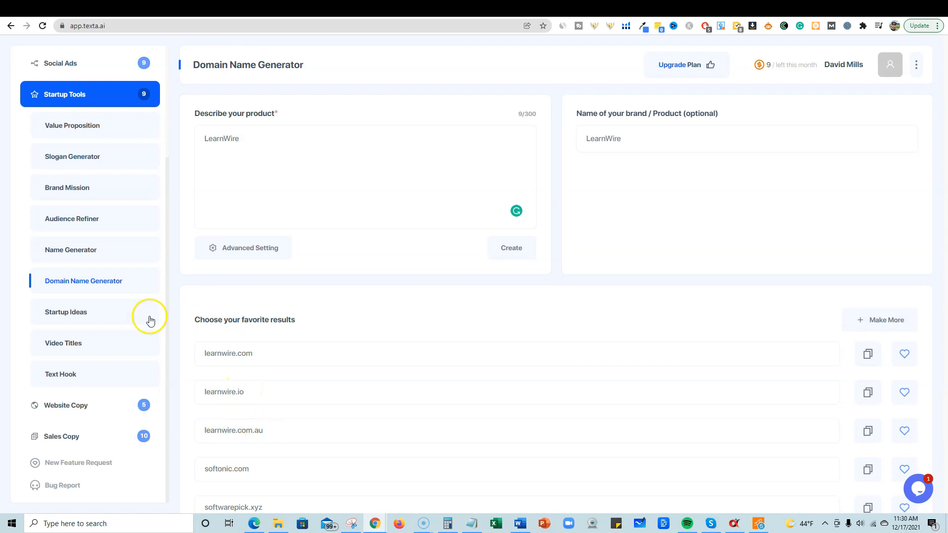
pyautogui.moveTo(66, 312)
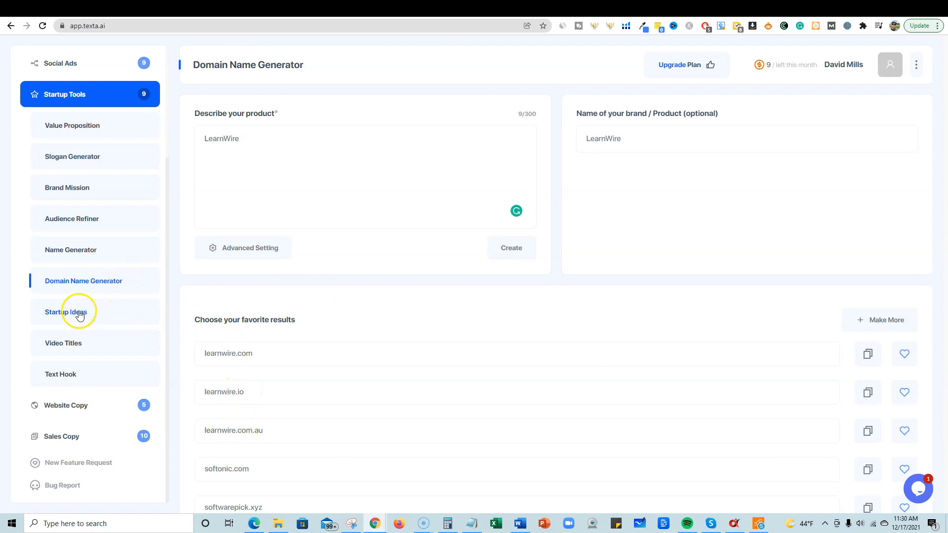
# Browse the video title and website copy tools, then land on the Question Generator
pyautogui.click(63, 343)
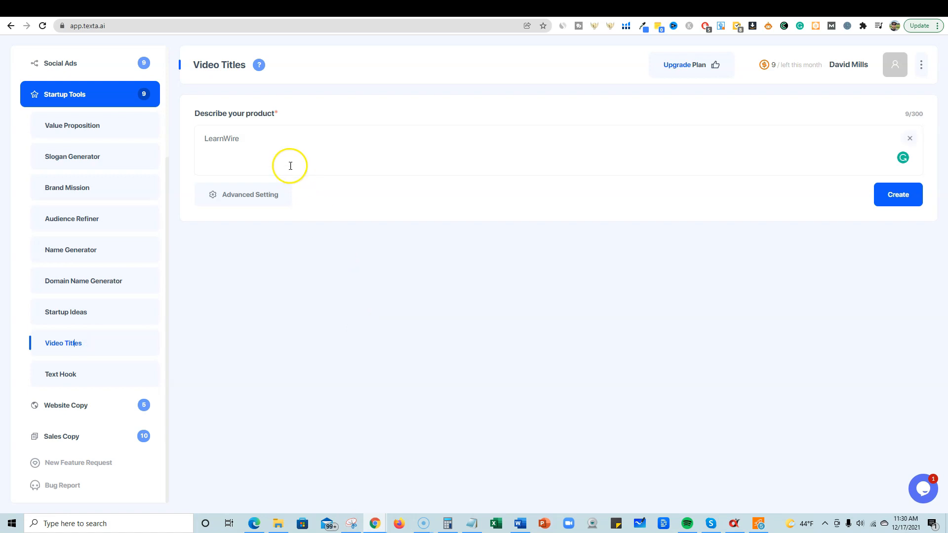
pyautogui.moveTo(250, 141)
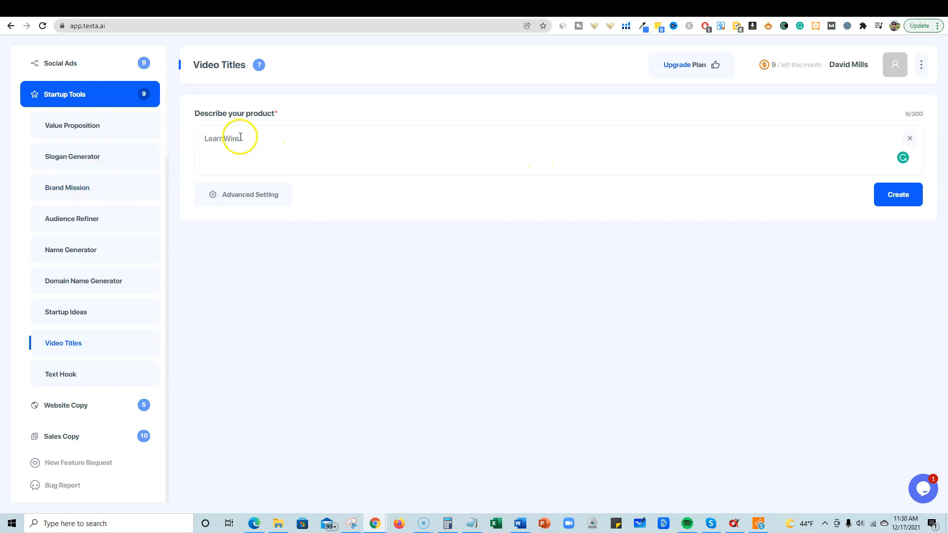
pyautogui.moveTo(75, 402)
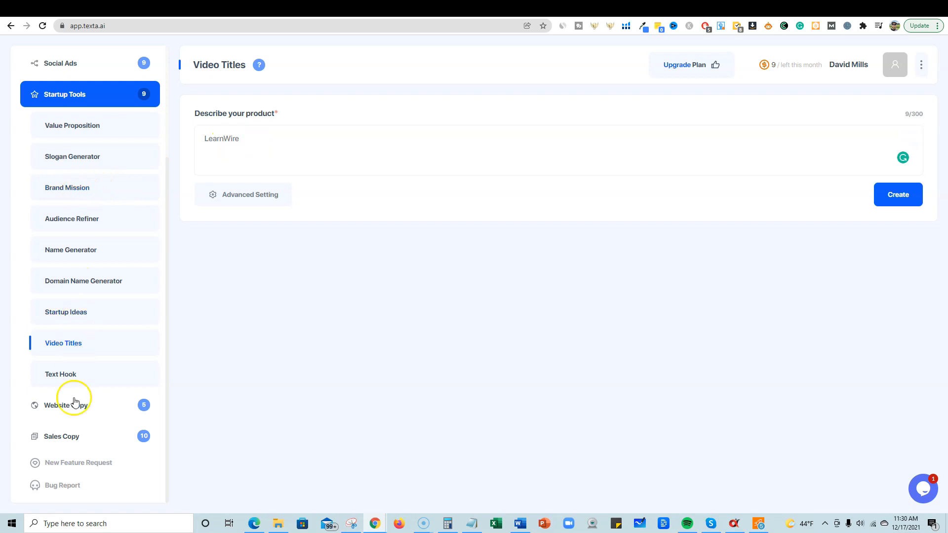
pyautogui.click(65, 405)
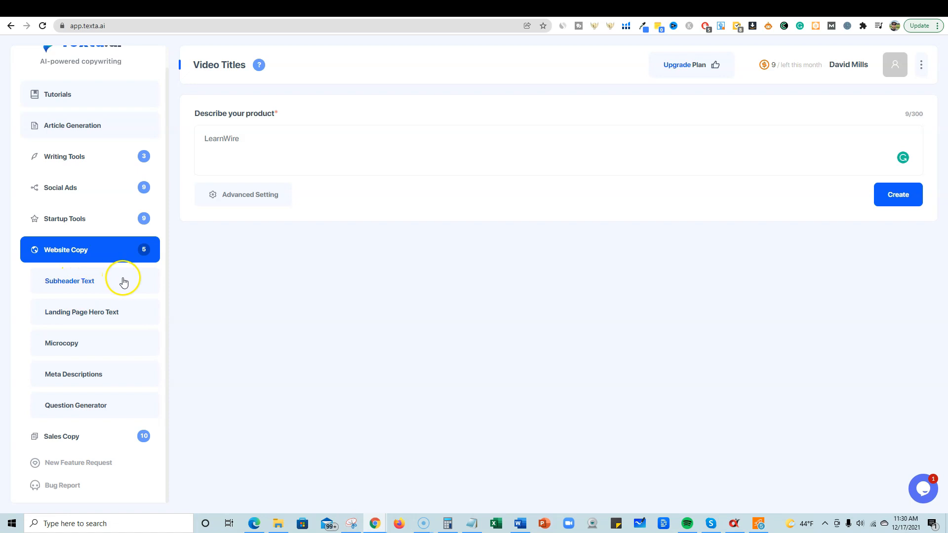
pyautogui.moveTo(66, 346)
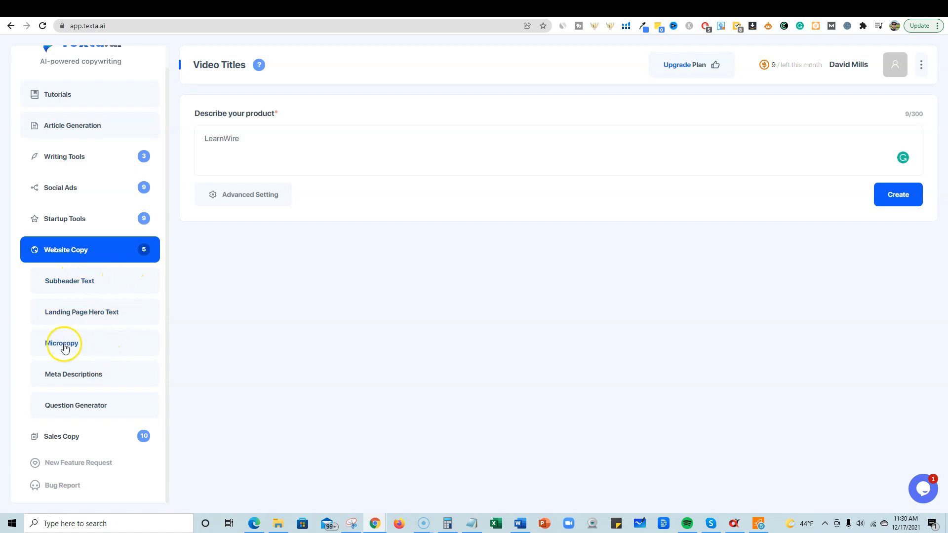
pyautogui.moveTo(77, 409)
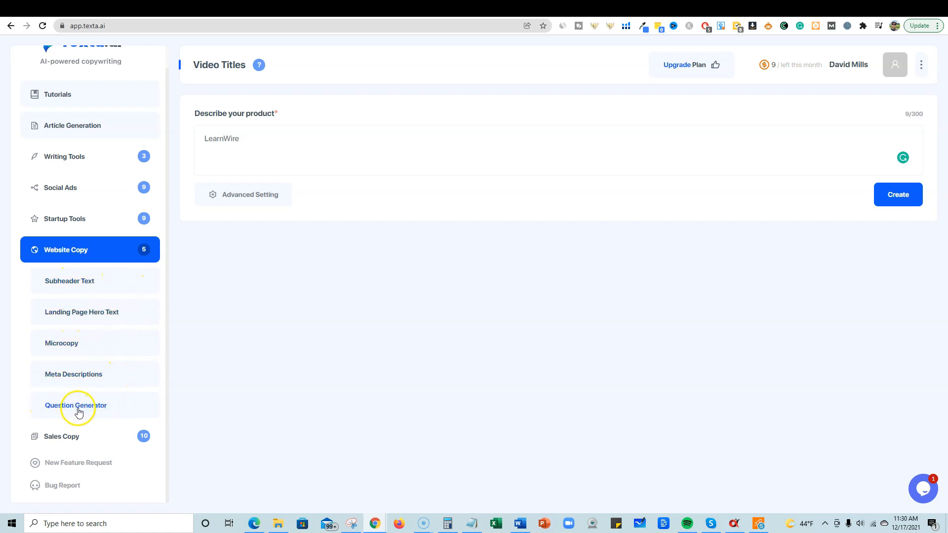
pyautogui.click(76, 405)
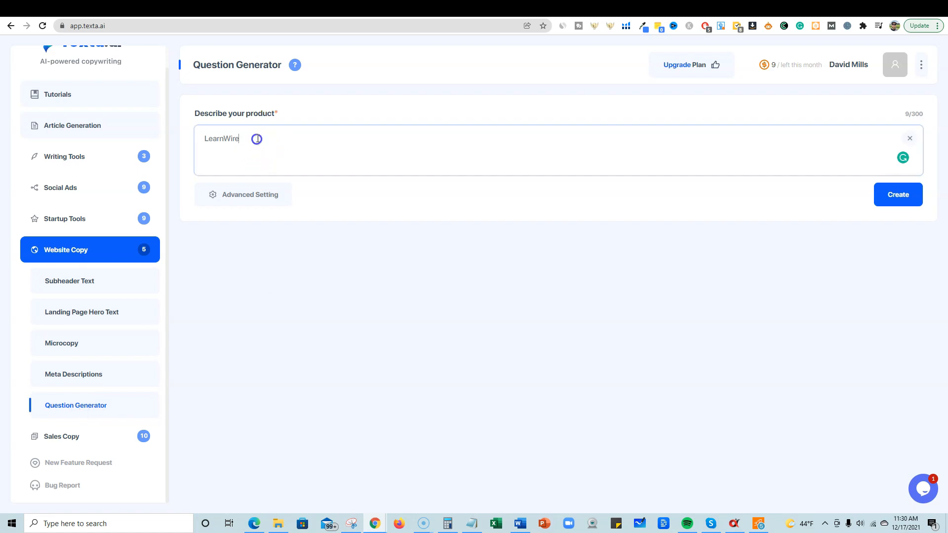
# Rewrite the description as software reviews helping people make informed decisions about their business
pyautogui.doubleClick(221, 138)
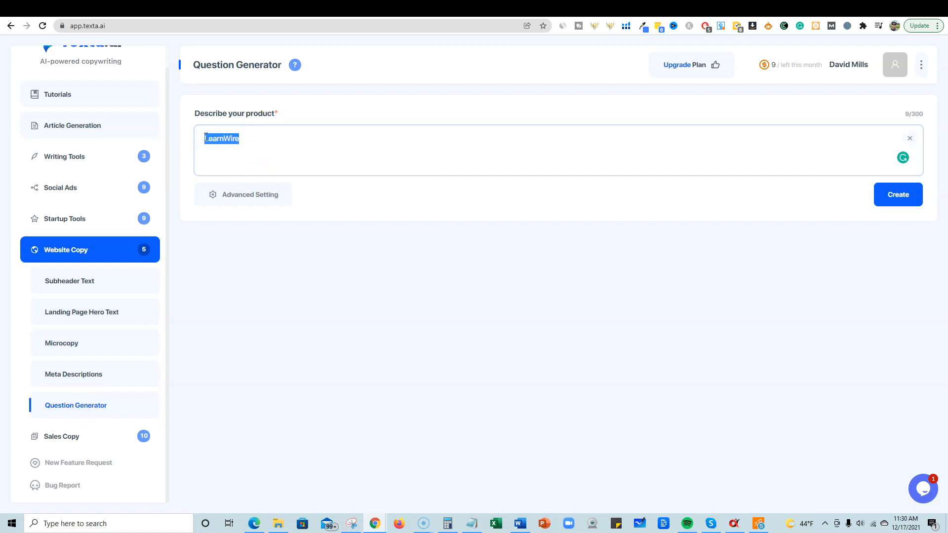
pyautogui.write('we do software reviews for people to make')
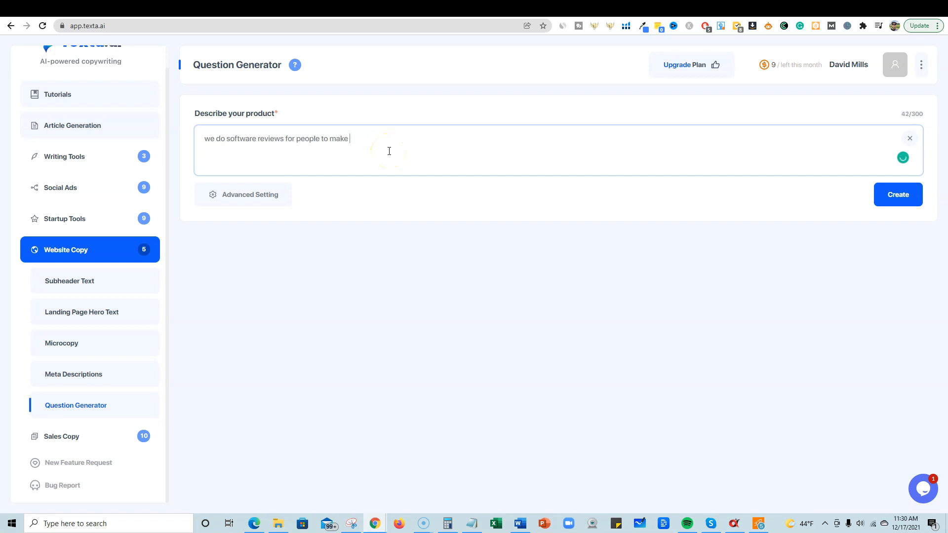
pyautogui.write('informed decisions abou')
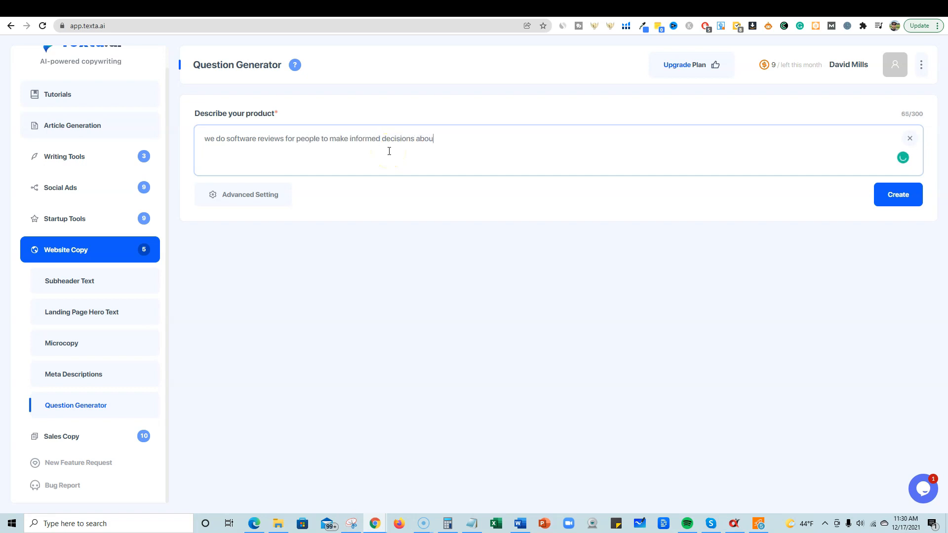
pyautogui.write('t their bus')
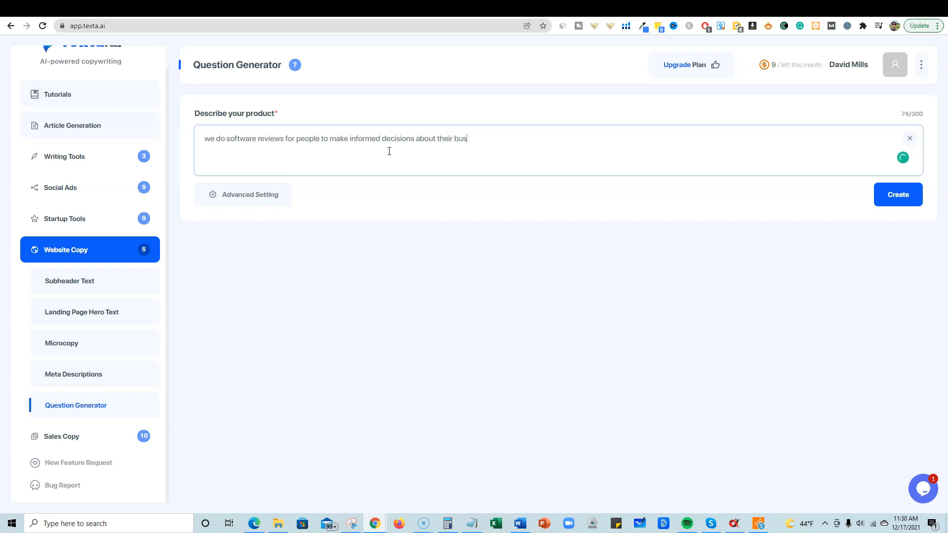
pyautogui.write('iness')
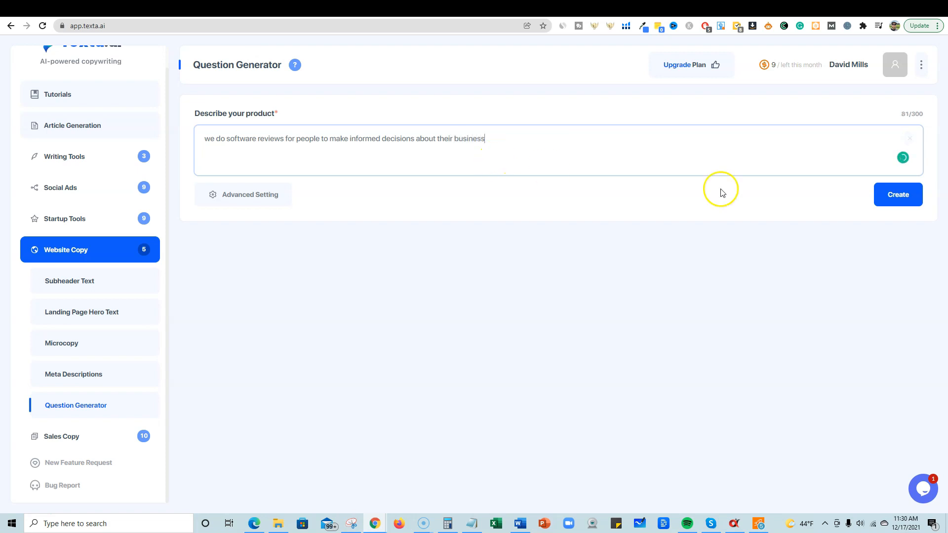
# Generate three questions from the software-review product description
pyautogui.click(897, 195)
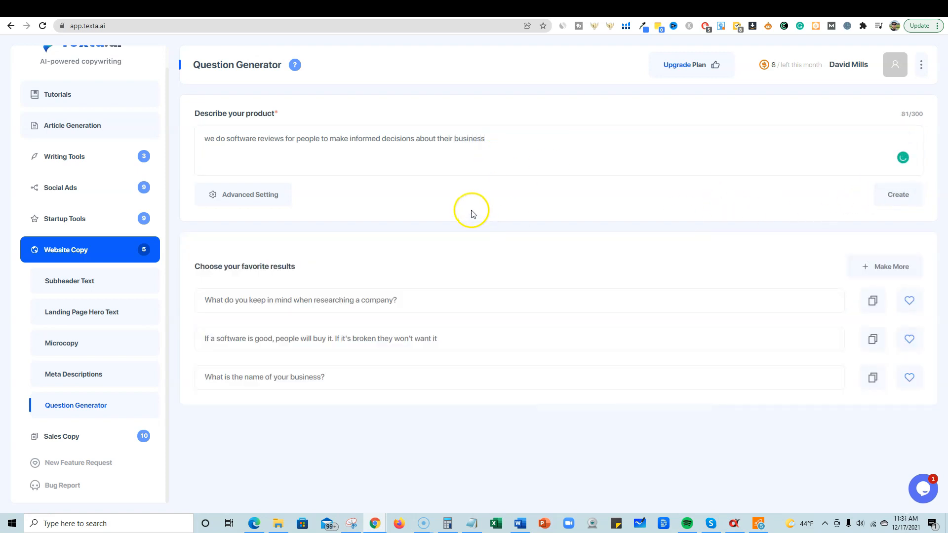
pyautogui.moveTo(403, 286)
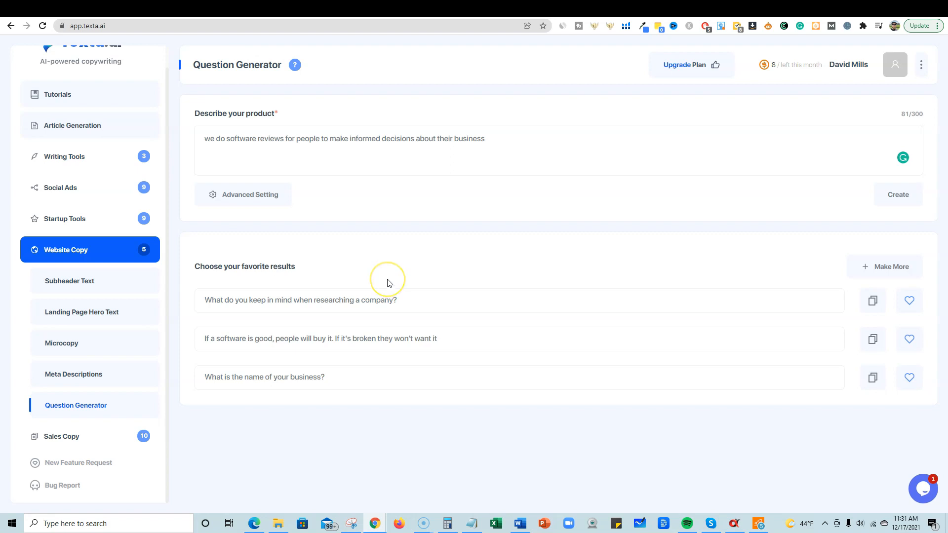
pyautogui.moveTo(387, 283)
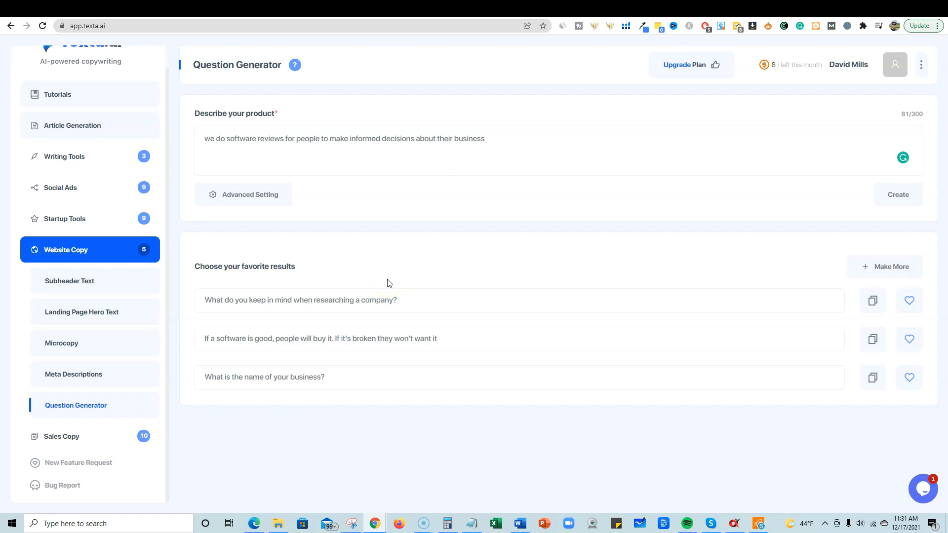
pyautogui.moveTo(320, 279)
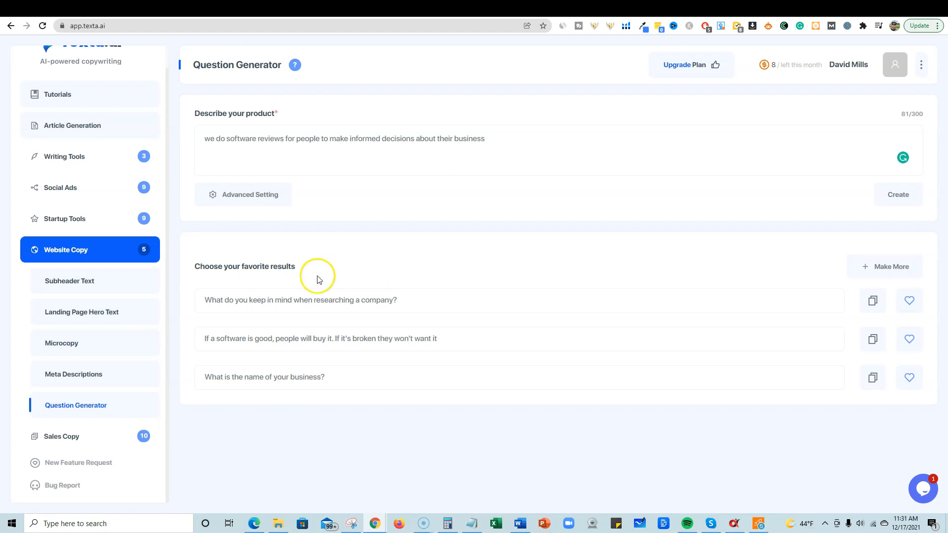
pyautogui.moveTo(246, 304)
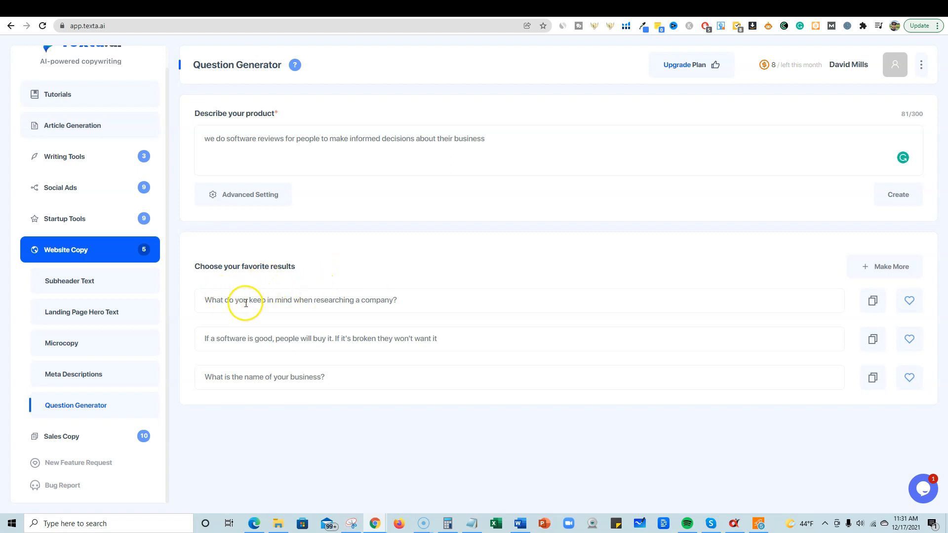
pyautogui.moveTo(390, 303)
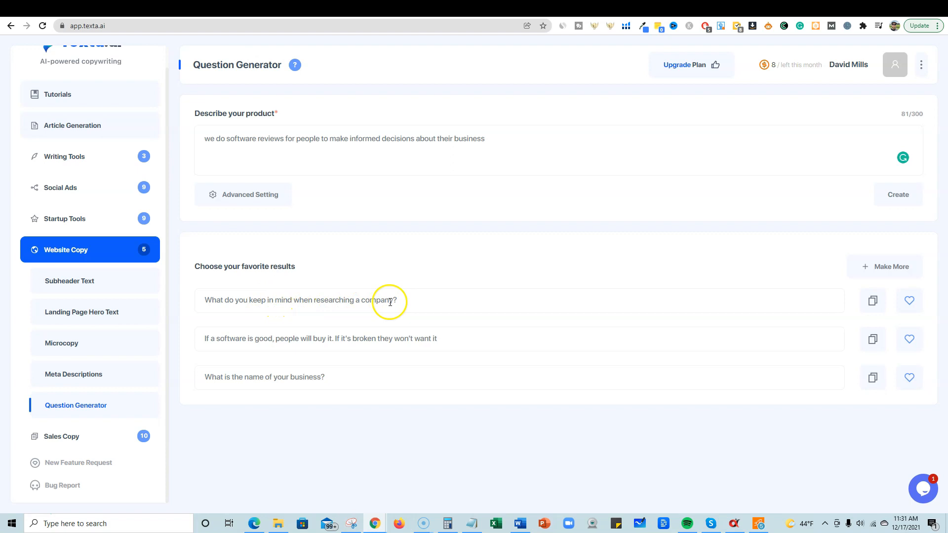
pyautogui.moveTo(258, 338)
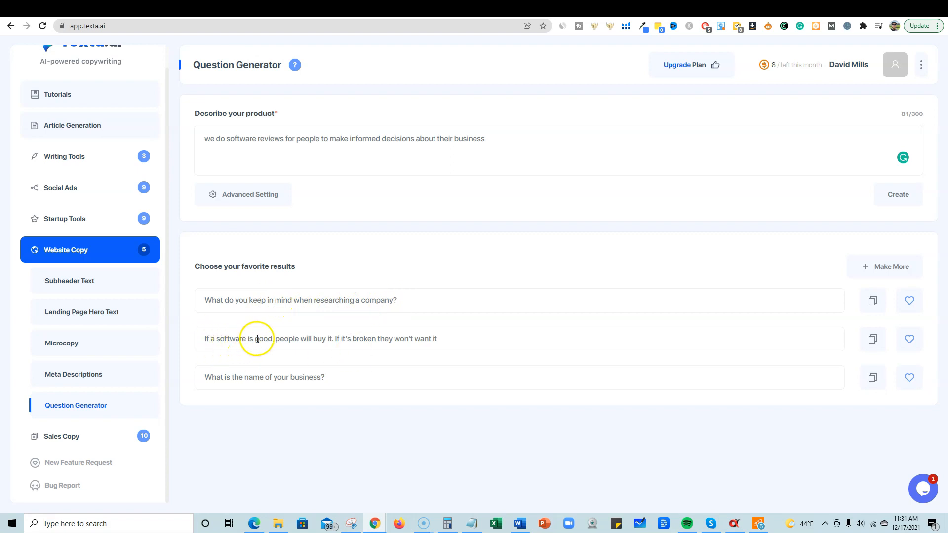
pyautogui.moveTo(383, 339)
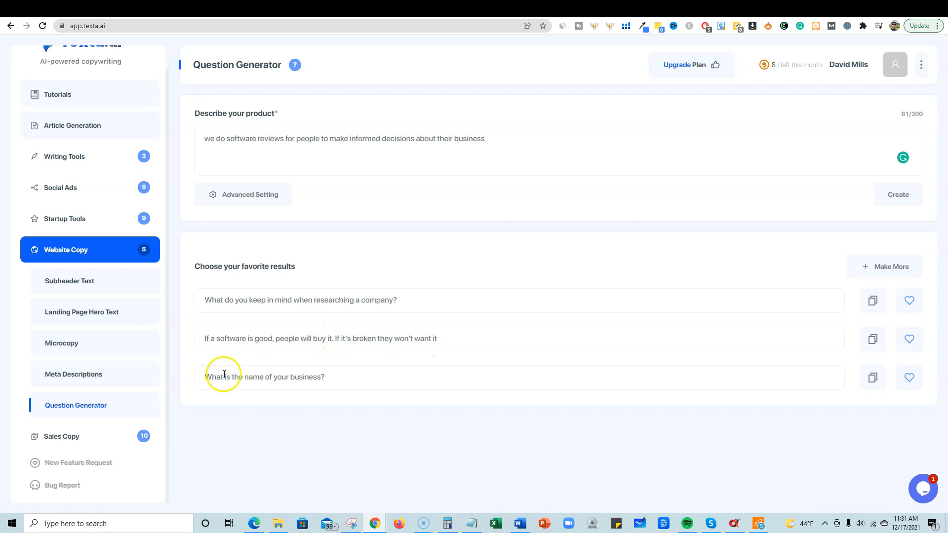
pyautogui.moveTo(753, 339)
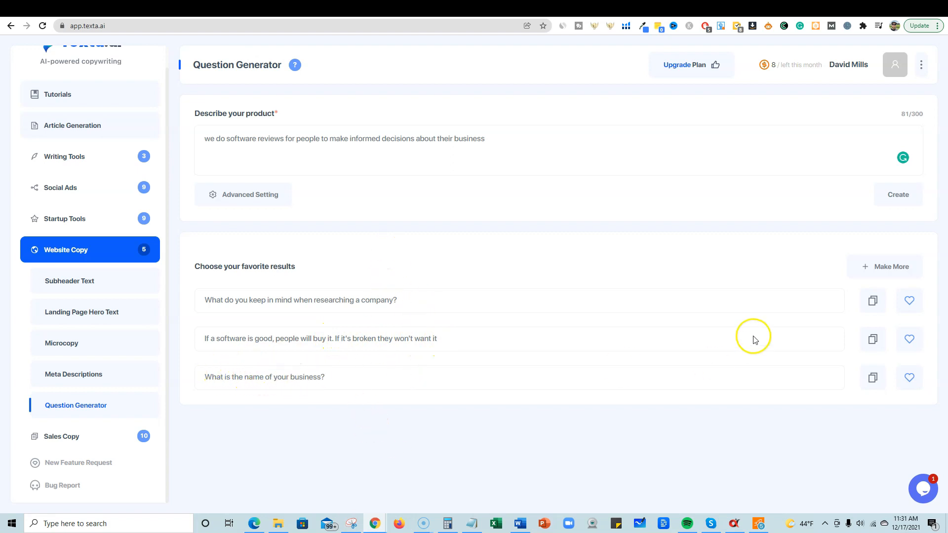
pyautogui.moveTo(98, 387)
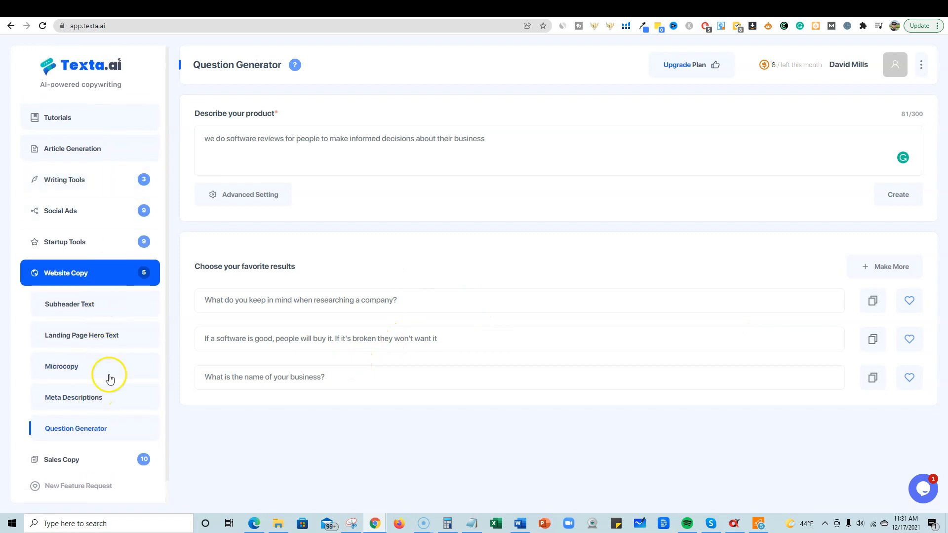
pyautogui.click(61, 459)
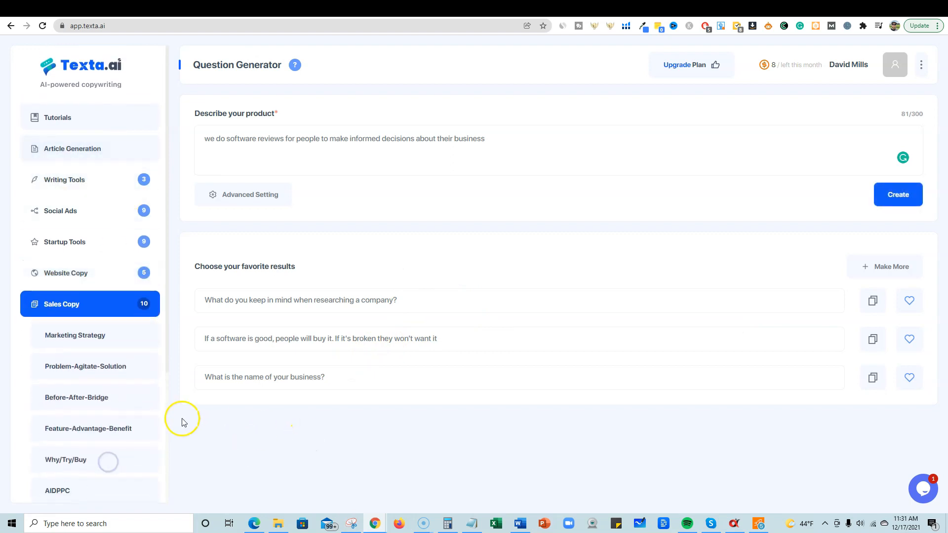
pyautogui.scroll(-3)
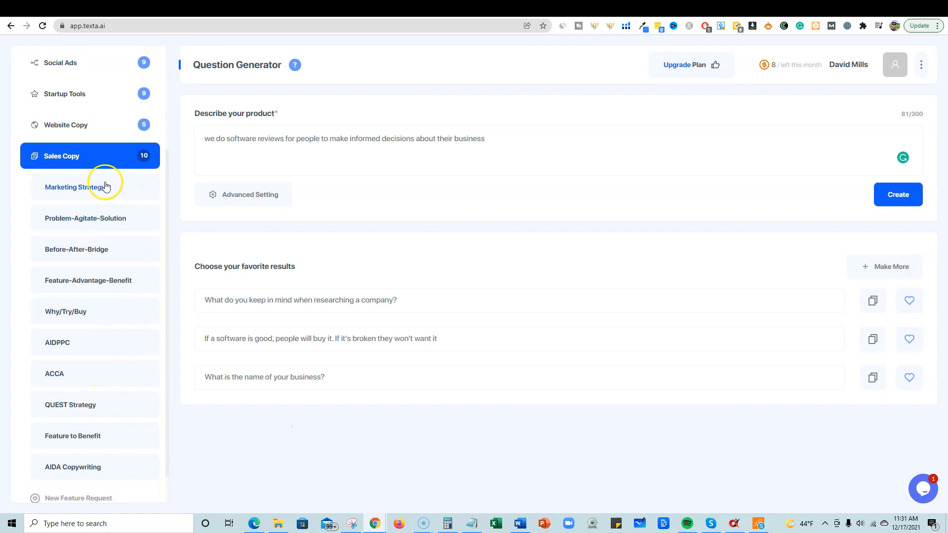
pyautogui.scroll(-3)
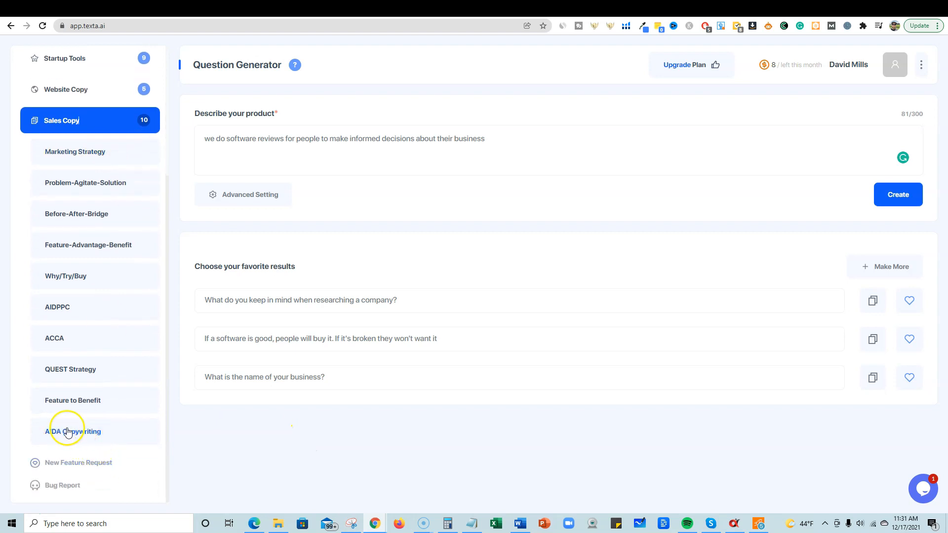
pyautogui.moveTo(59, 183)
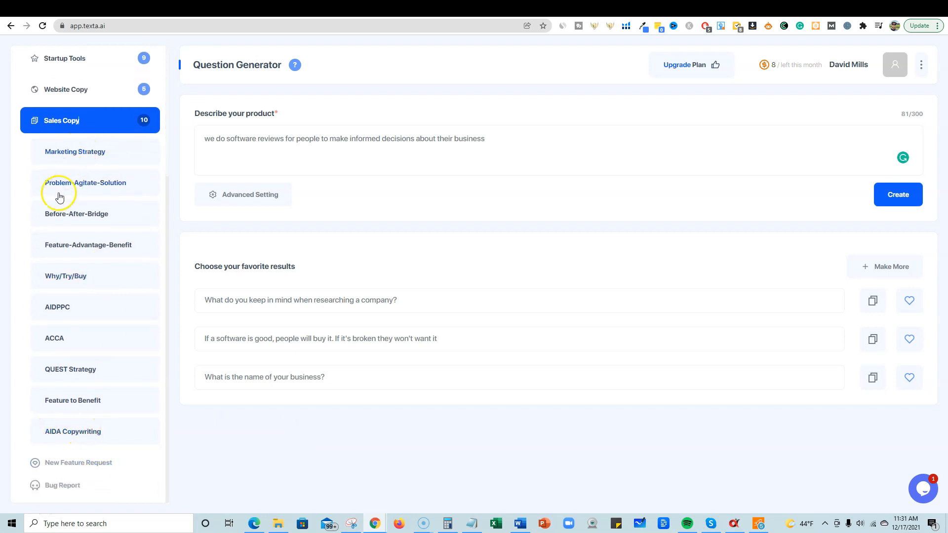
pyautogui.moveTo(50, 218)
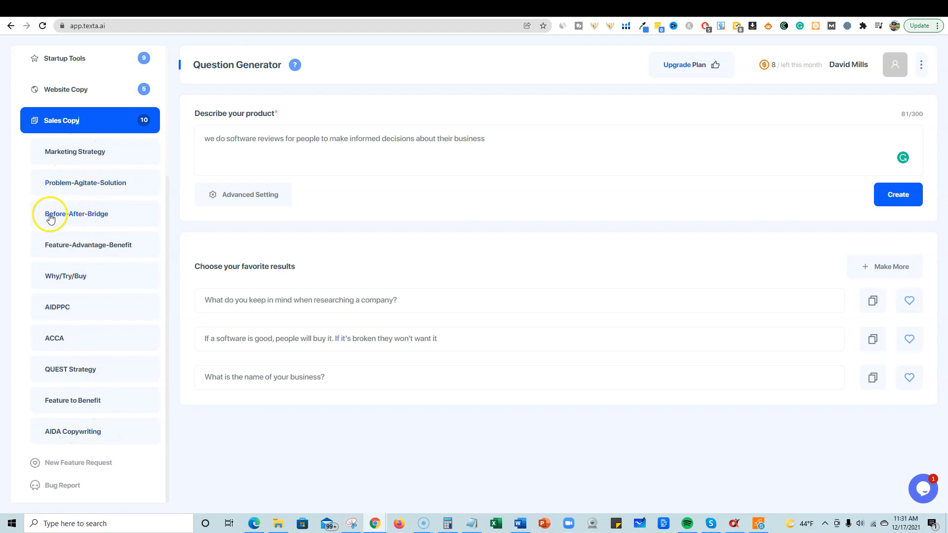
pyautogui.moveTo(138, 248)
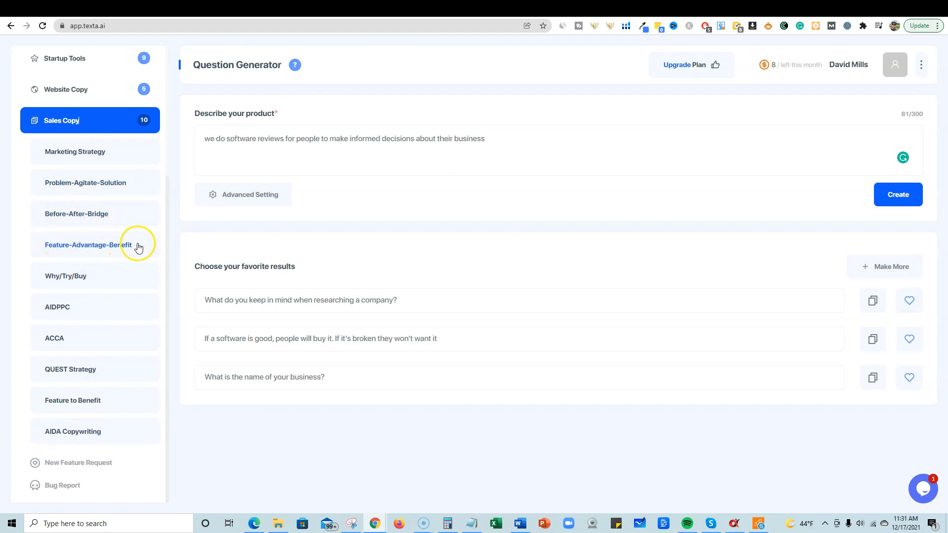
pyautogui.moveTo(77, 281)
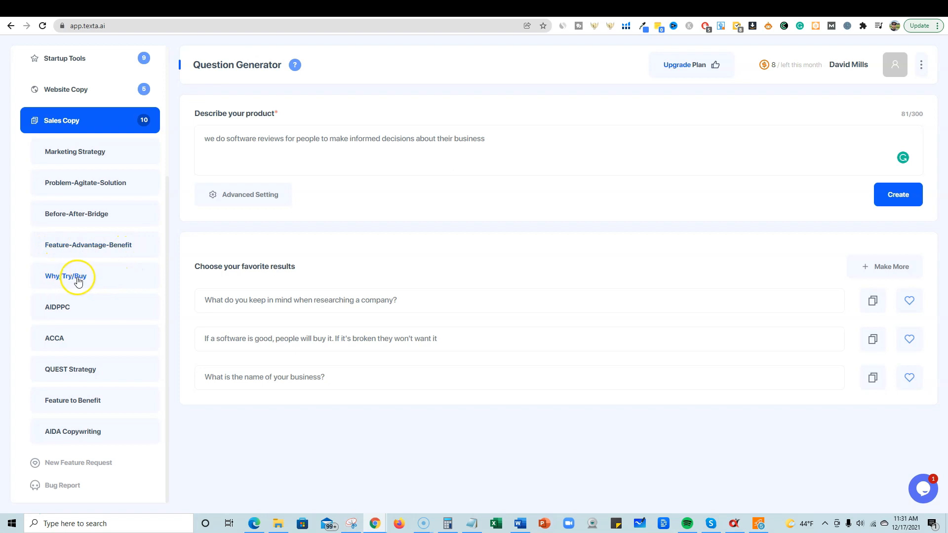
pyautogui.moveTo(86, 446)
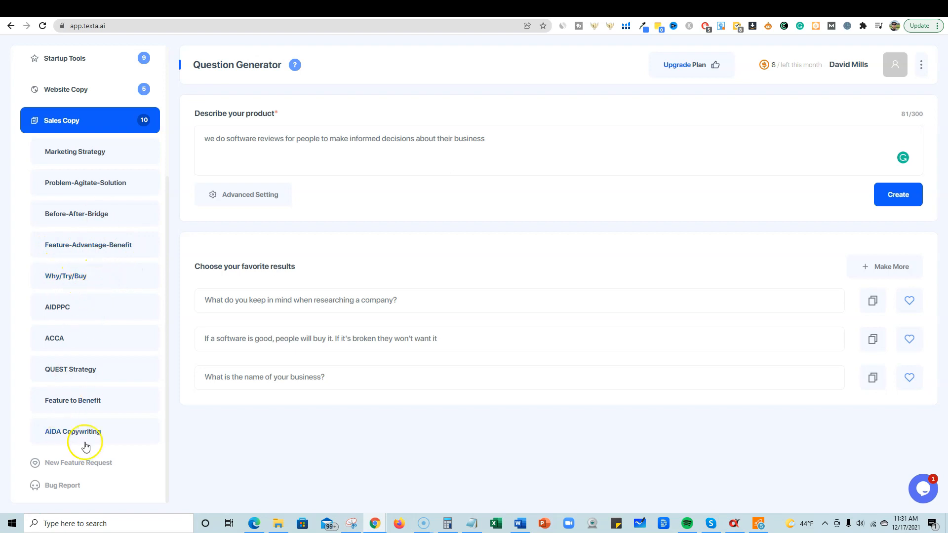
pyautogui.click(65, 276)
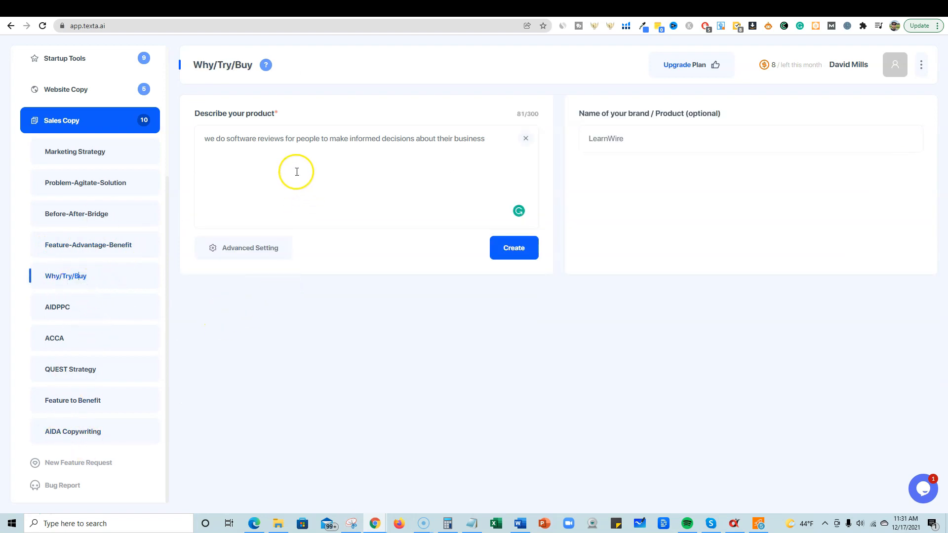
pyautogui.click(626, 139)
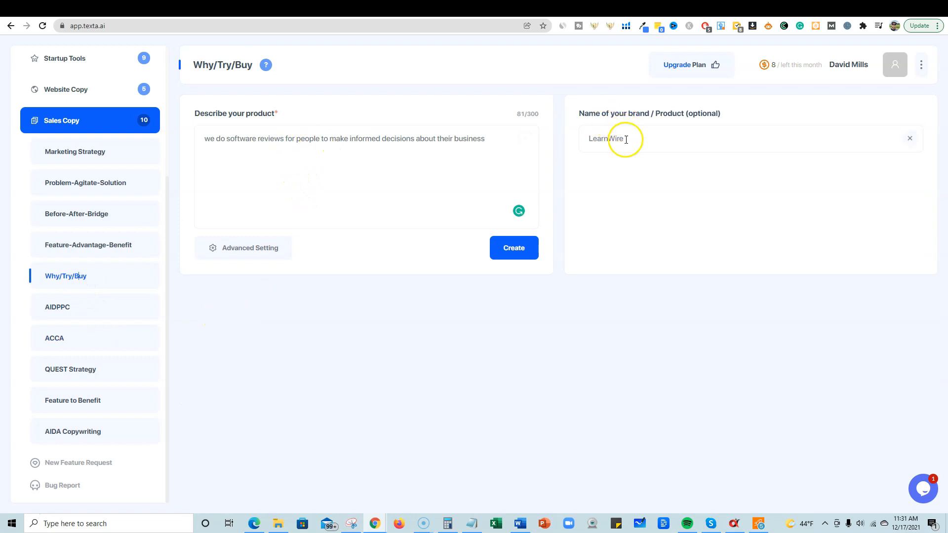
pyautogui.click(513, 247)
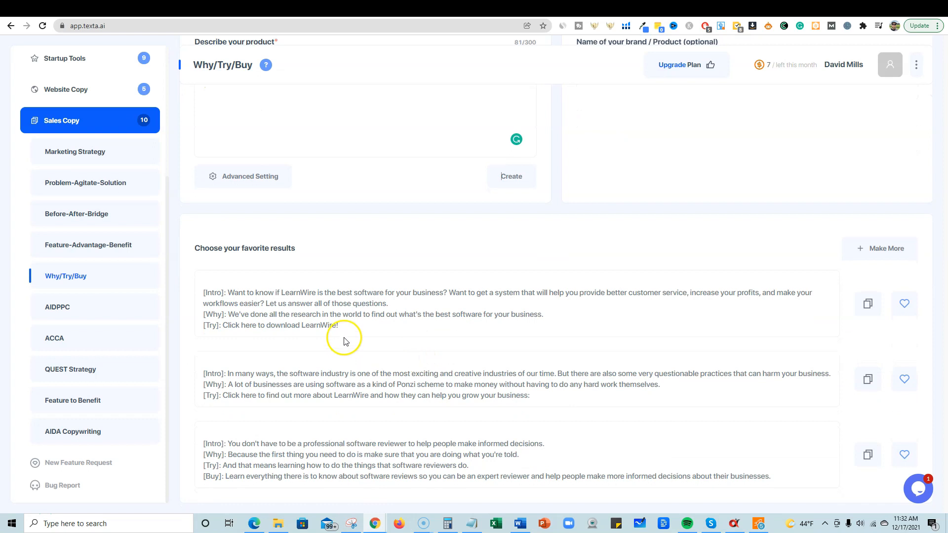
pyautogui.moveTo(297, 292)
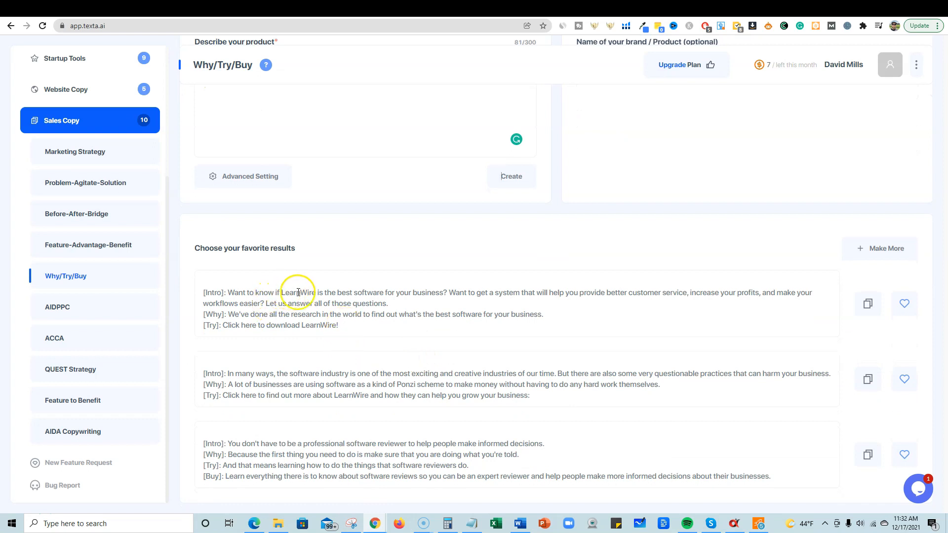
pyautogui.moveTo(468, 292)
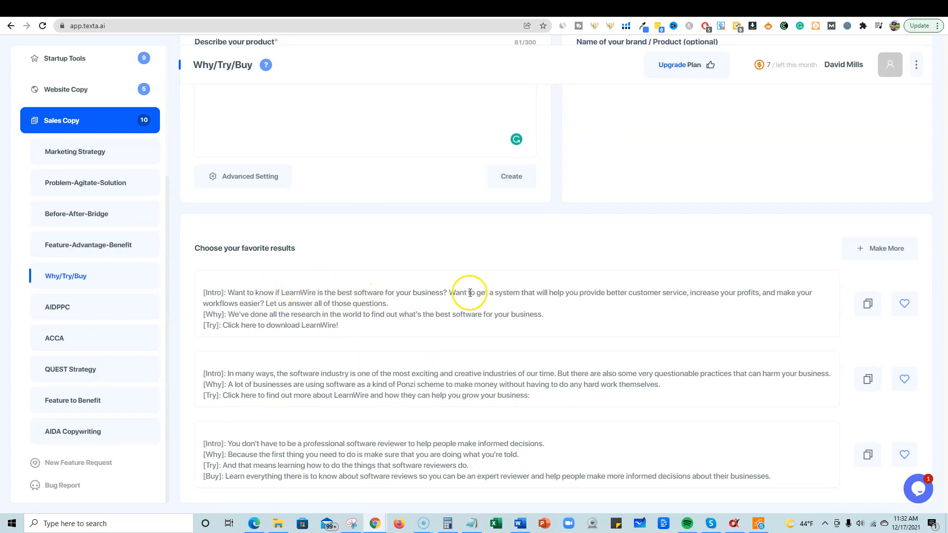
pyautogui.moveTo(543, 292)
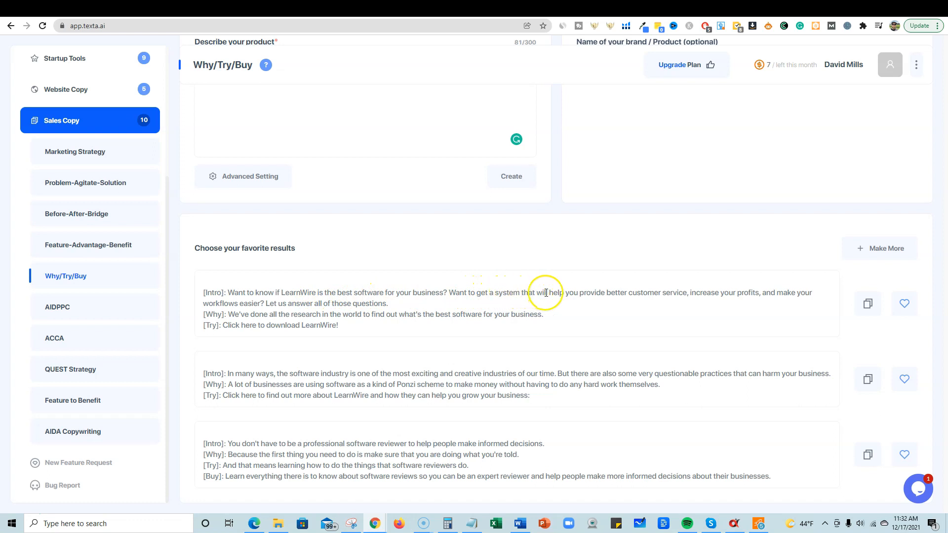
pyautogui.moveTo(684, 290)
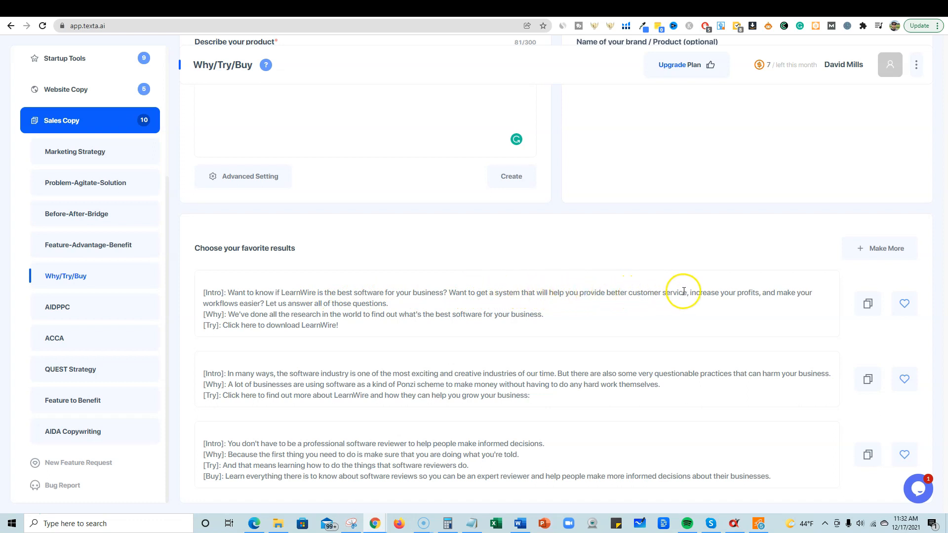
pyautogui.moveTo(336, 317)
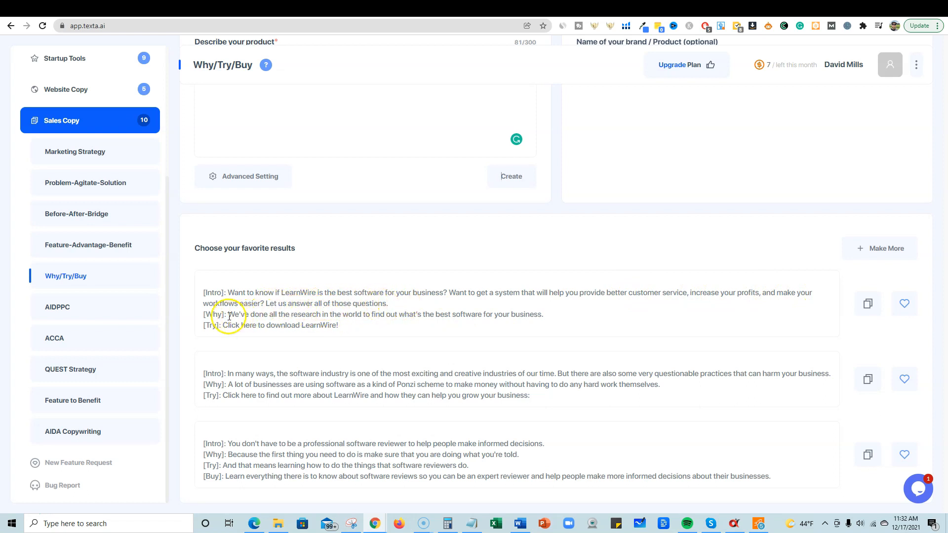
pyautogui.moveTo(370, 316)
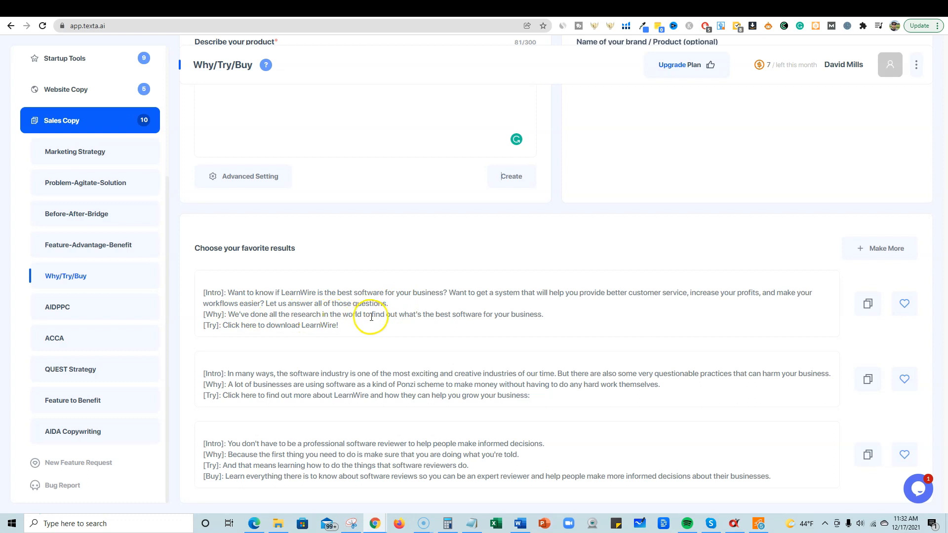
pyautogui.moveTo(231, 335)
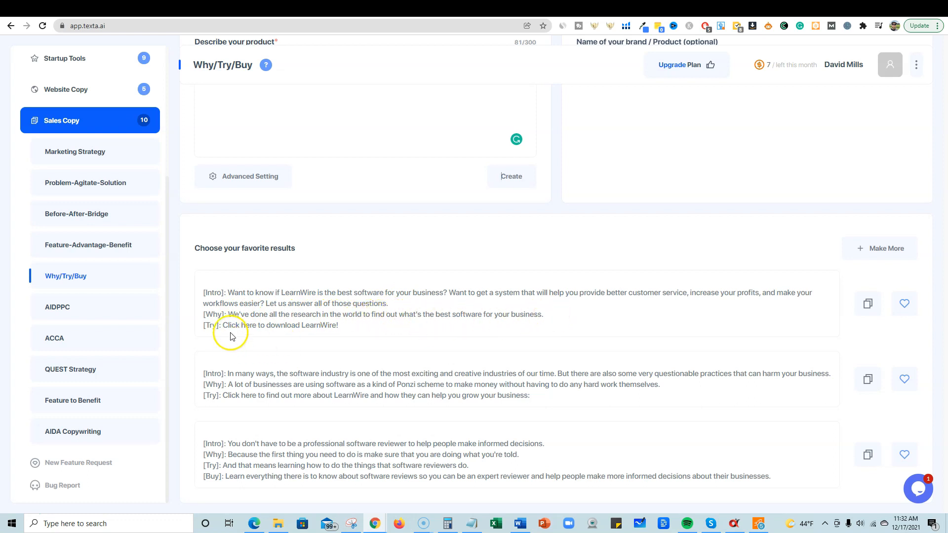
pyautogui.moveTo(339, 328)
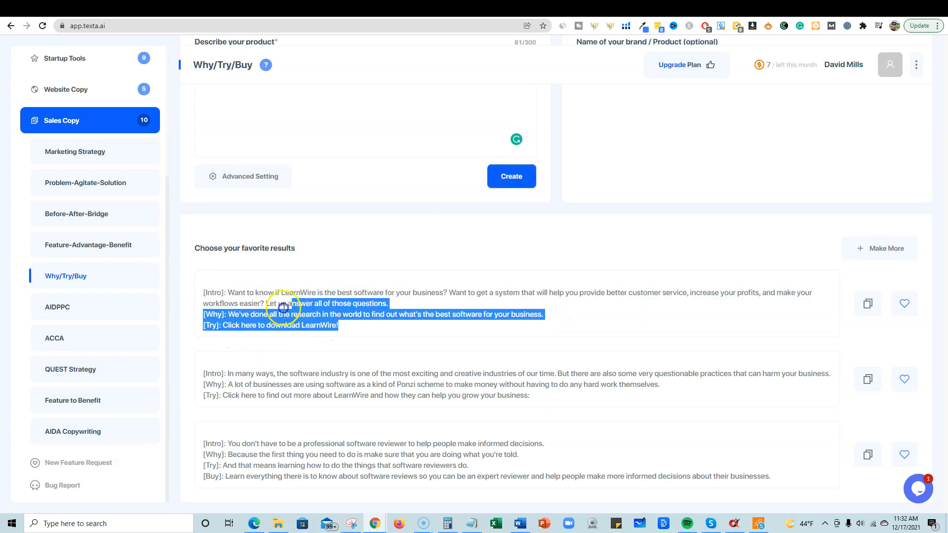
pyautogui.click(285, 373)
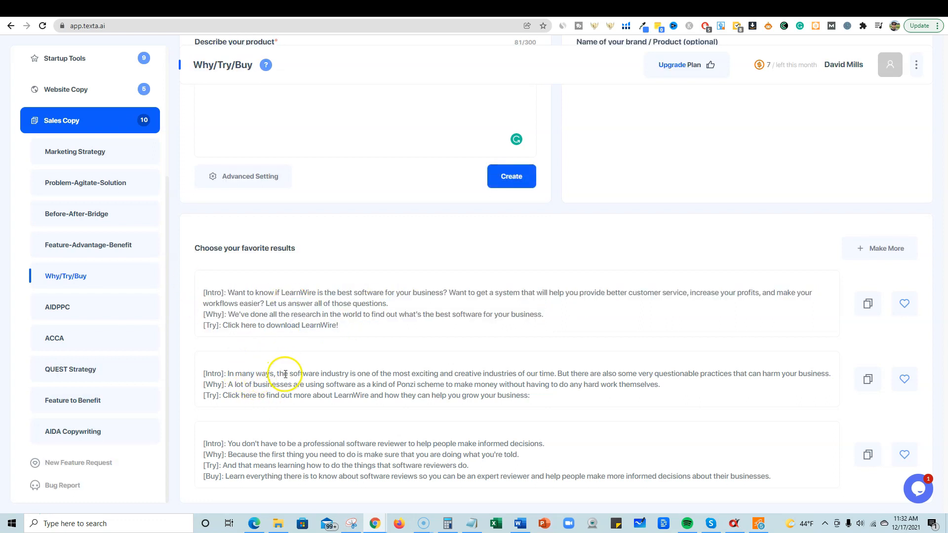
pyautogui.moveTo(475, 376)
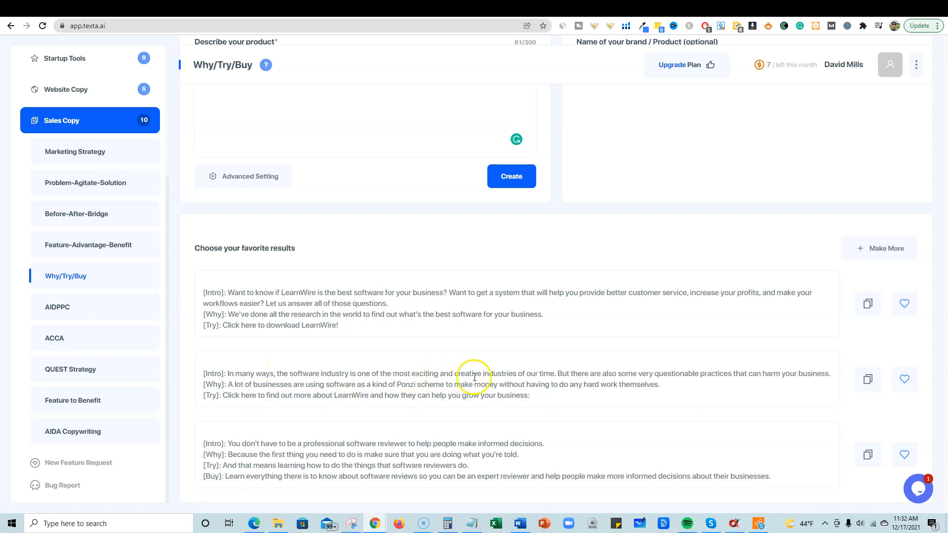
pyautogui.moveTo(561, 375)
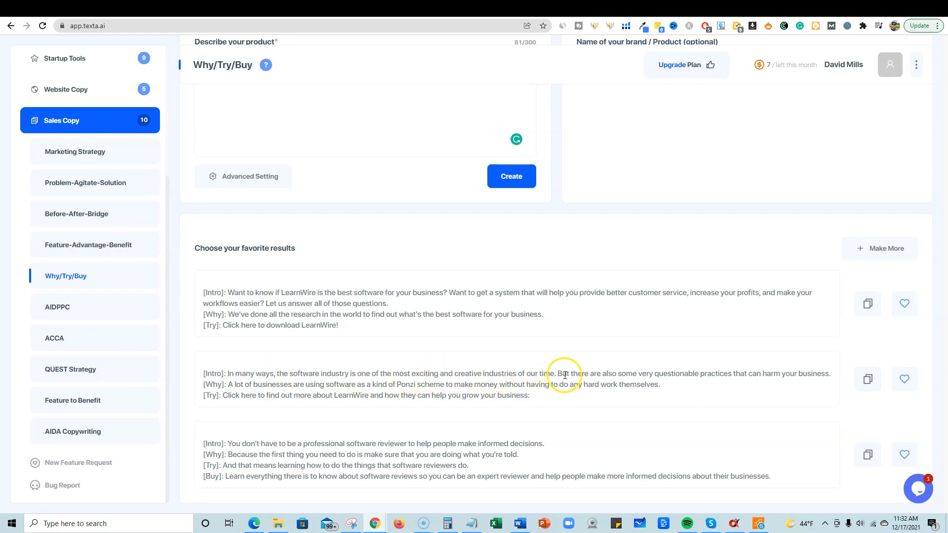
pyautogui.moveTo(697, 376)
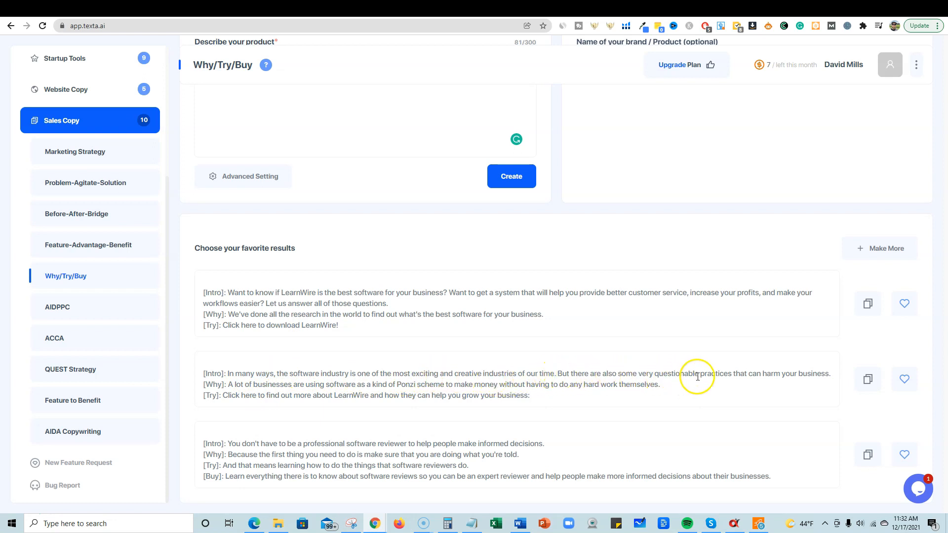
pyautogui.moveTo(317, 389)
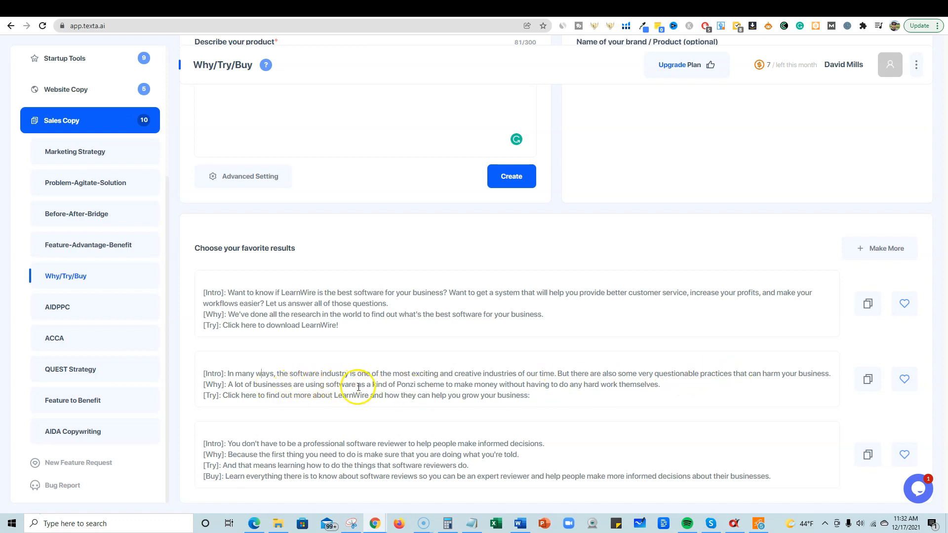
pyautogui.moveTo(431, 386)
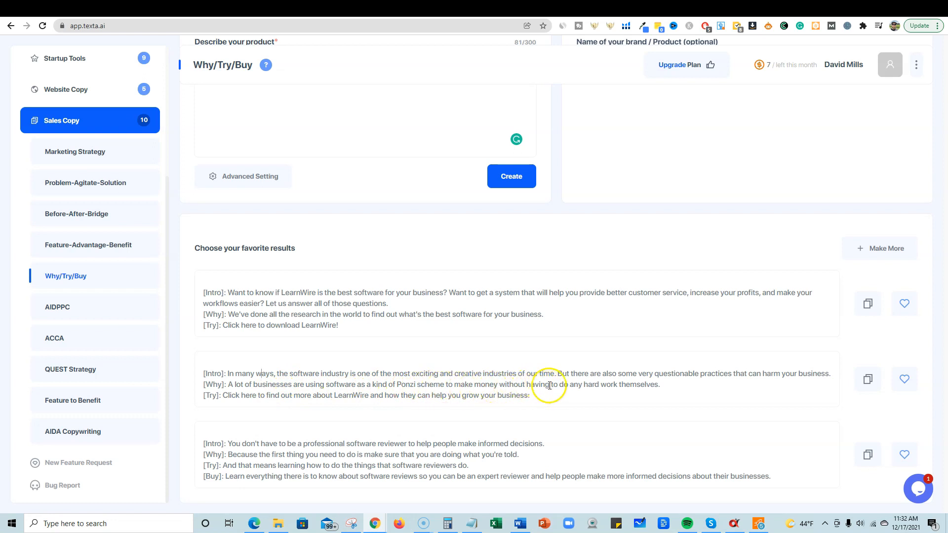
pyautogui.moveTo(229, 406)
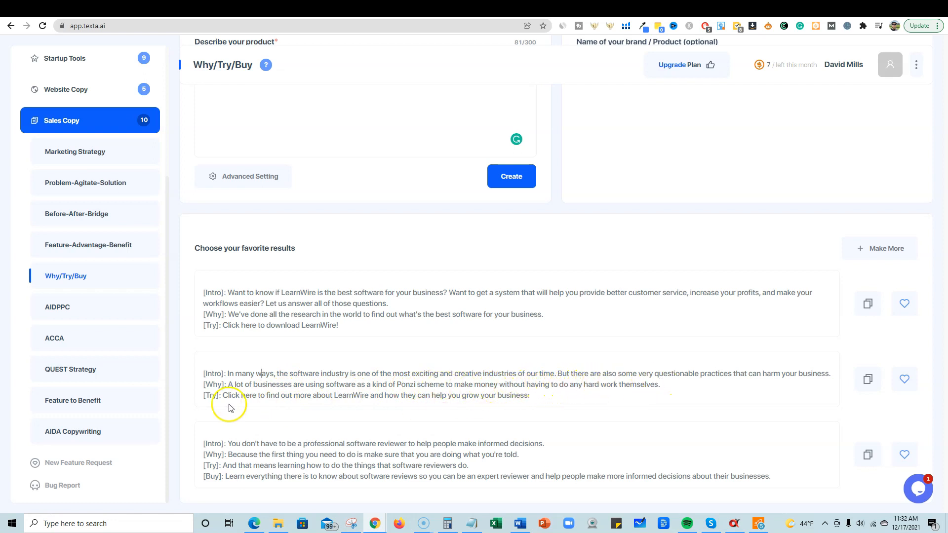
pyautogui.moveTo(415, 398)
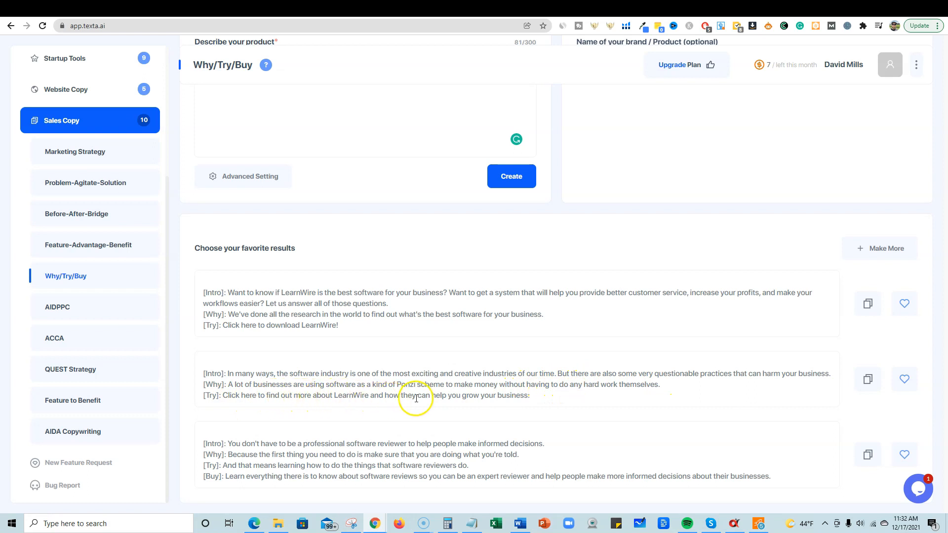
pyautogui.moveTo(339, 438)
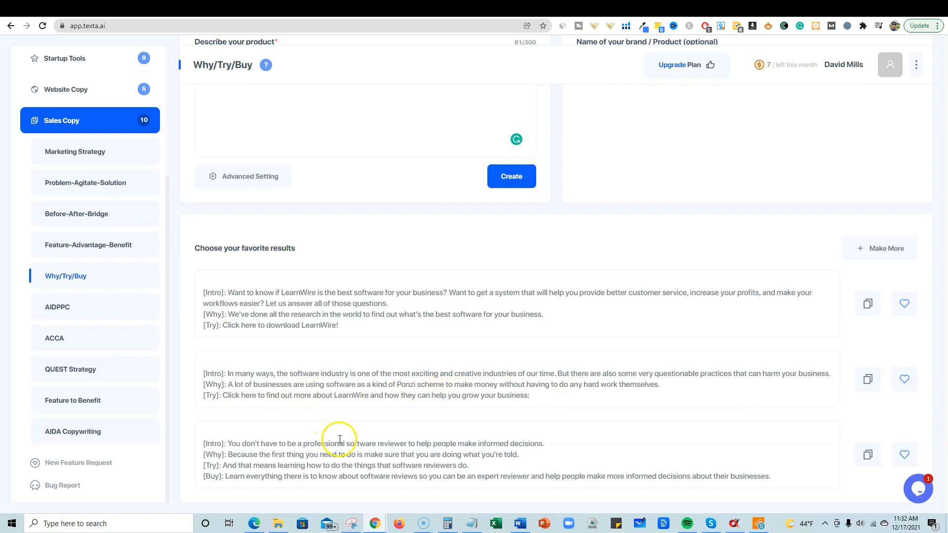
pyautogui.moveTo(320, 441)
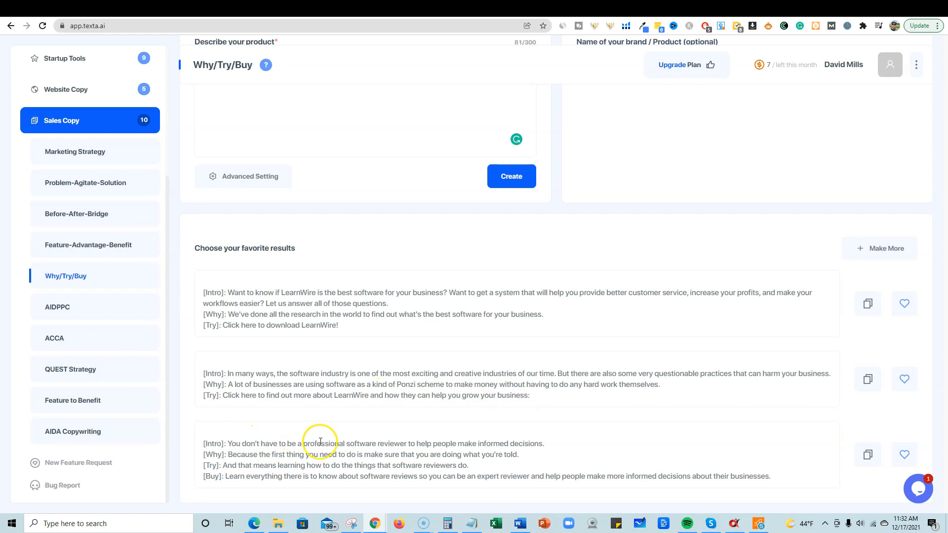
pyautogui.scroll(3)
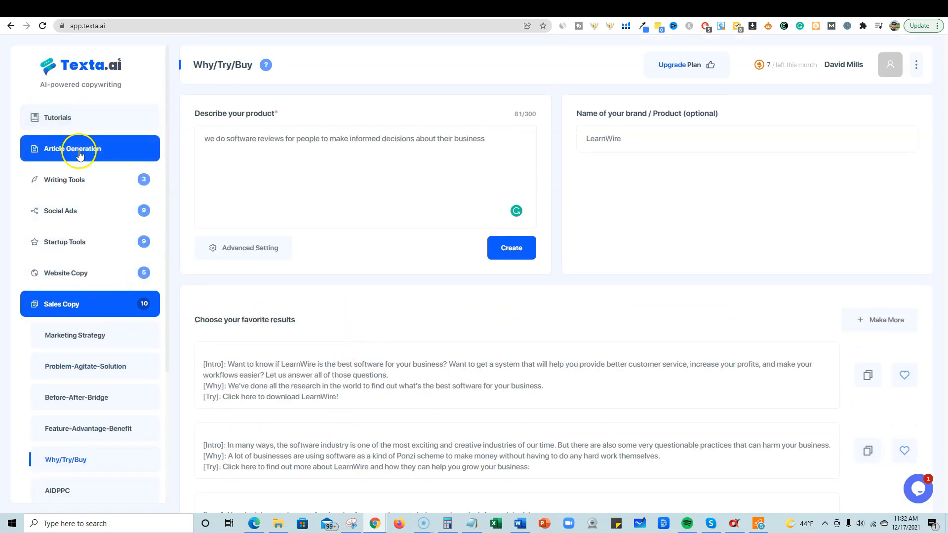
# Return to Article Generation and select the keyword 'can you make money on soundcloud'
pyautogui.click(72, 148)
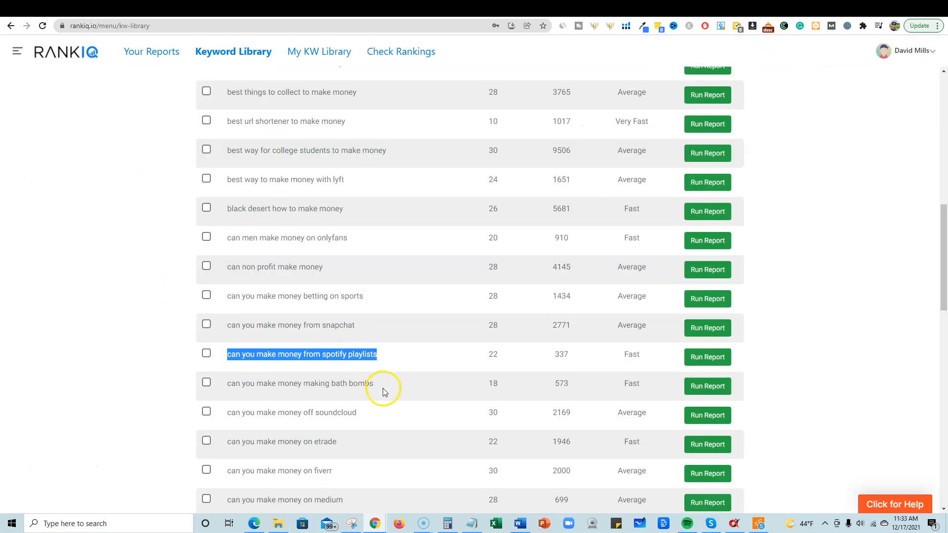
pyautogui.scroll(-3)
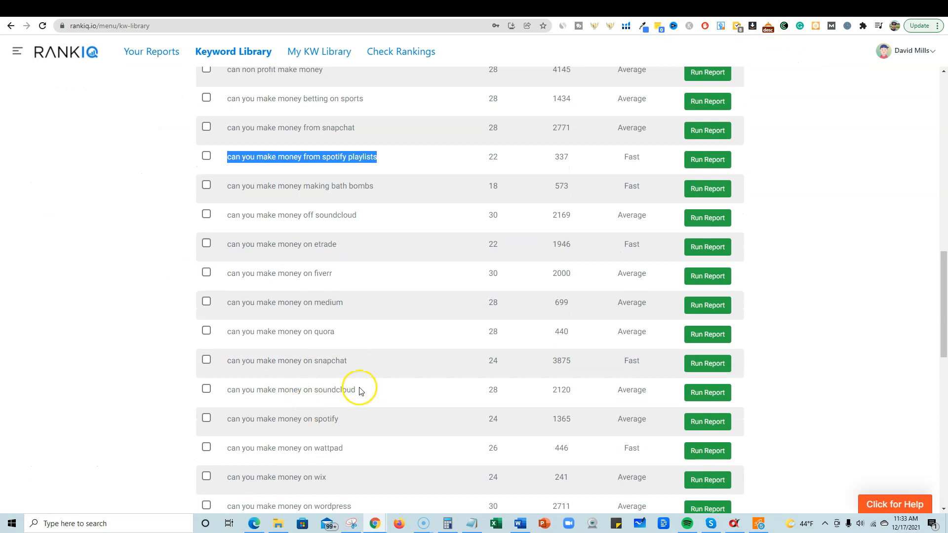
pyautogui.doubleClick(308, 390)
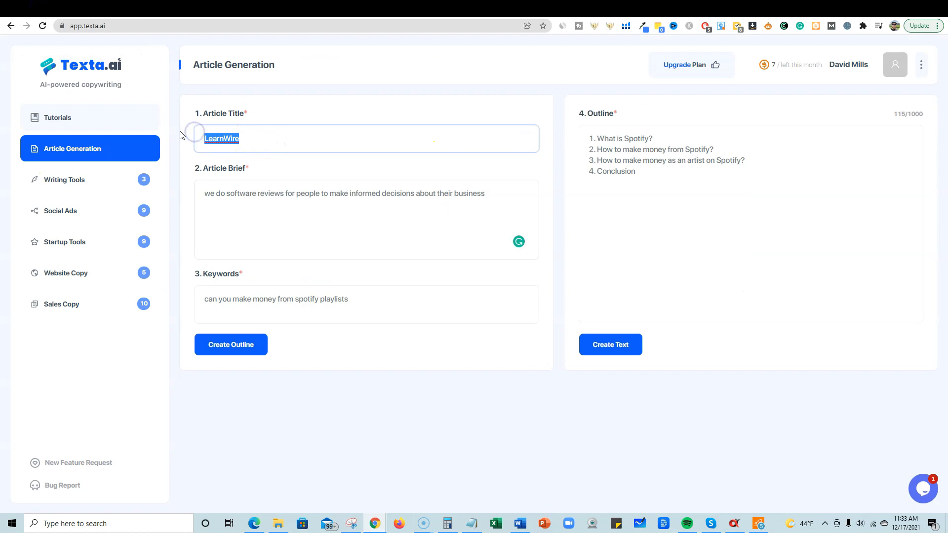
# Enter 'can you make money on soundcloud' as title, brief and keywords, then create a six-point outline
pyautogui.write('can you make money on soundcloud')
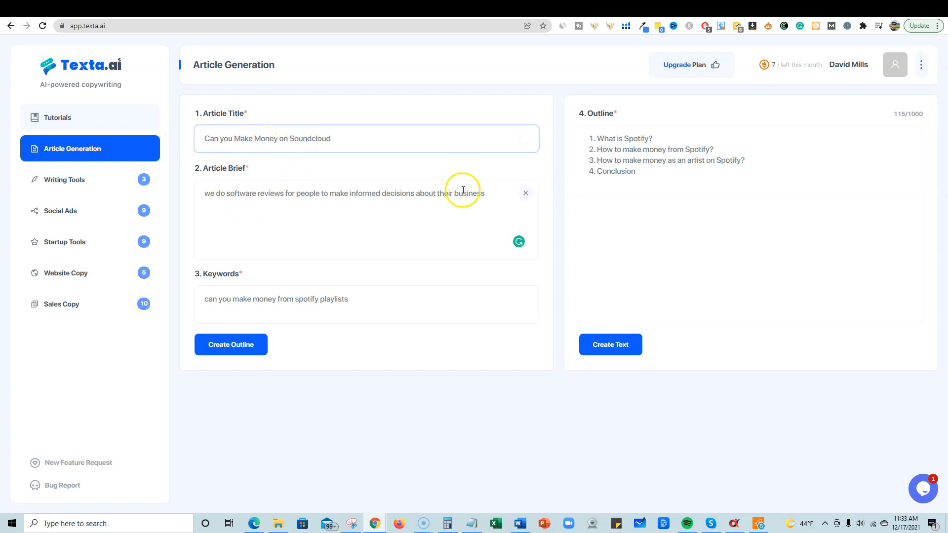
pyautogui.tripleClick(343, 193)
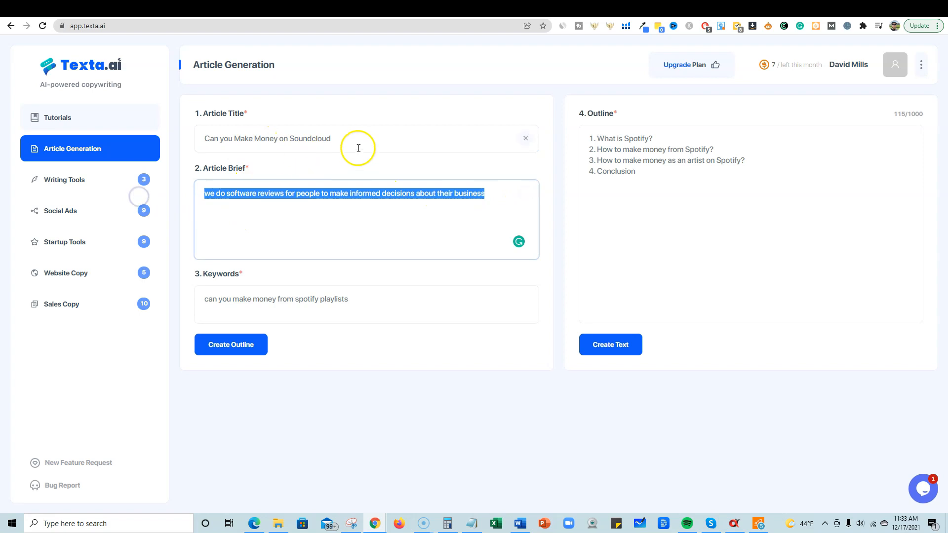
pyautogui.write('can you make money on soundcloud')
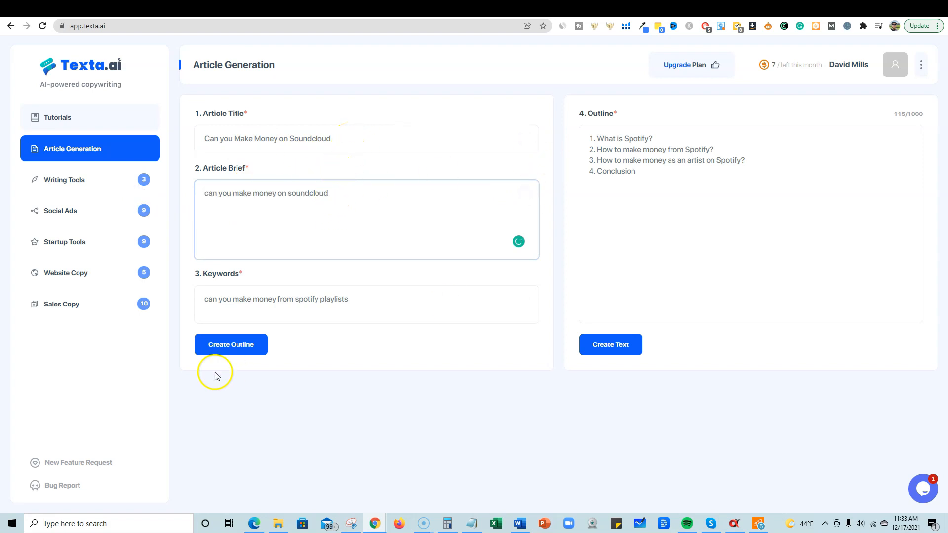
pyautogui.click(230, 344)
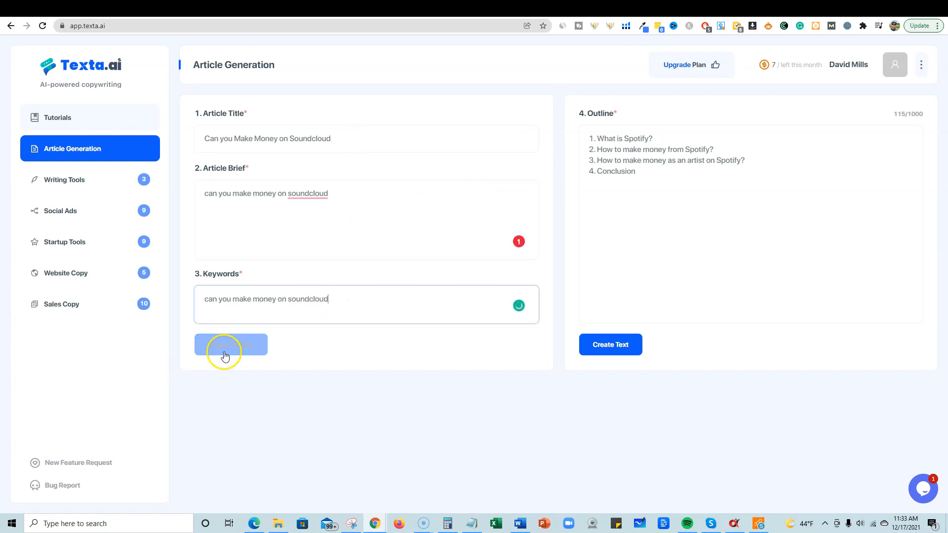
pyautogui.click(230, 344)
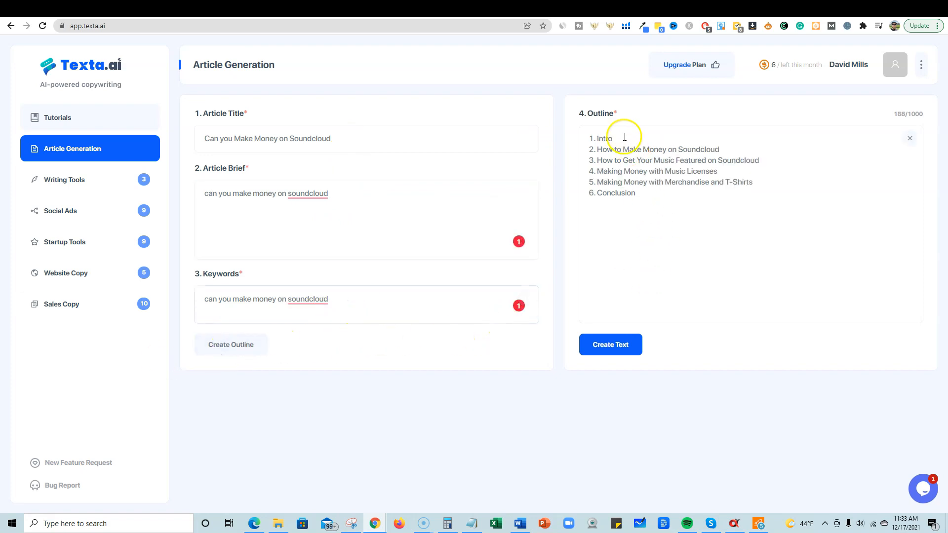
pyautogui.moveTo(634, 162)
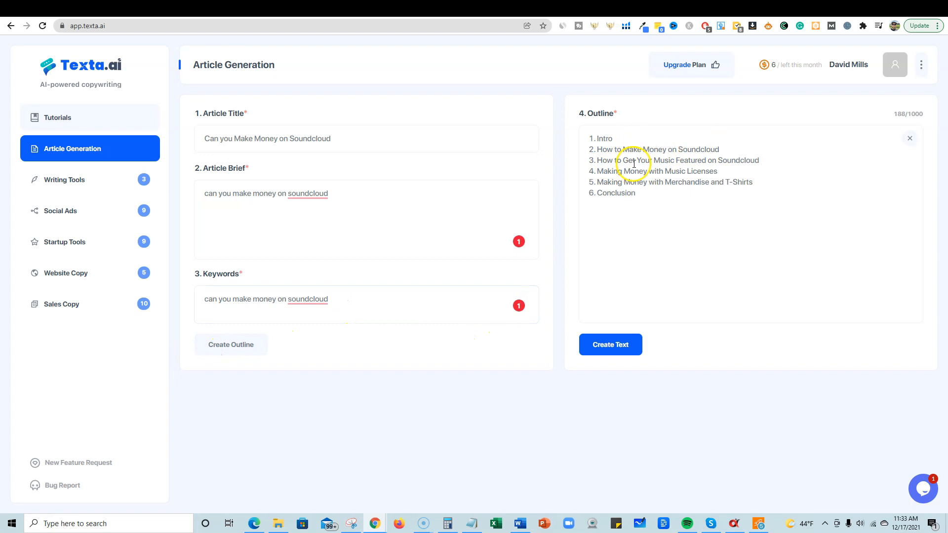
pyautogui.moveTo(740, 160)
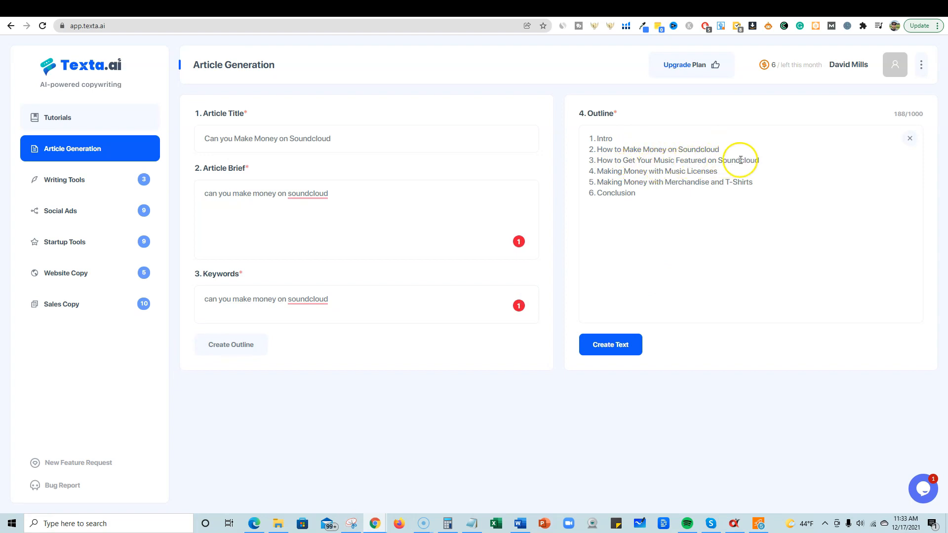
pyautogui.moveTo(693, 171)
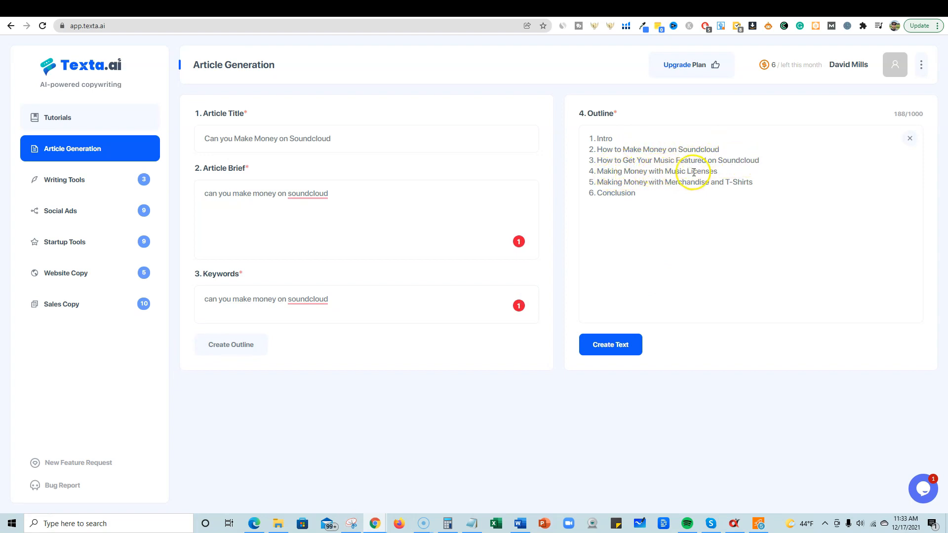
pyautogui.moveTo(715, 178)
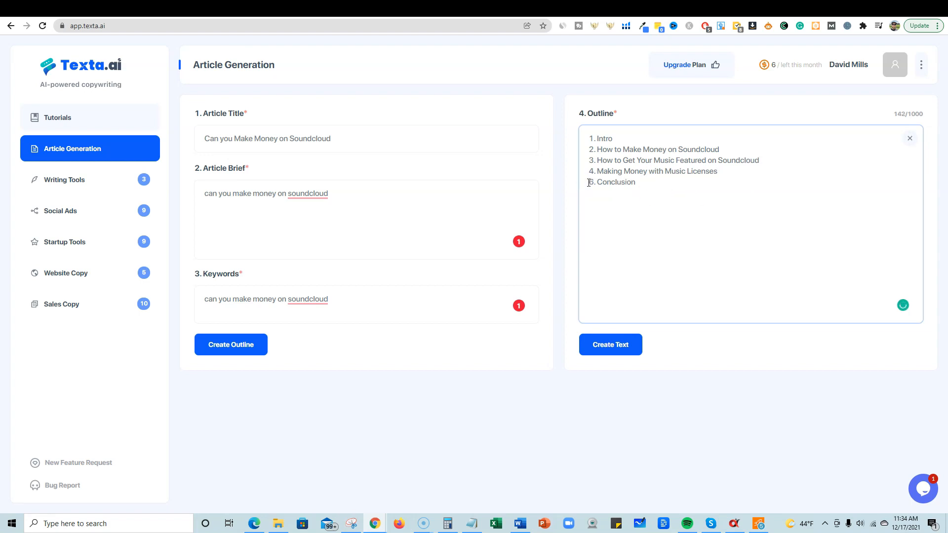
pyautogui.moveTo(669, 232)
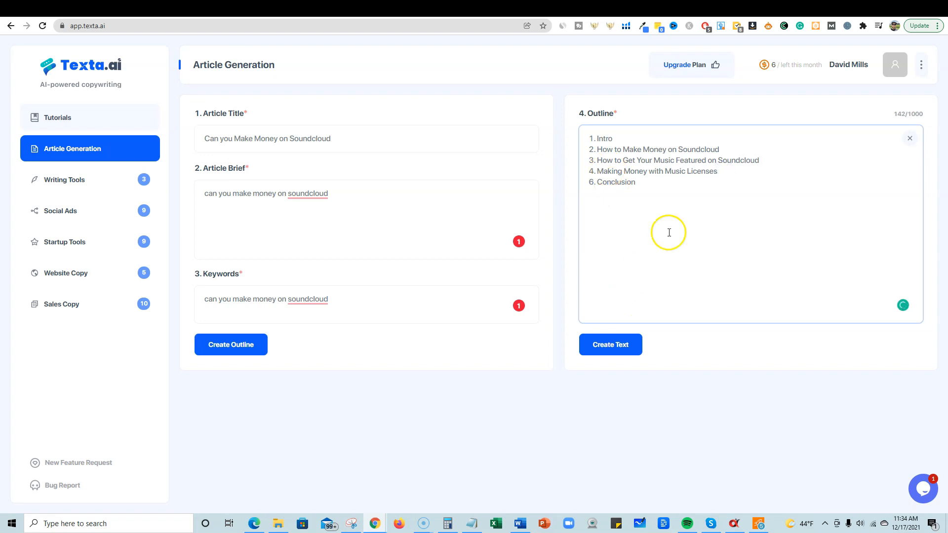
pyautogui.moveTo(733, 177)
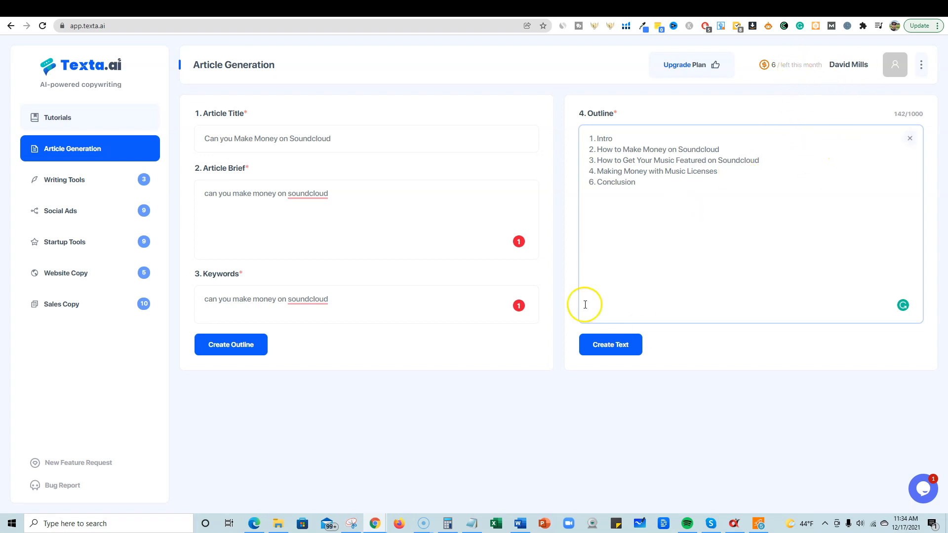
# Delete the merchandise and T-shirts line, leaving a five-point Soundcloud outline
pyautogui.click(610, 344)
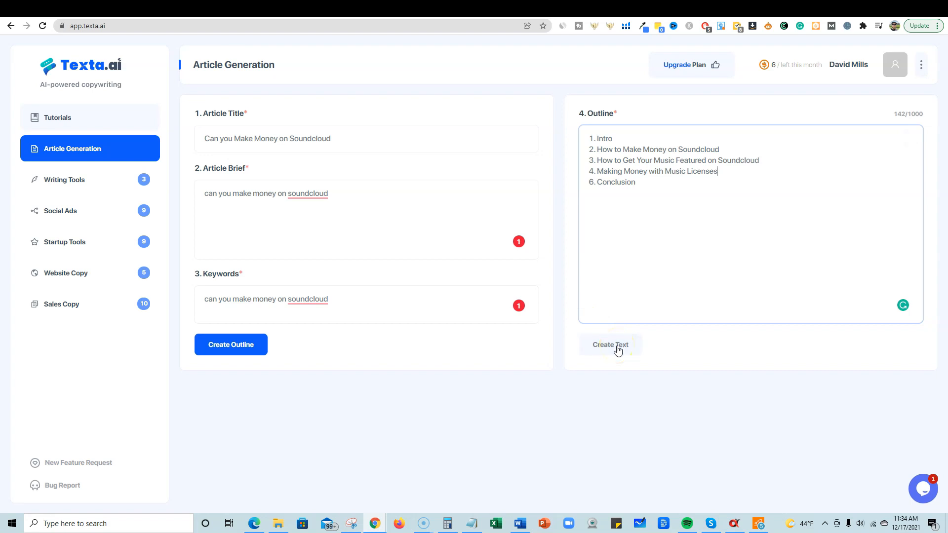
pyautogui.moveTo(616, 355)
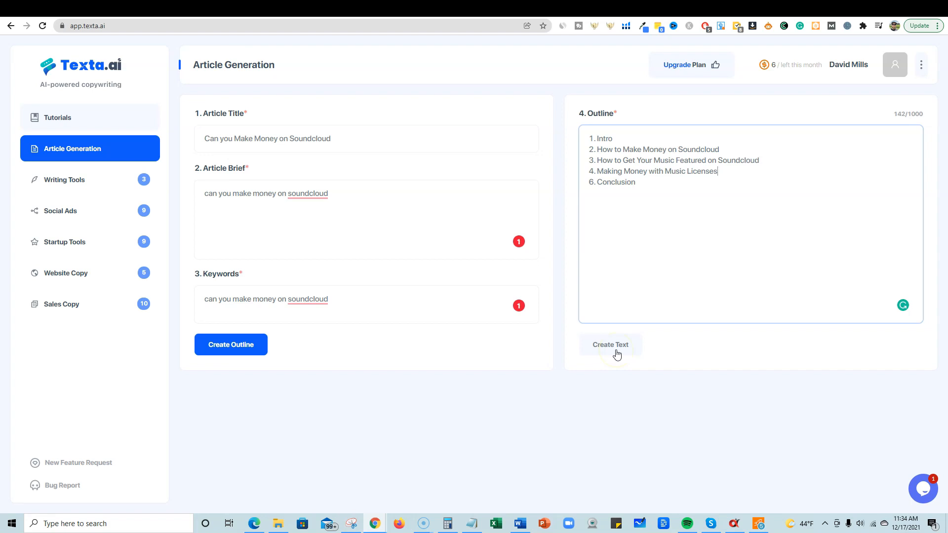
# Create Text to produce the full Soundcloud article opening with an Intro section
pyautogui.click(610, 345)
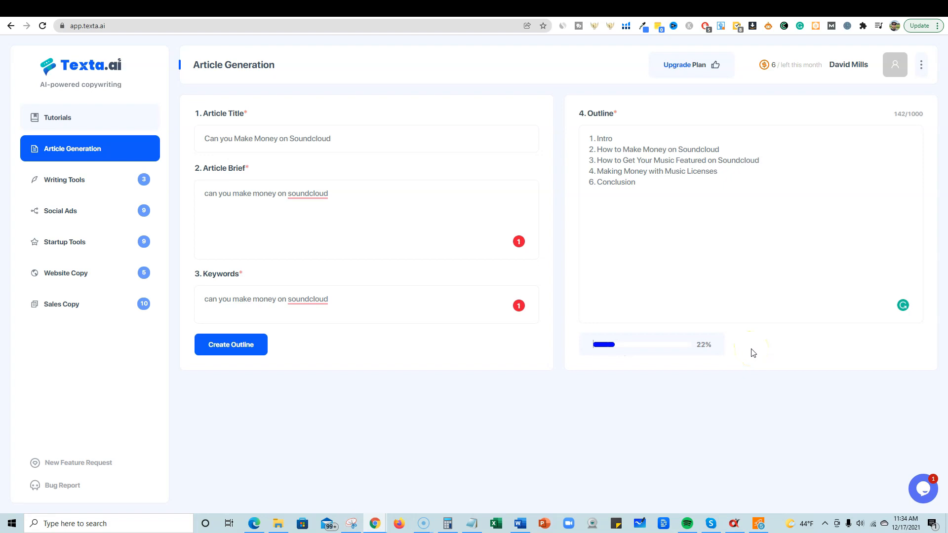
pyautogui.moveTo(746, 337)
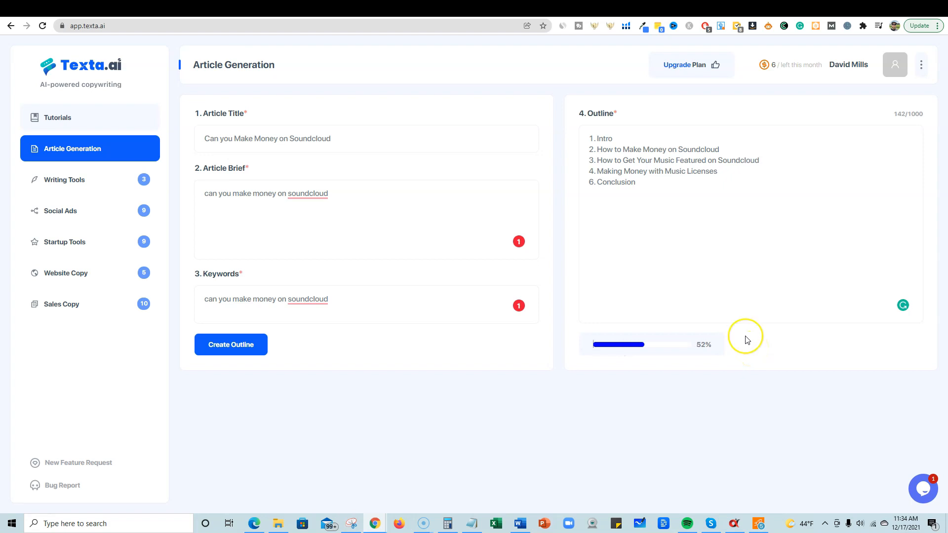
pyautogui.click(230, 344)
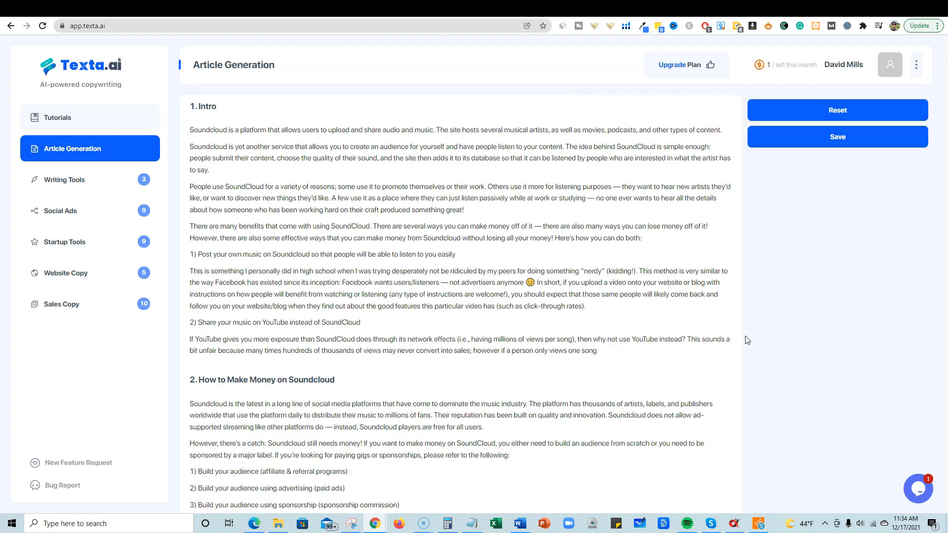
pyautogui.scroll(-3)
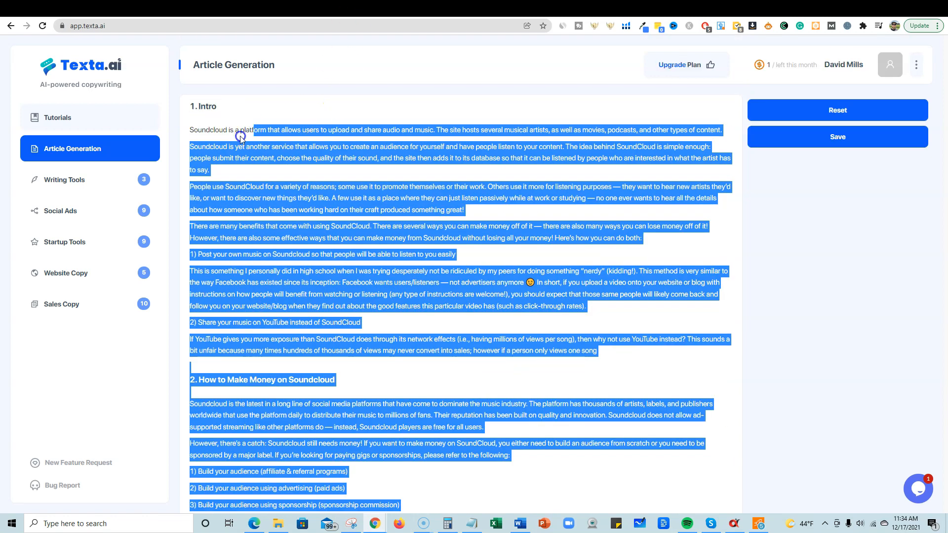
pyautogui.rightClick(241, 197)
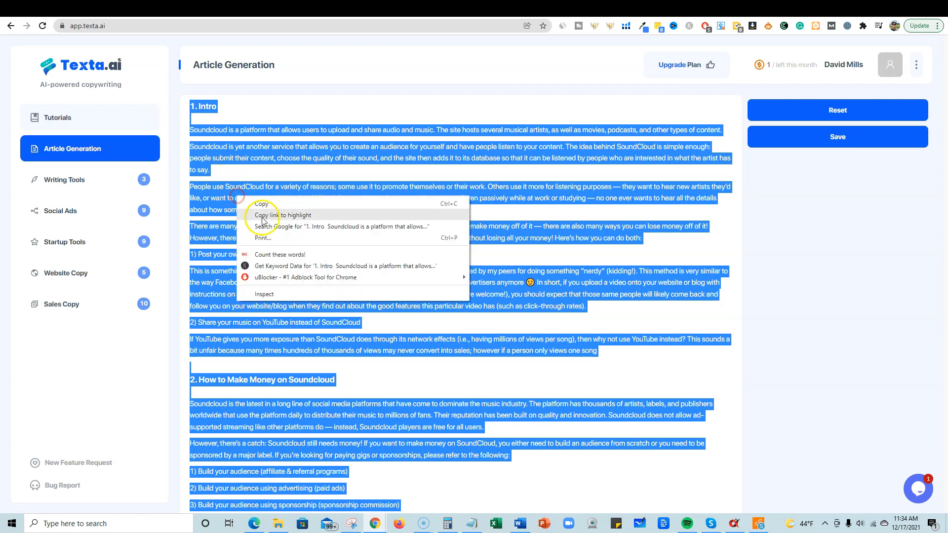
pyautogui.click(279, 254)
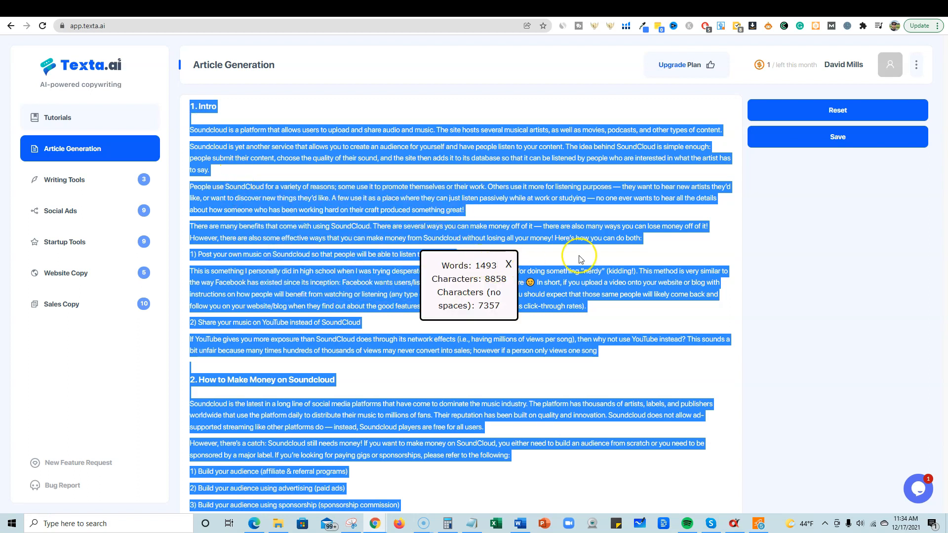
pyautogui.moveTo(527, 257)
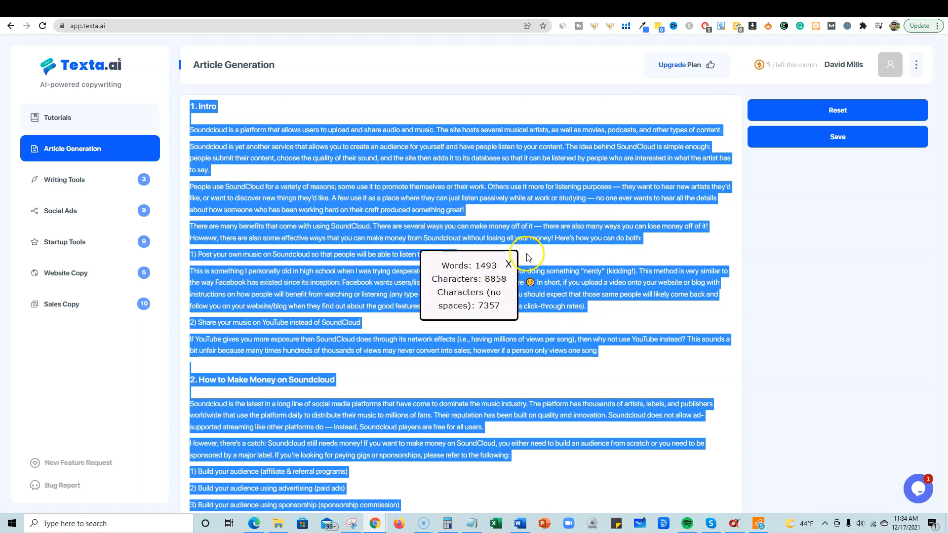
pyautogui.click(270, 134)
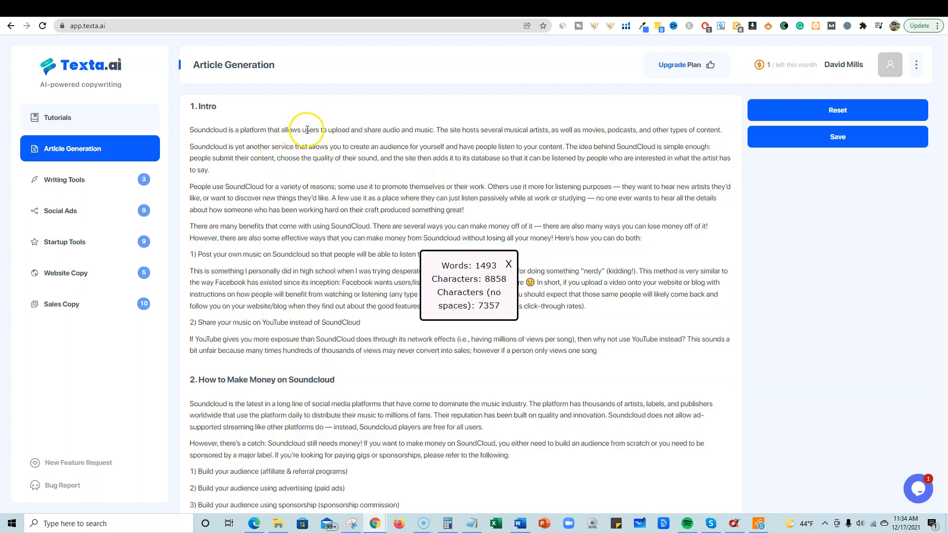
pyautogui.moveTo(412, 131)
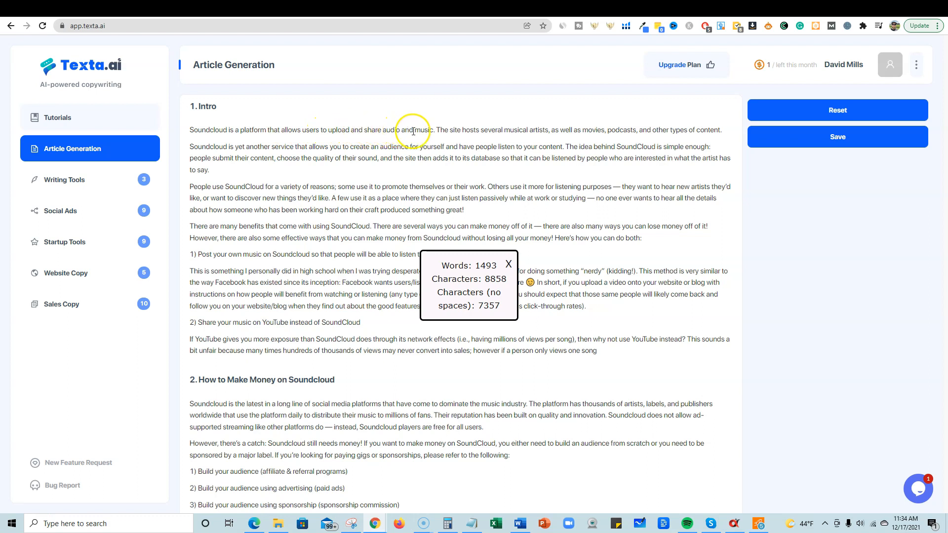
pyautogui.moveTo(495, 130)
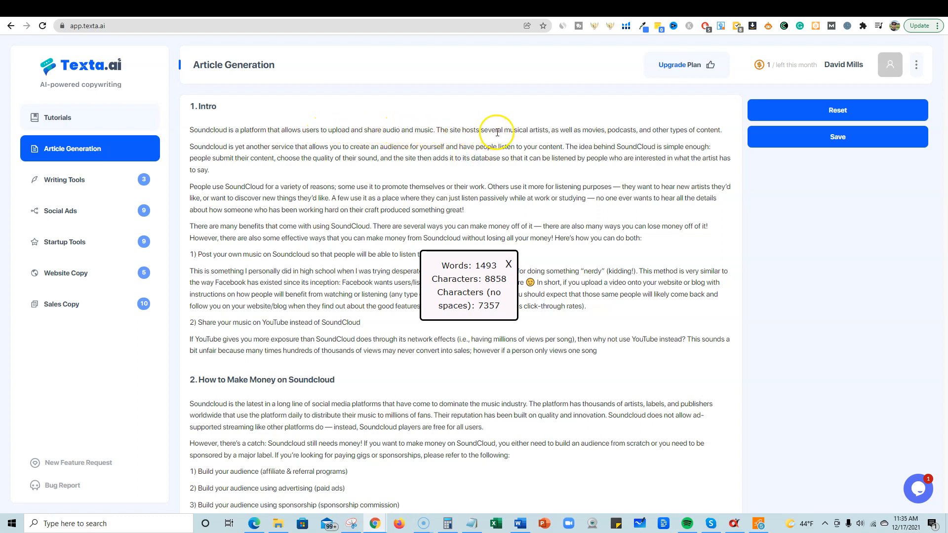
pyautogui.click(507, 265)
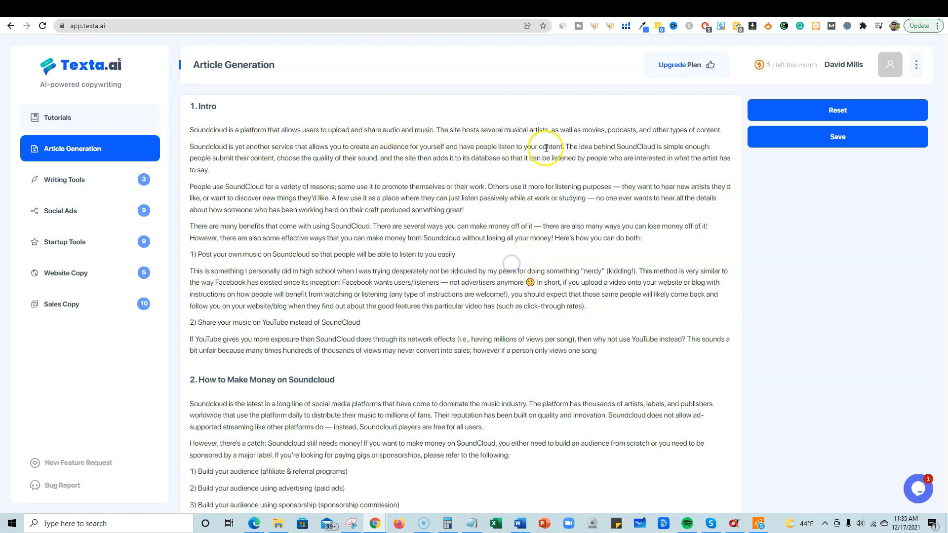
pyautogui.moveTo(273, 256)
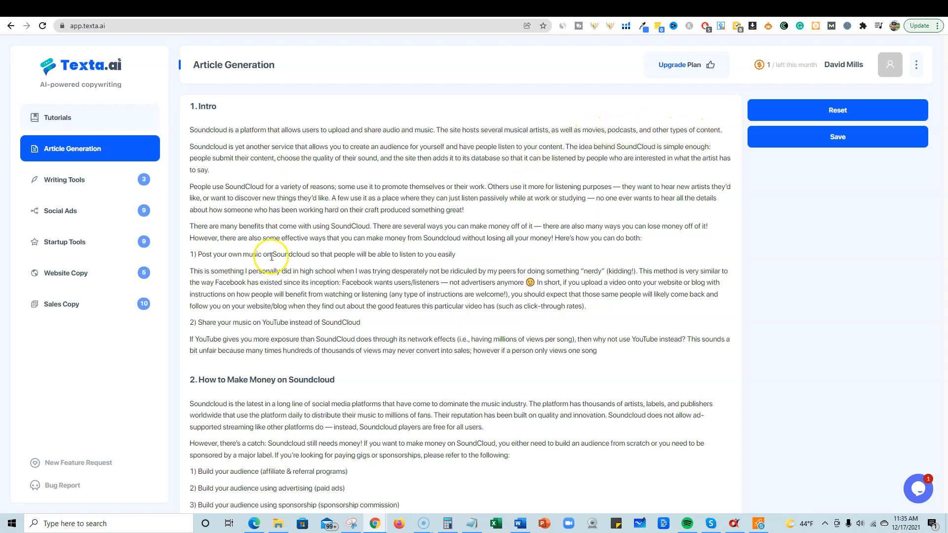
pyautogui.scroll(-3)
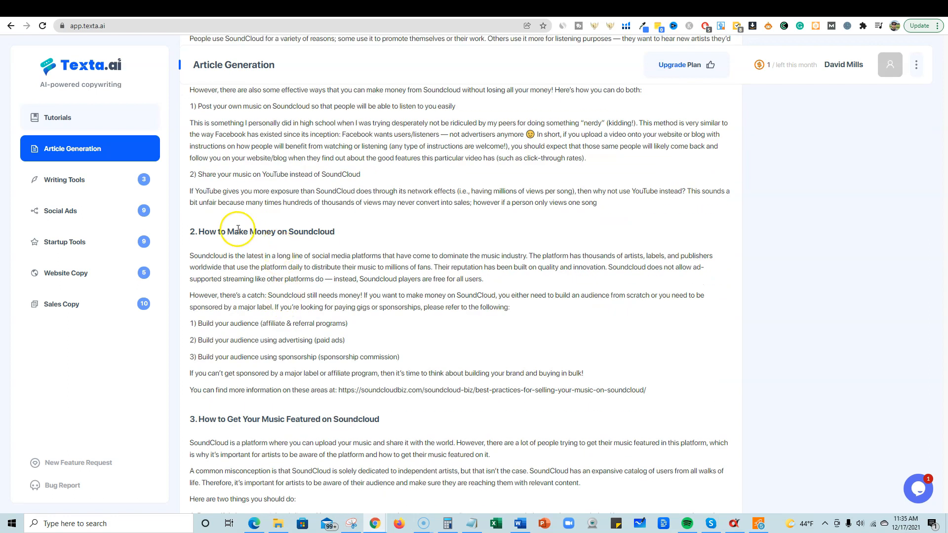
pyautogui.moveTo(261, 257)
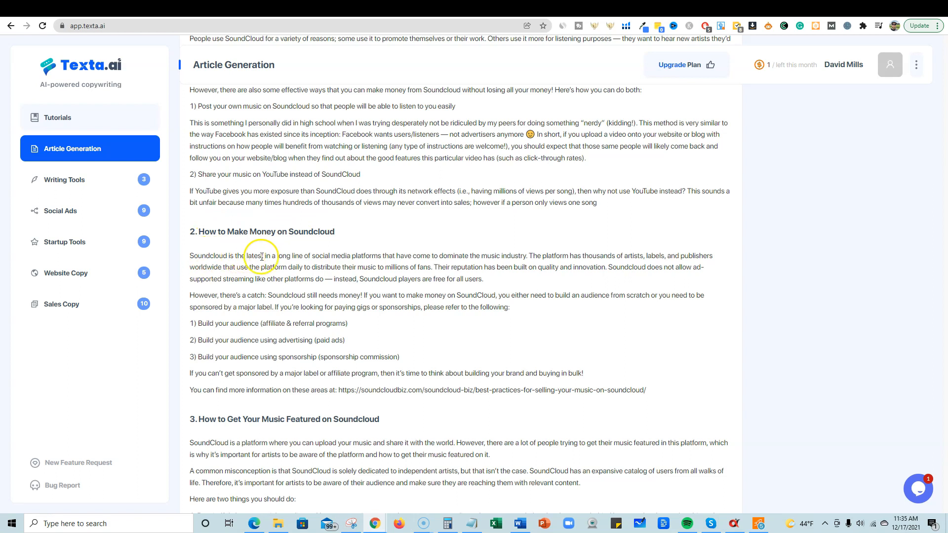
pyautogui.moveTo(408, 260)
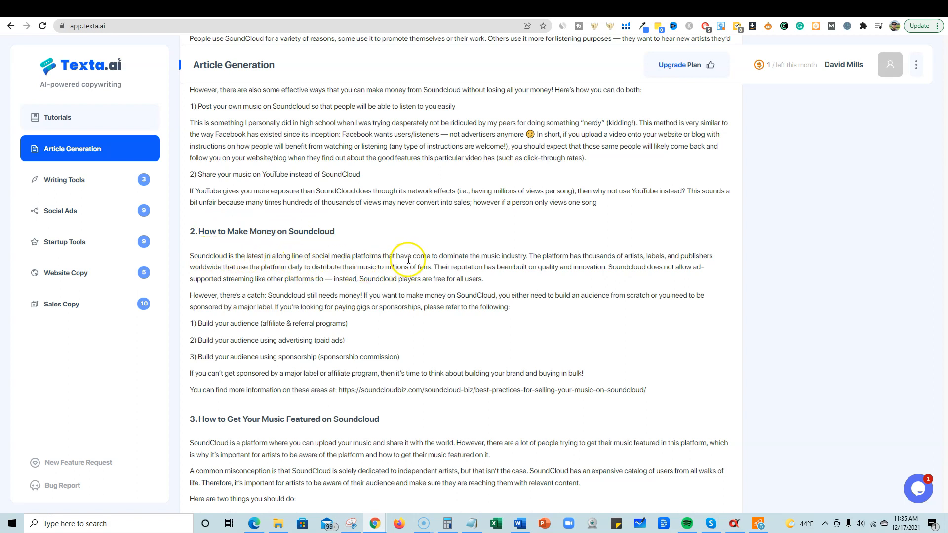
pyautogui.moveTo(247, 302)
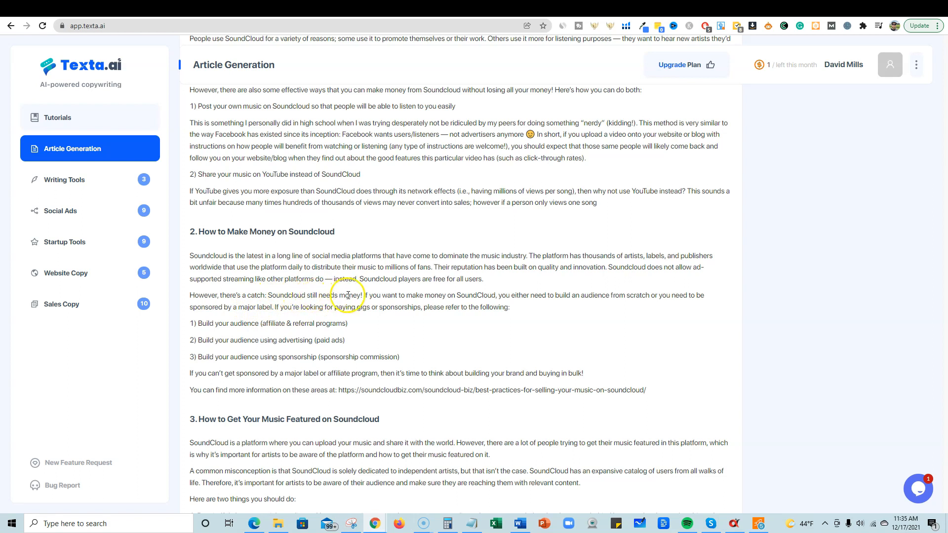
pyautogui.moveTo(487, 293)
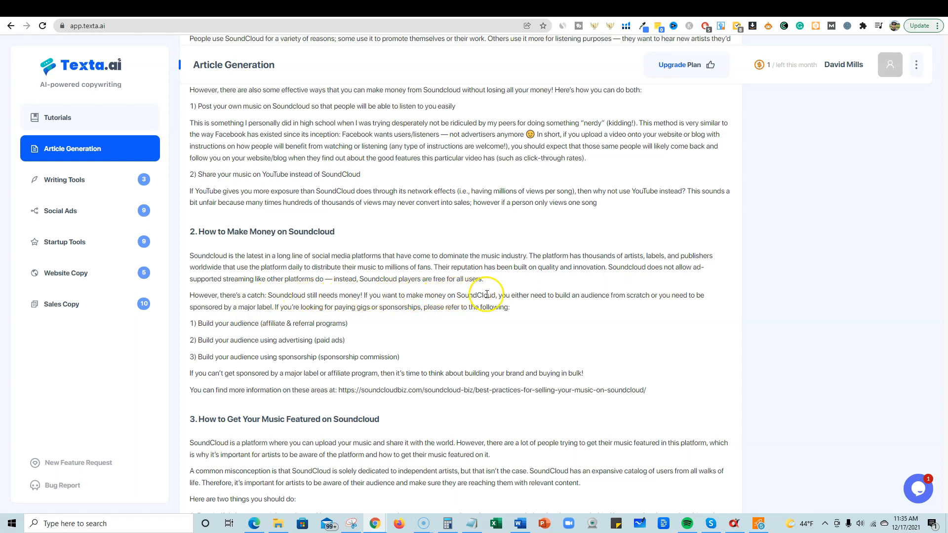
pyautogui.moveTo(599, 296)
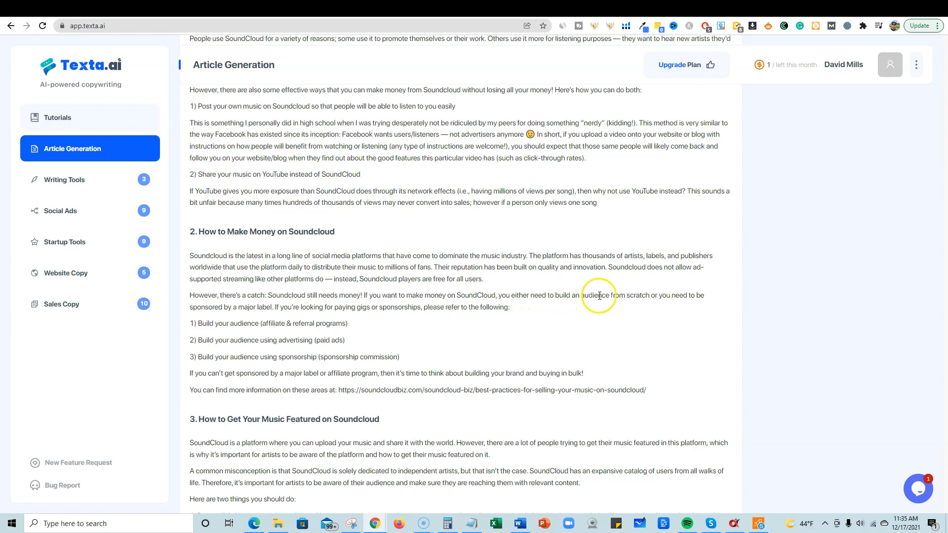
pyautogui.moveTo(300, 311)
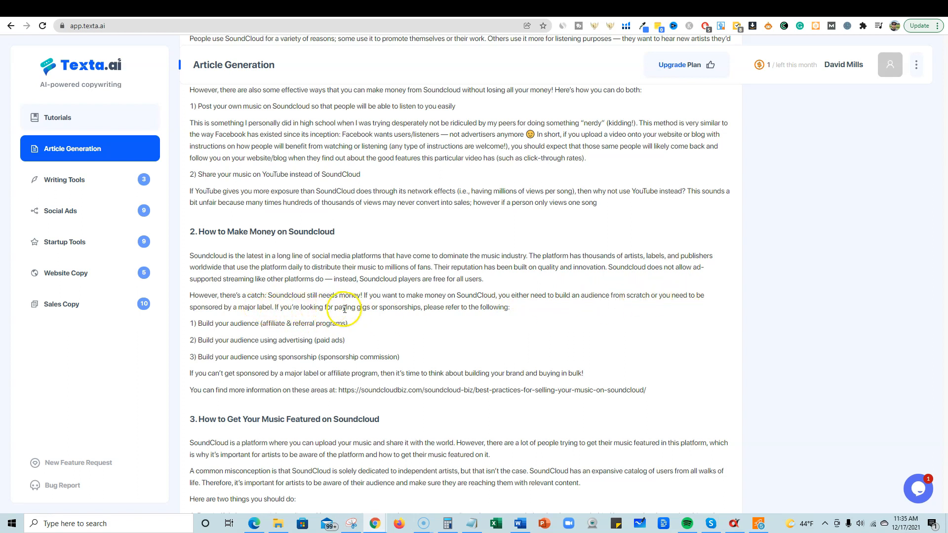
pyautogui.moveTo(249, 327)
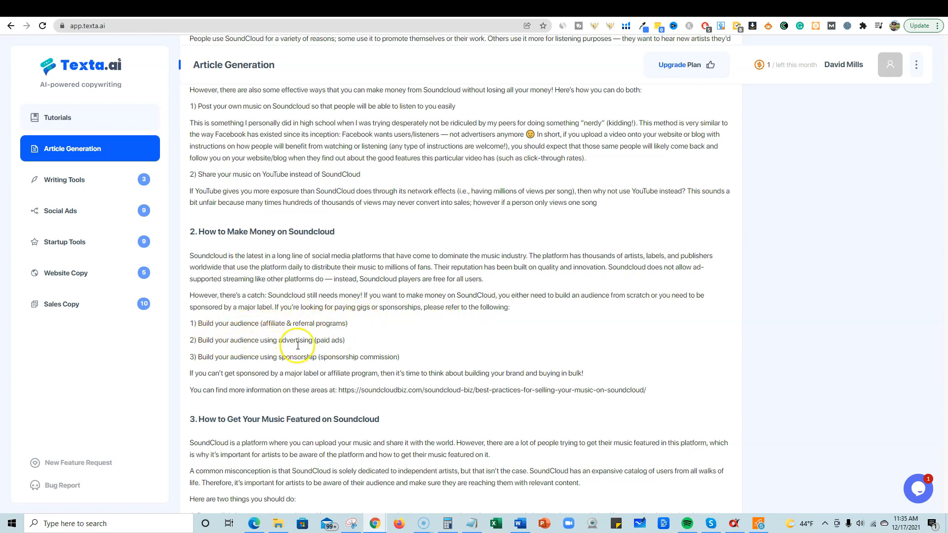
pyautogui.moveTo(349, 357)
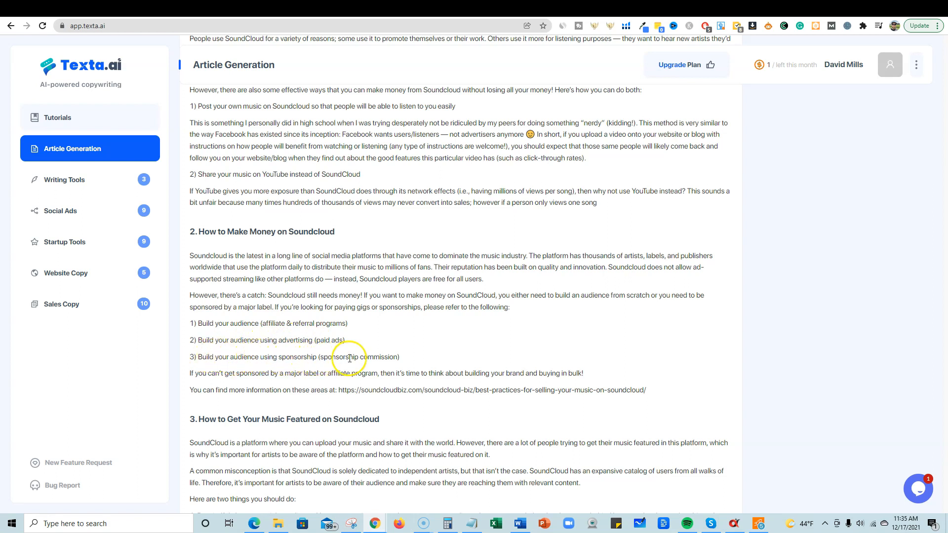
pyautogui.moveTo(281, 372)
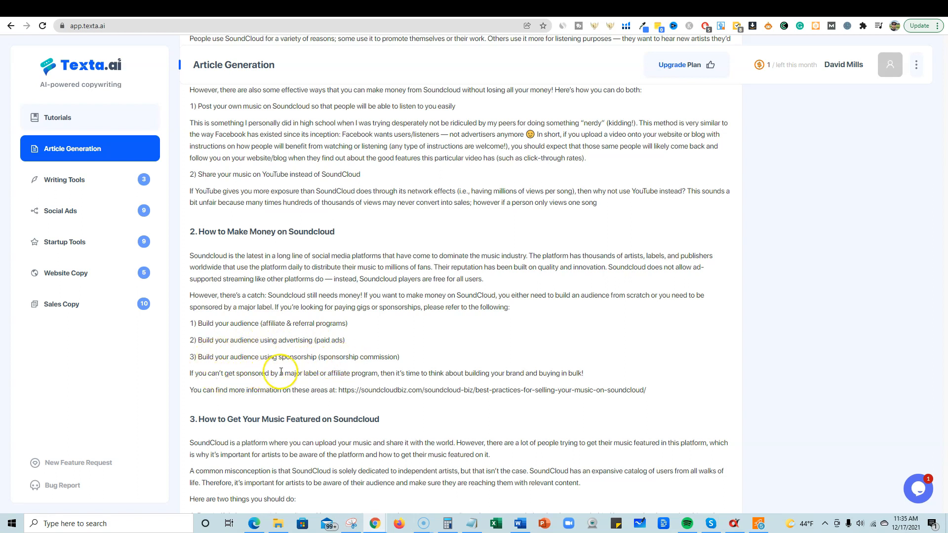
pyautogui.moveTo(405, 374)
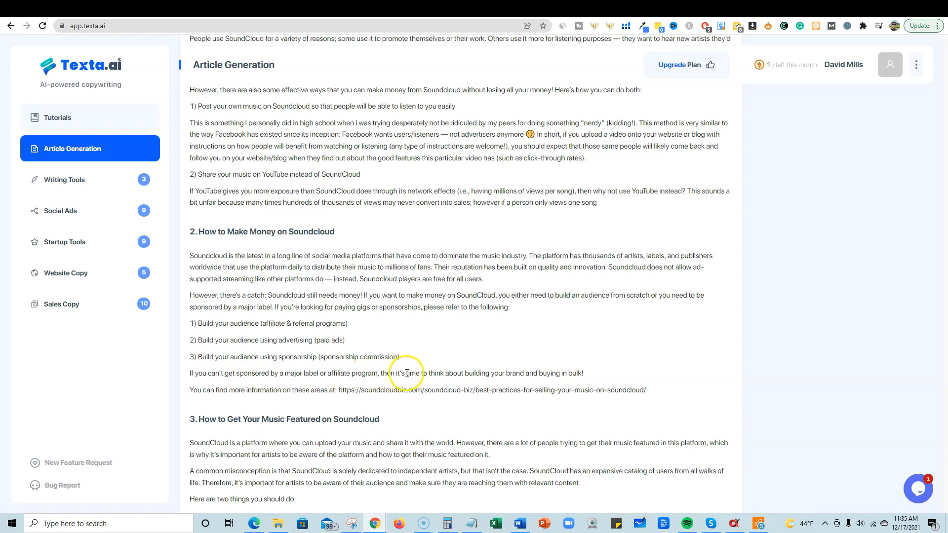
pyautogui.moveTo(538, 374)
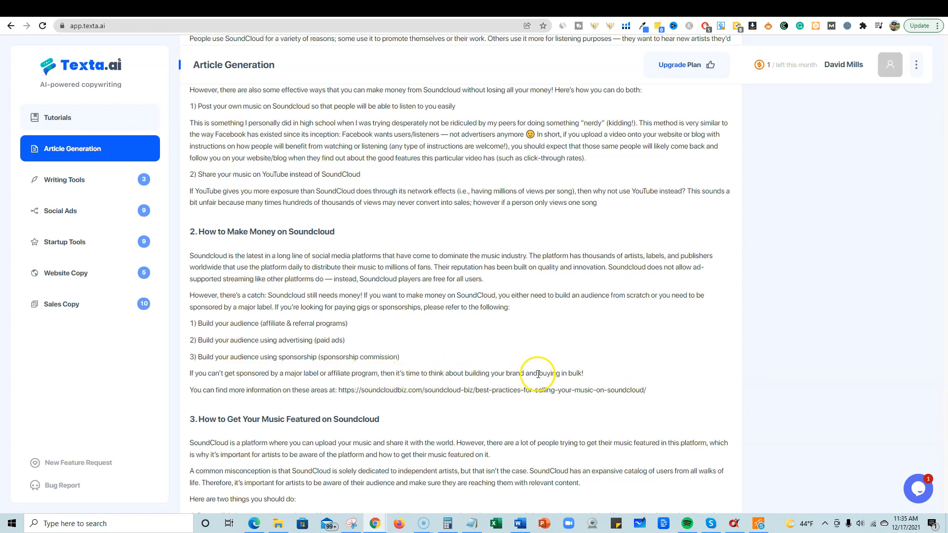
pyautogui.moveTo(570, 373)
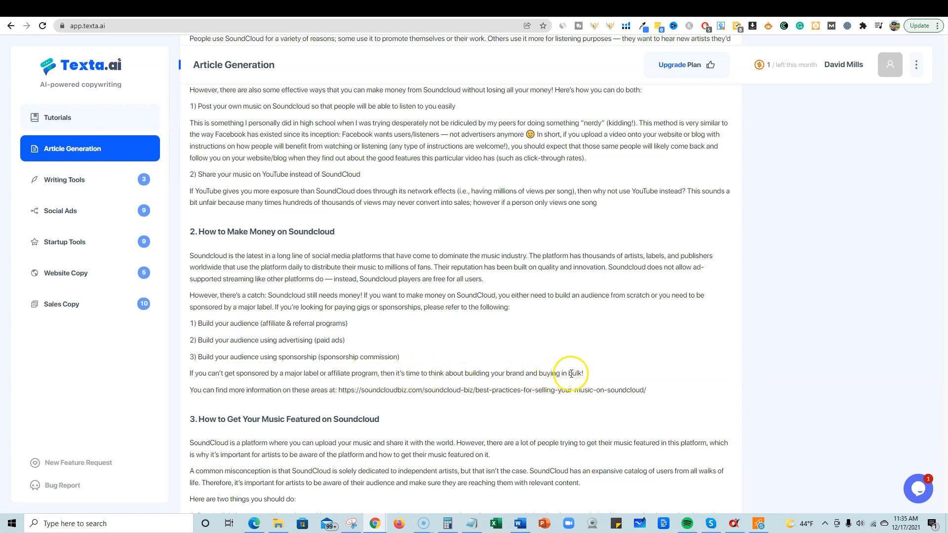
pyautogui.moveTo(228, 405)
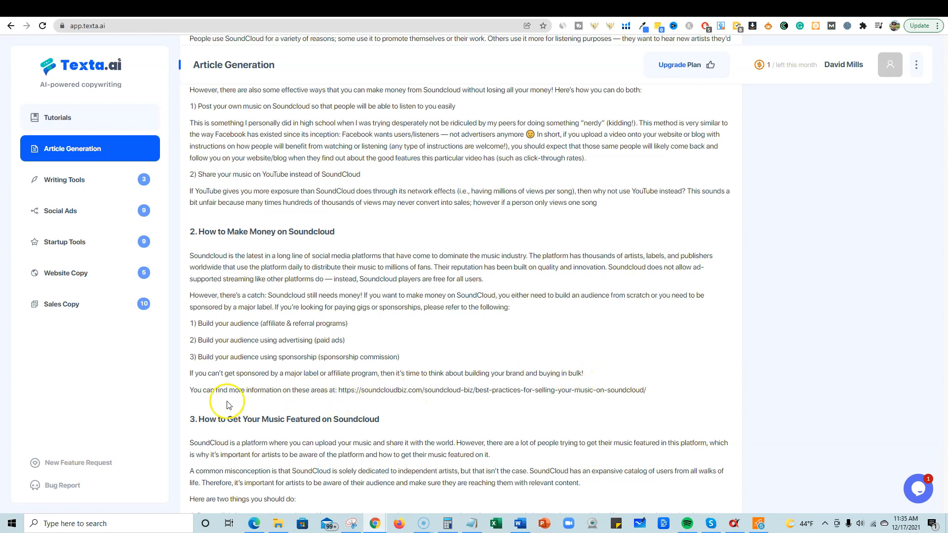
pyautogui.scroll(-3)
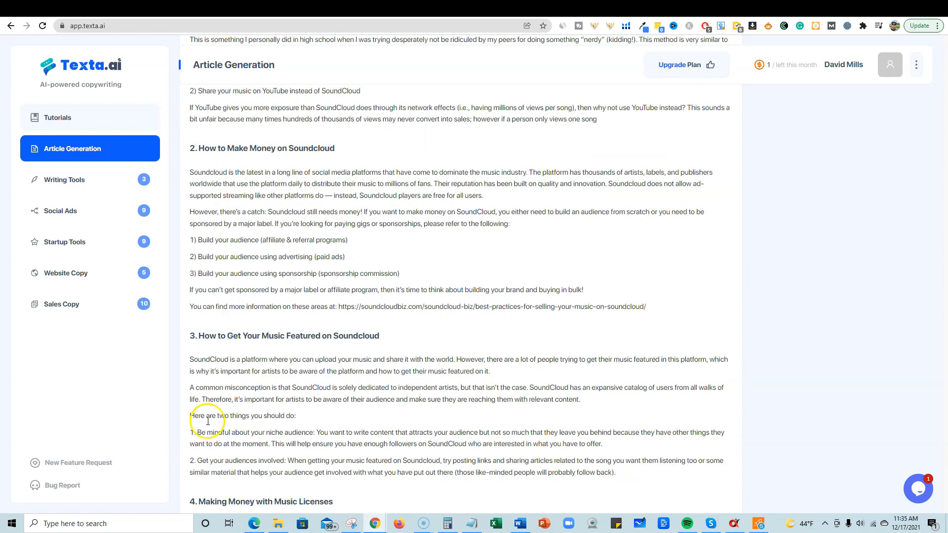
pyautogui.scroll(-3)
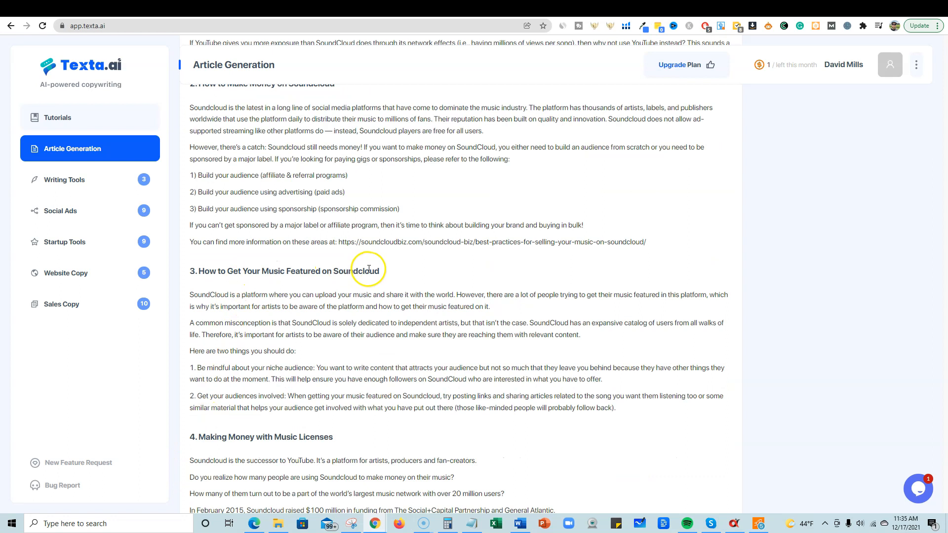
pyautogui.moveTo(214, 321)
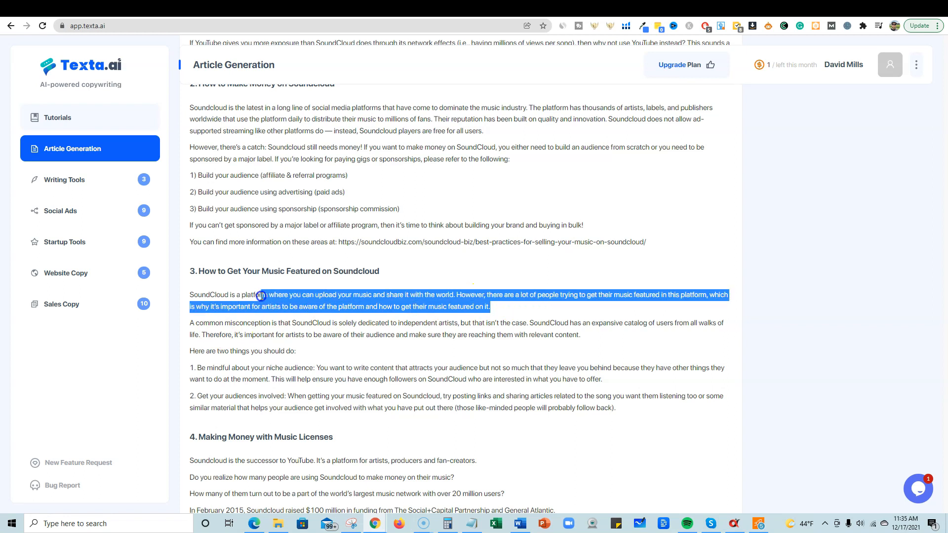
pyautogui.click(288, 302)
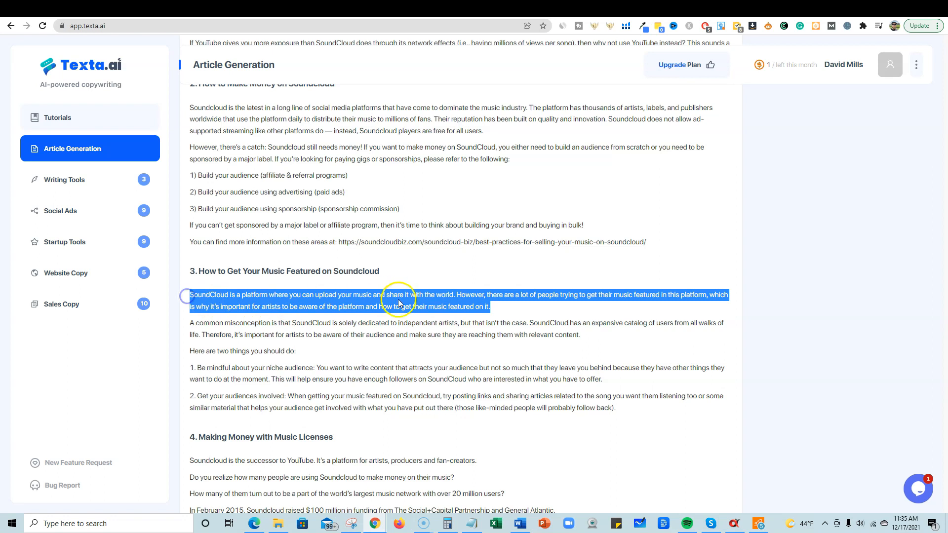
pyautogui.click(293, 288)
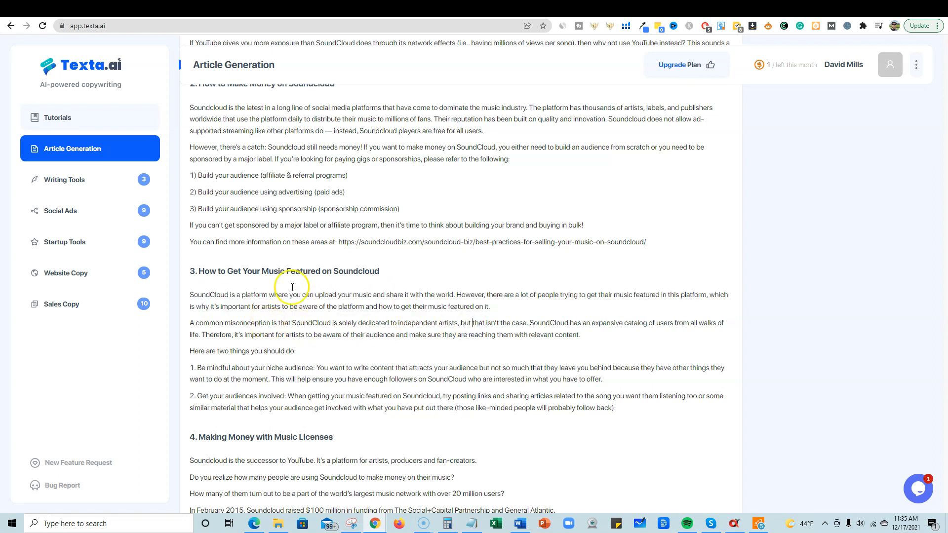
pyautogui.moveTo(356, 305)
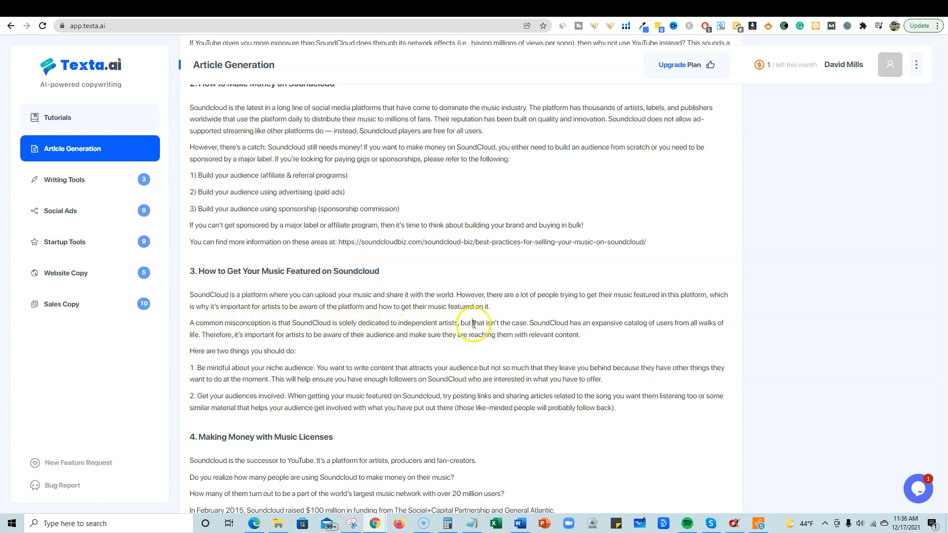
pyautogui.moveTo(612, 338)
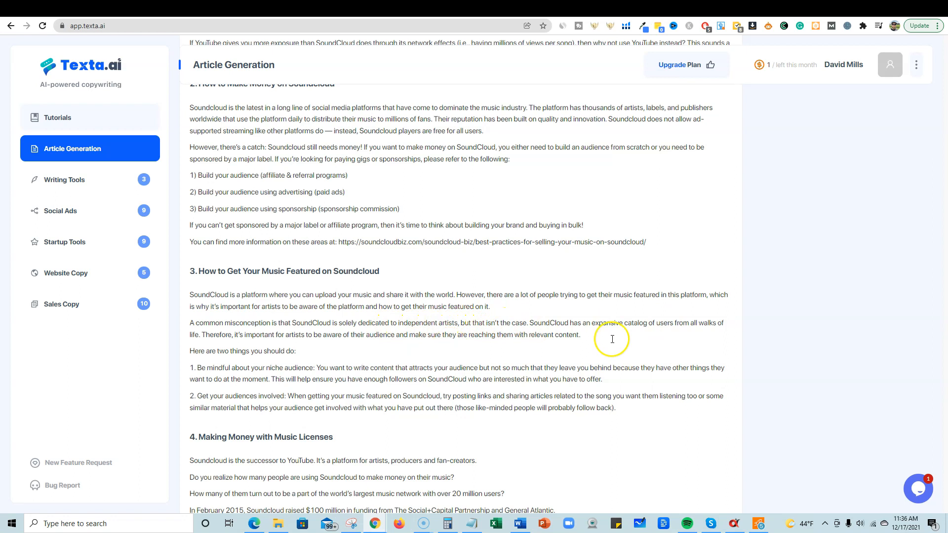
pyautogui.moveTo(263, 369)
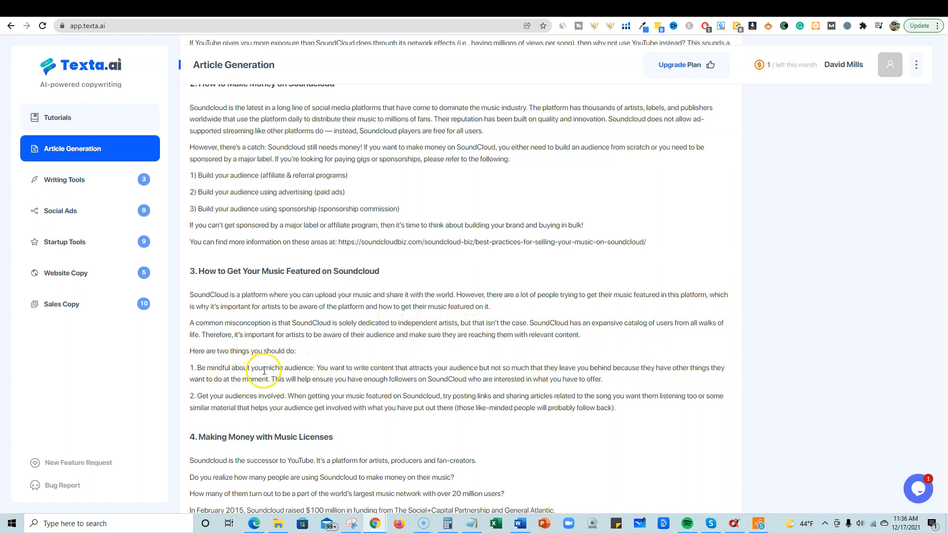
pyautogui.moveTo(373, 263)
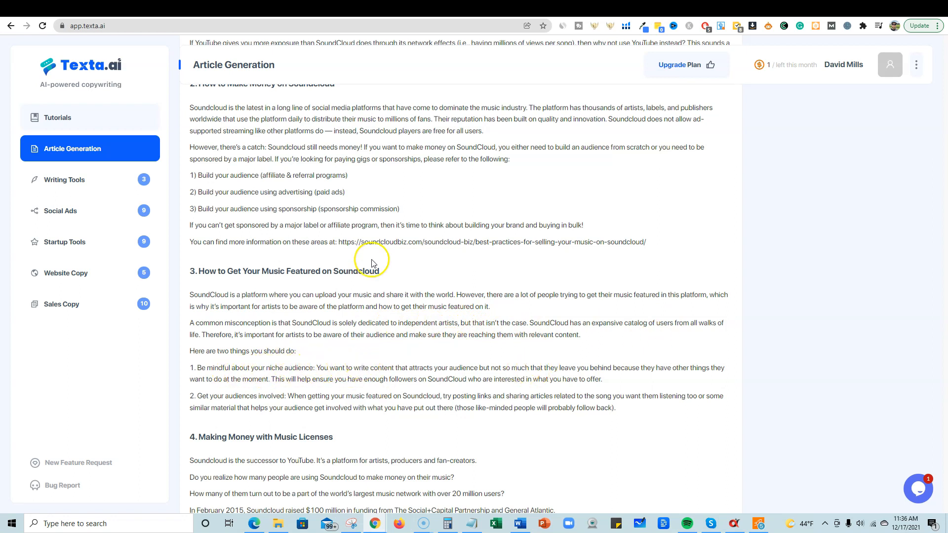
pyautogui.scroll(-3)
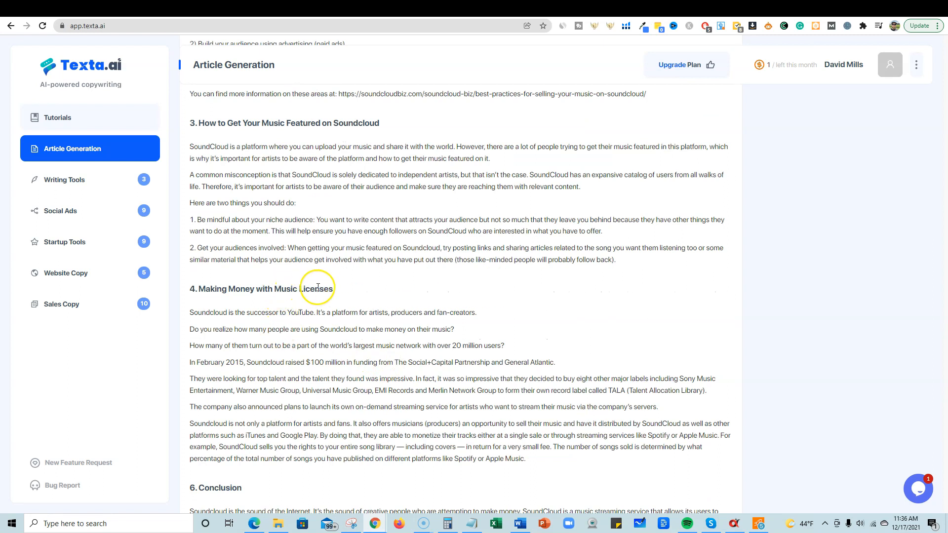
pyautogui.scroll(-3)
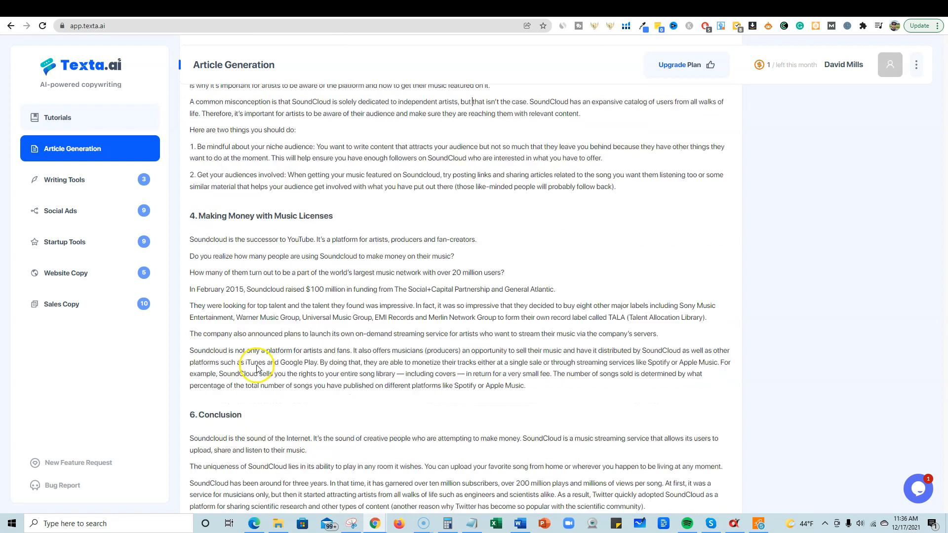
pyautogui.scroll(-3)
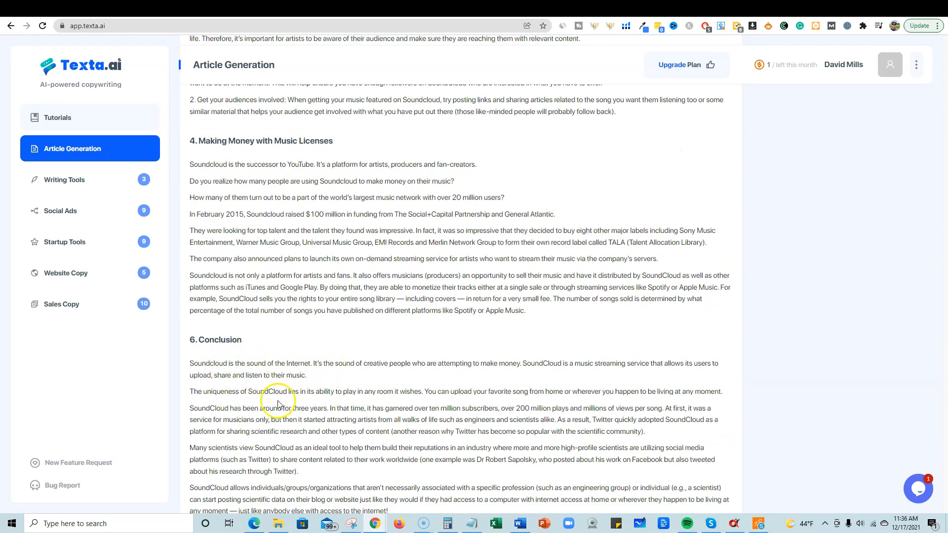
pyautogui.scroll(-3)
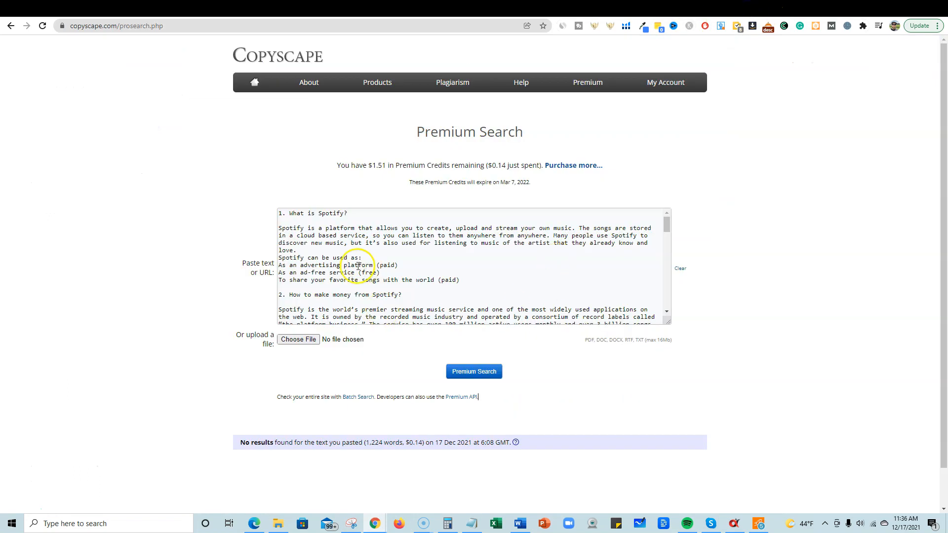
# Run Copyscape Premium Search on the article and get 'No results found'
pyautogui.click(474, 372)
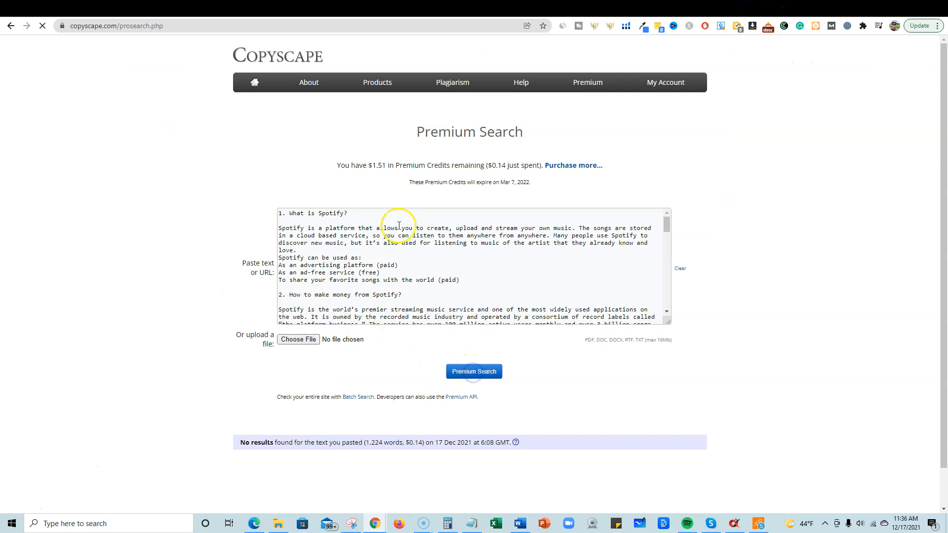
pyautogui.click(474, 371)
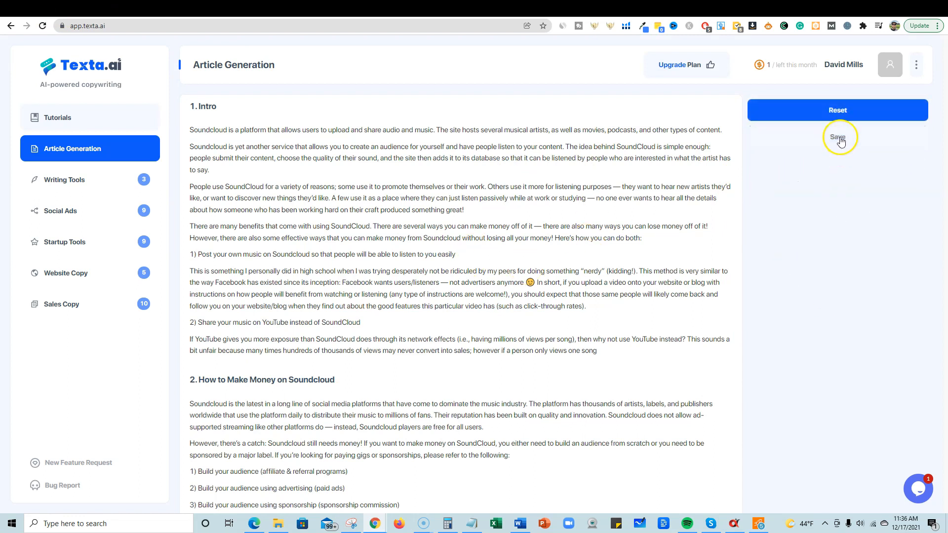
# Save the Soundcloud article to projects and review it down to the Conclusion and back
pyautogui.click(838, 137)
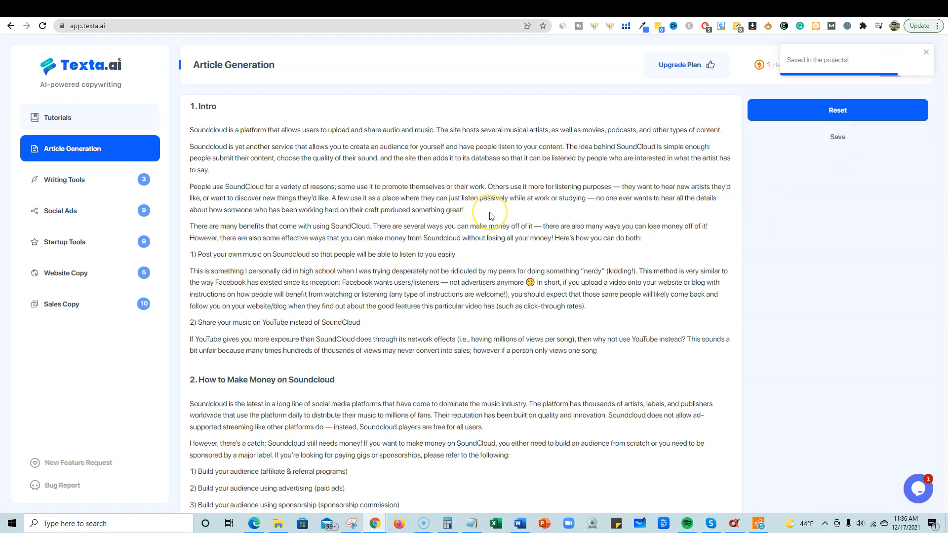
pyautogui.scroll(-3)
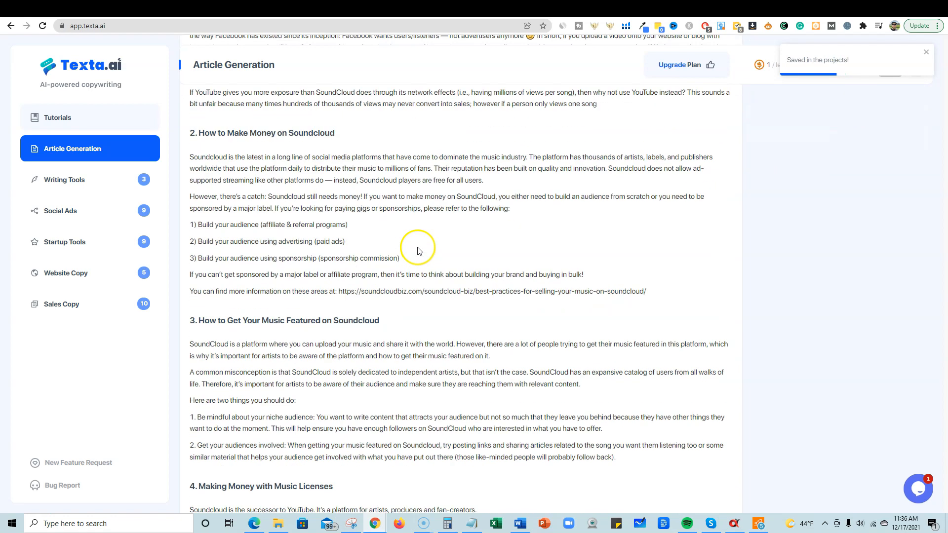
pyautogui.scroll(3)
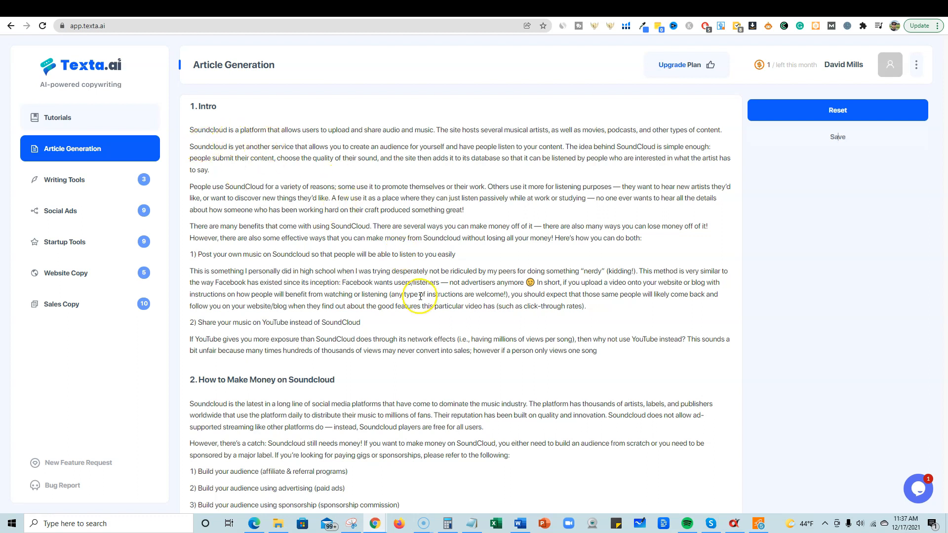
pyautogui.scroll(-3)
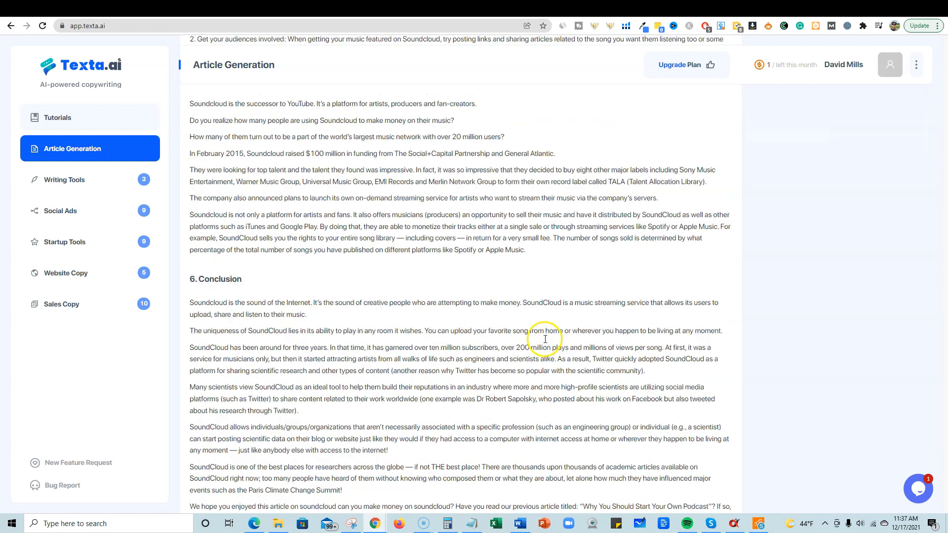
pyautogui.scroll(-3)
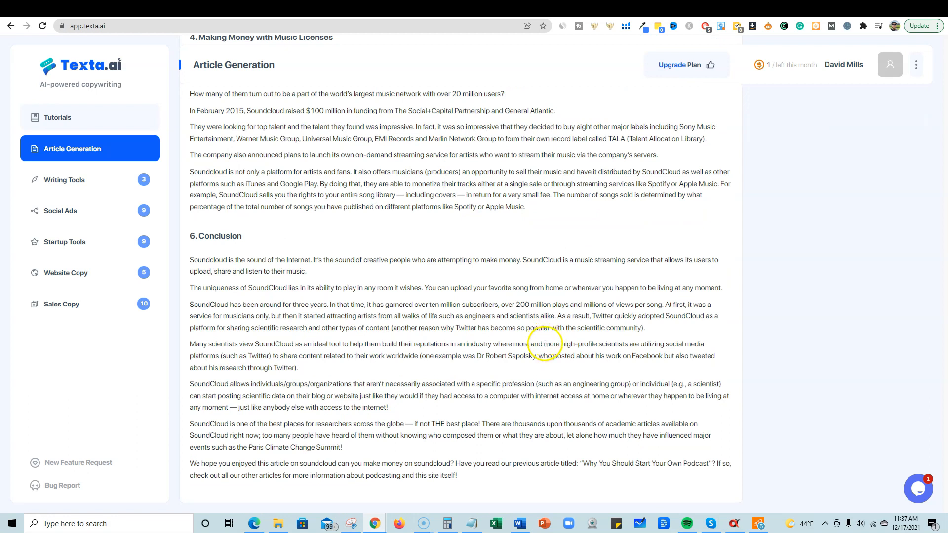
pyautogui.scroll(3)
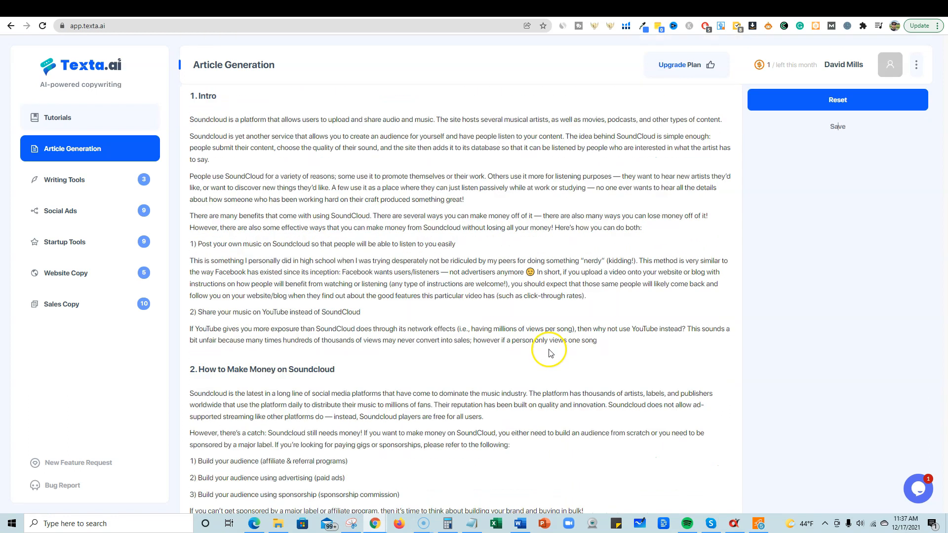
pyautogui.scroll(3)
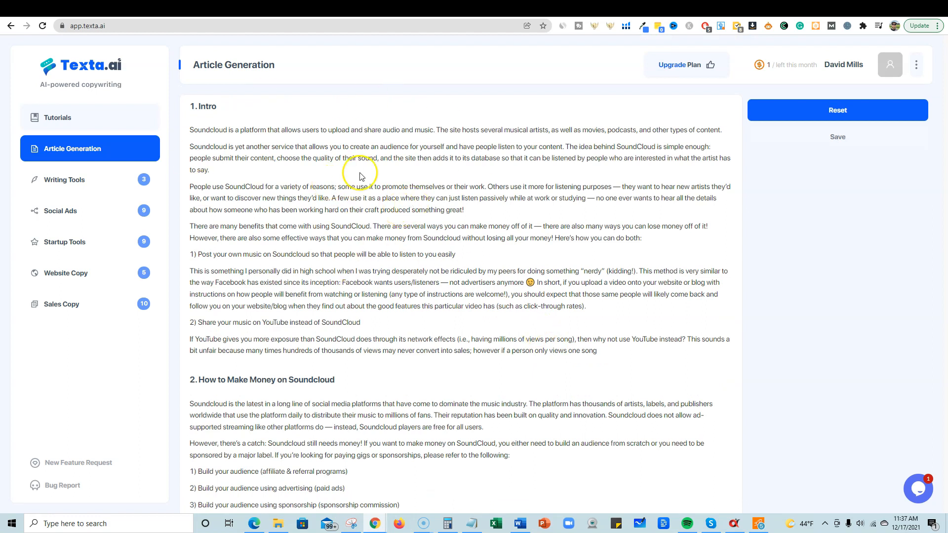
pyautogui.moveTo(576, 166)
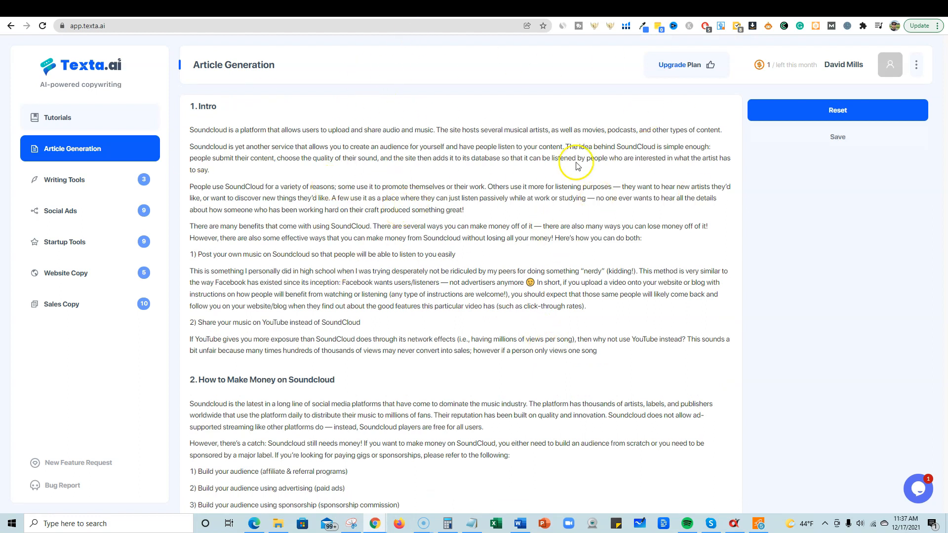
pyautogui.moveTo(91, 62)
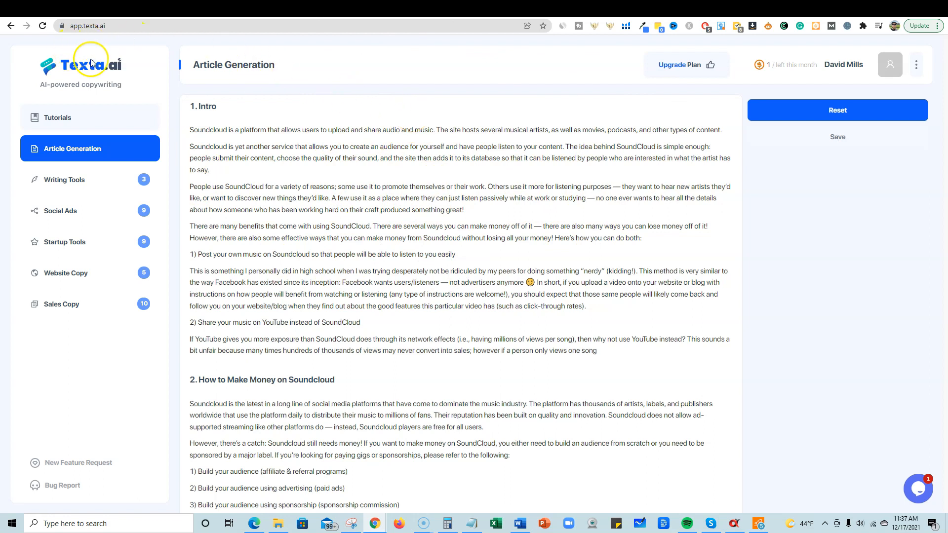
pyautogui.moveTo(435, 303)
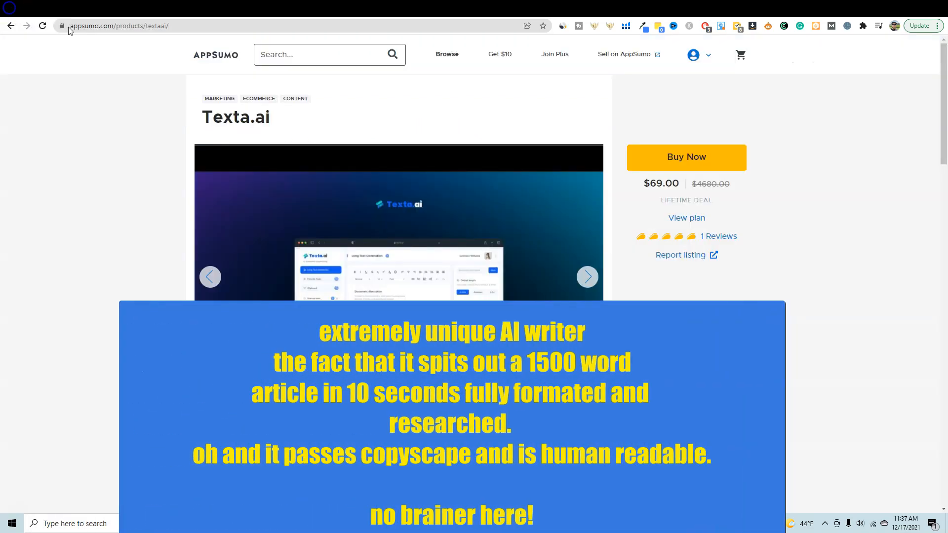
# Highlight the $69.00 lifetime price on the AppSumo Texta.ai deal page
pyautogui.doubleClick(660, 183)
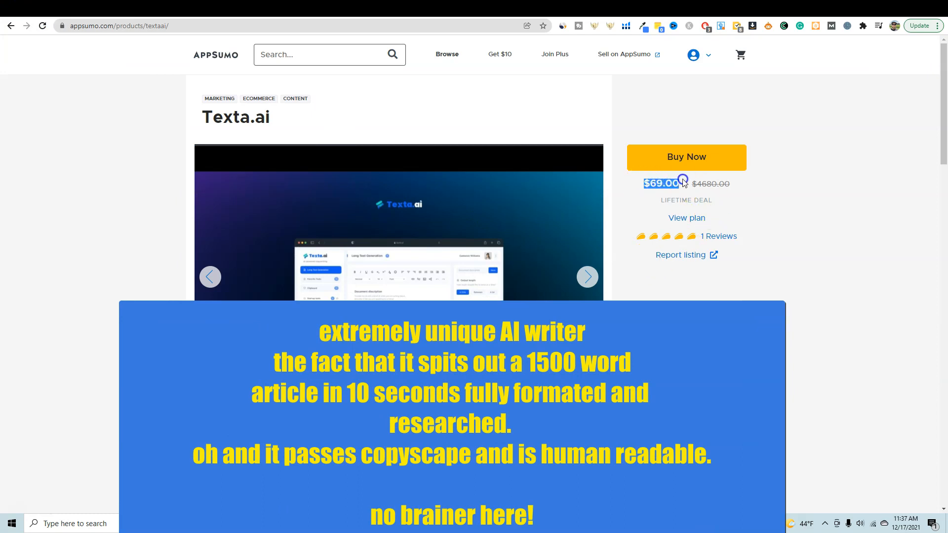
pyautogui.moveTo(666, 315)
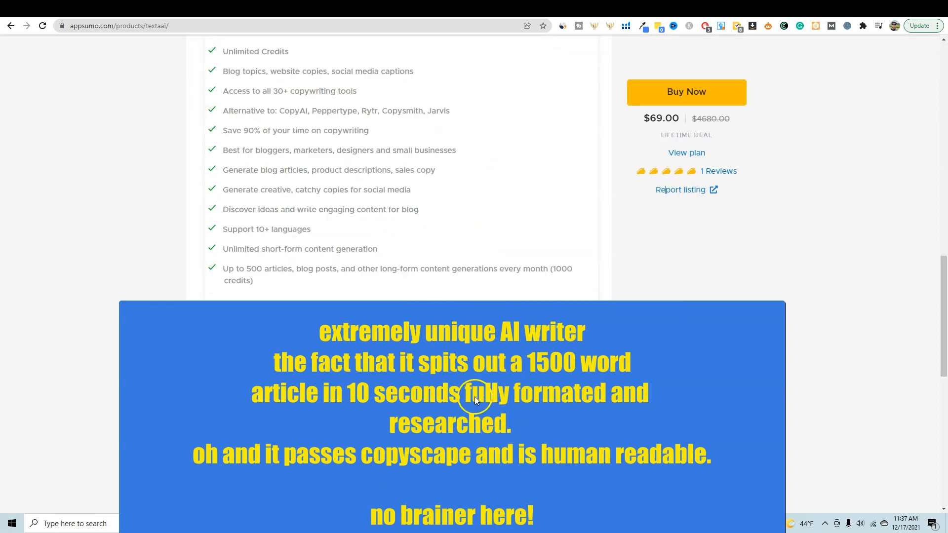
pyautogui.scroll(3)
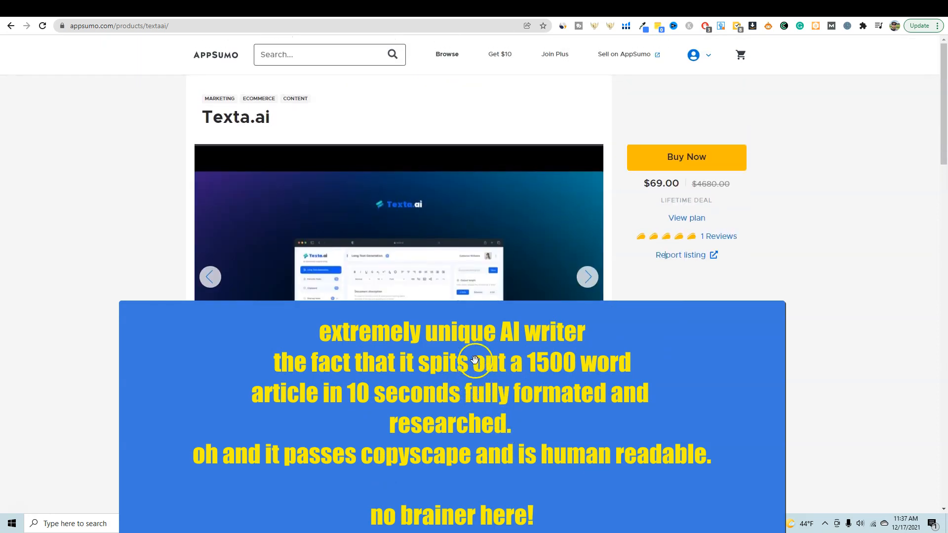
pyautogui.moveTo(245, 424)
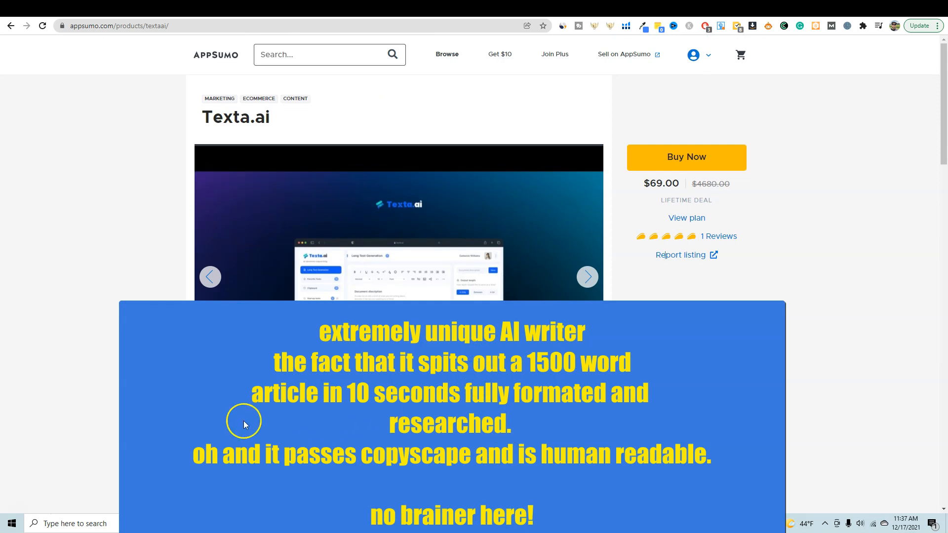
pyautogui.moveTo(194, 430)
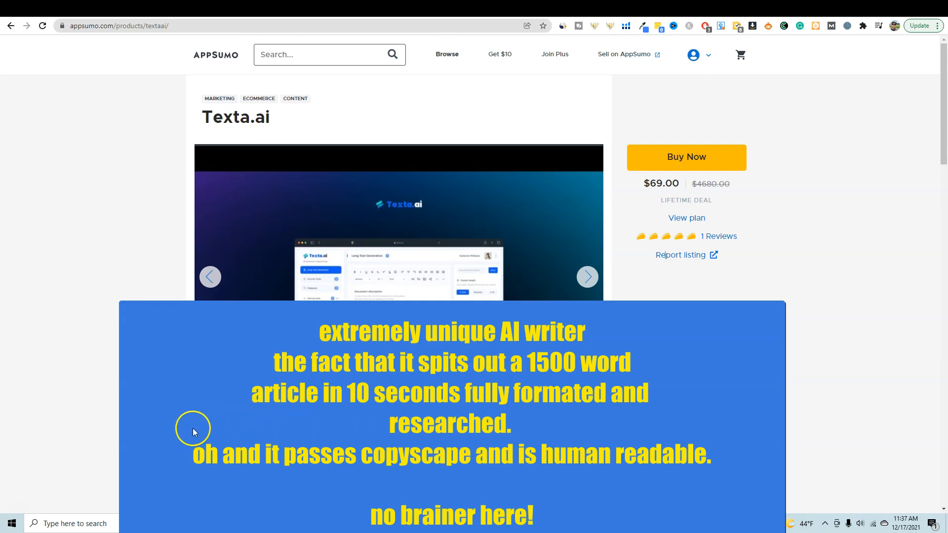
pyautogui.moveTo(378, 426)
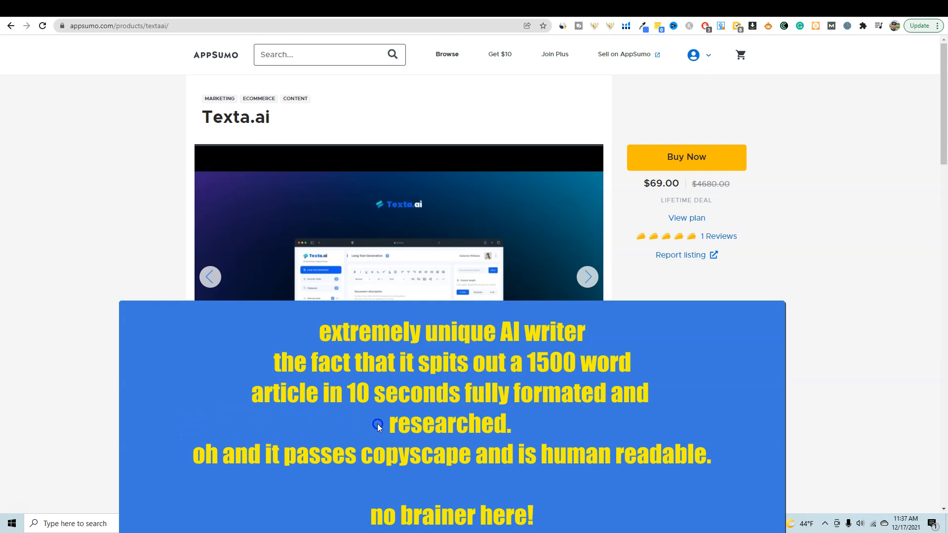
pyautogui.moveTo(514, 427)
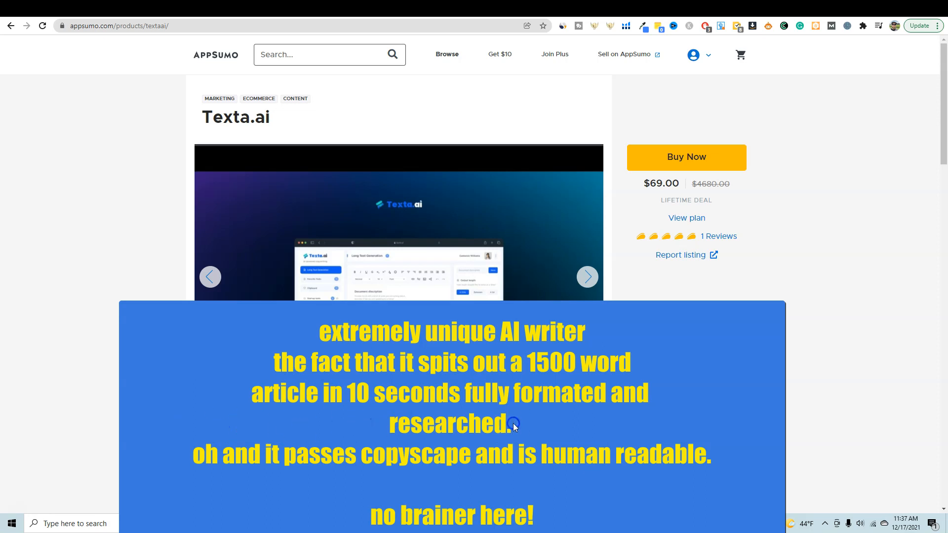
pyautogui.moveTo(649, 326)
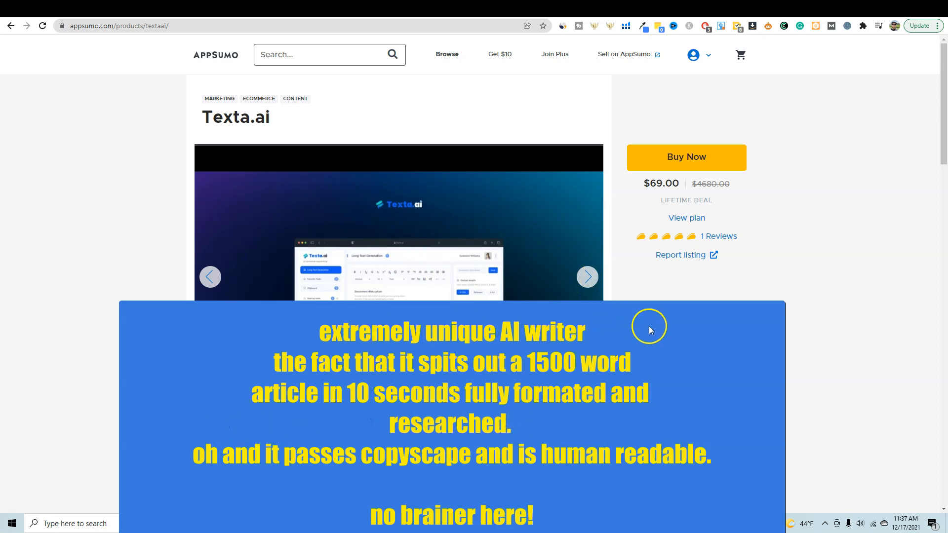
pyautogui.moveTo(687, 255)
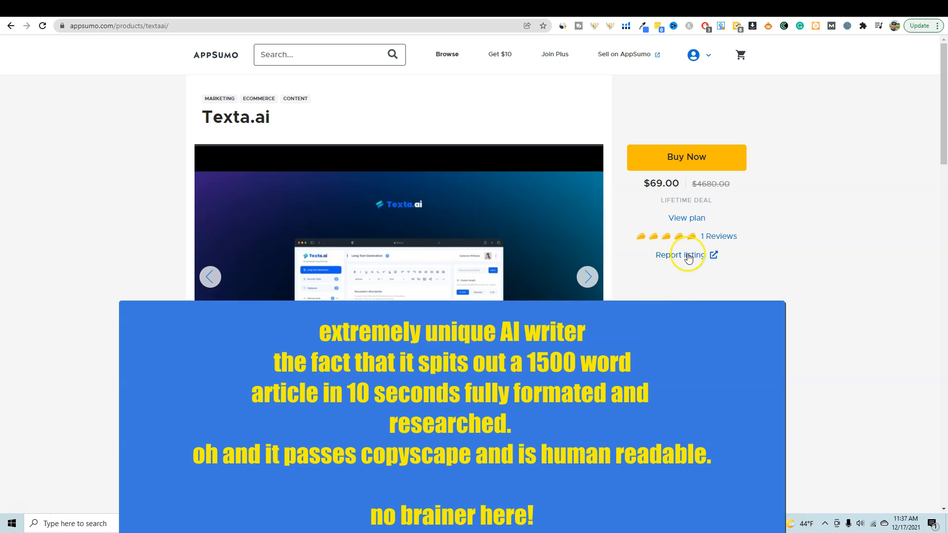
pyautogui.moveTo(685, 268)
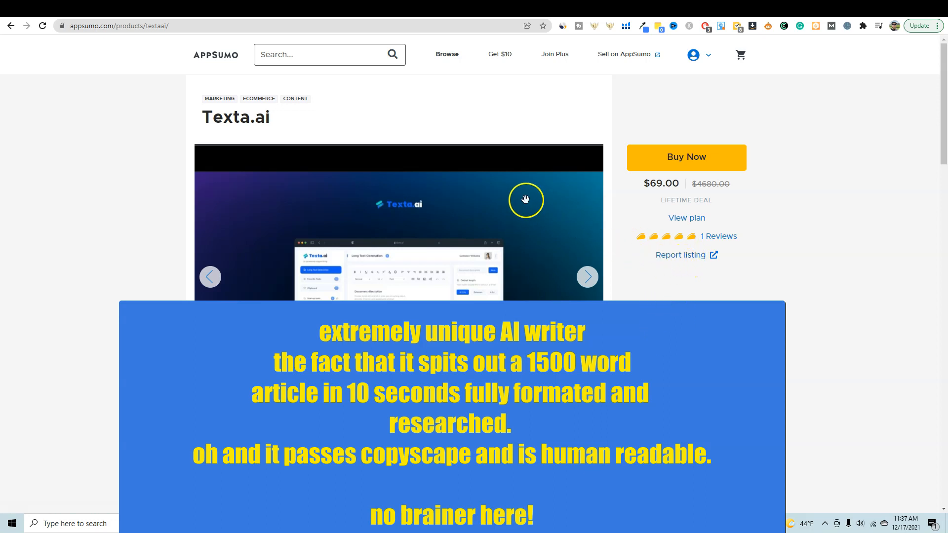
pyautogui.moveTo(168, 329)
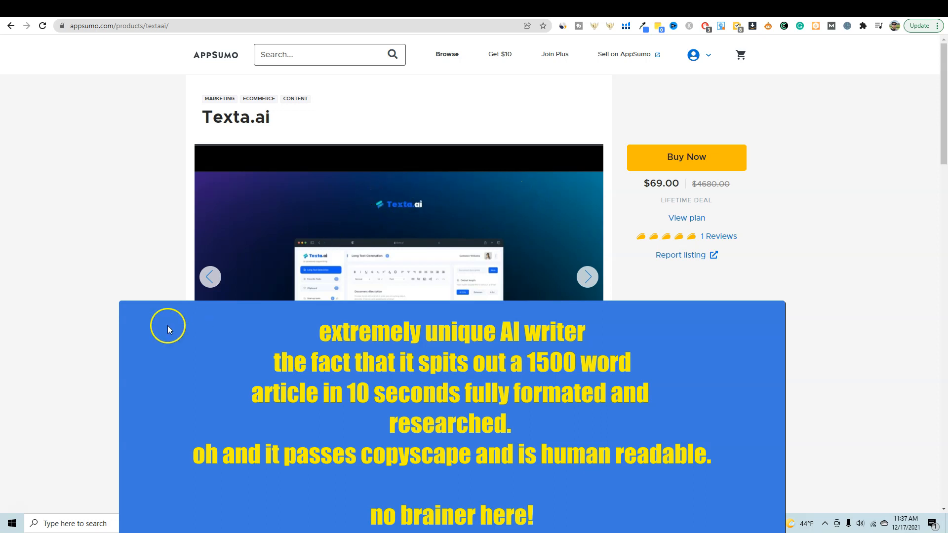